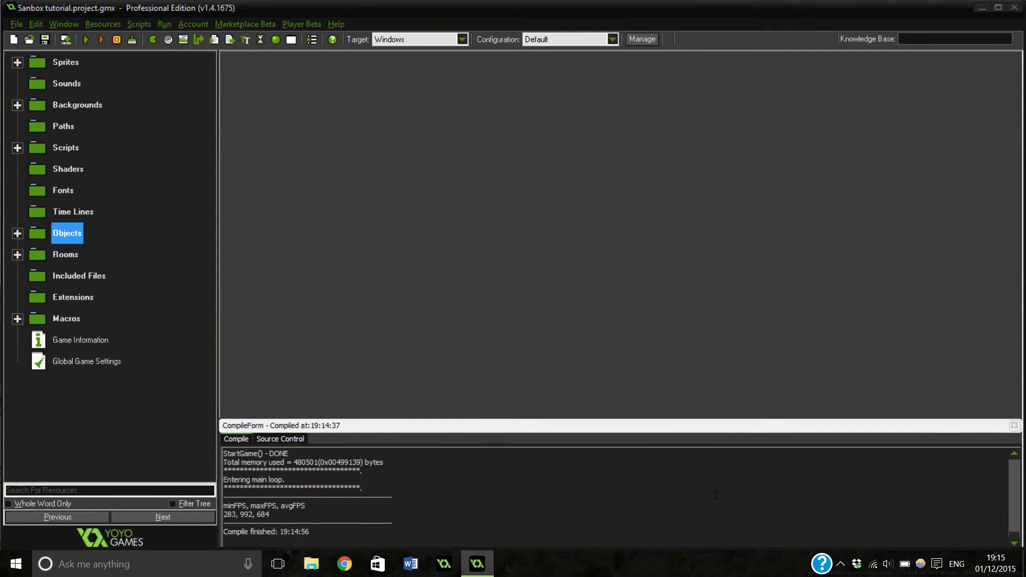
pyautogui.moveTo(245, 139)
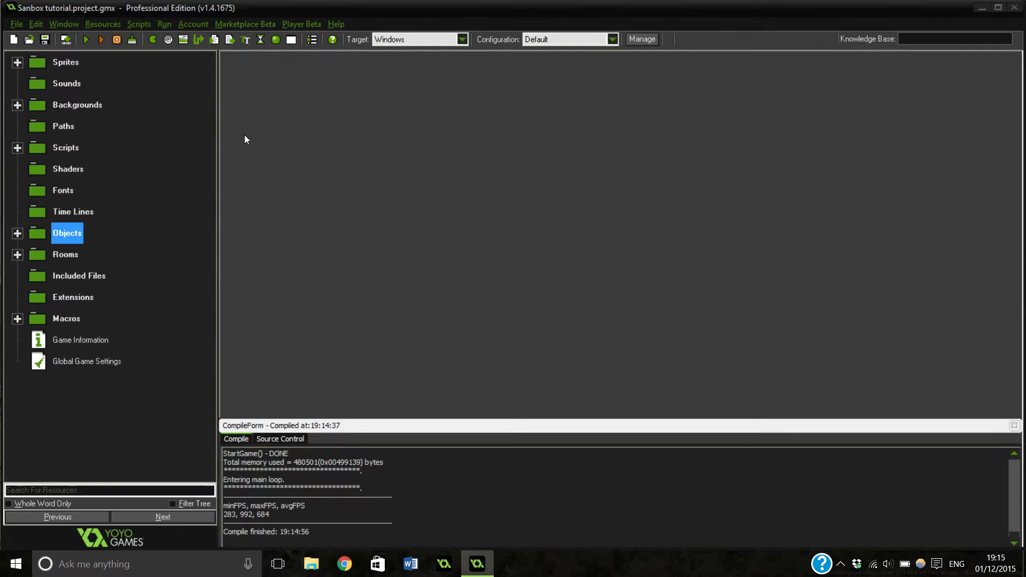
pyautogui.moveTo(209, 170)
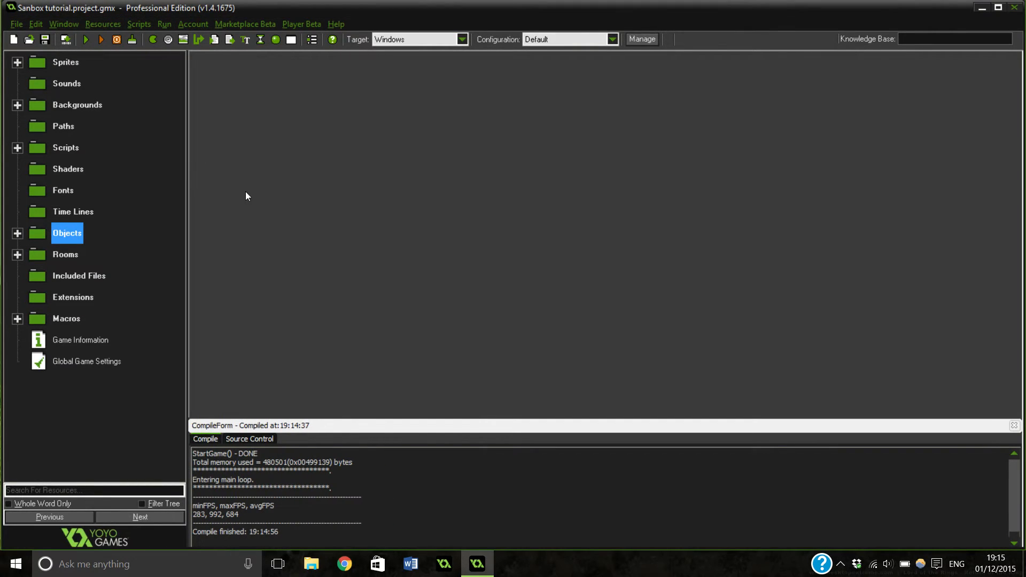
pyautogui.moveTo(186, 197)
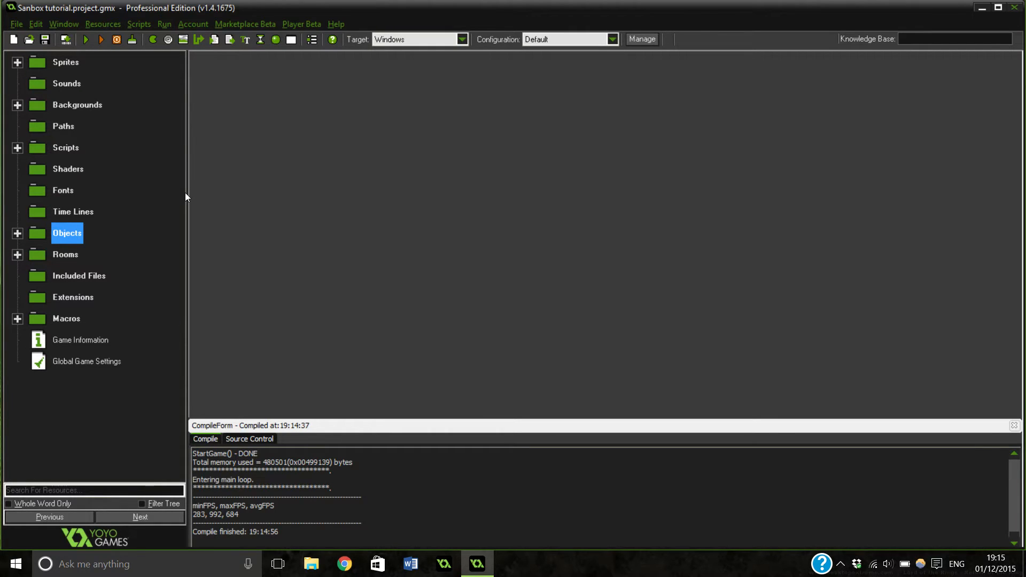
pyautogui.moveTo(190, 154)
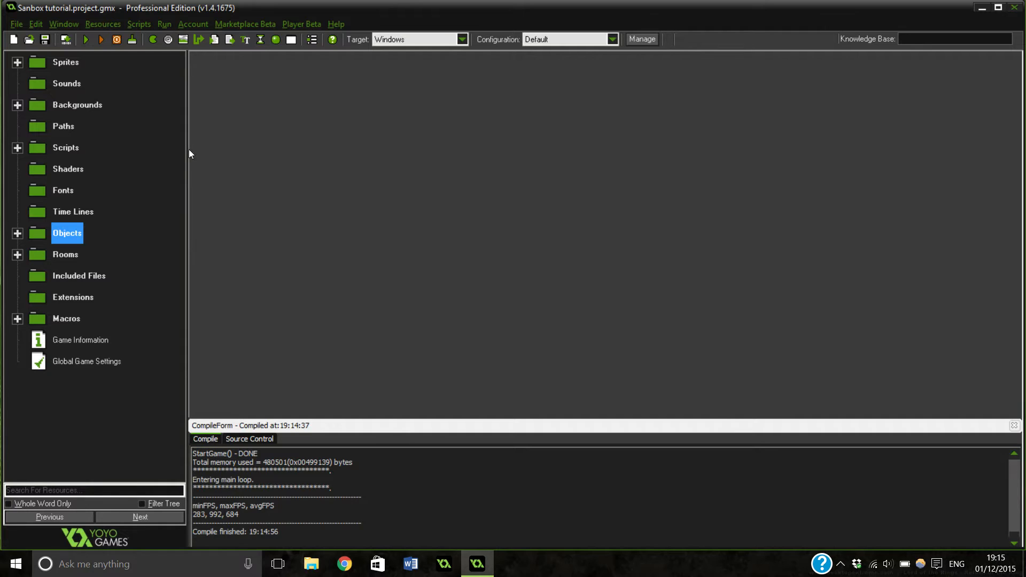
pyautogui.moveTo(191, 158)
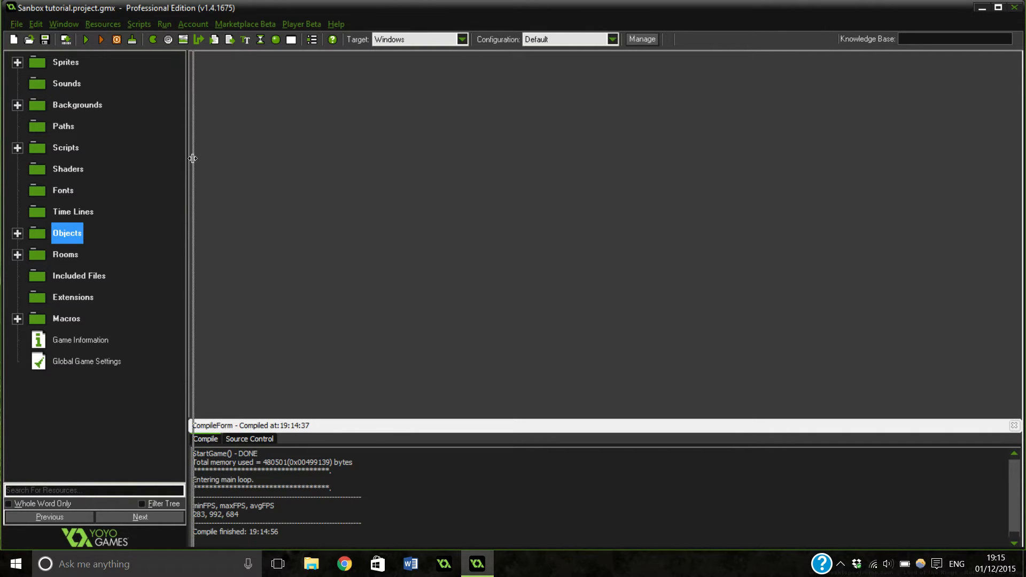
pyautogui.moveTo(238, 176)
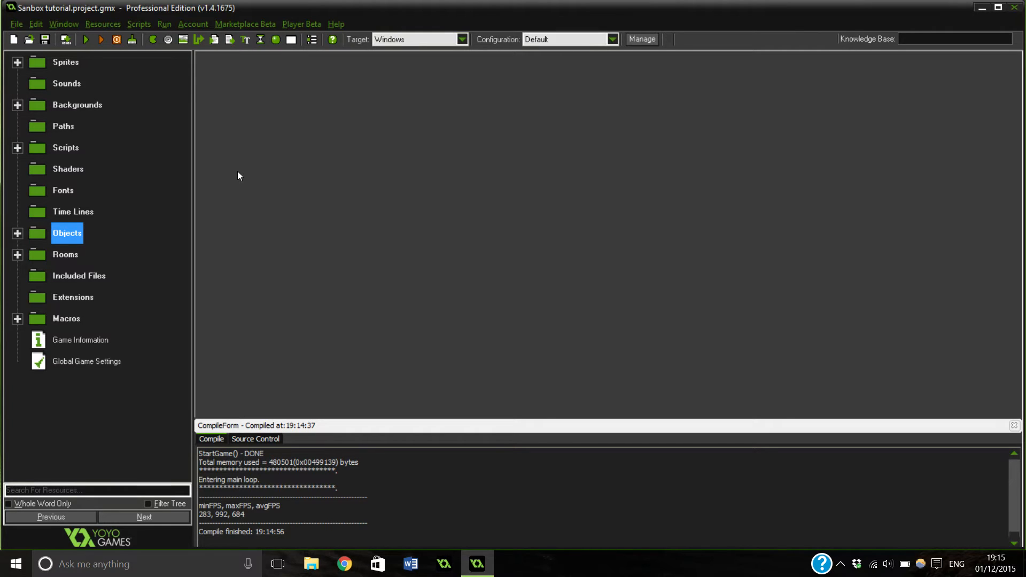
pyautogui.moveTo(245, 172)
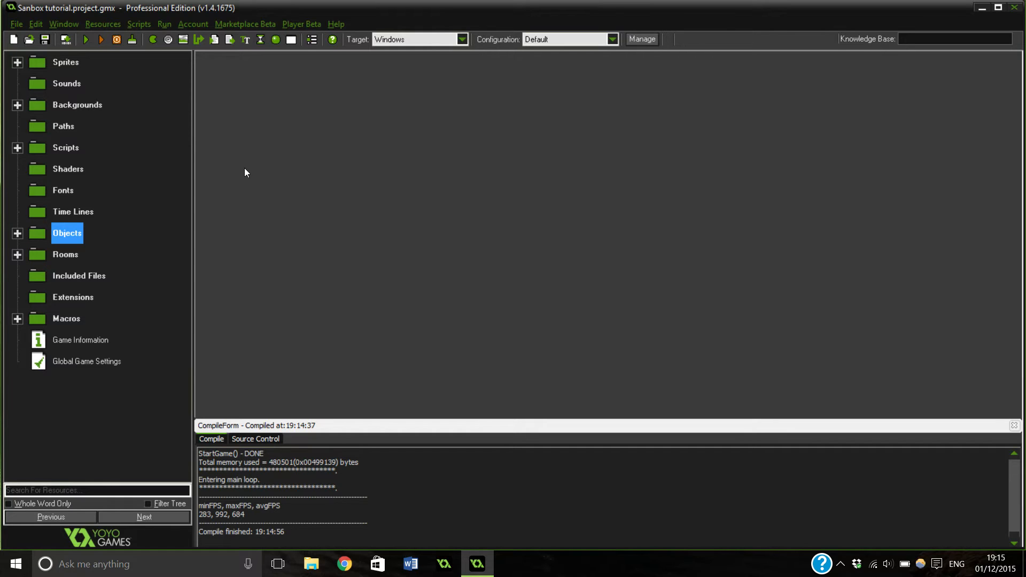
pyautogui.moveTo(278, 17)
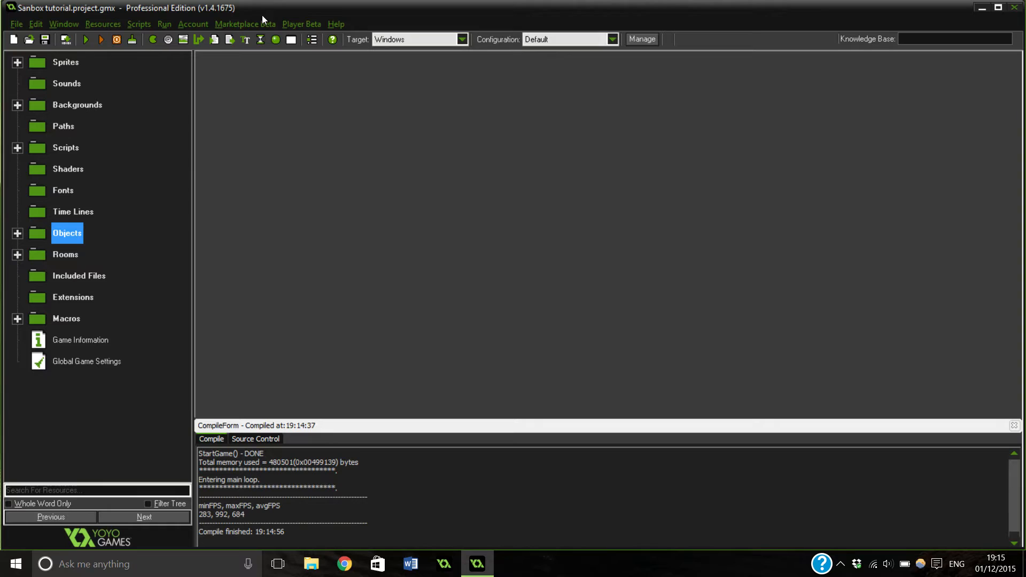
# Open obj_lighting from the Objects folder and begin adding a Create event
pyautogui.click(17, 233)
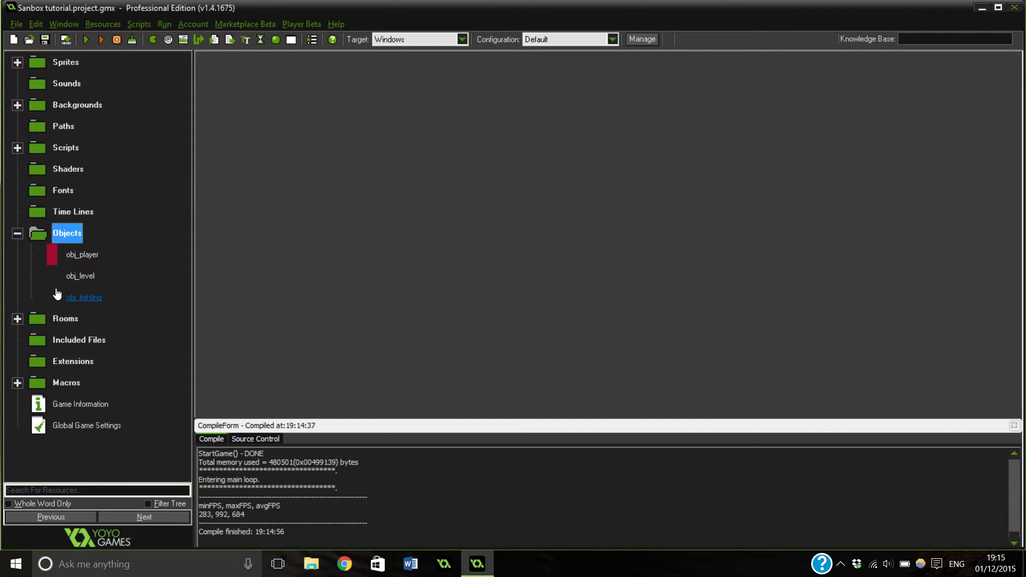
pyautogui.doubleClick(83, 297)
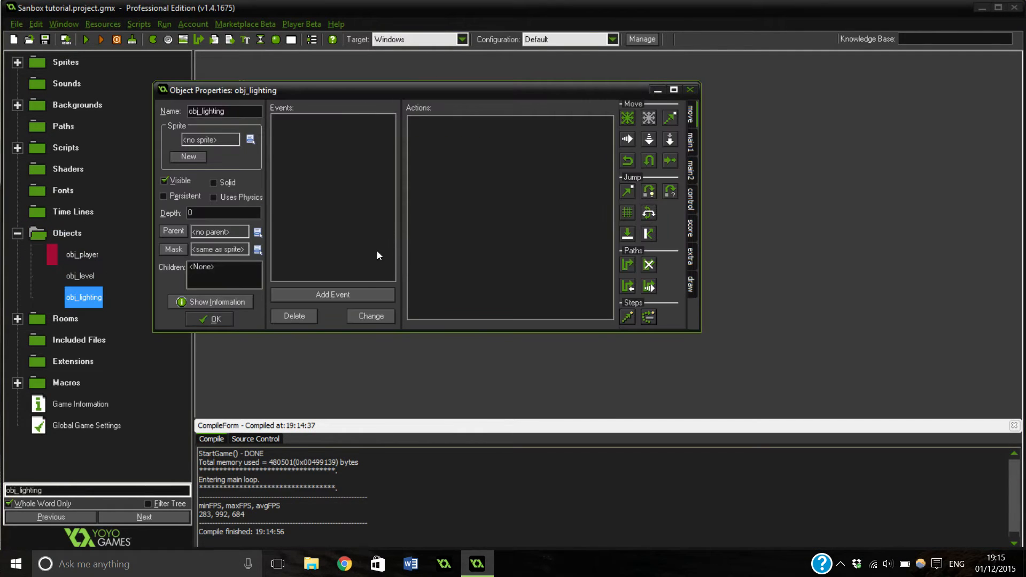
pyautogui.click(332, 295)
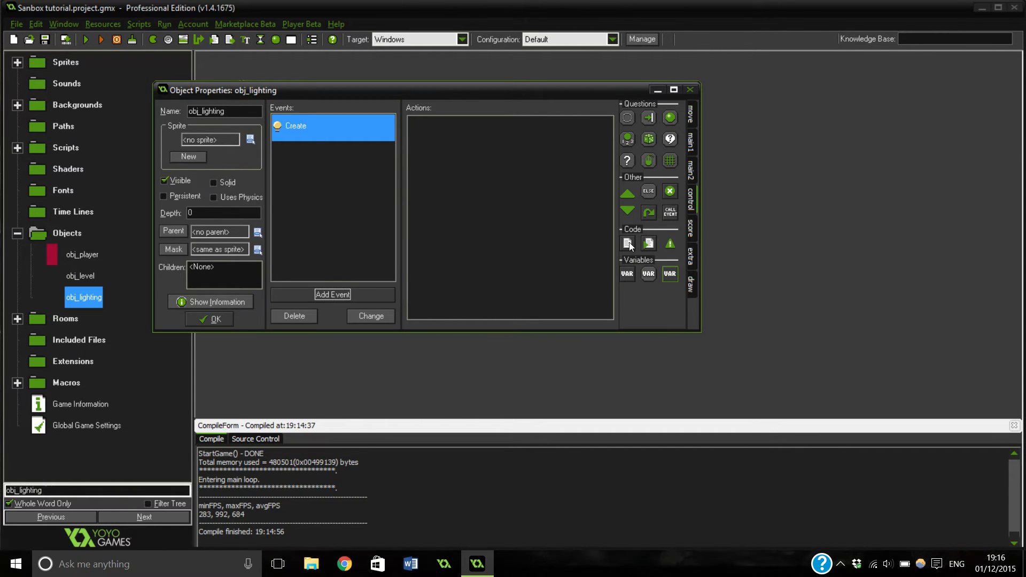
pyautogui.moveTo(627, 243)
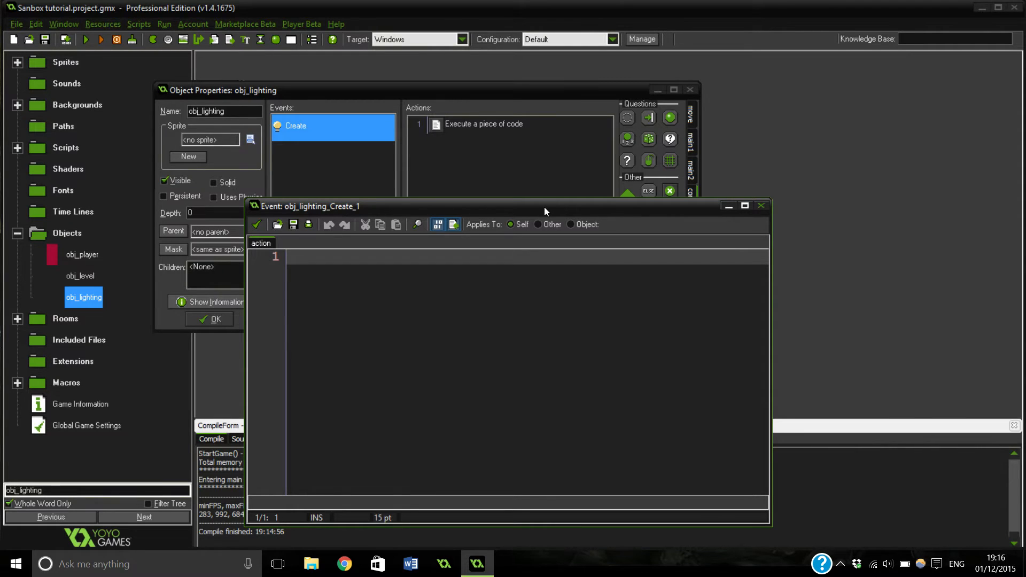
# Add the comment '/// Initialize the light' on the first line
pyautogui.write('/// I')
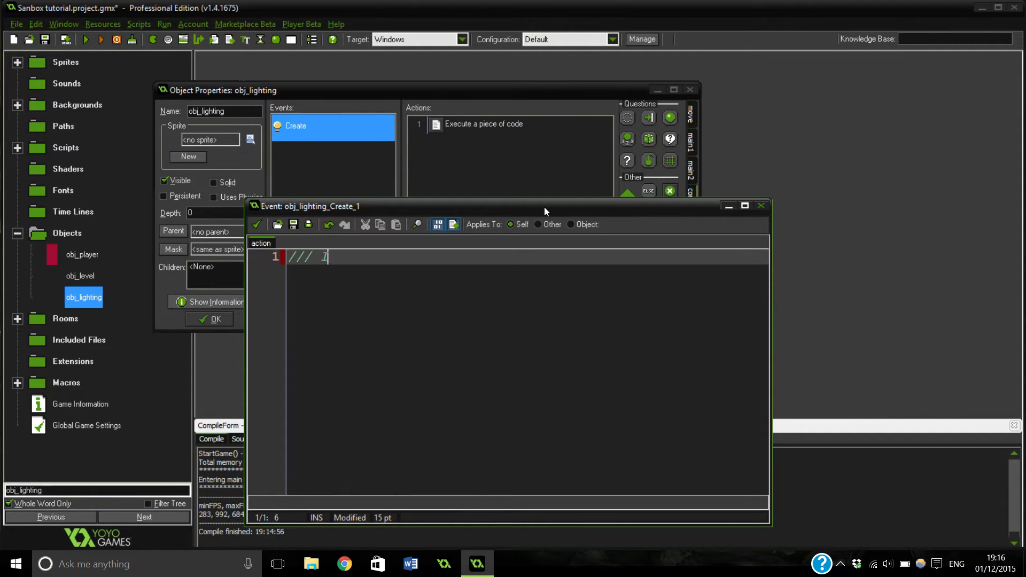
pyautogui.write('Initi')
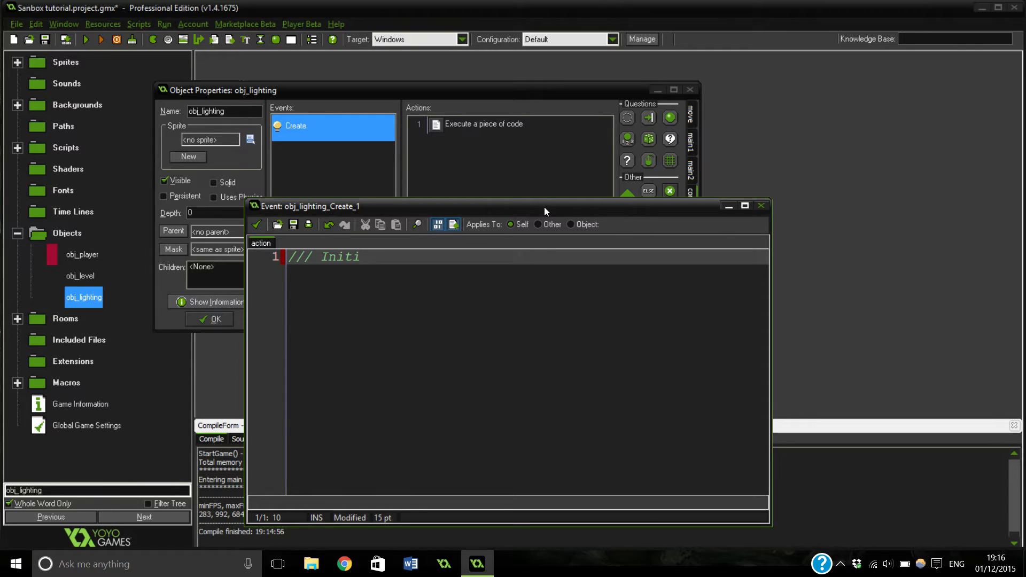
pyautogui.write('ali')
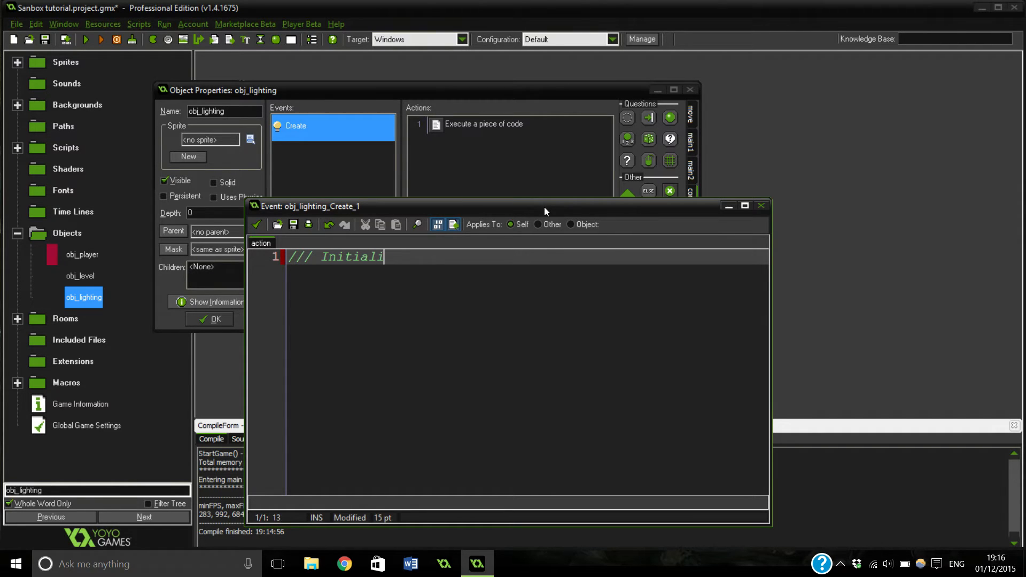
pyautogui.write('ze the light')
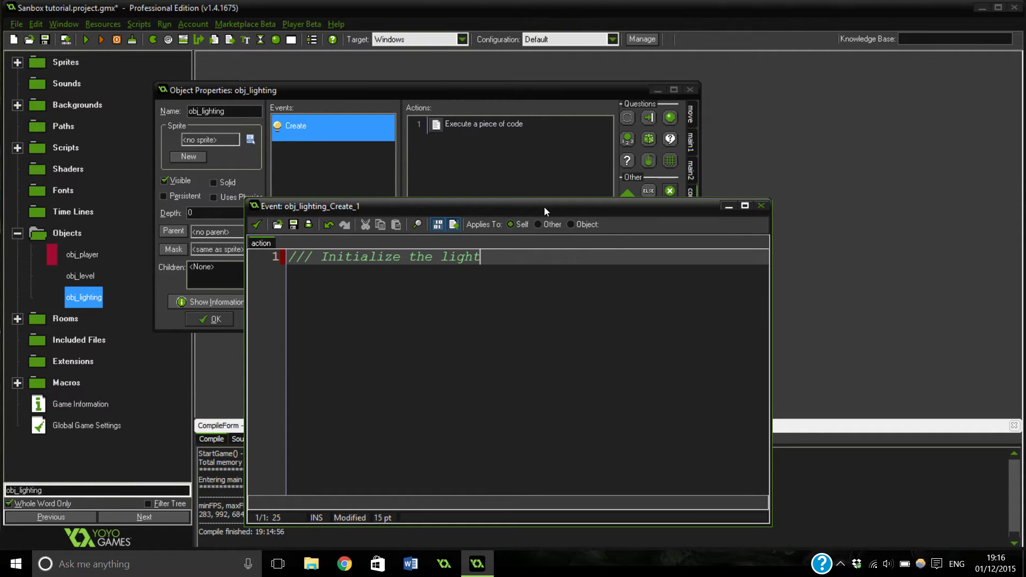
pyautogui.press('Return')
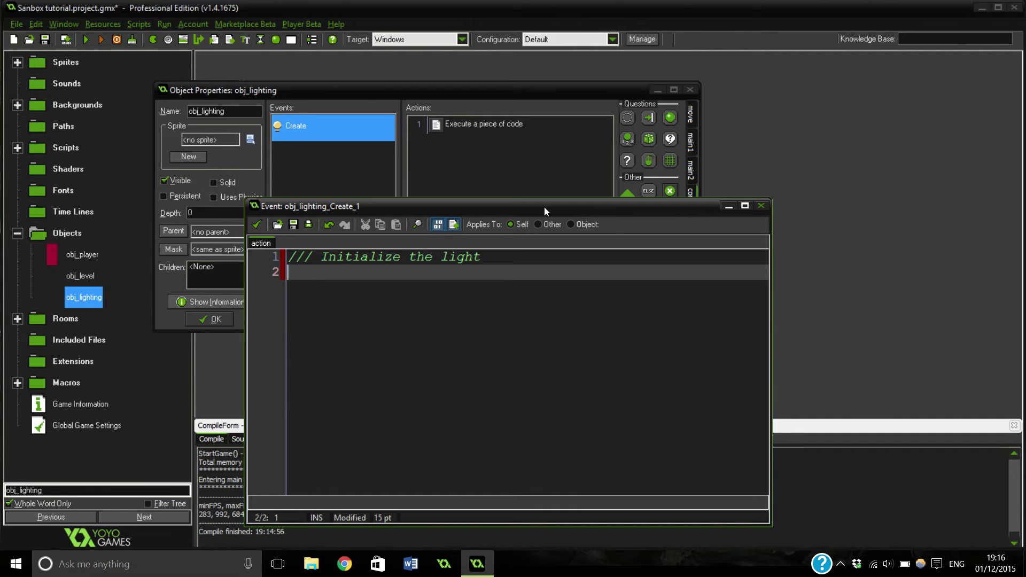
# Write global.light = surface_create(room_width, room_height); below the comment
pyautogui.write('global.')
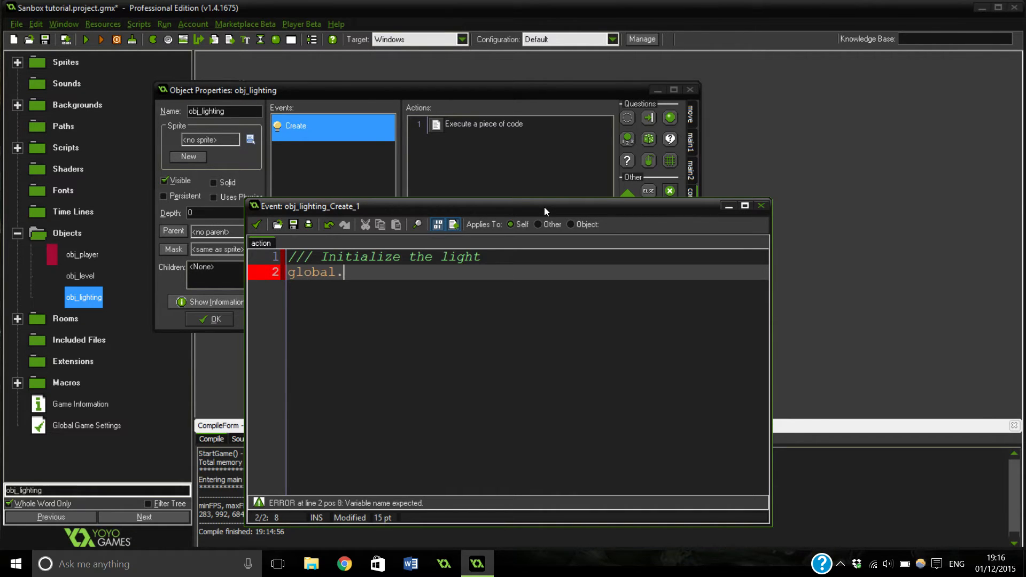
pyautogui.write('lig')
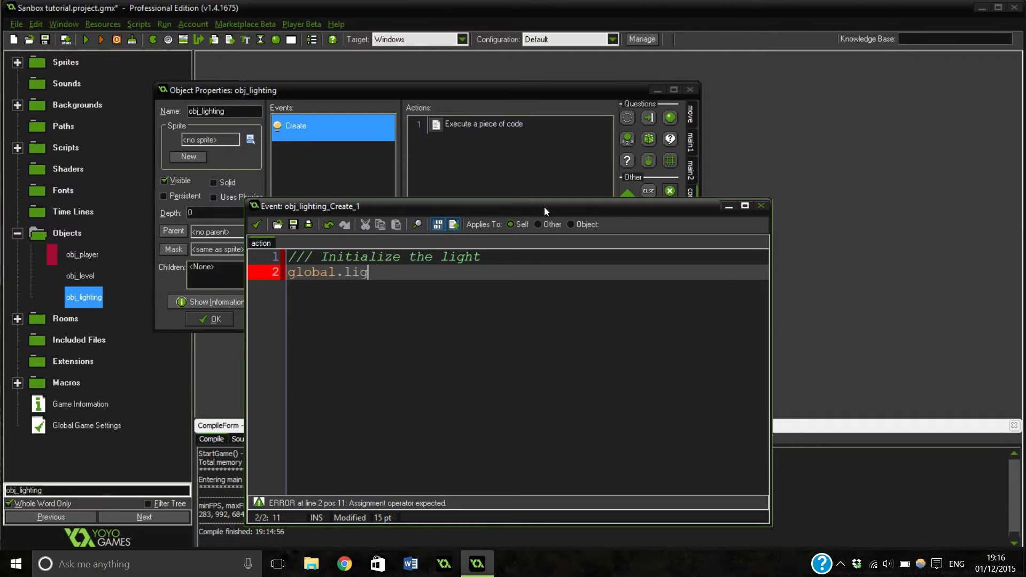
pyautogui.write('ht =')
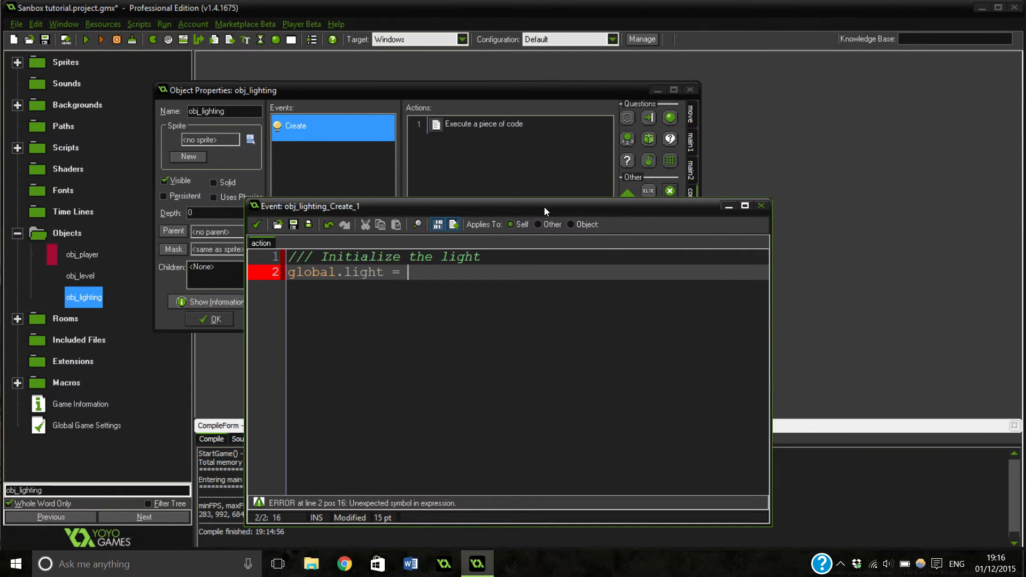
pyautogui.write('sur')
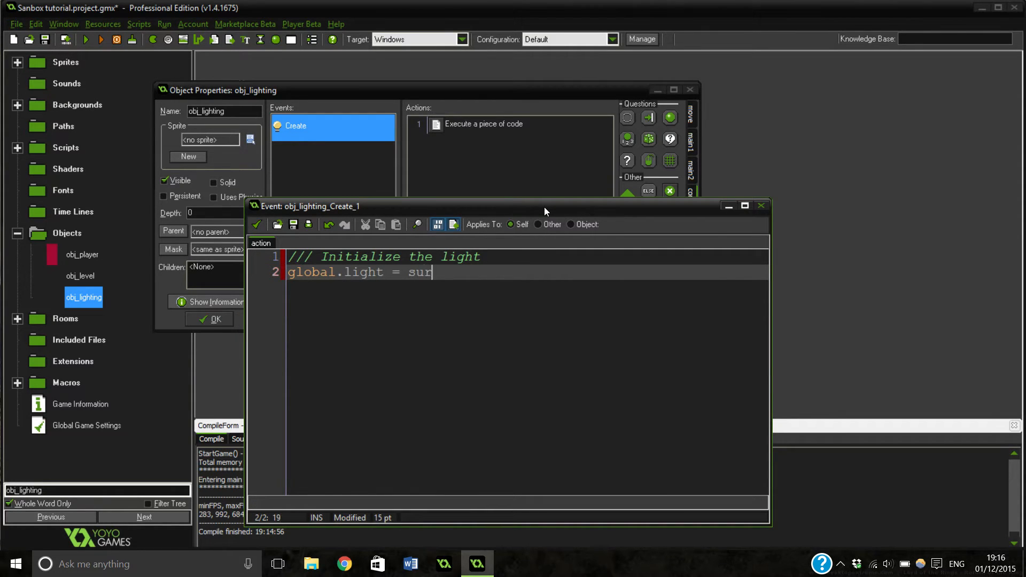
pyautogui.write('face_crea')
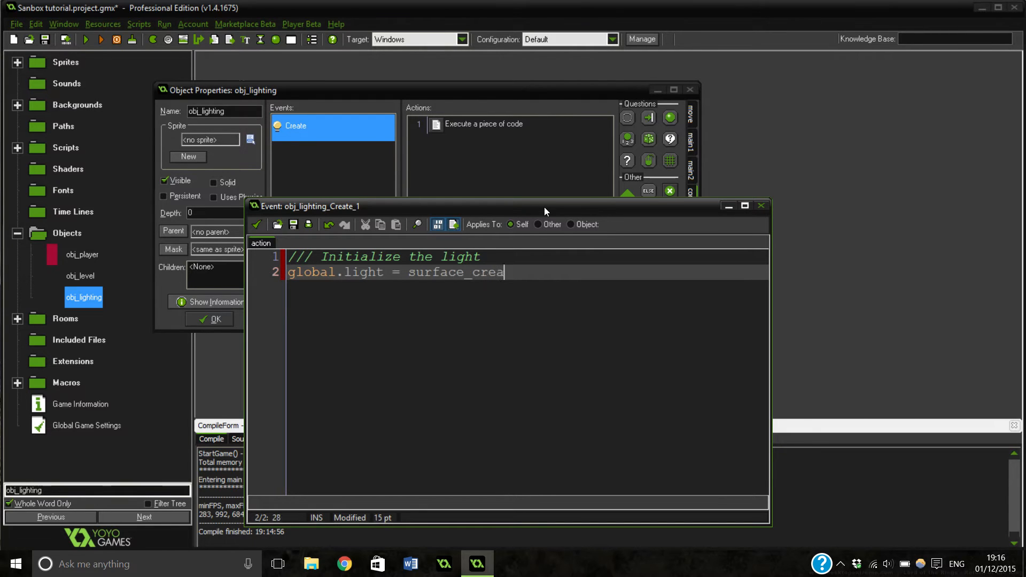
pyautogui.write('te(')
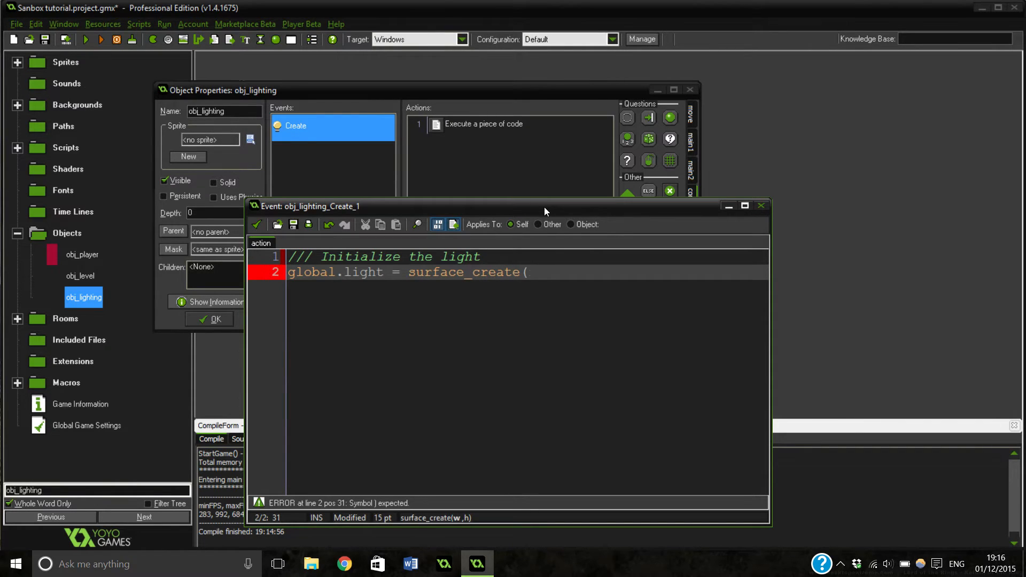
pyautogui.write('room_')
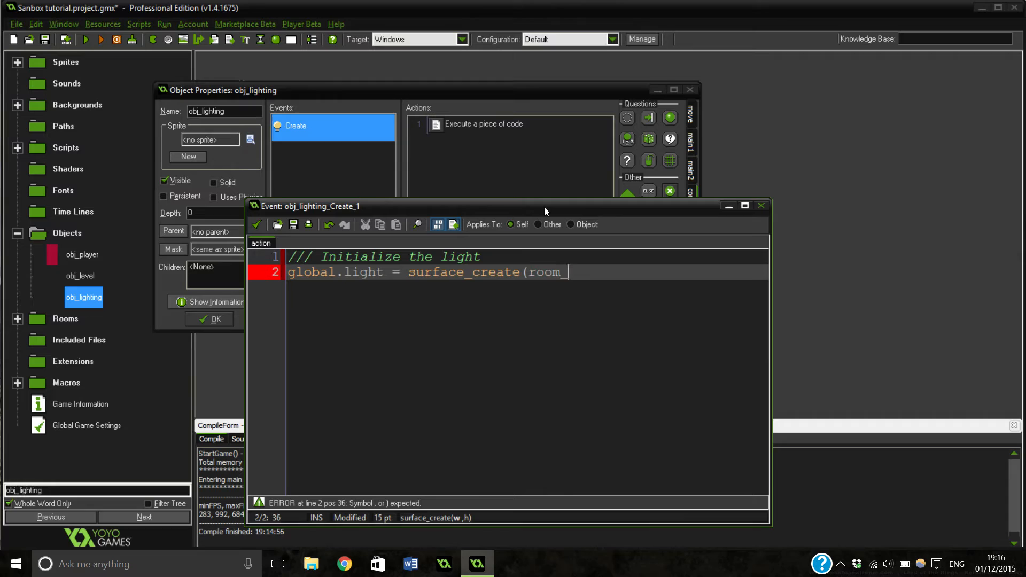
pyautogui.write('w')
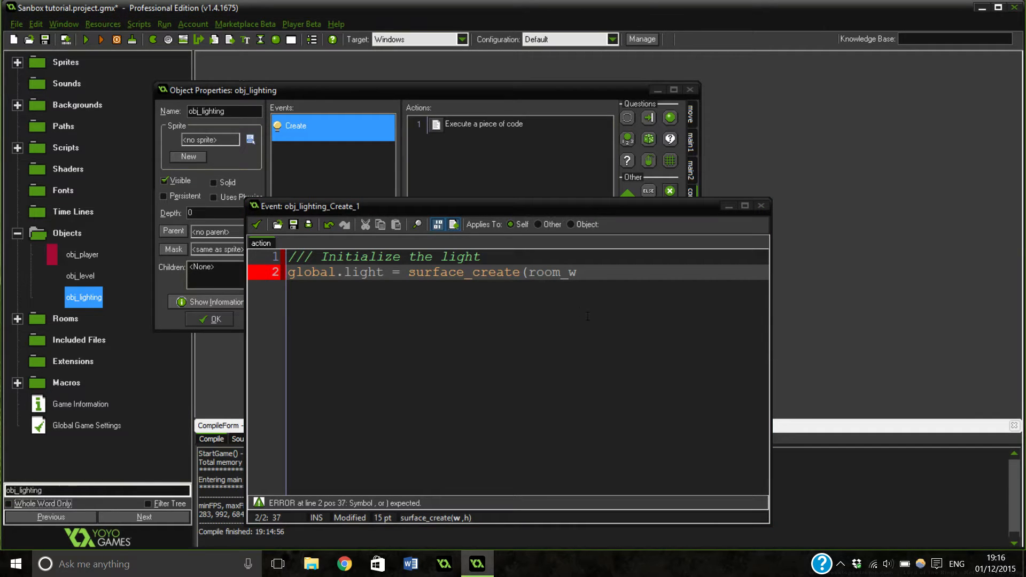
pyautogui.write('id')
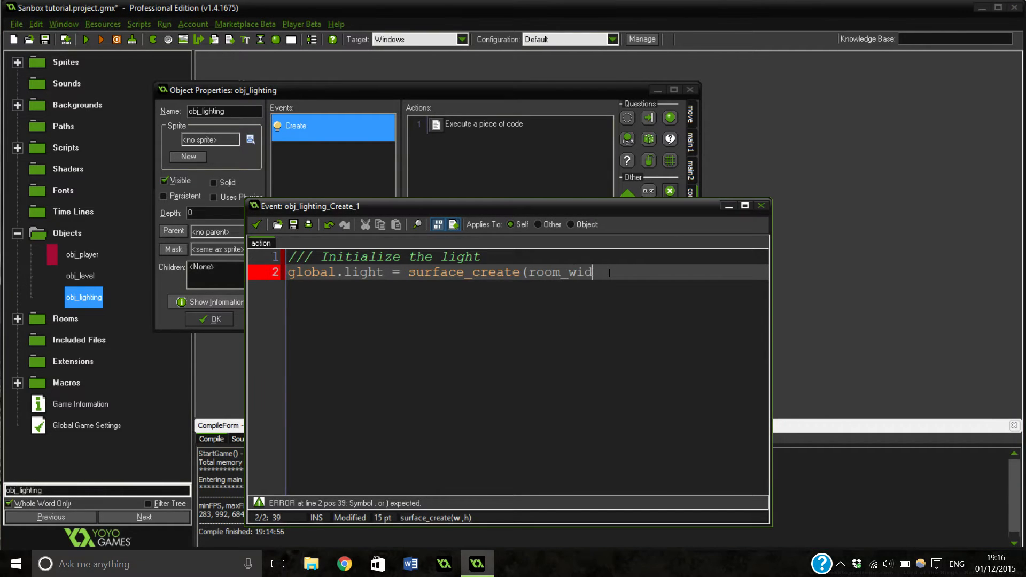
pyautogui.write('th, room_height')
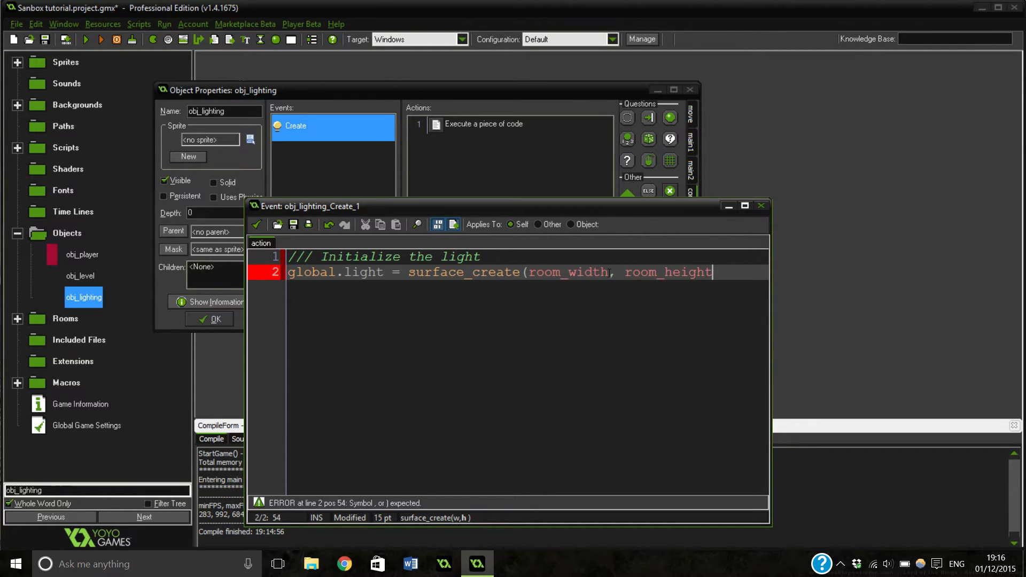
pyautogui.write(');')
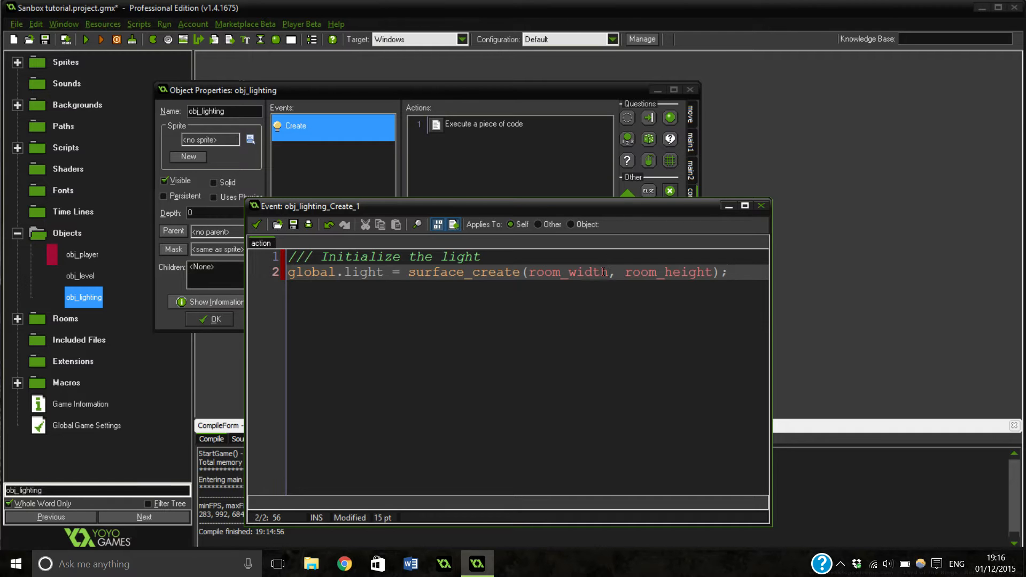
pyautogui.moveTo(316, 246)
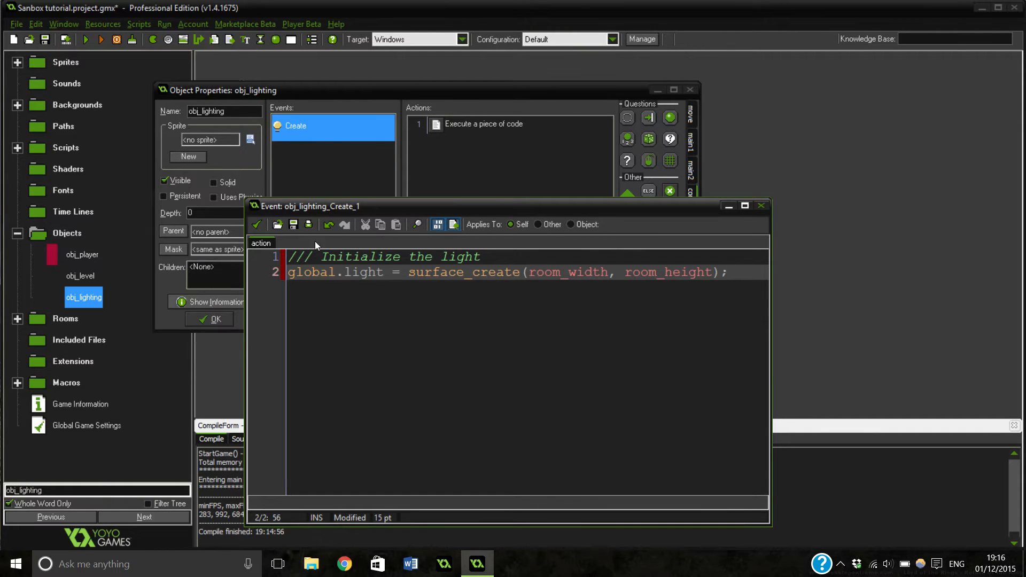
# Add a plain Draw > Draw event to obj_lighting
pyautogui.click(332, 294)
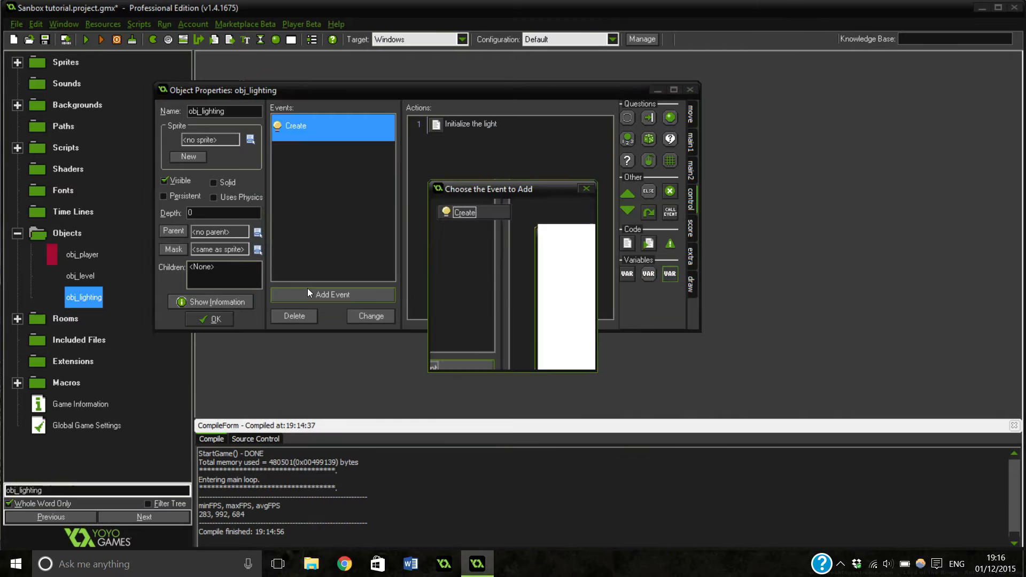
pyautogui.click(542, 256)
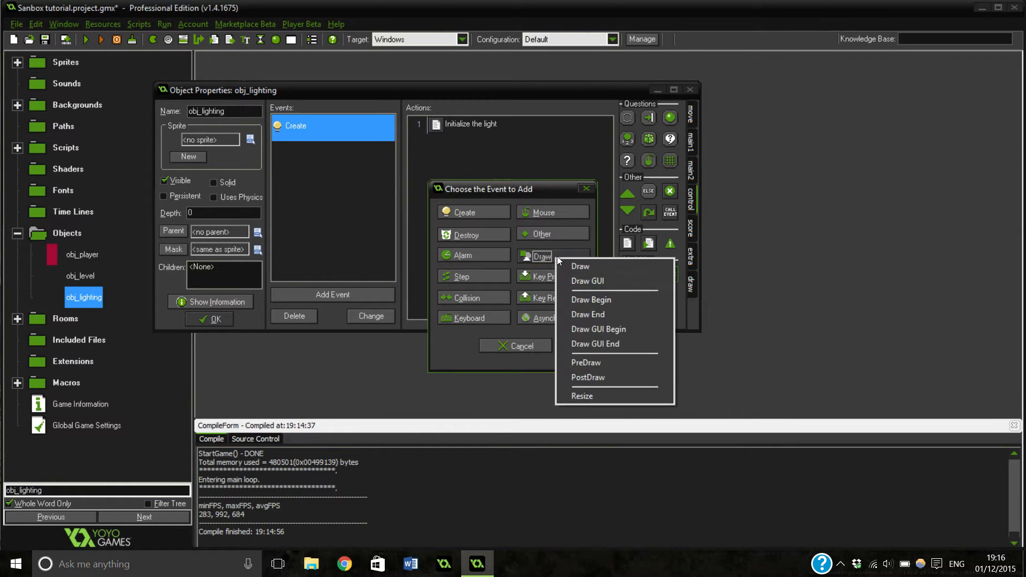
pyautogui.click(579, 266)
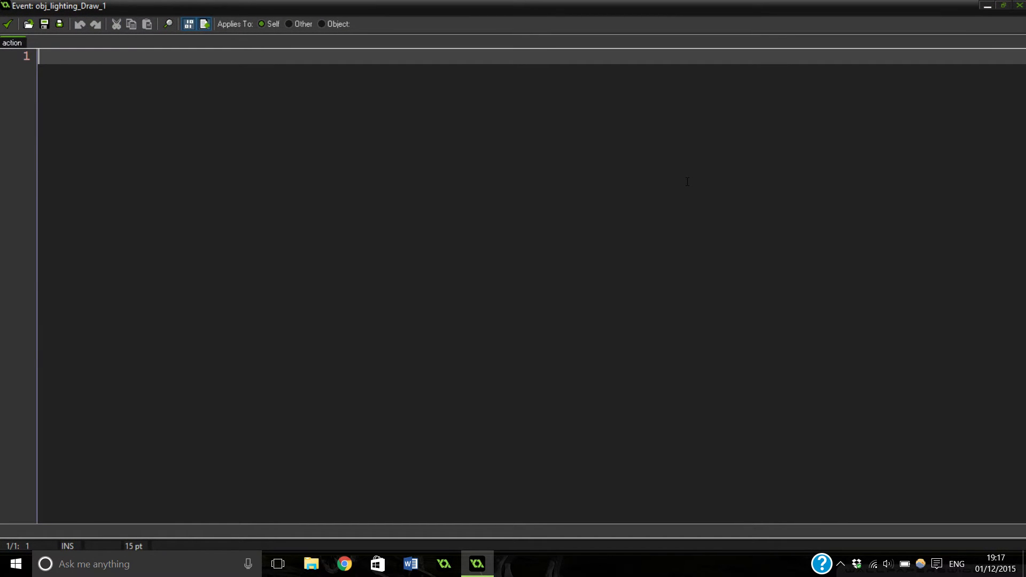
# Add a 'Draw our smooth lighting' comment and declare aaa = 50 (radius) and bbb = 50 (fluidity)
pyautogui.write('/')
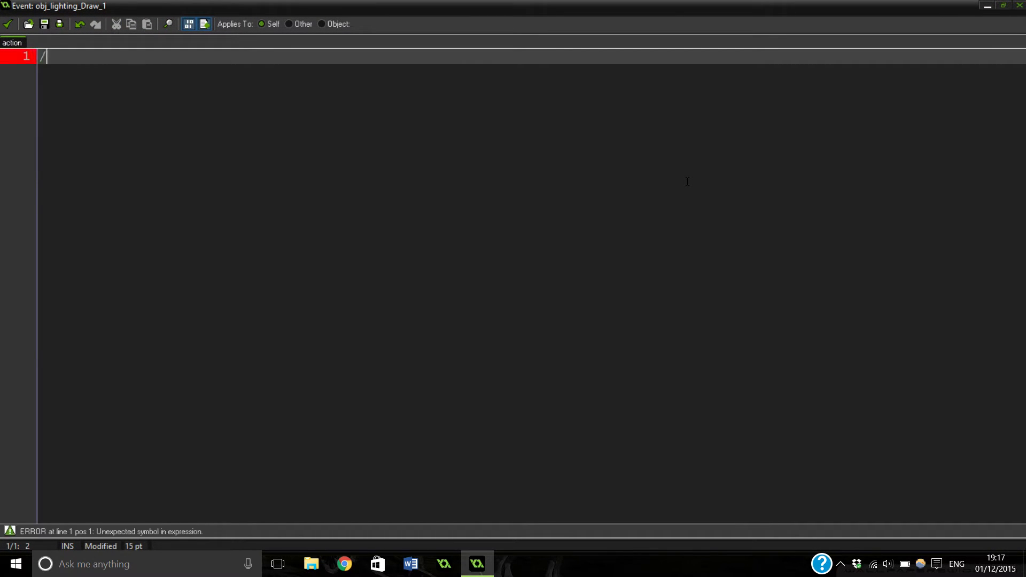
pyautogui.write('// Draw')
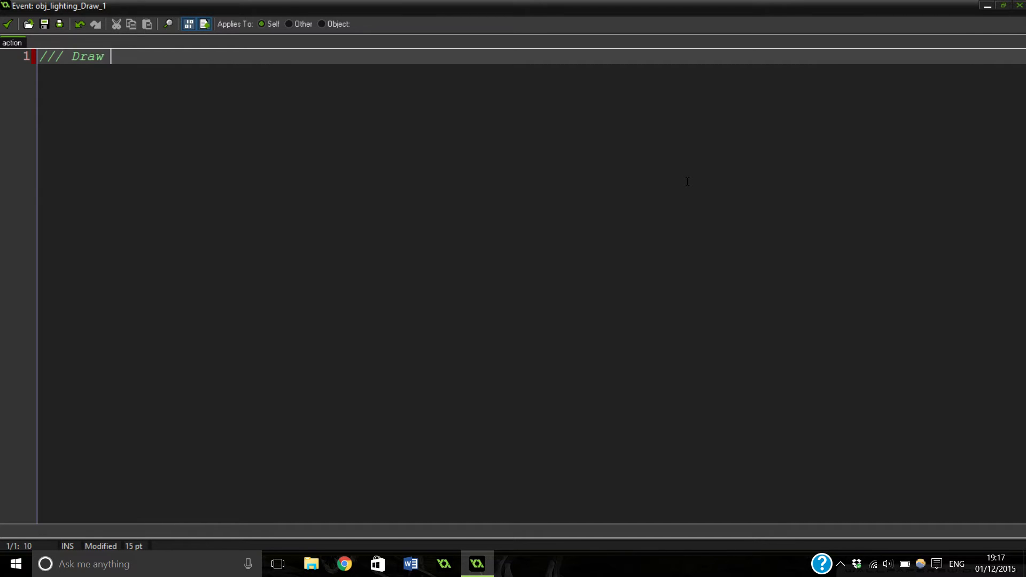
pyautogui.write('our smo')
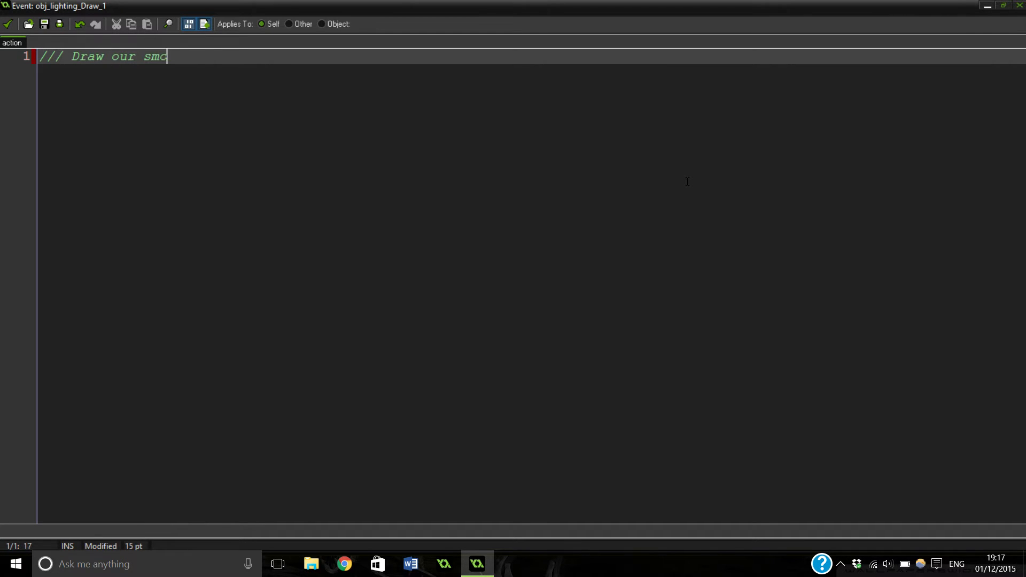
pyautogui.write('oth lighting')
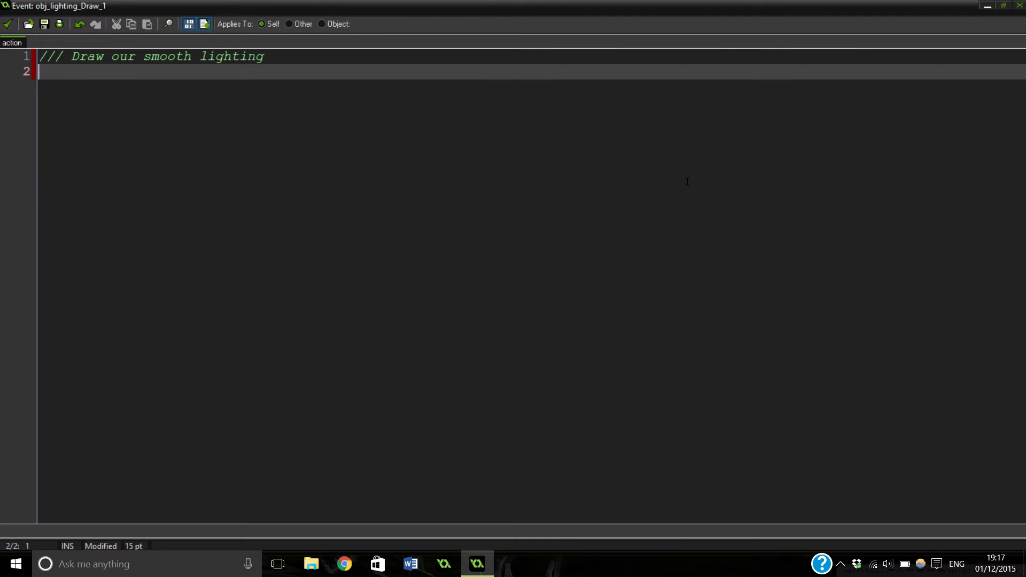
pyautogui.write('va')
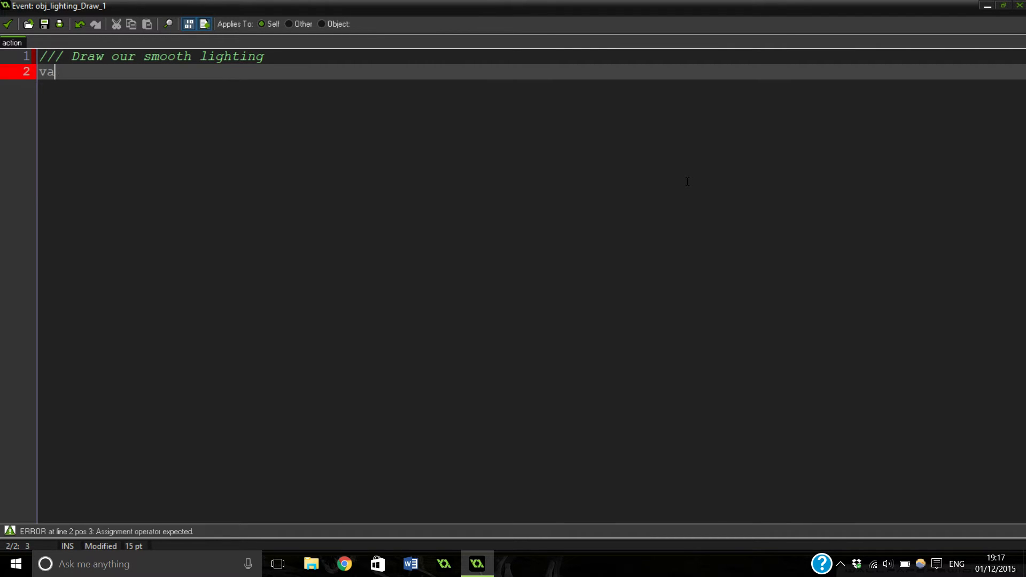
pyautogui.write('r a')
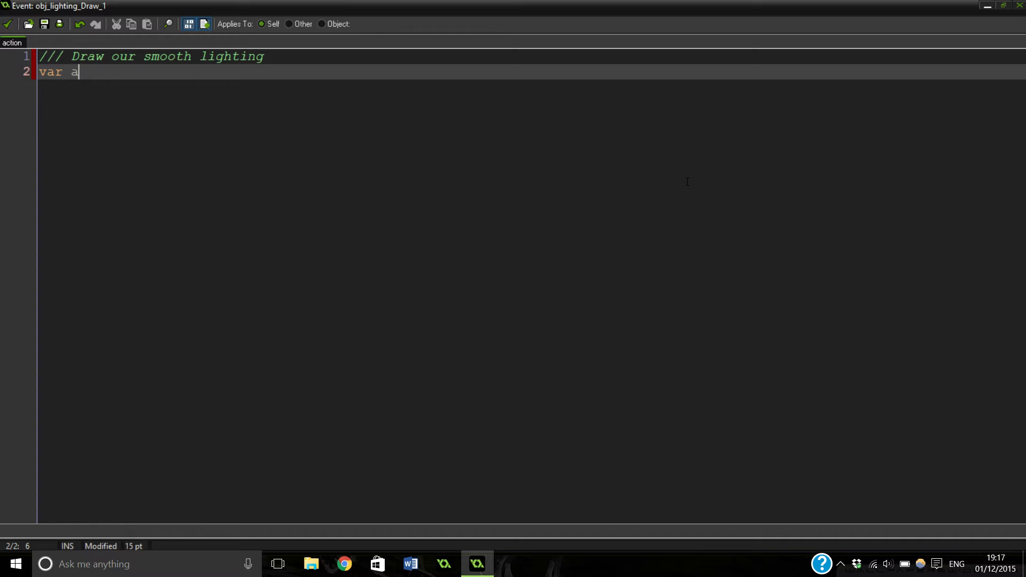
pyautogui.write('aa')
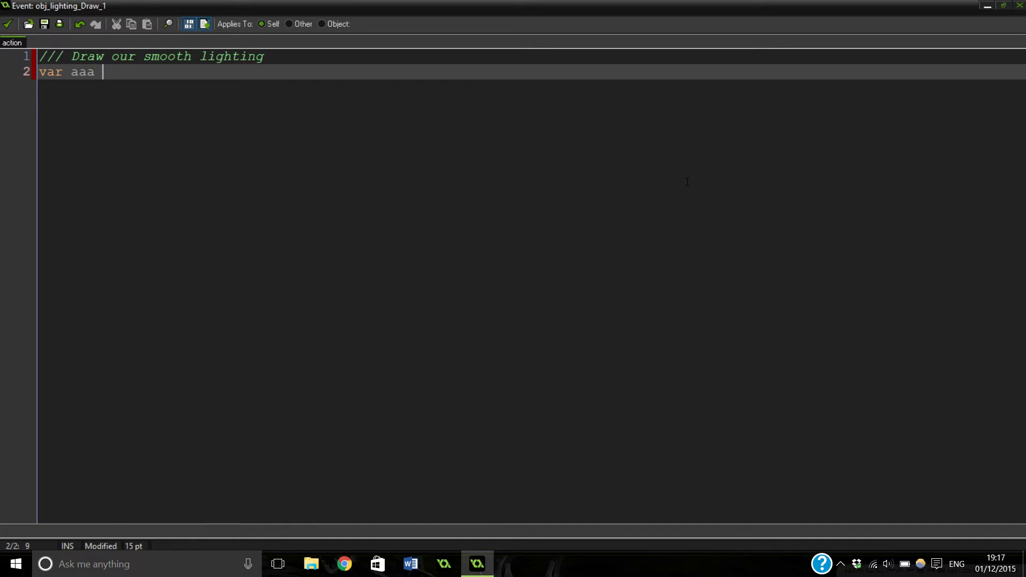
pyautogui.write('=')
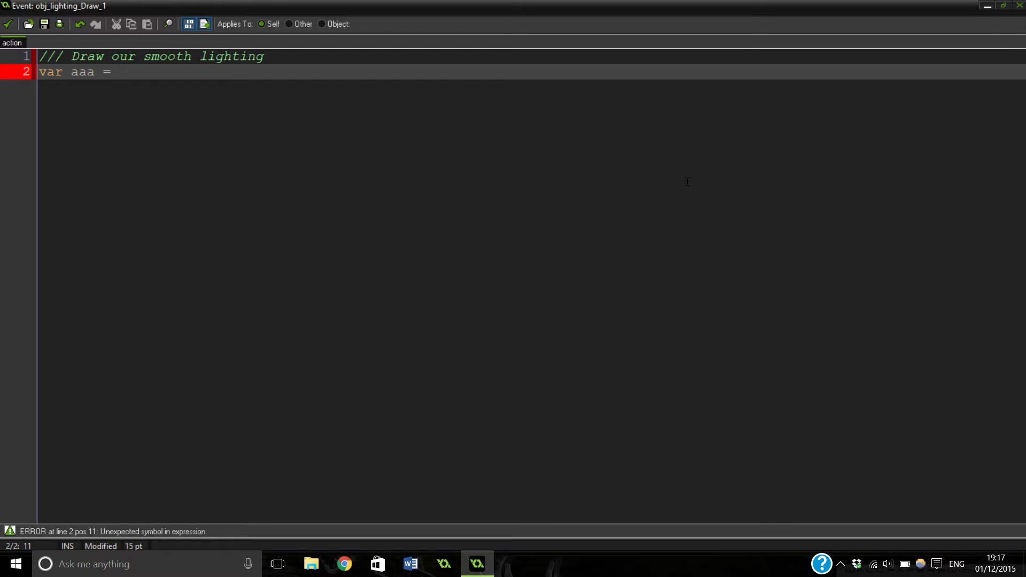
pyautogui.write('50')
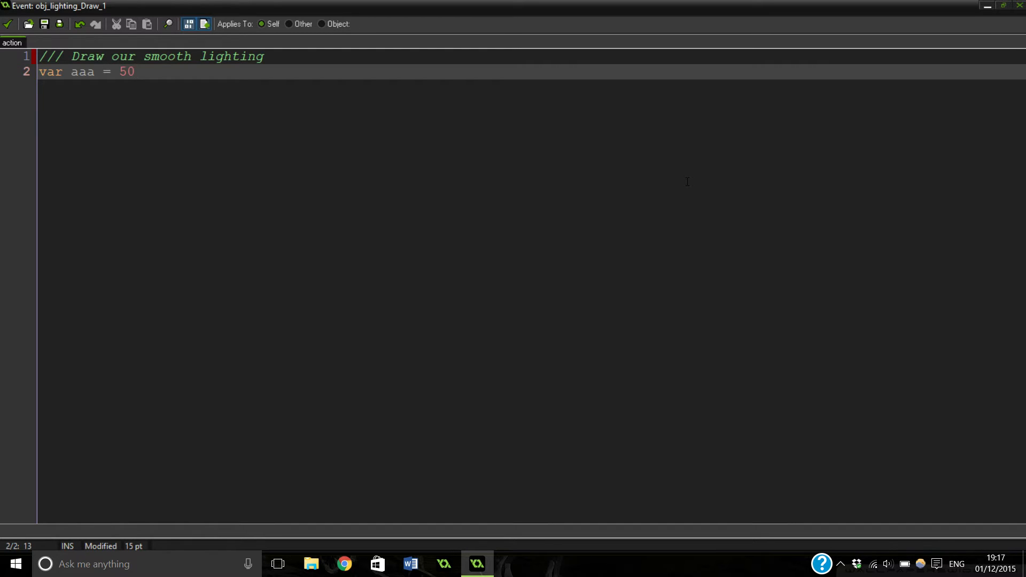
pyautogui.write('//')
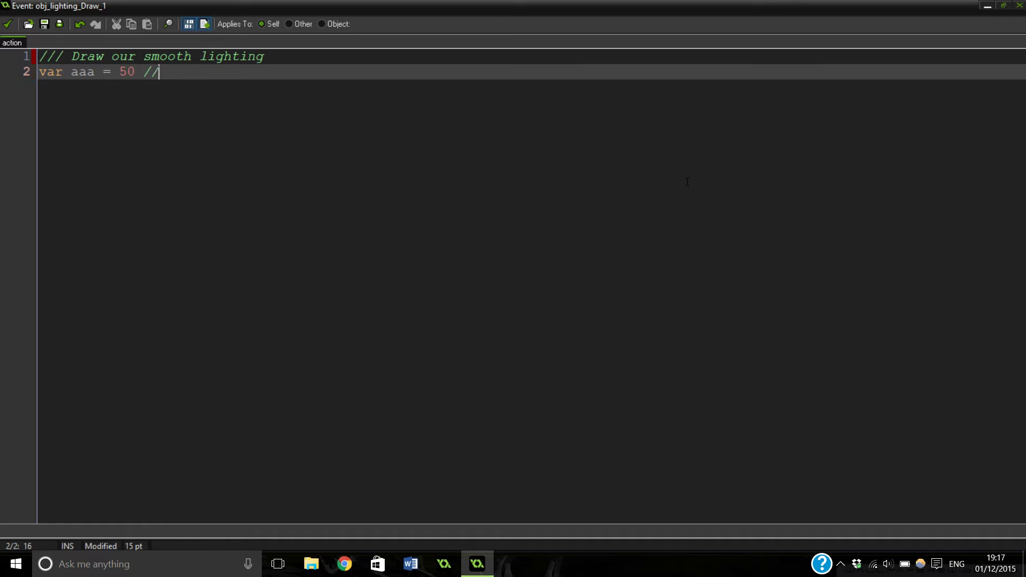
pyautogui.write('Radi')
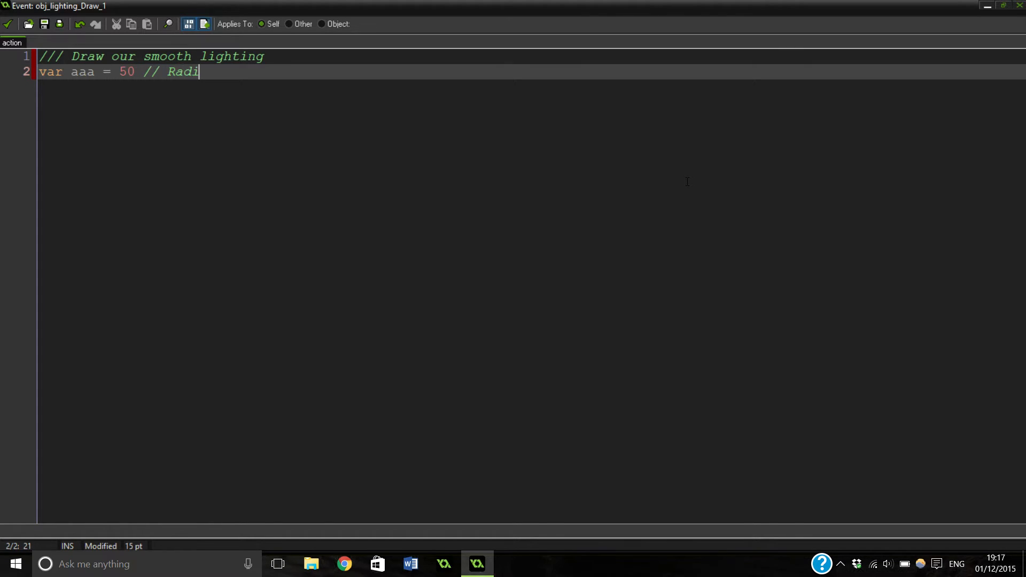
pyautogui.write('us')
pyautogui.write('var bbb')
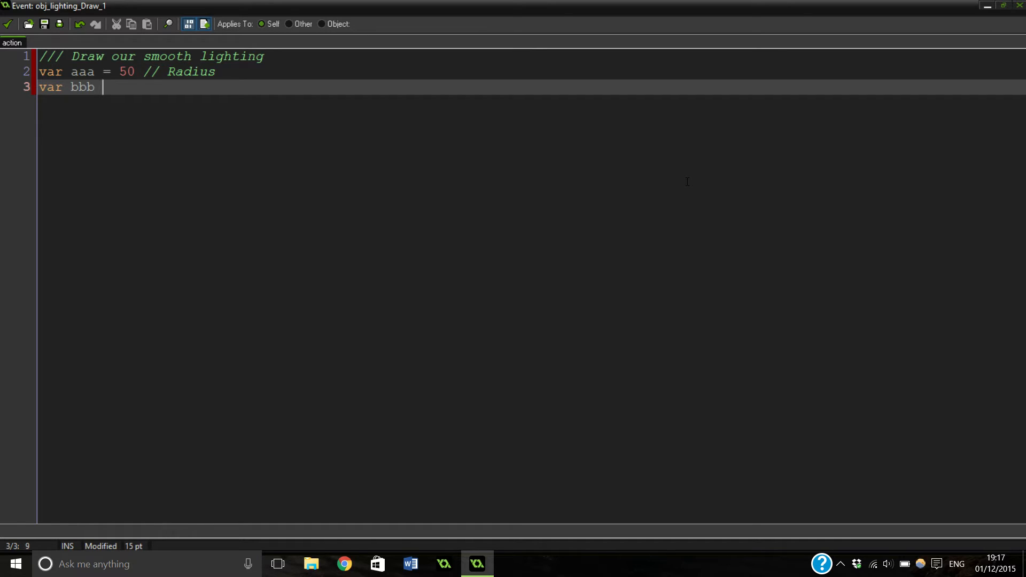
pyautogui.write('= 50 //')
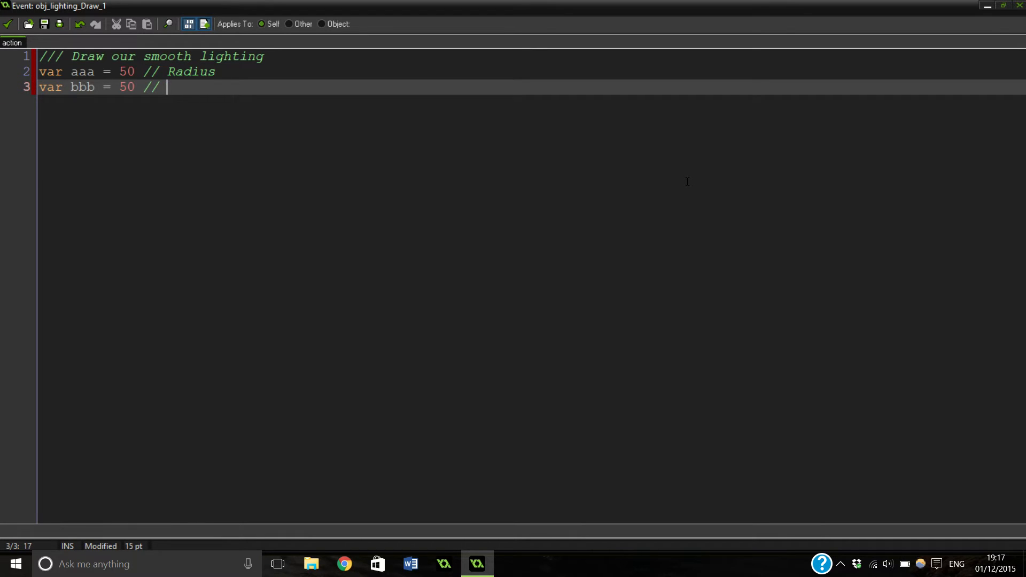
pyautogui.write('How fluid')
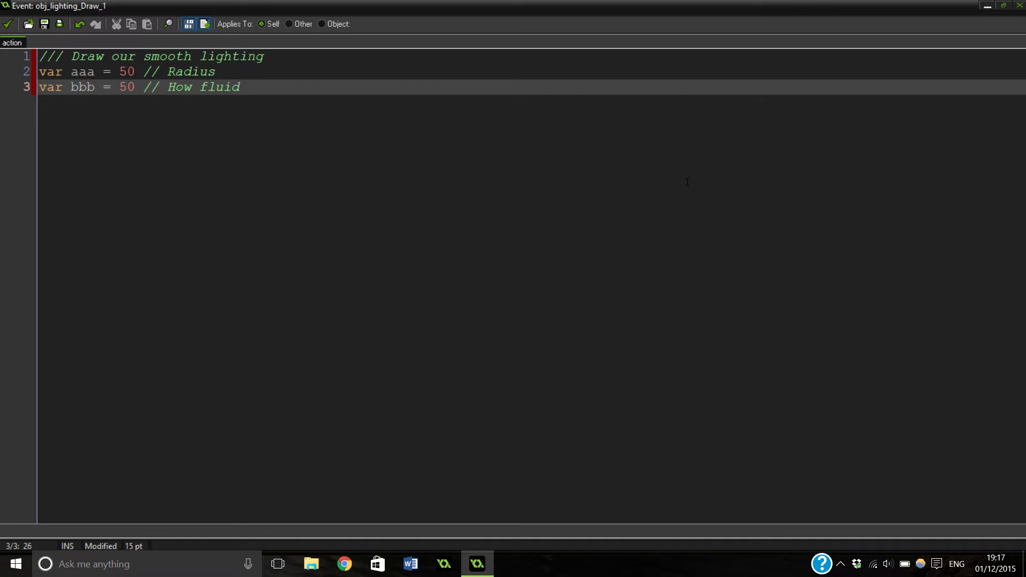
pyautogui.press('Enter')
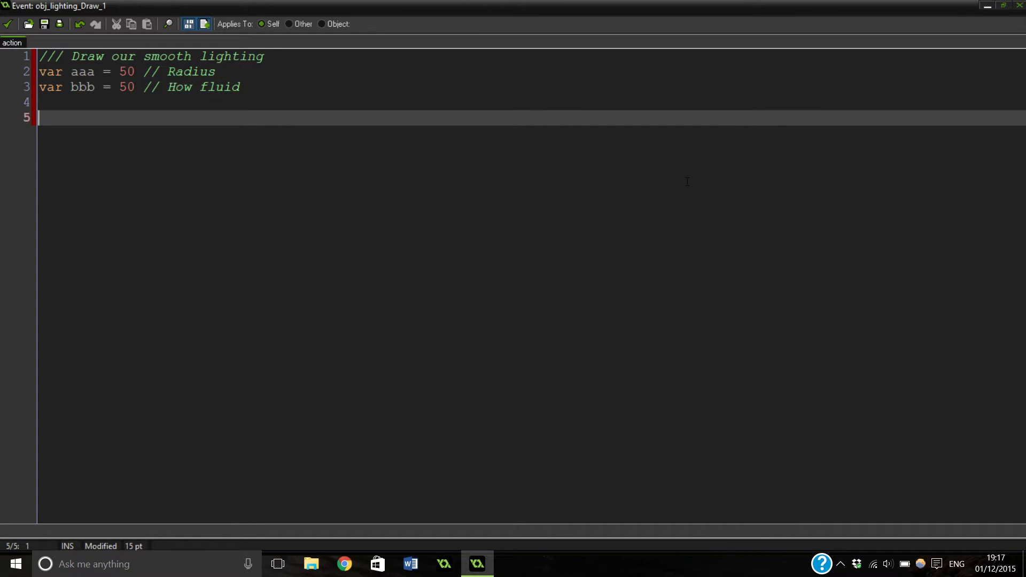
# Under a 'Set to our surface' comment, write surface_set_target(global.light);
pyautogui.write('//')
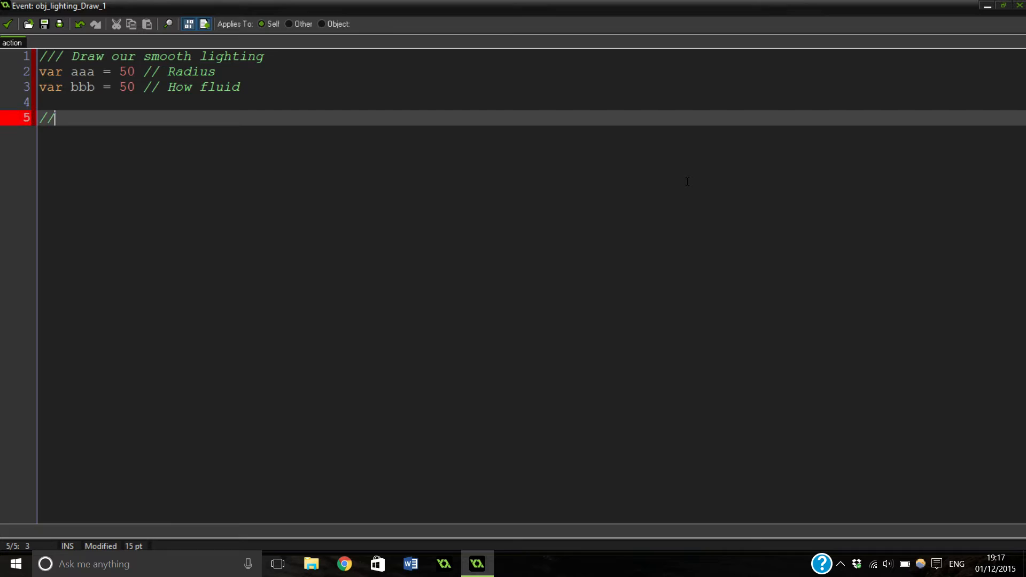
pyautogui.write('Set')
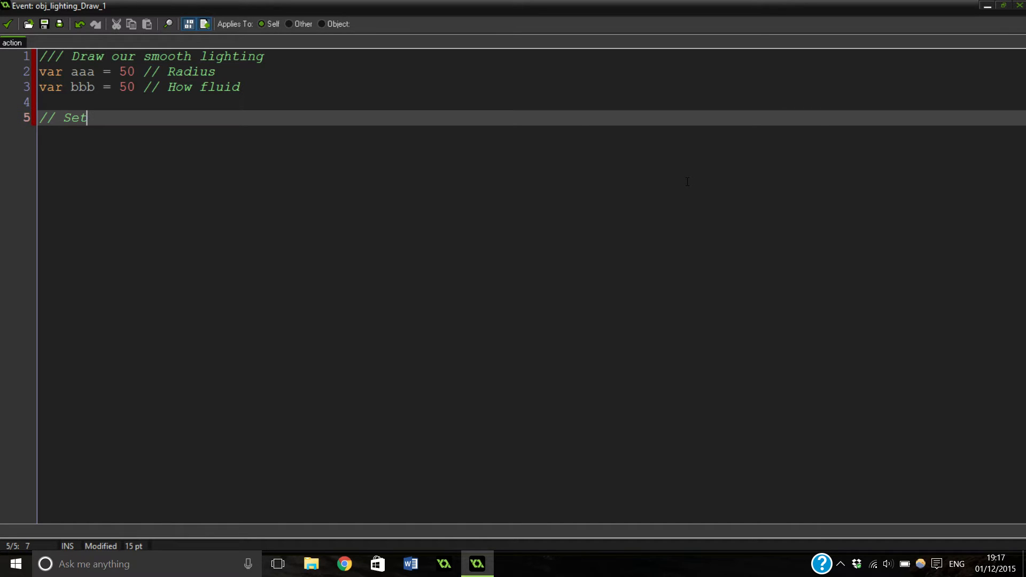
pyautogui.write('to')
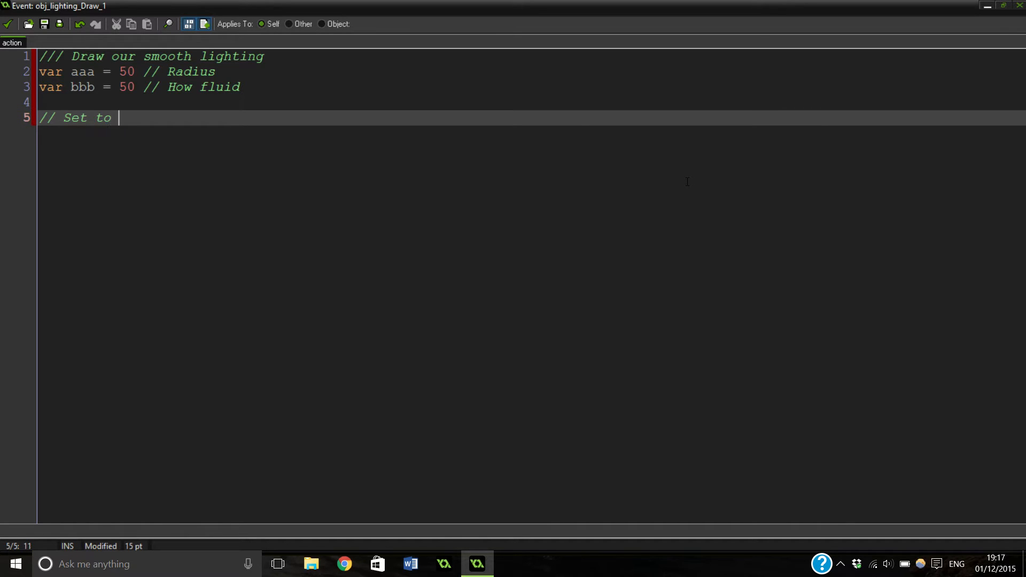
pyautogui.write('our')
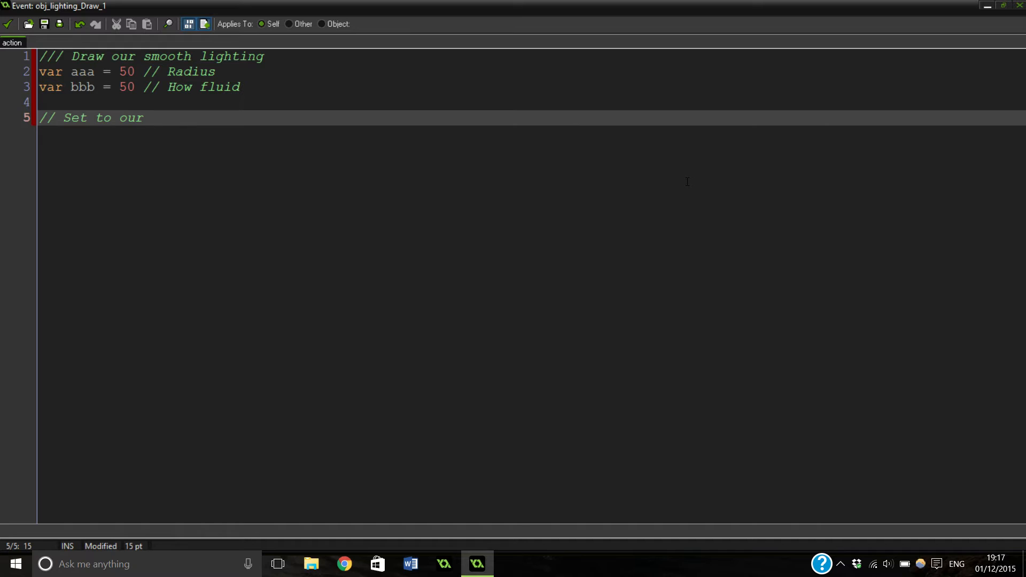
pyautogui.write('surf')
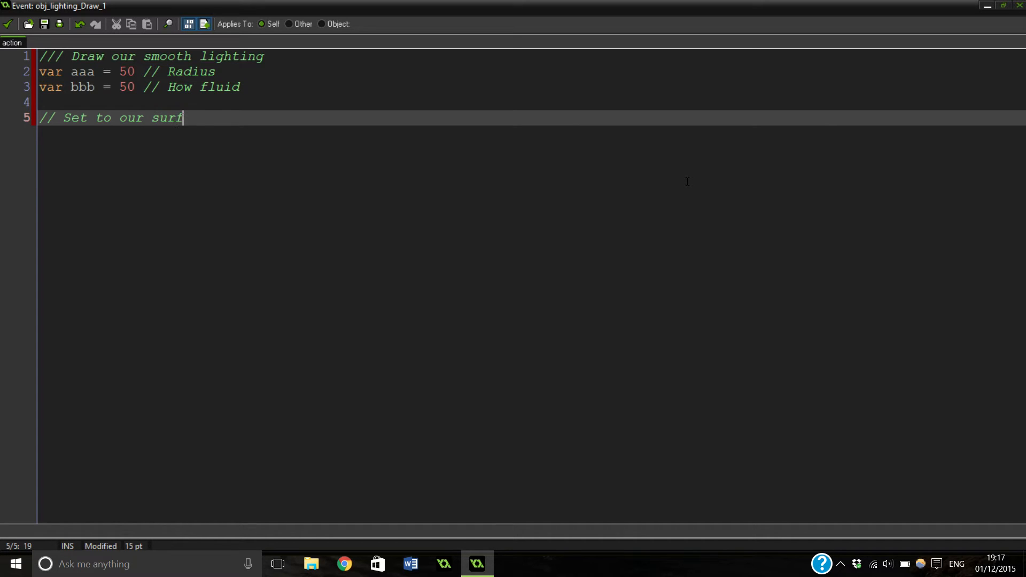
pyautogui.write('ace')
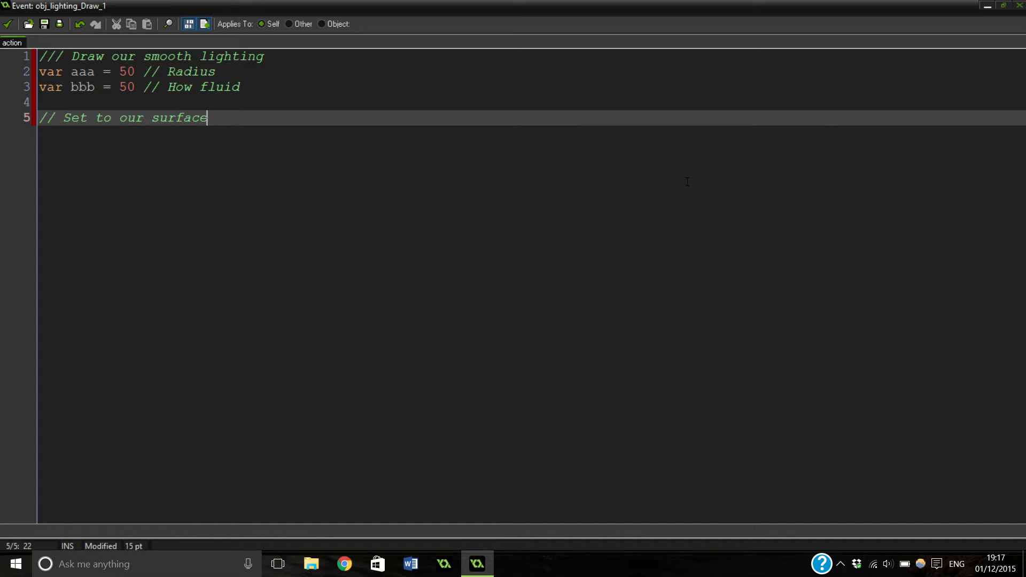
pyautogui.press('Return')
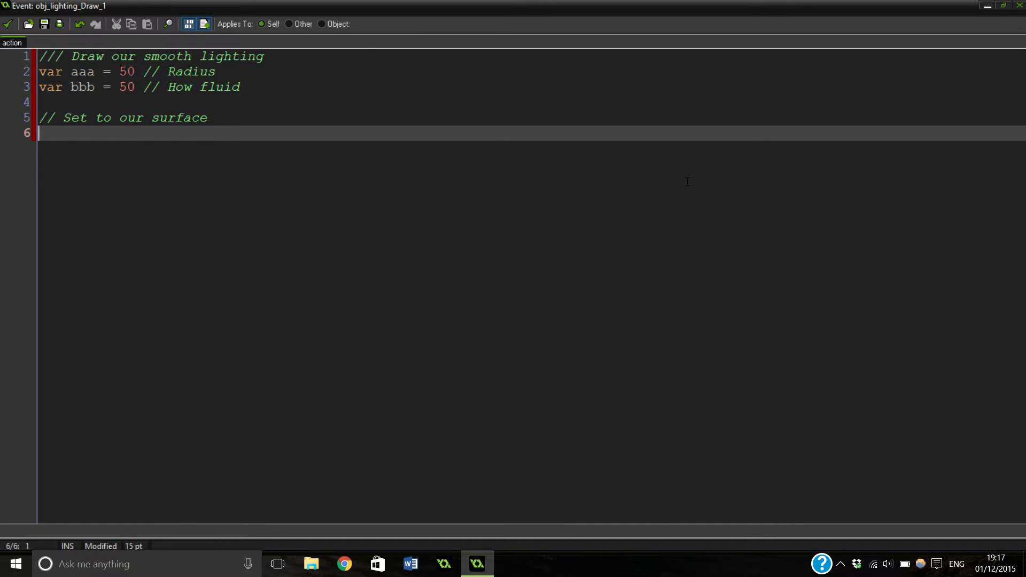
pyautogui.write('sur')
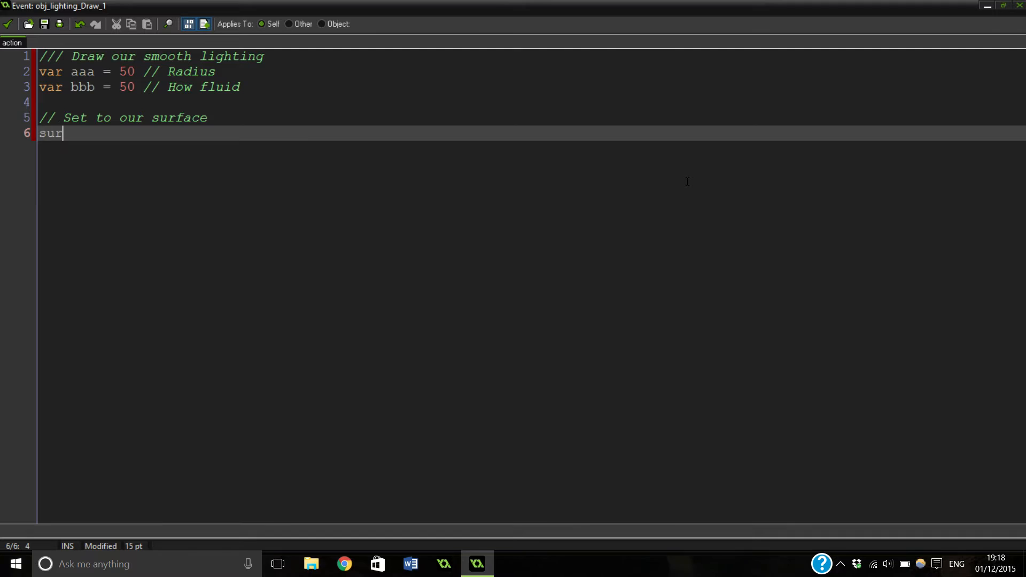
pyautogui.write('f')
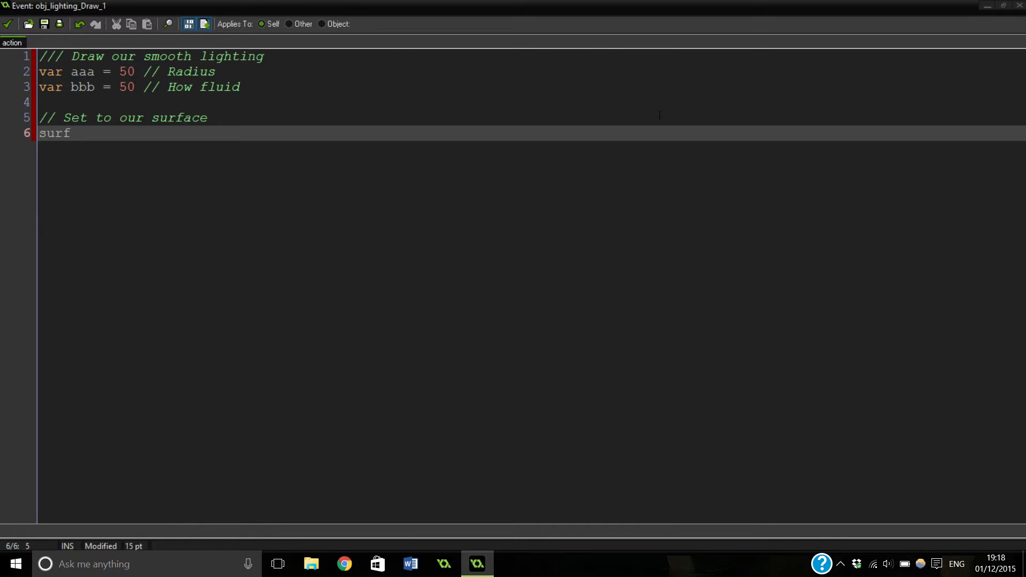
pyautogui.write('ace')
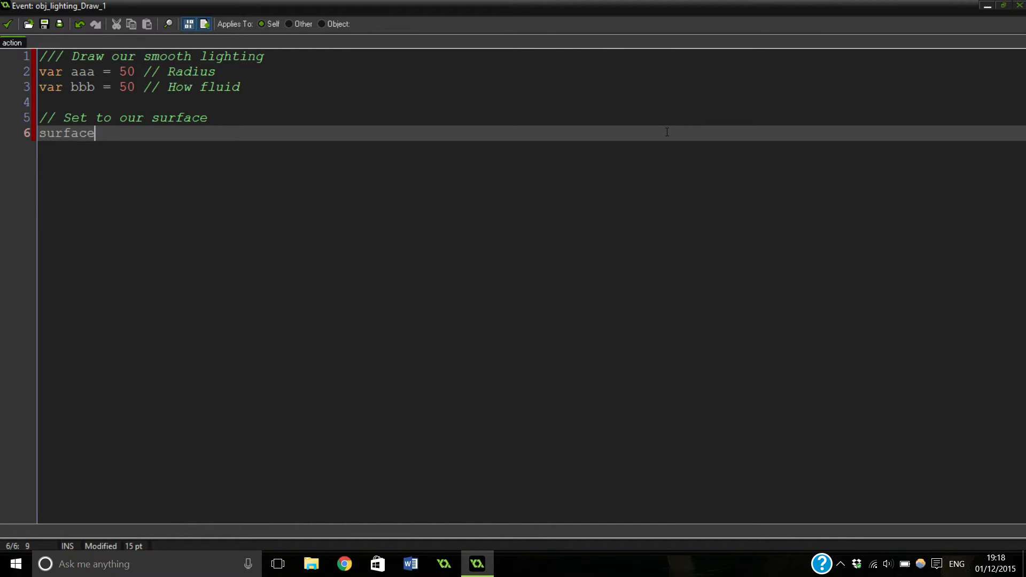
pyautogui.write('_set_tar')
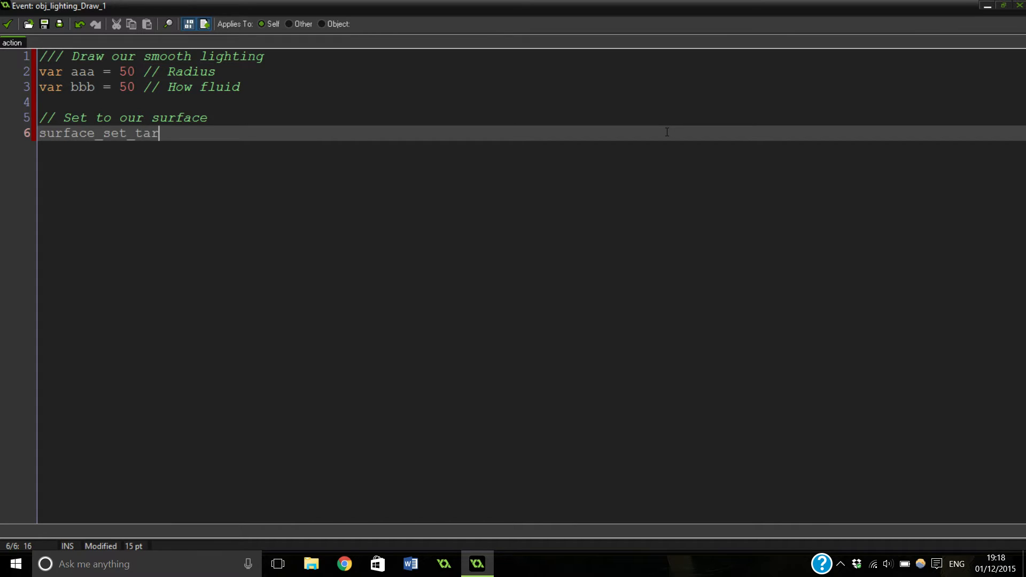
pyautogui.write('get (')
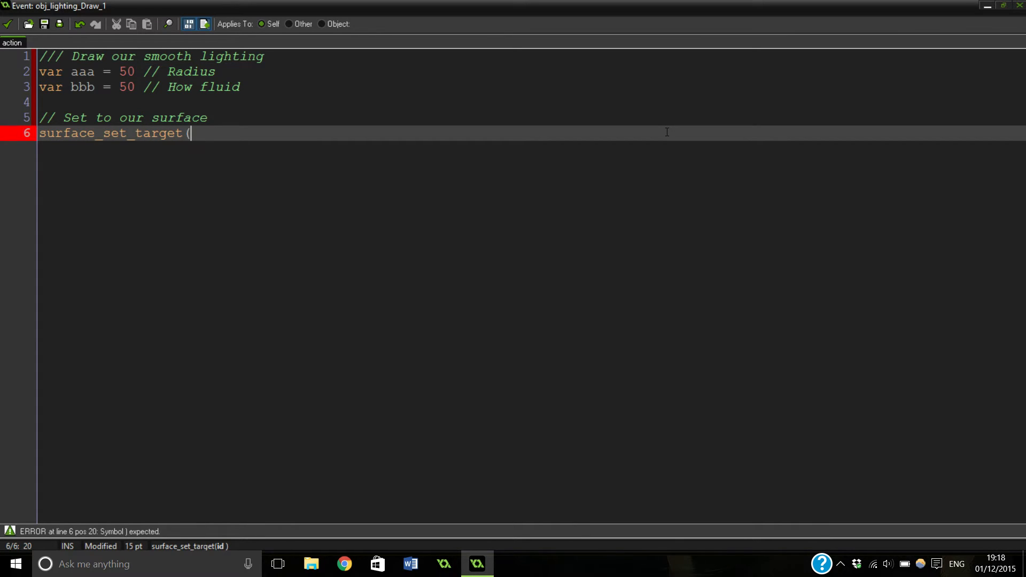
pyautogui.write('global.')
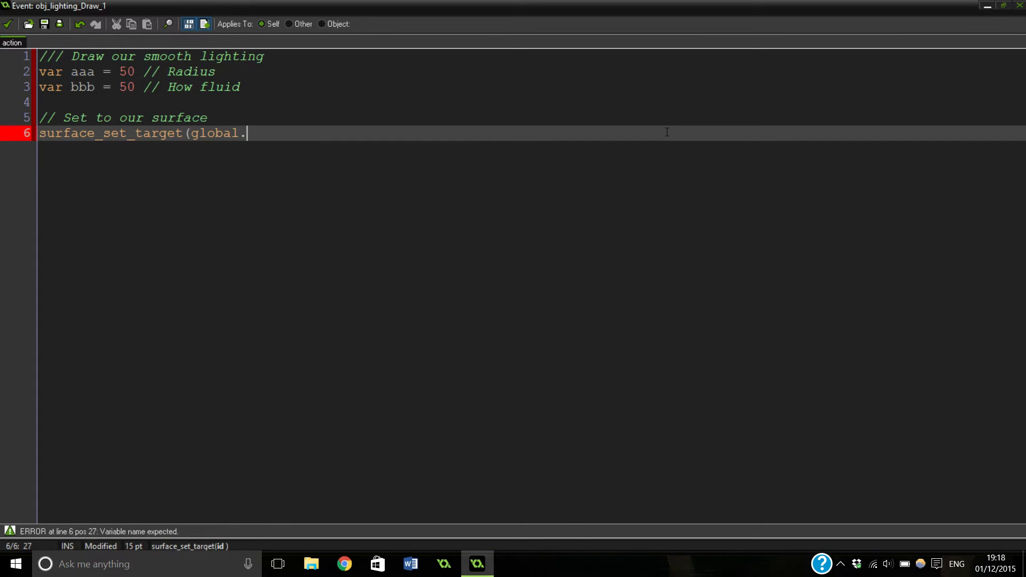
pyautogui.write('light')
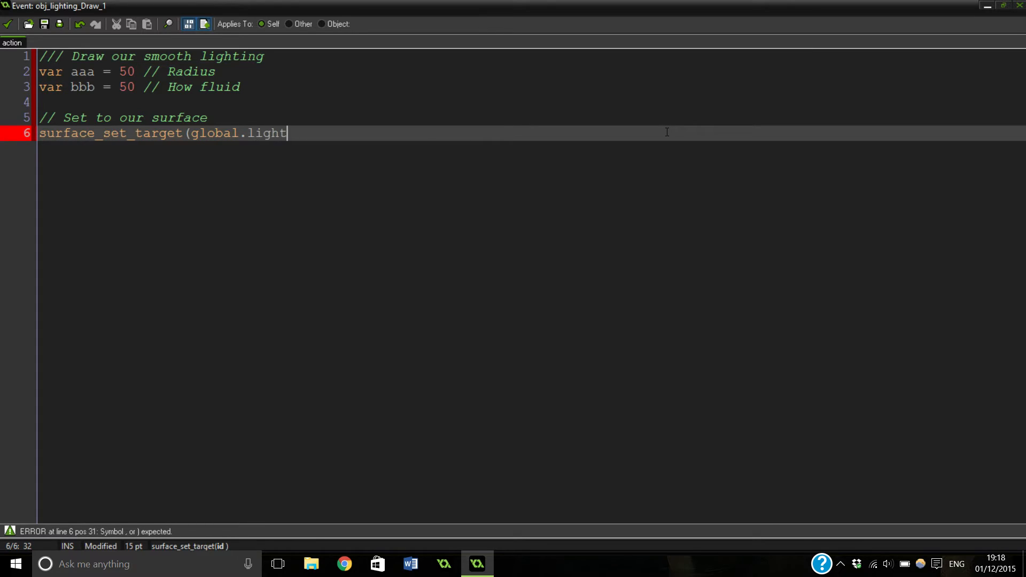
pyautogui.write(');')
pyautogui.write('//')
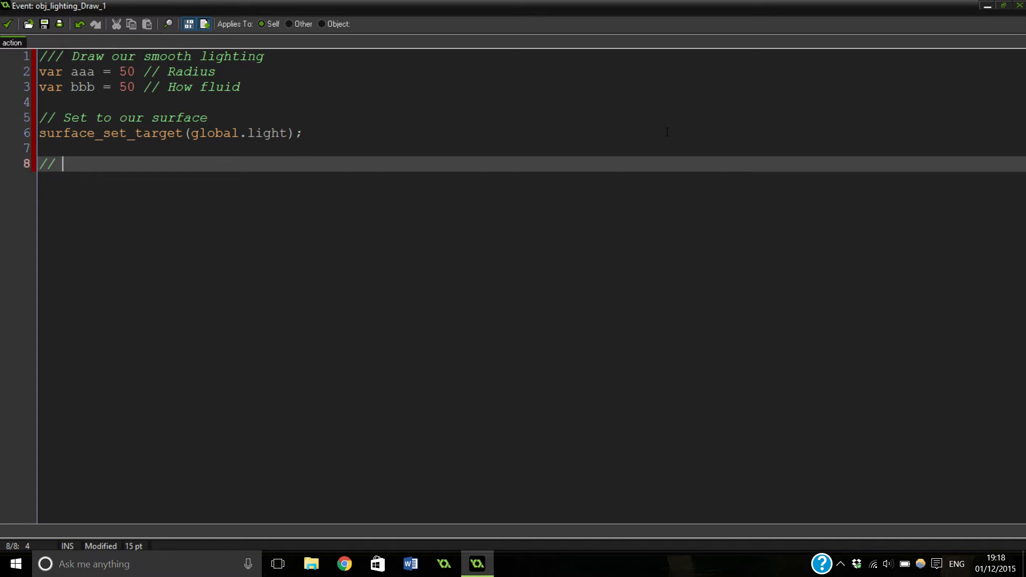
# Add '// Our base alpha' and draw_clear_alpha(c_black, .5); to the surface code
pyautogui.write('Our')
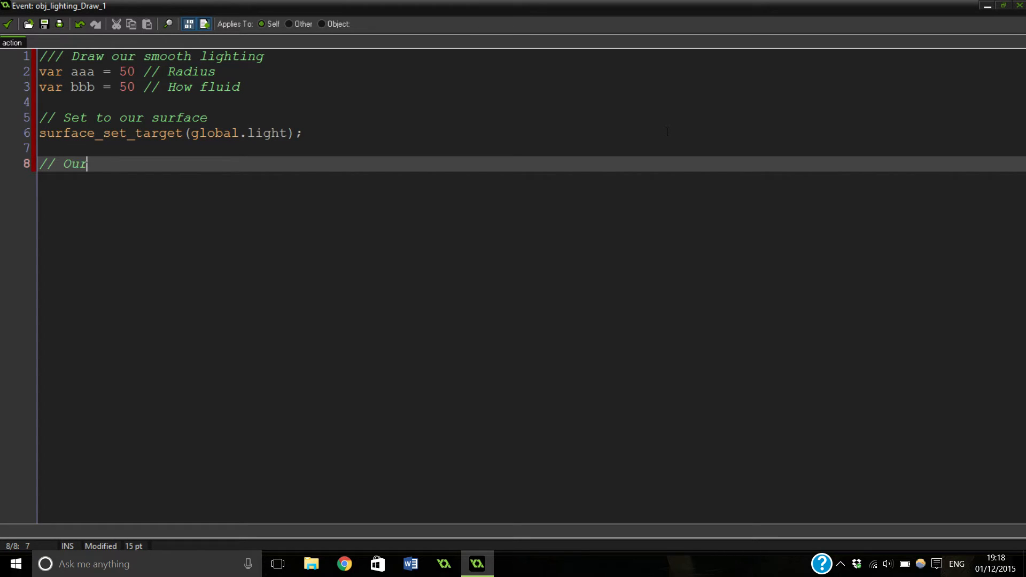
pyautogui.write('base alpha')
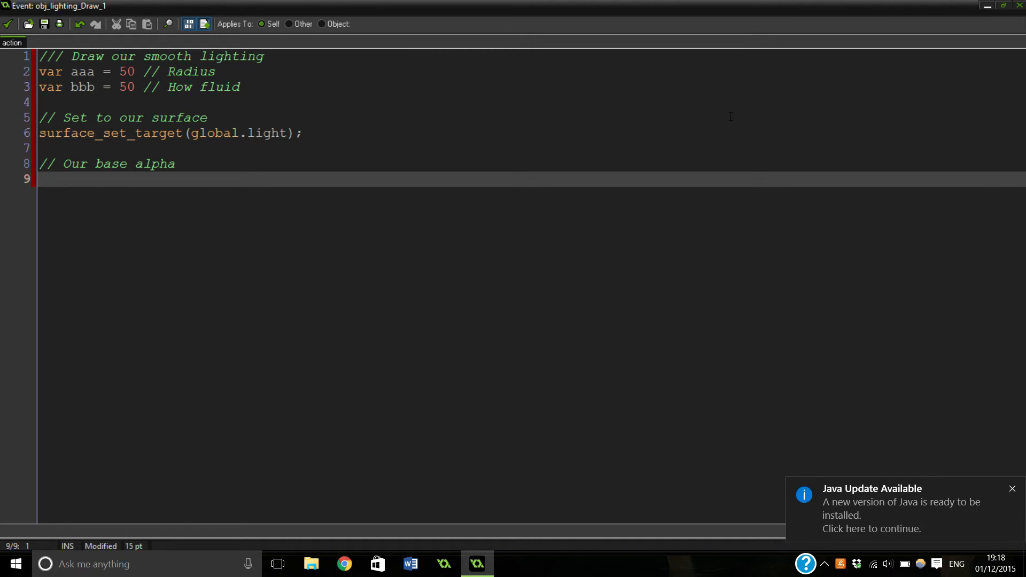
pyautogui.click(1012, 489)
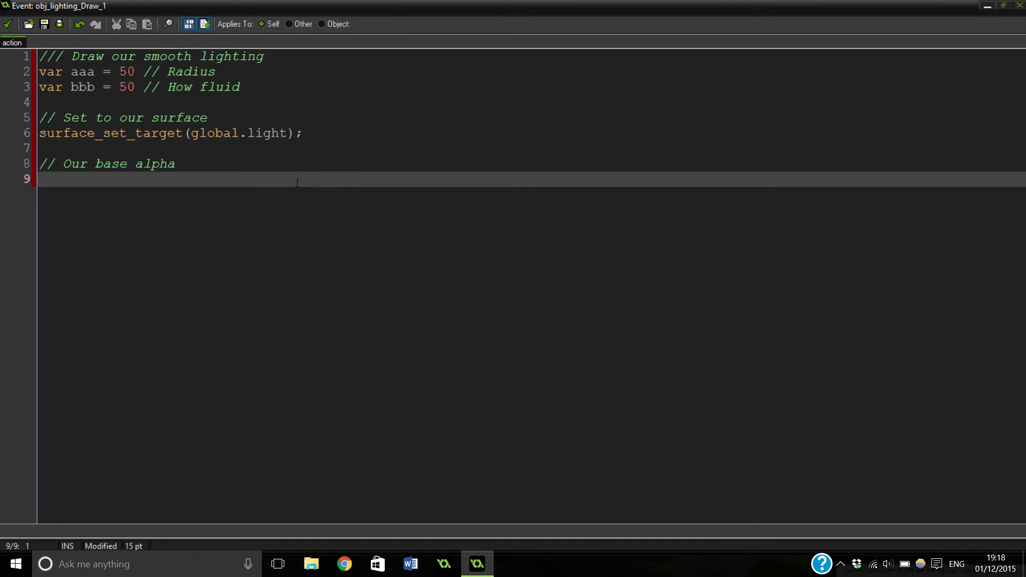
pyautogui.write('dr')
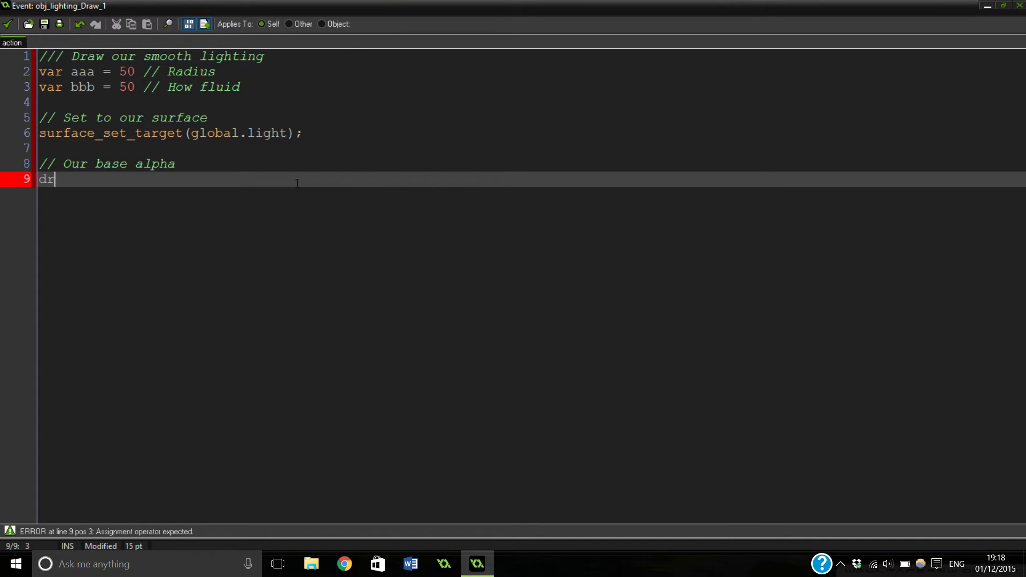
pyautogui.write('aw_clear_')
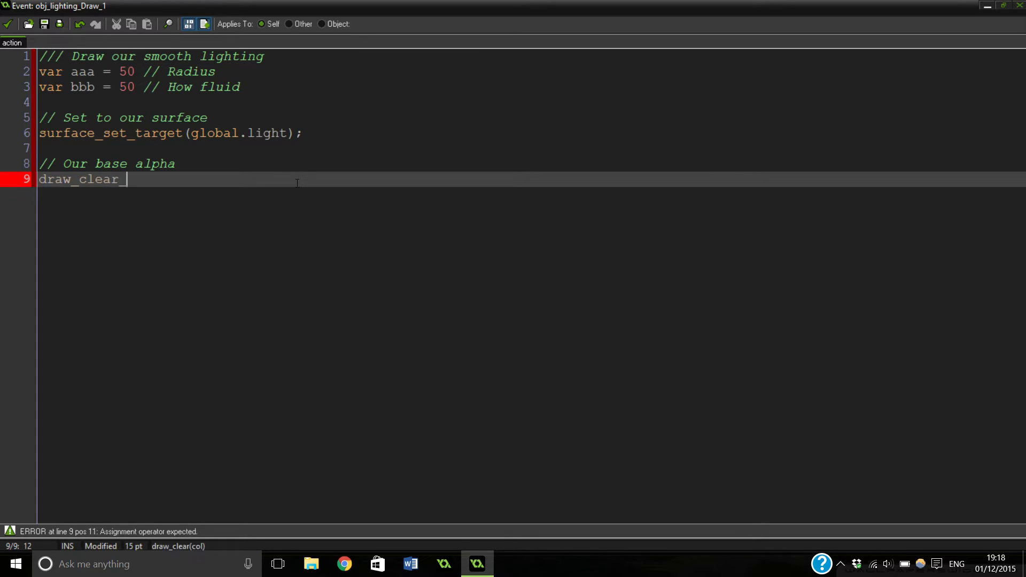
pyautogui.write('alpha')
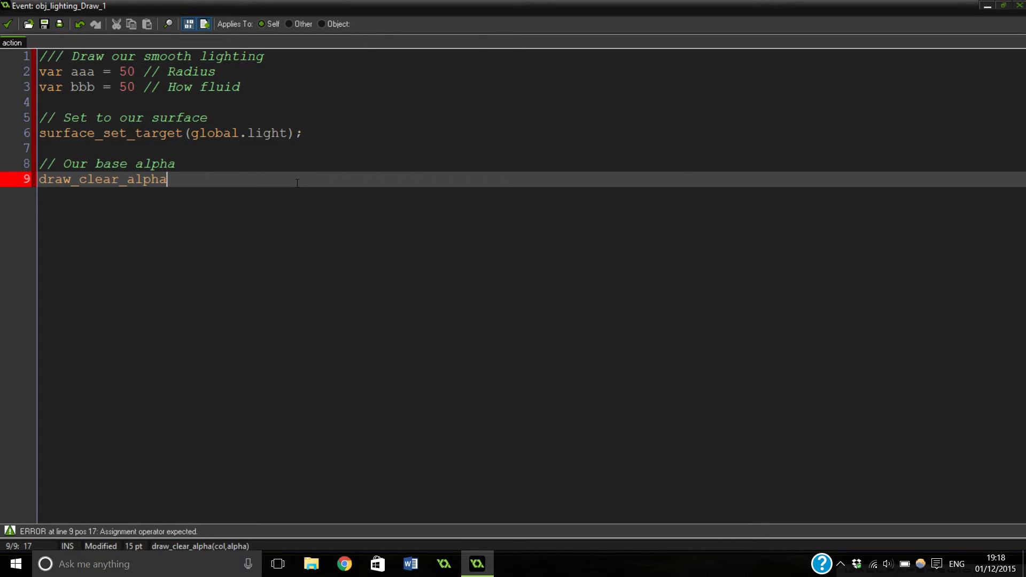
pyautogui.write('(c')
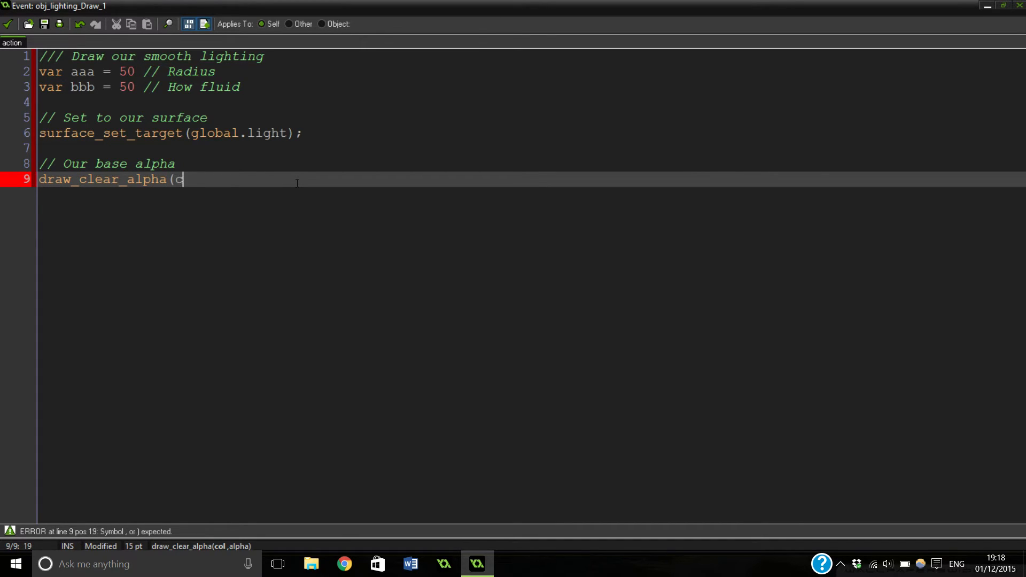
pyautogui.write('_black,')
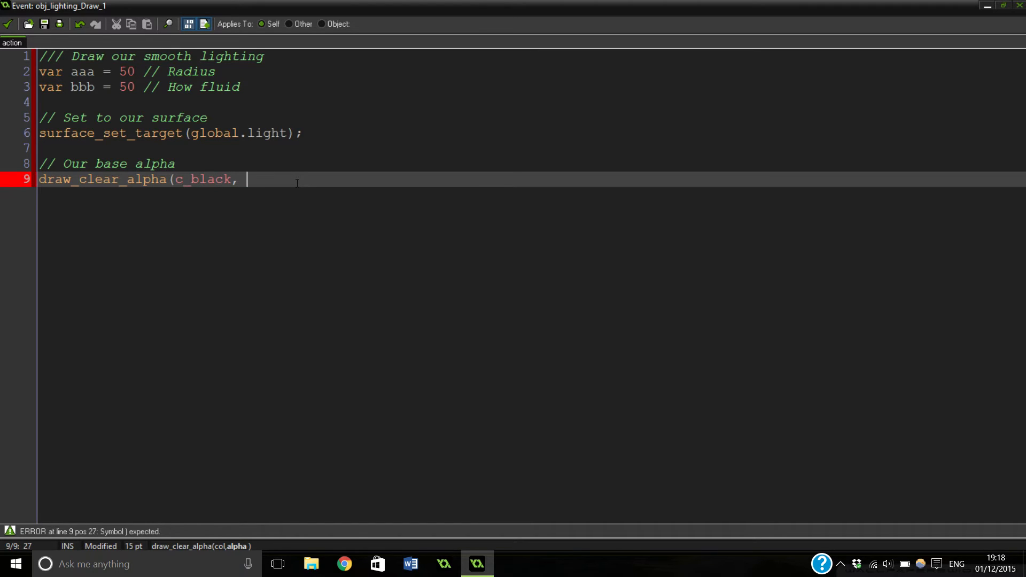
pyautogui.write('.')
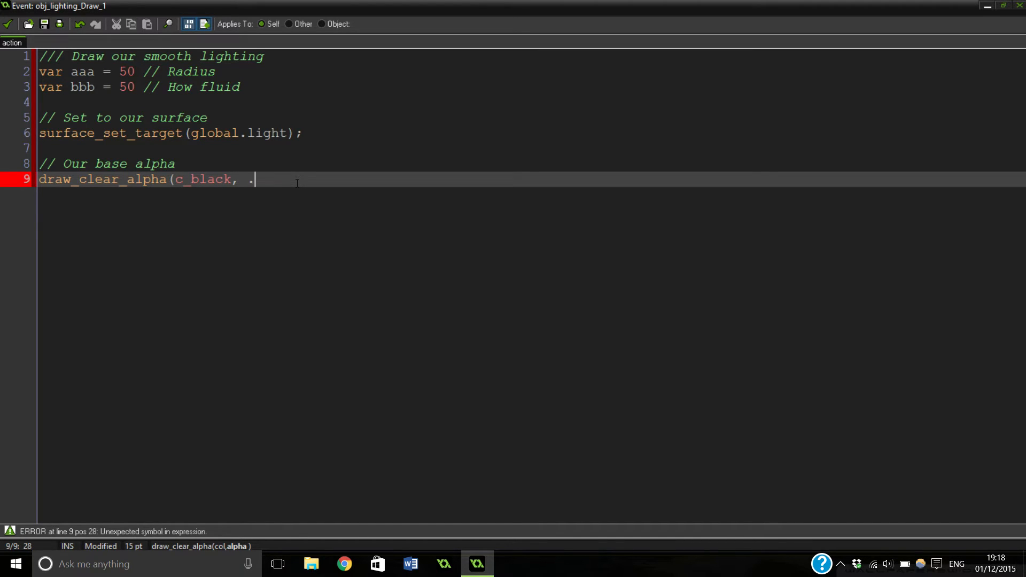
pyautogui.write('5);')
pyautogui.write('//')
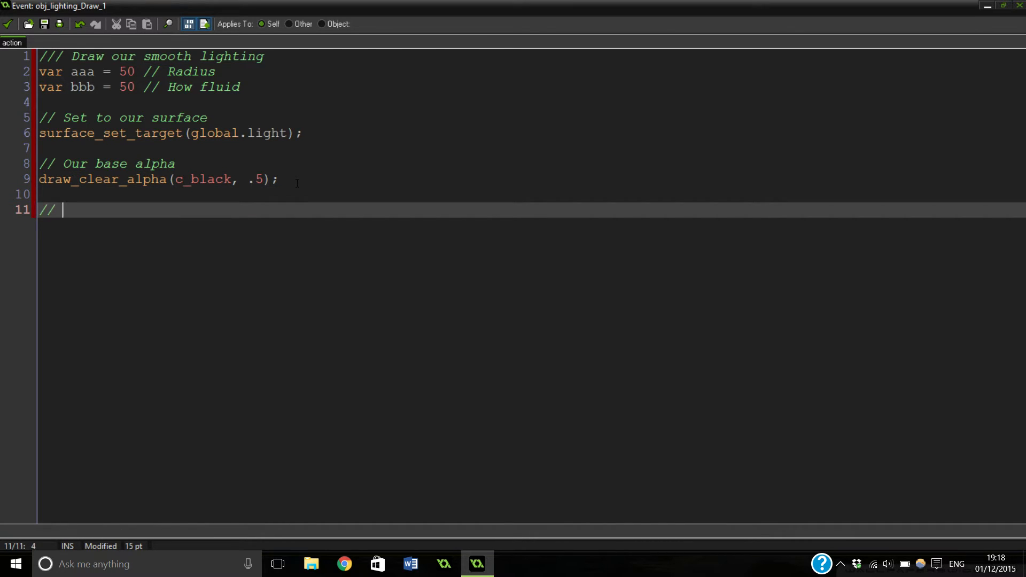
# Add the comment '// Start taking away from this'
pyautogui.write('Start taki')
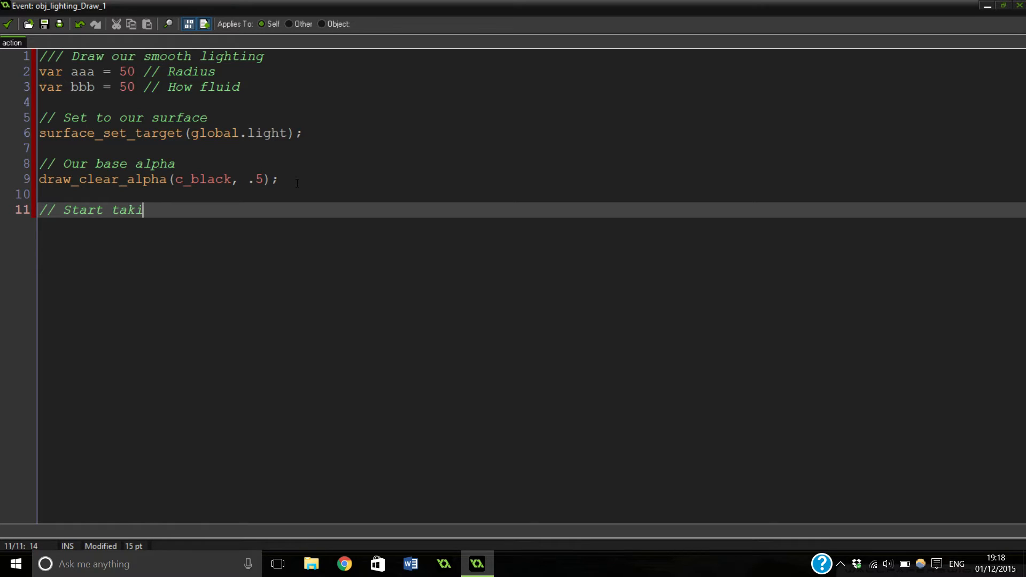
pyautogui.write('ng away')
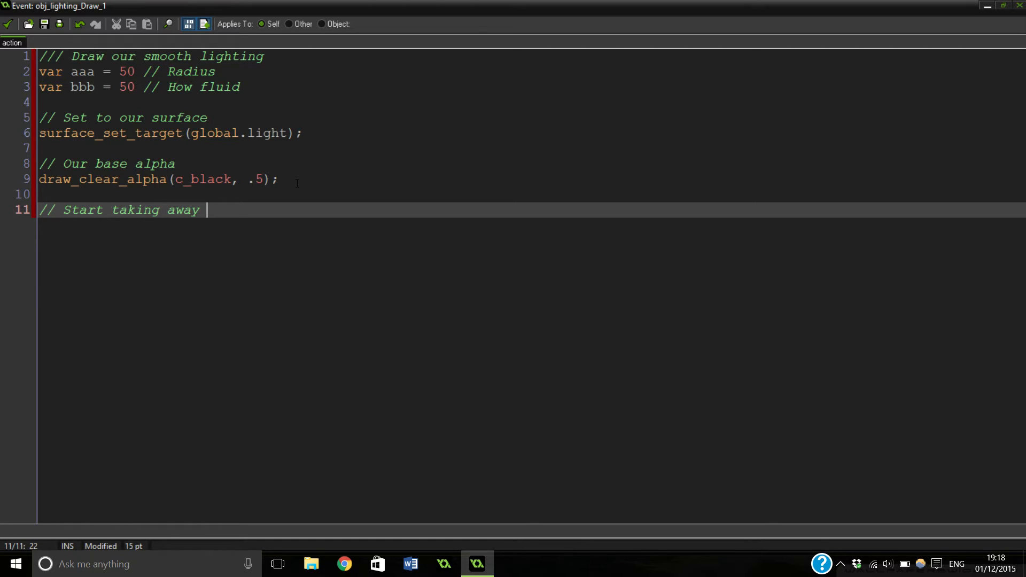
pyautogui.write('from this')
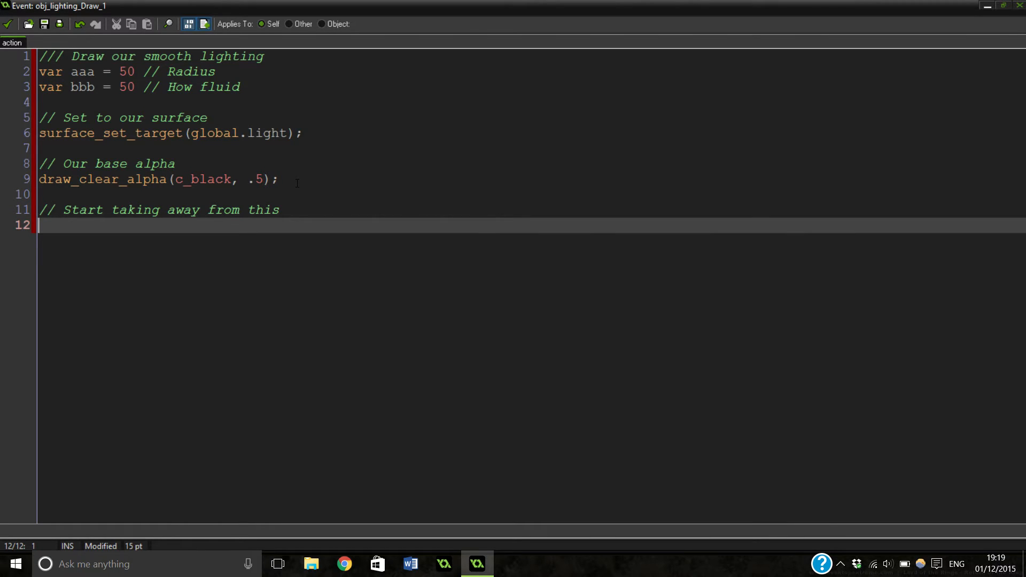
# Write draw_set_blend_mode(bm_subtract); below the 'Start taking away' comment
pyautogui.write('dra')
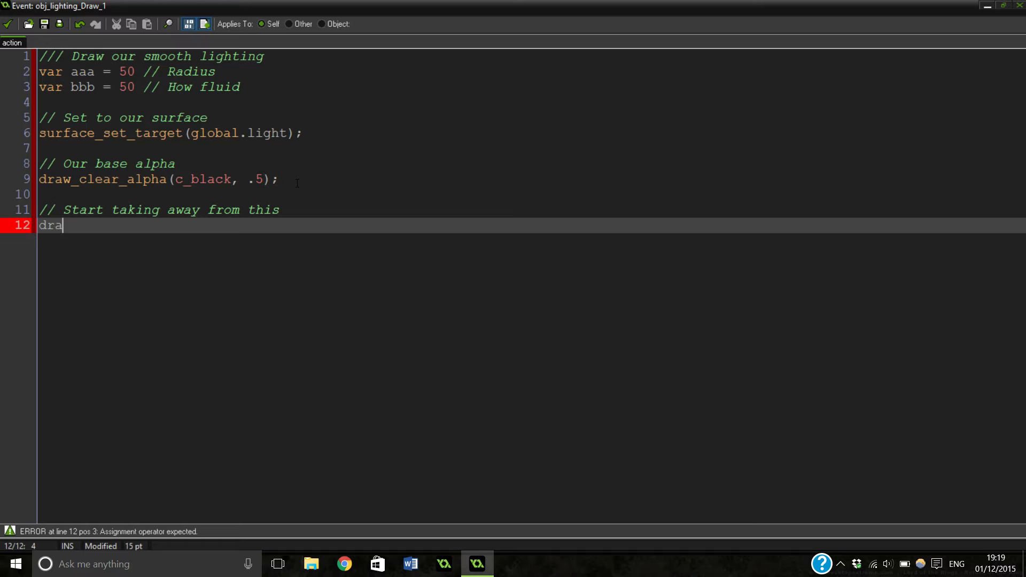
pyautogui.write('w_s')
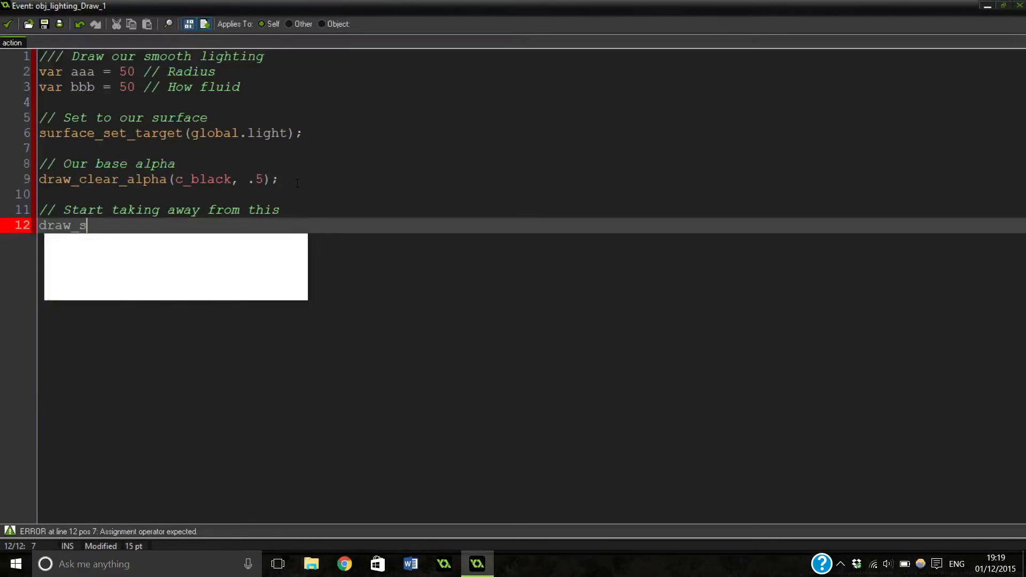
pyautogui.write('et_b')
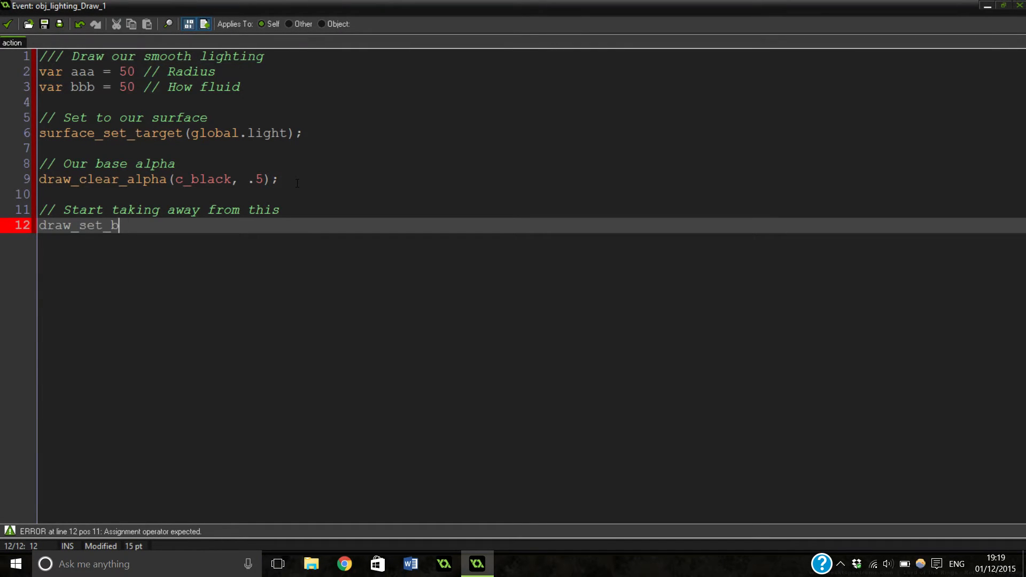
pyautogui.write('lend_mode')
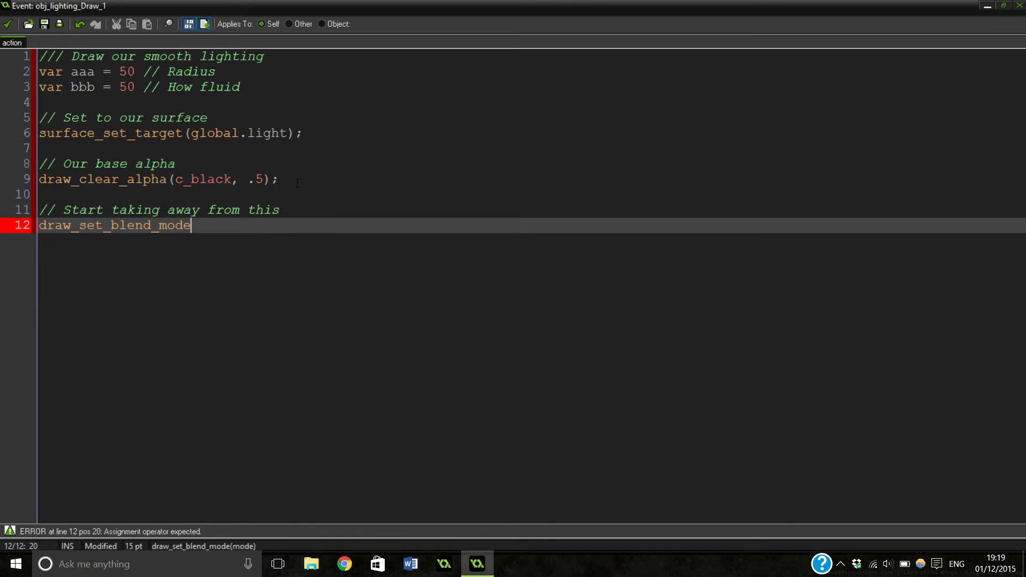
pyautogui.write('(b')
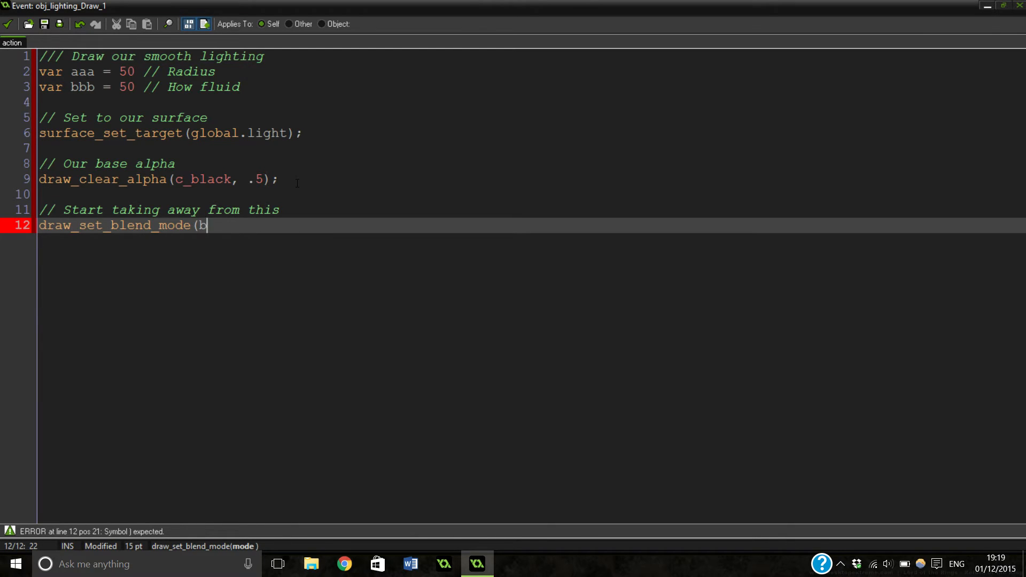
pyautogui.write('m_sub')
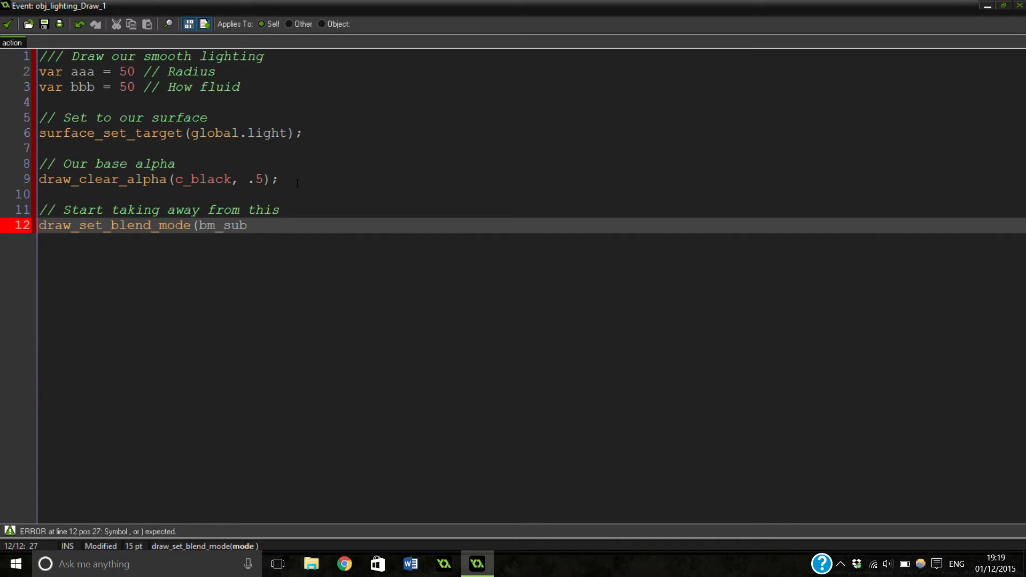
pyautogui.write('t')
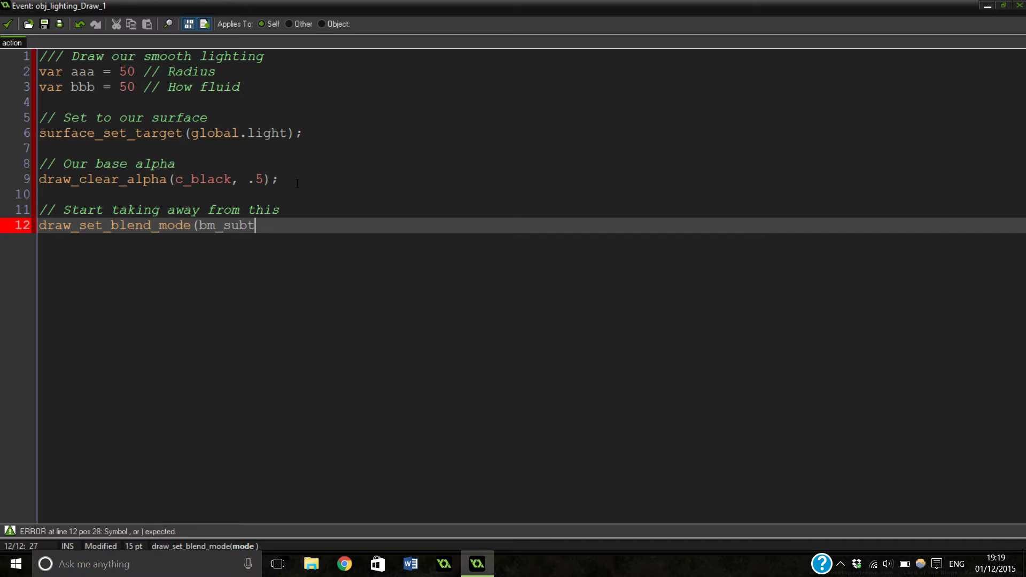
pyautogui.press('Backspace')
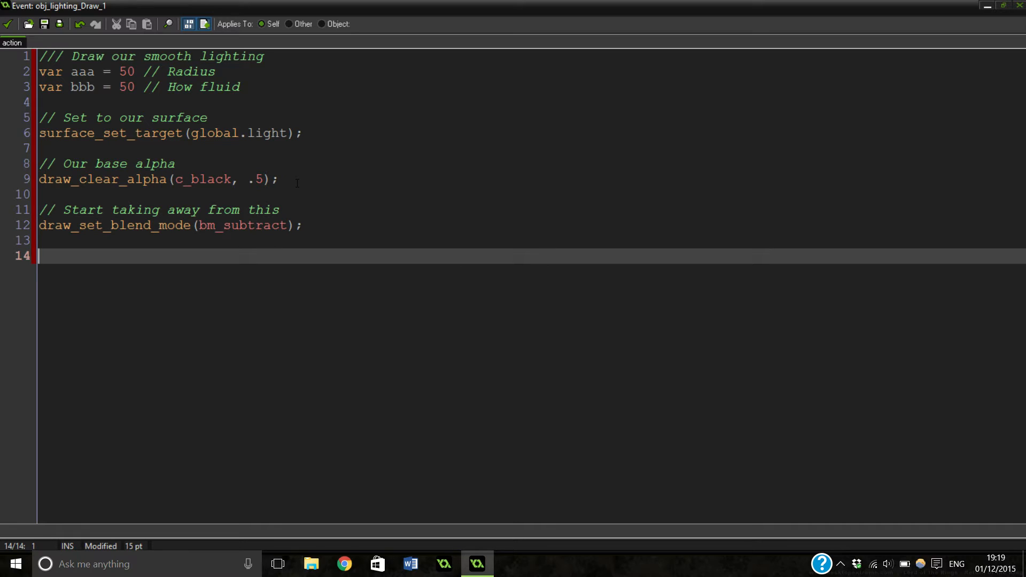
# Write the comment '// Set the alpha to 1/precision', fixing a mistyped word
pyautogui.write('//')
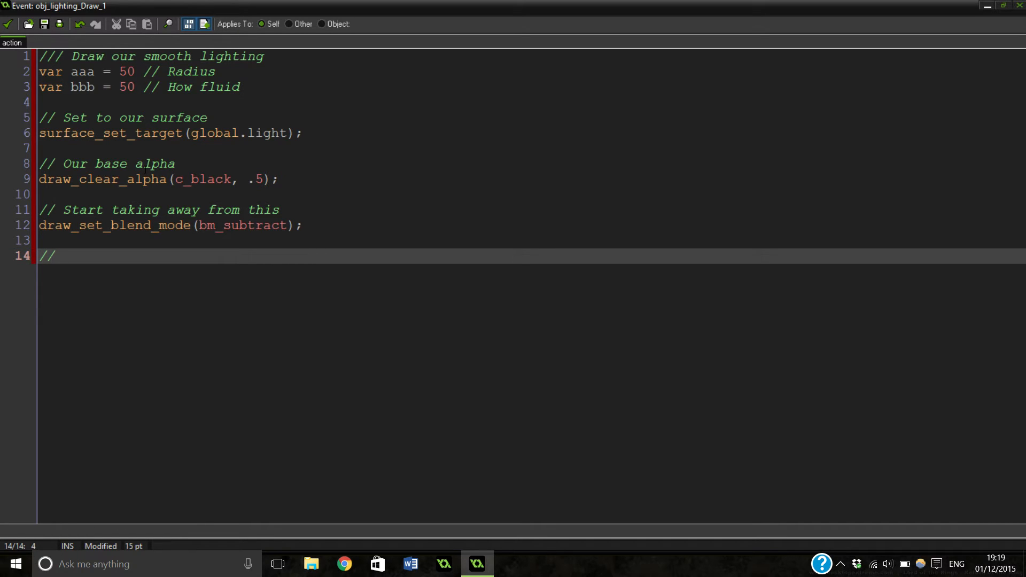
pyautogui.tripleClick(164, 133)
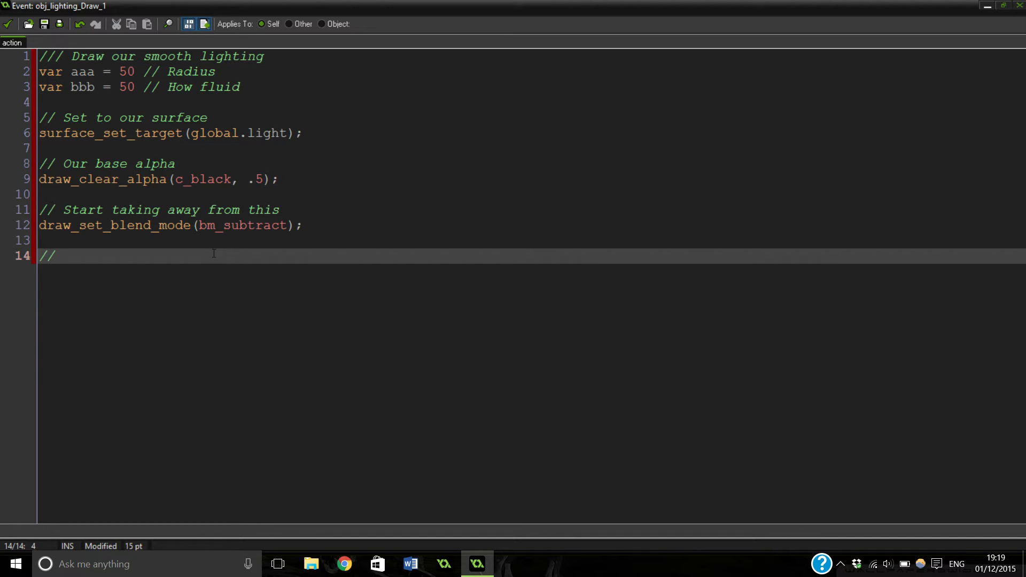
pyautogui.write('draw')
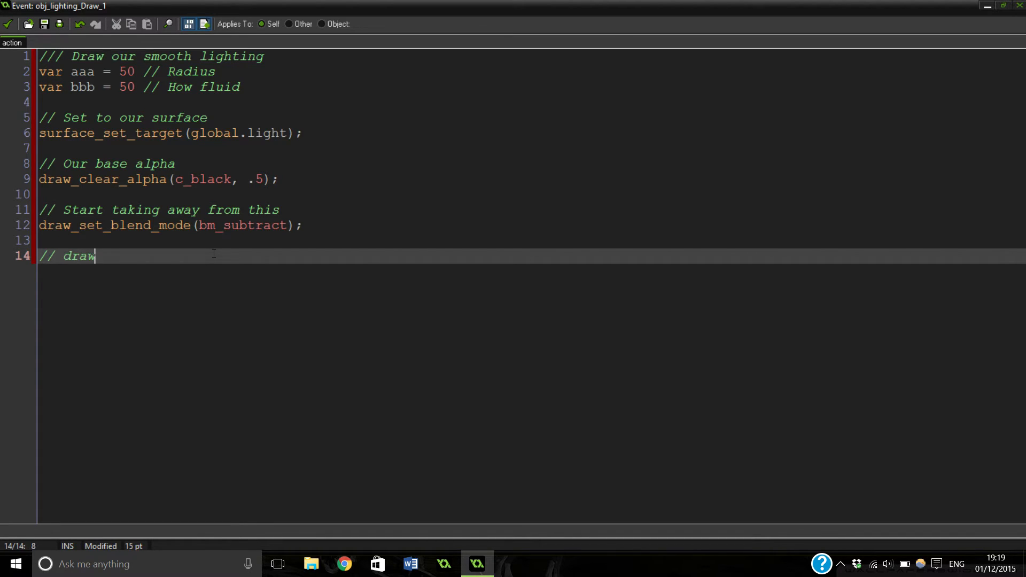
pyautogui.press('Backspace')
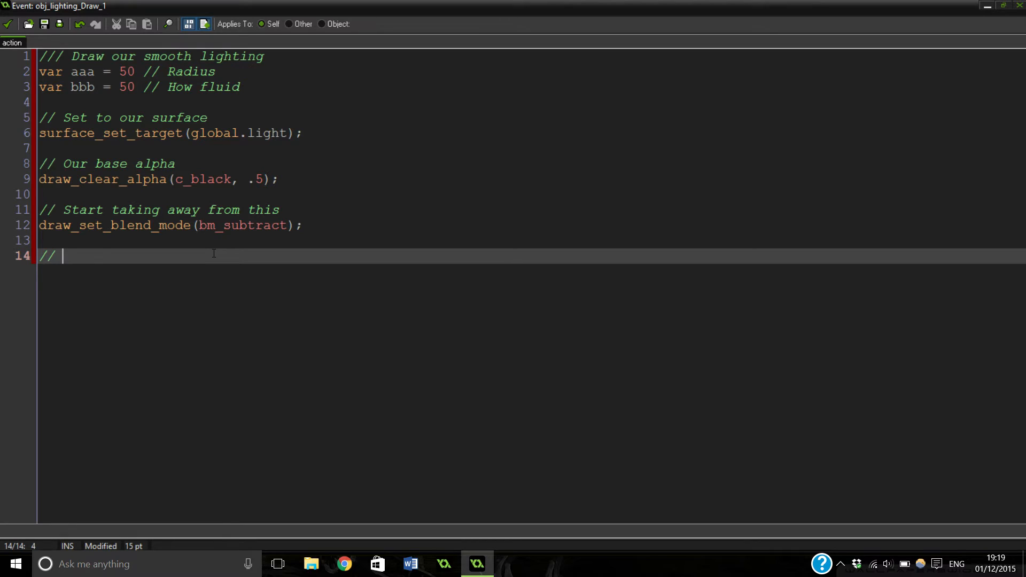
pyautogui.write('Se t')
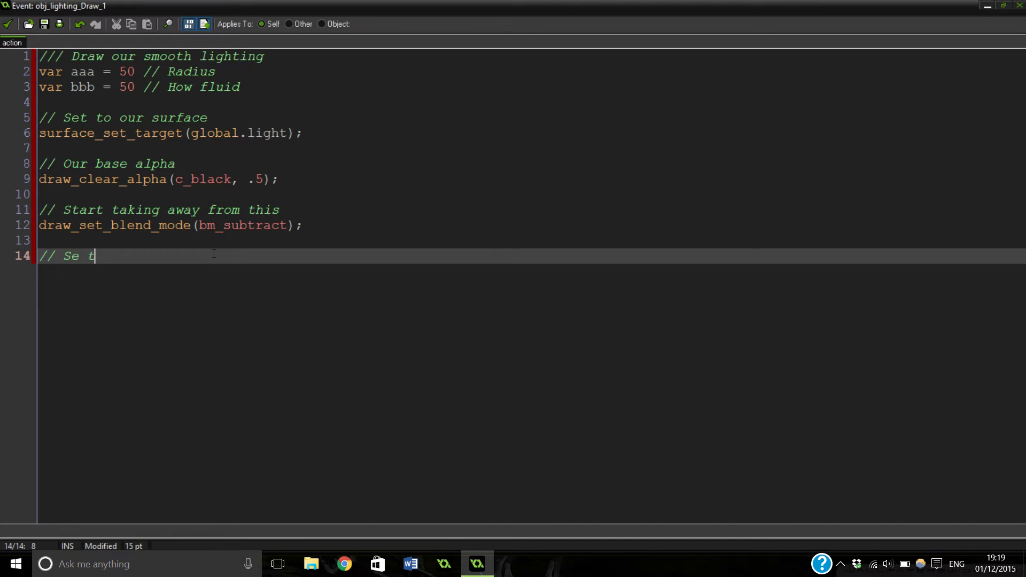
pyautogui.write('t the a')
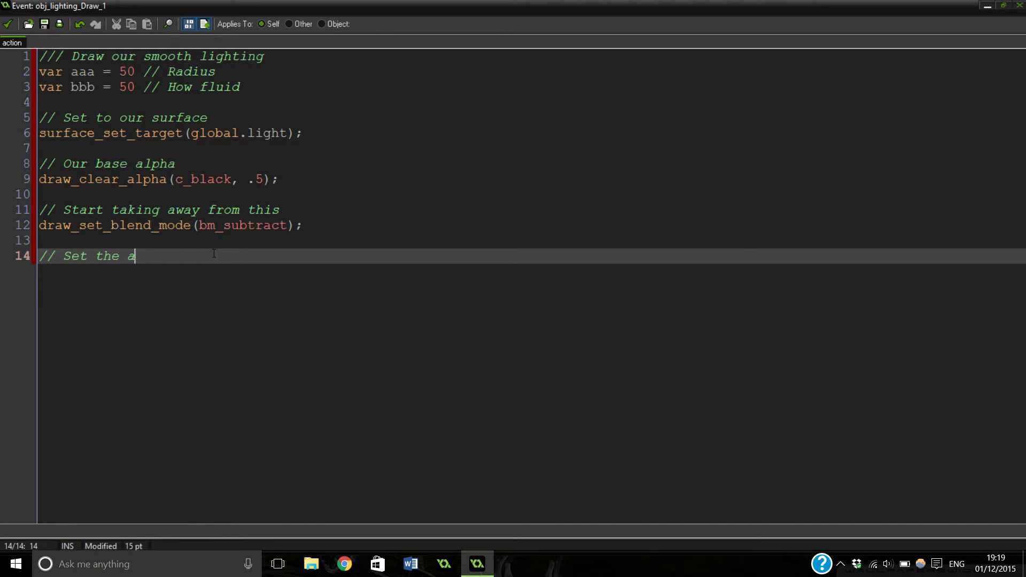
pyautogui.write('lpha')
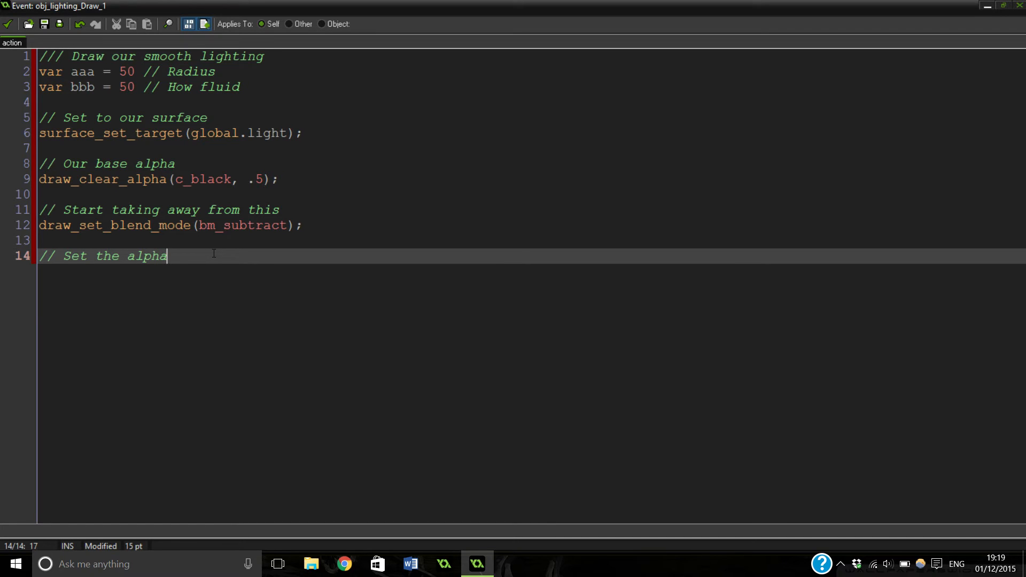
pyautogui.write('to 1/')
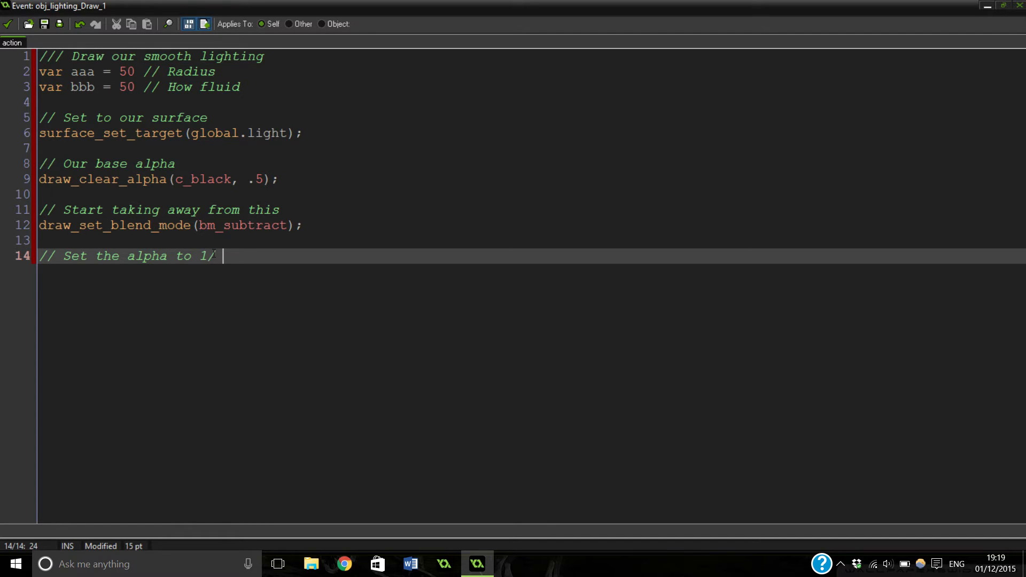
pyautogui.write('pre')
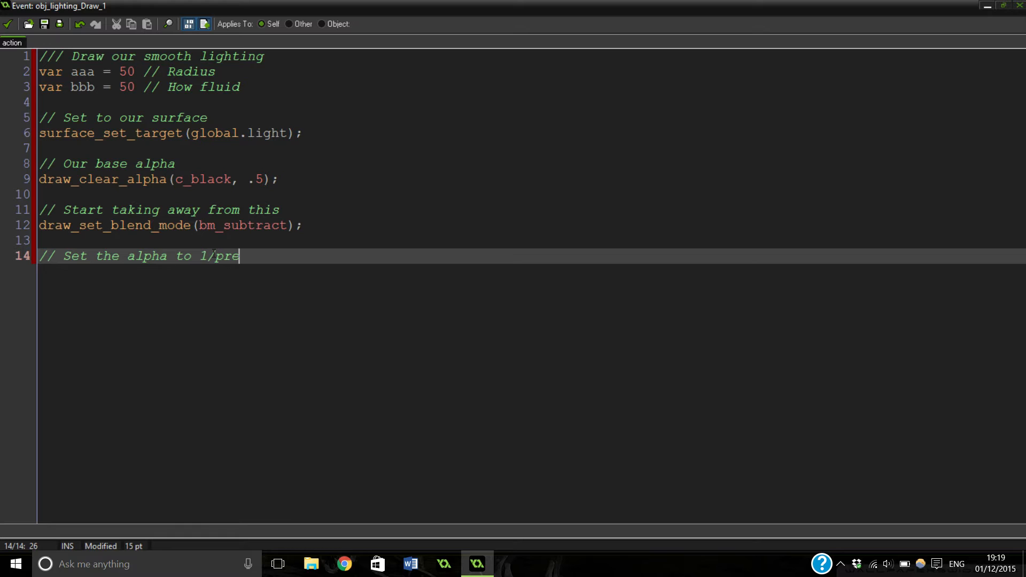
pyautogui.write('cision')
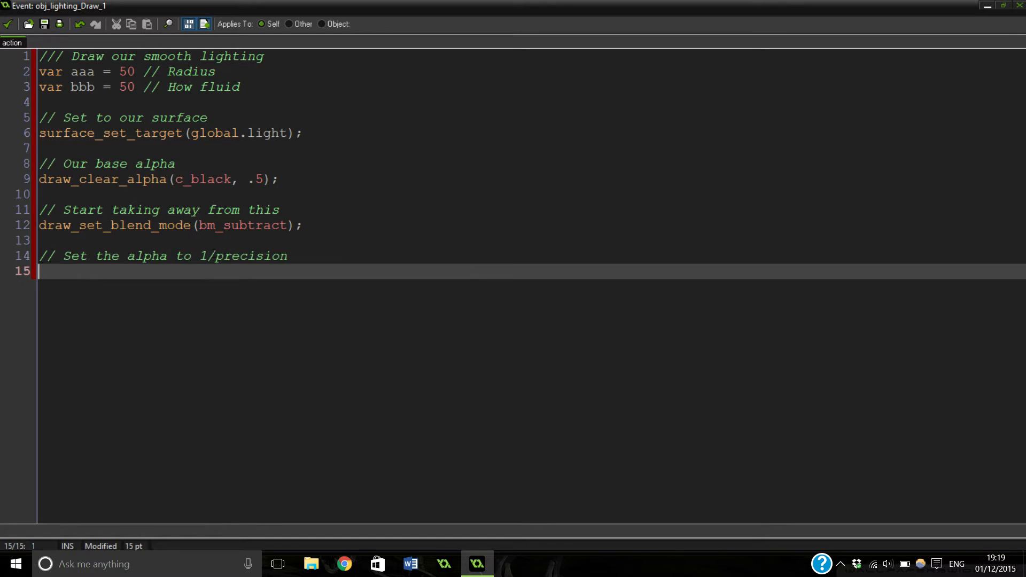
# Add draw_set_alpha(1/bbb); and leave blank lines below it
pyautogui.write('draw')
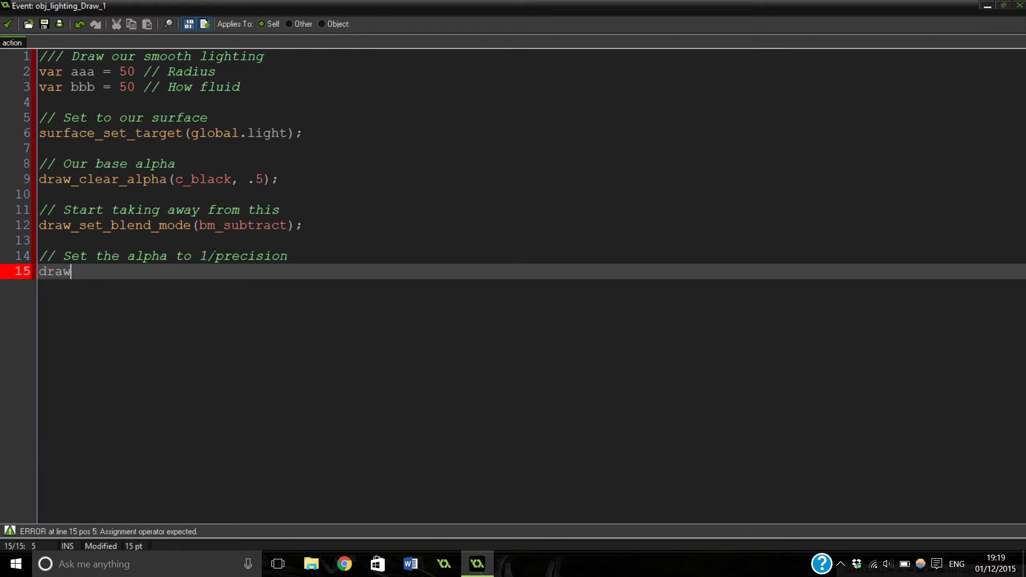
pyautogui.write('_set_alp')
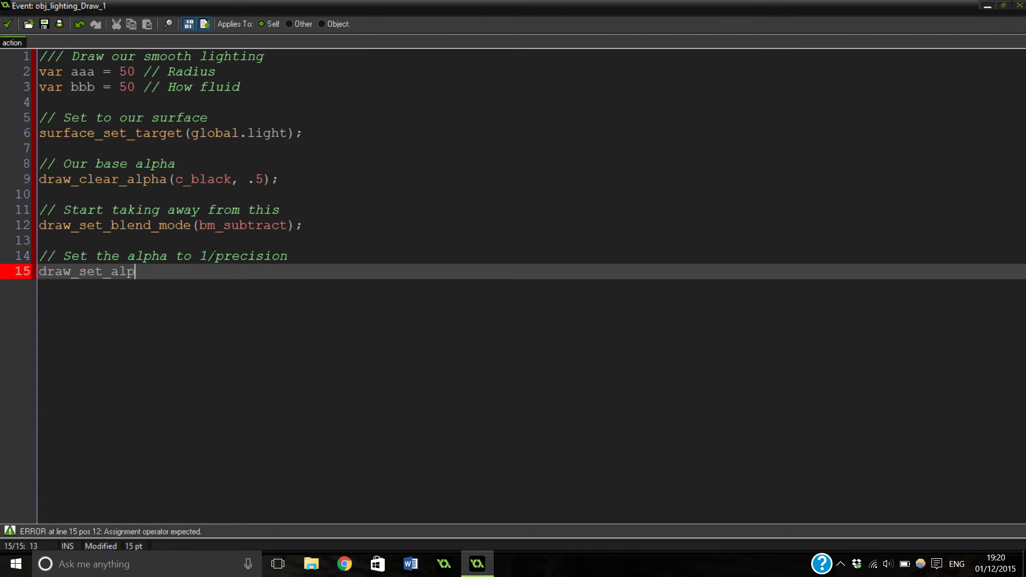
pyautogui.write('ha(')
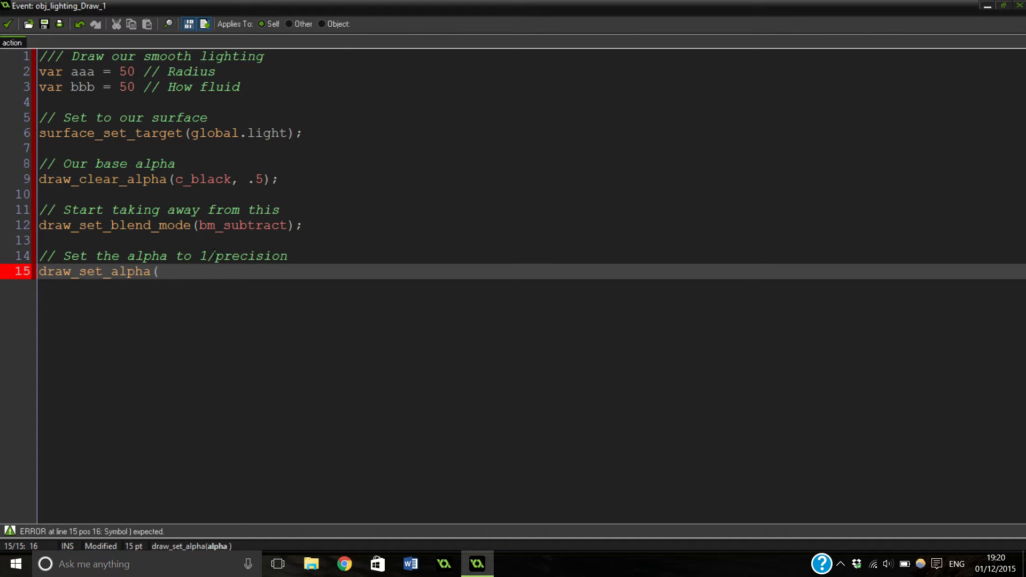
pyautogui.write('1/b')
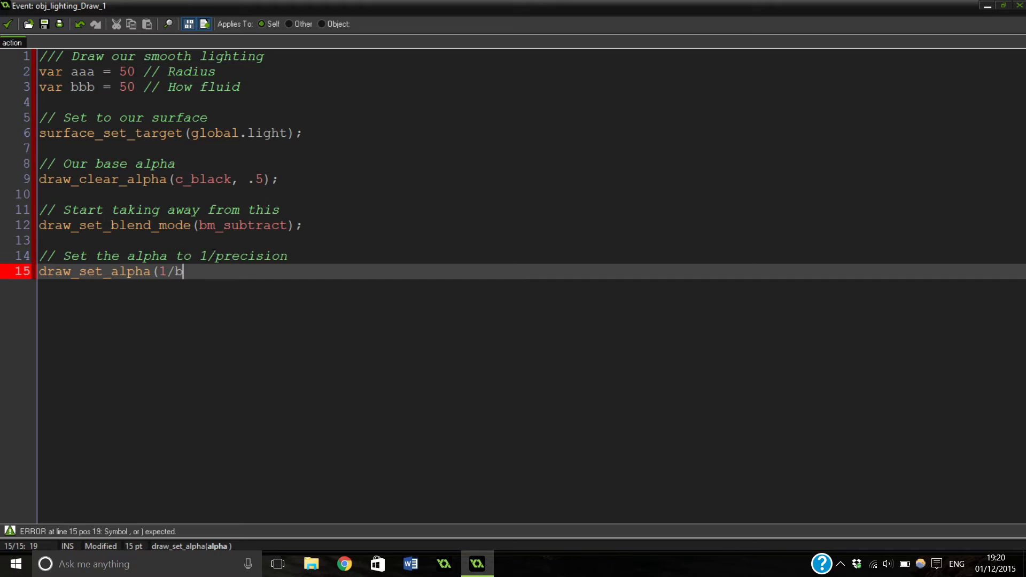
pyautogui.write('bb);')
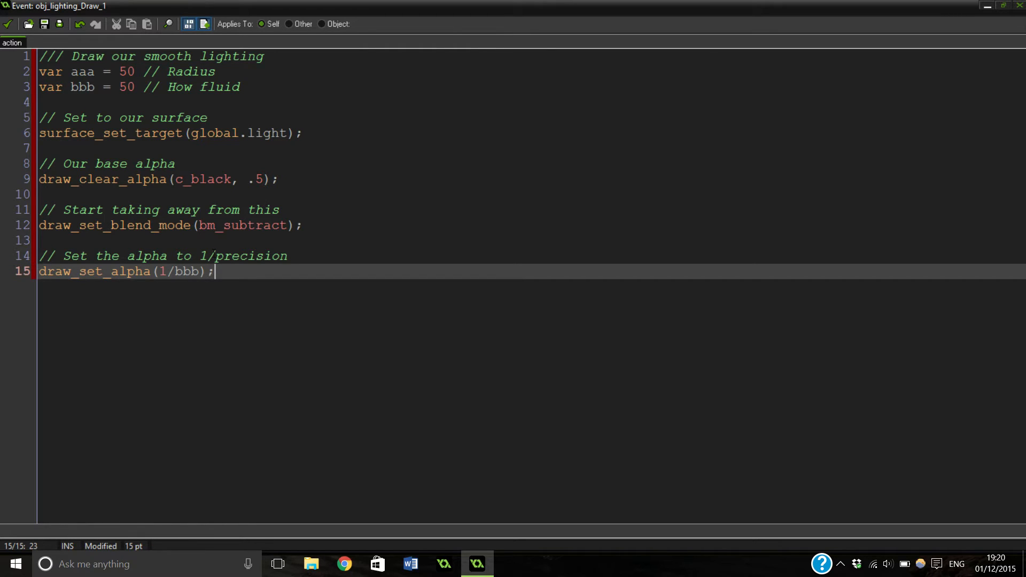
pyautogui.press('Enter')
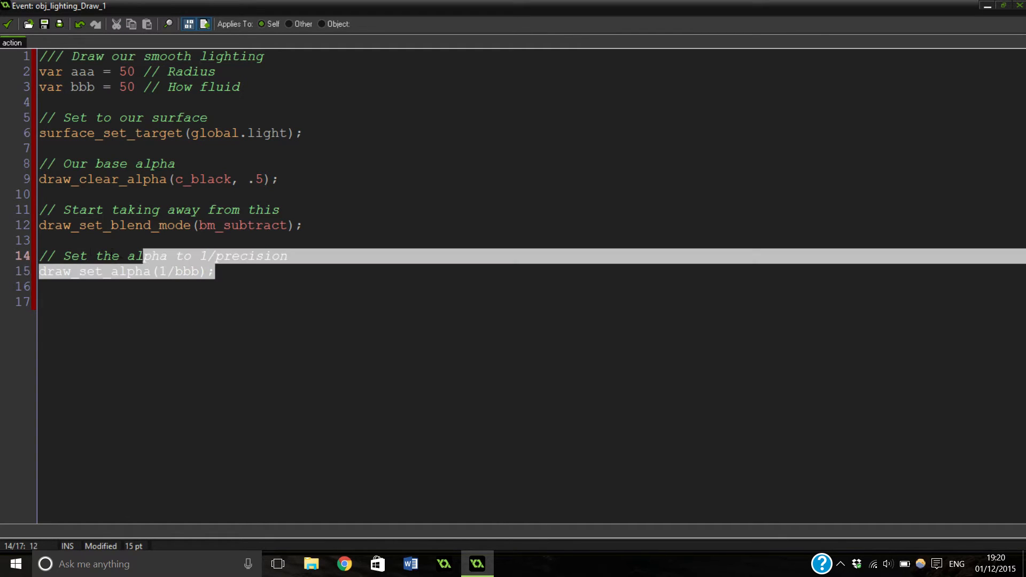
pyautogui.click(209, 271)
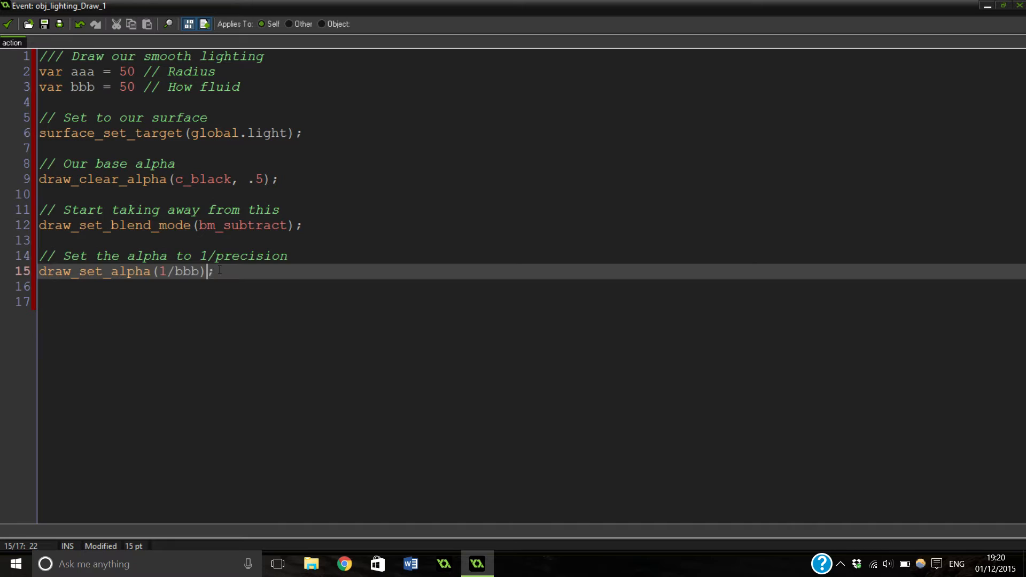
pyautogui.tripleClick(163, 225)
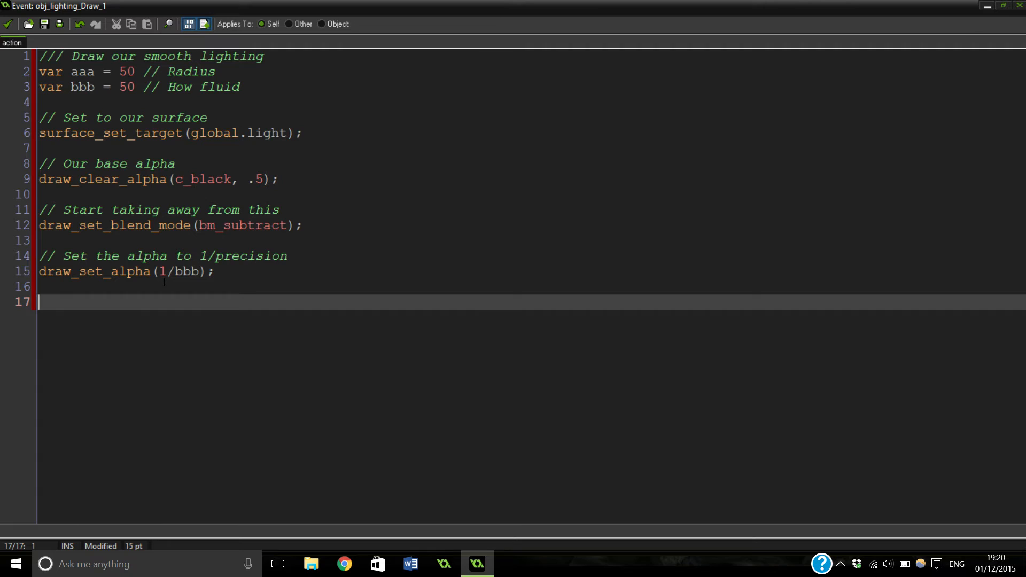
# Add the comment '// Loop through our circles' on line 17
pyautogui.write('// Loop')
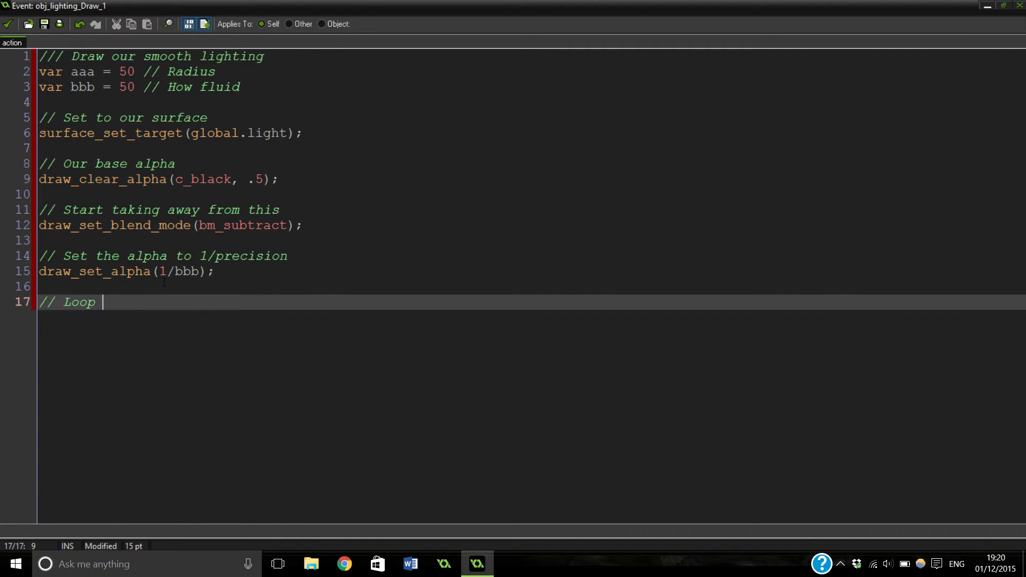
pyautogui.write('through our')
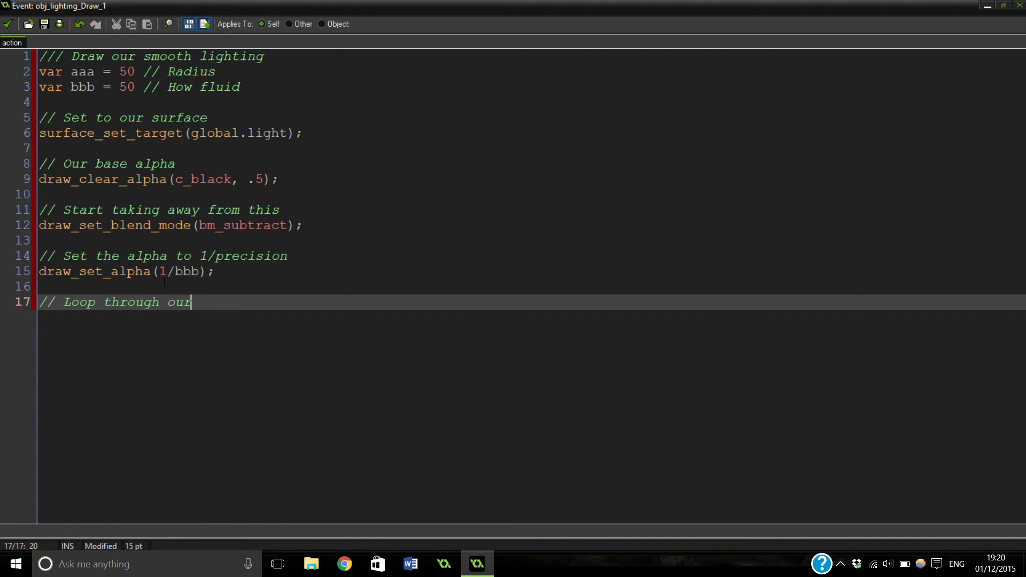
pyautogui.write('circles')
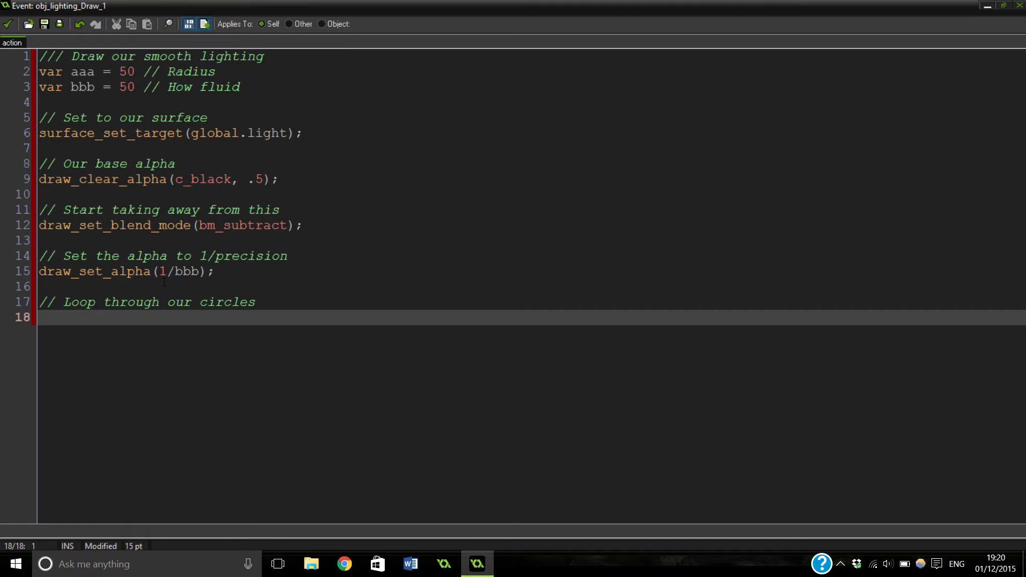
pyautogui.click(162, 271)
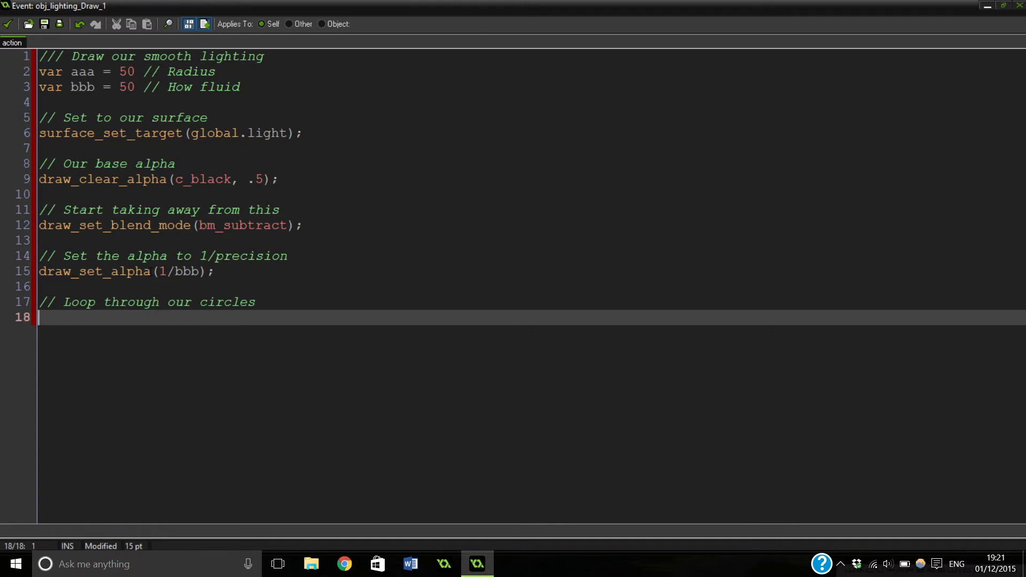
# Write for(var i = 0; i <= bbb; i++) { with an empty body
pyautogui.write('for (')
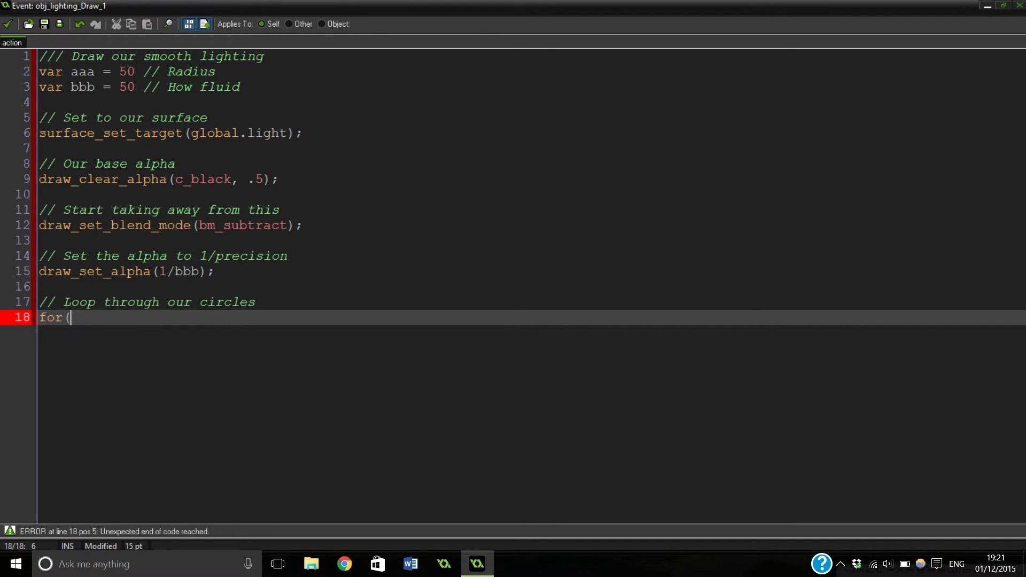
pyautogui.write('var i')
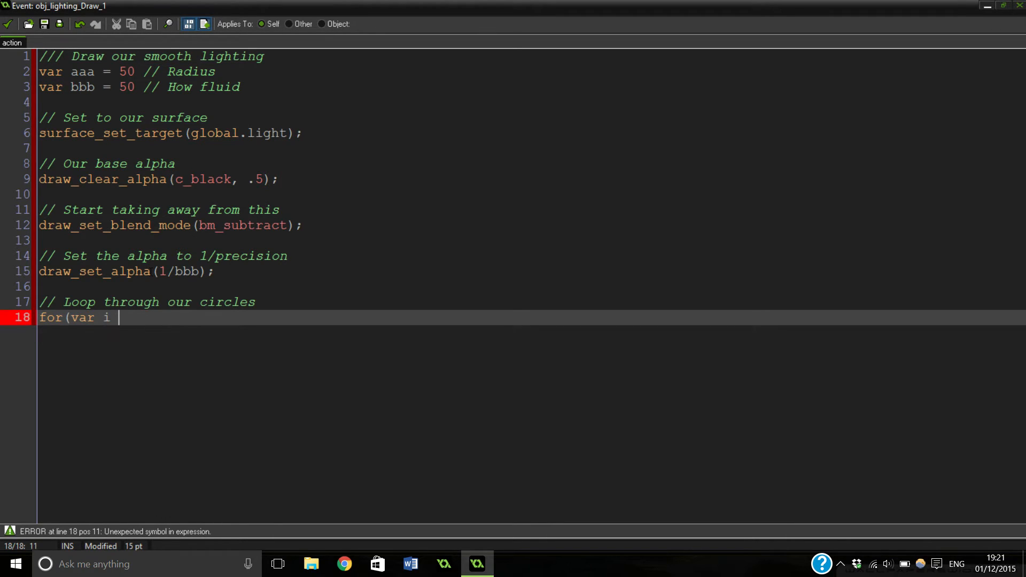
pyautogui.write('= 0; i <=')
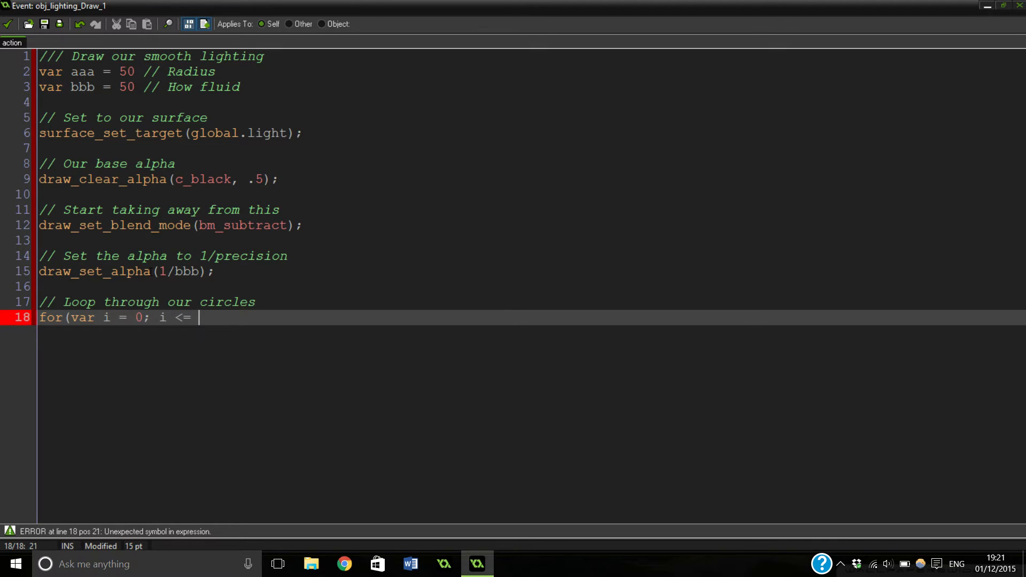
pyautogui.write('bbb;')
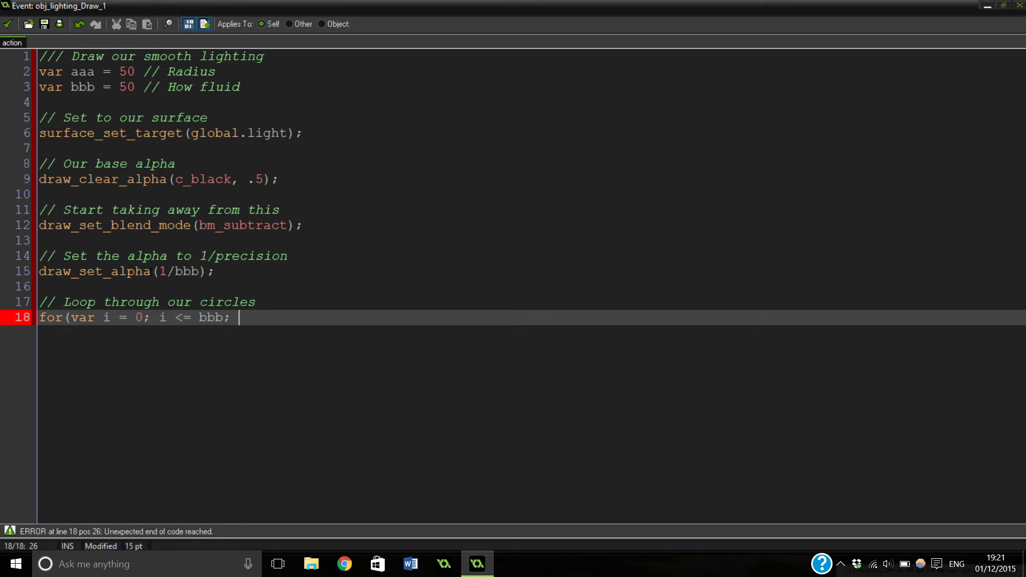
pyautogui.write('i++)')
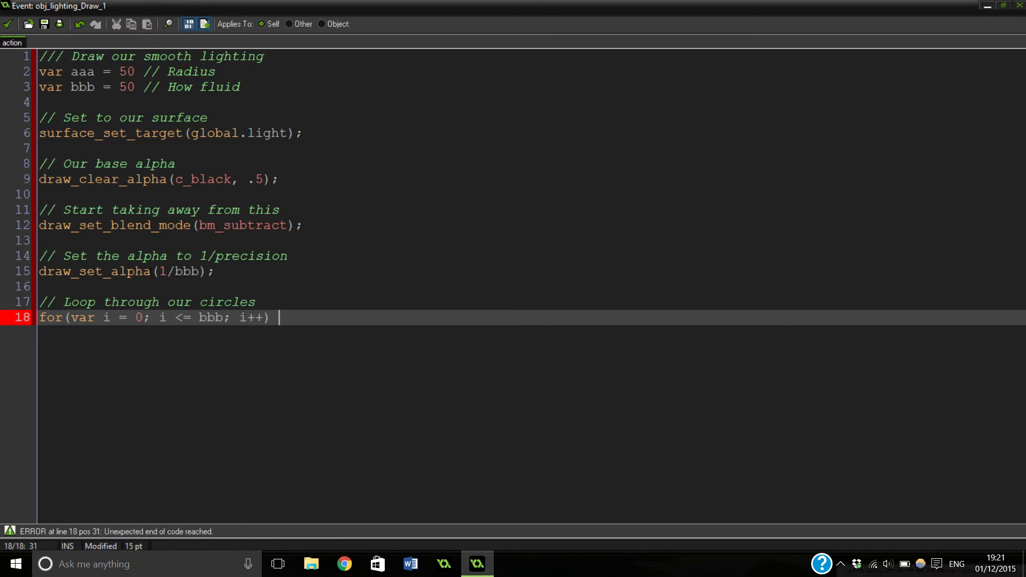
pyautogui.write('{')
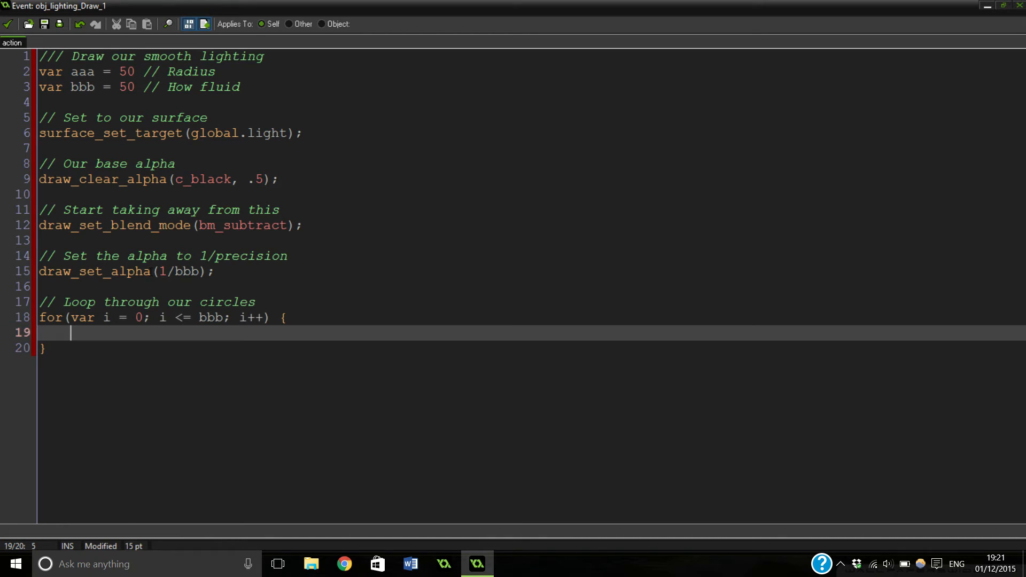
# Add a '// Draw our circles' comment and a with(obj_player) block
pyautogui.write('// Dr')
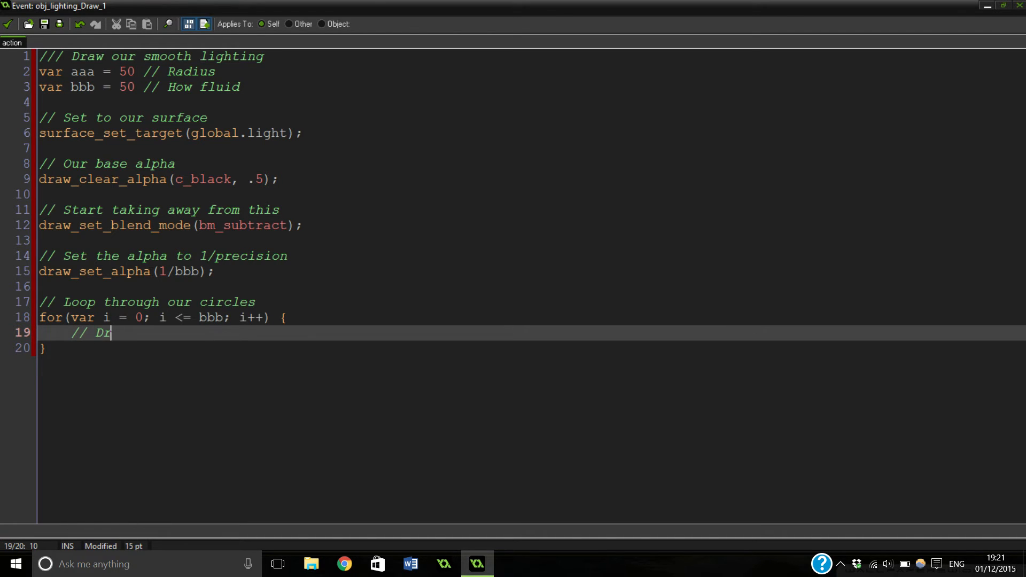
pyautogui.write('aw our circle')
pyautogui.write('wi')
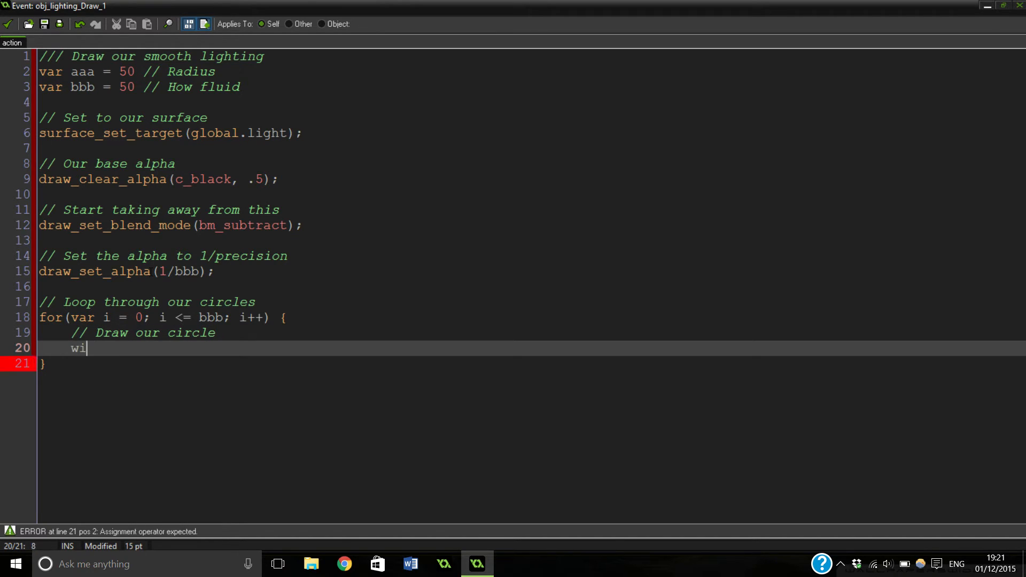
pyautogui.write('th(obj_')
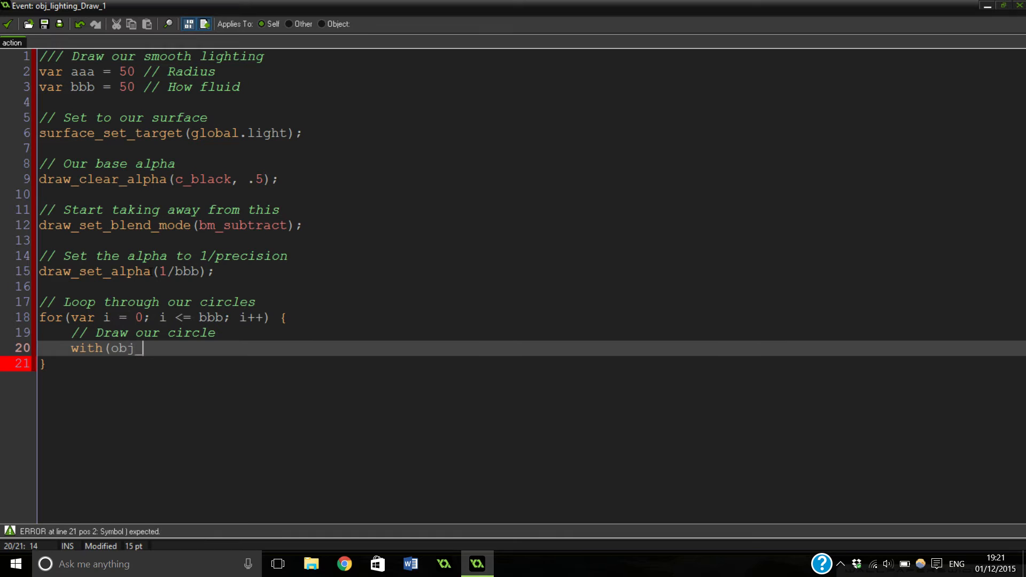
pyautogui.write('player) {')
pyautogui.write('}')
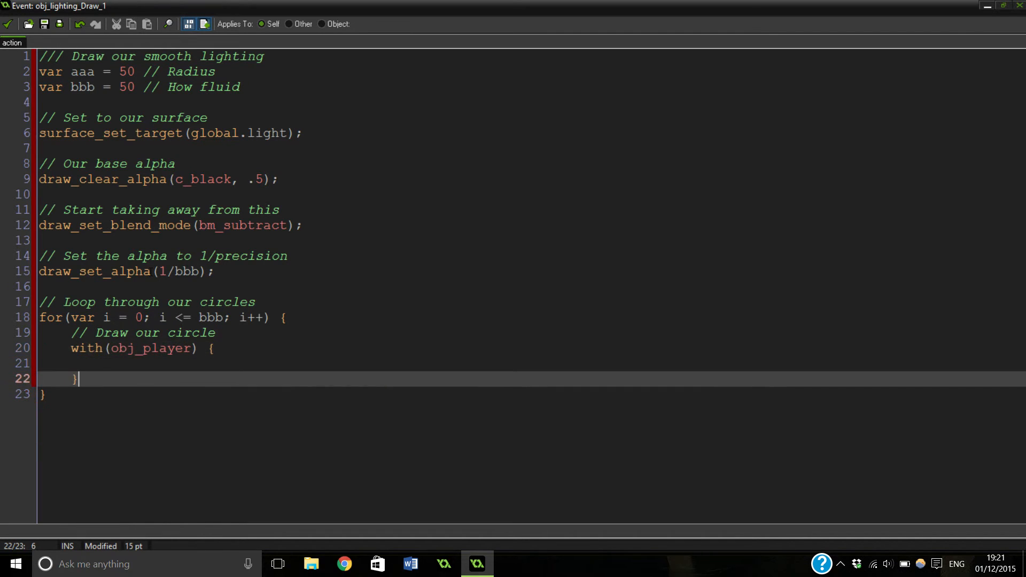
# Write draw_circle(x, y, (aaa-(aaa/bbb*i)), false); inside the player block
pyautogui.write('dr')
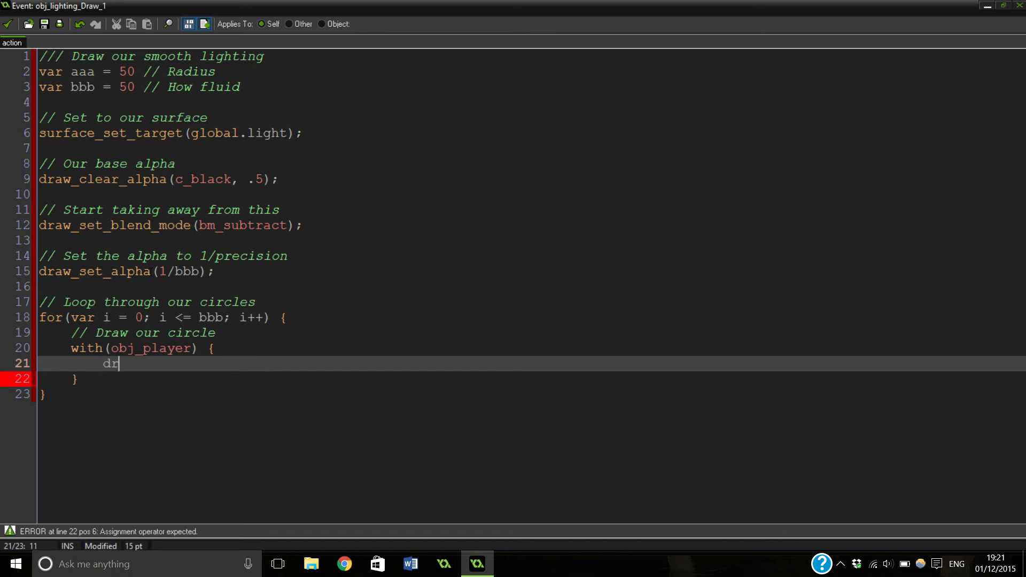
pyautogui.write('aw_circle')
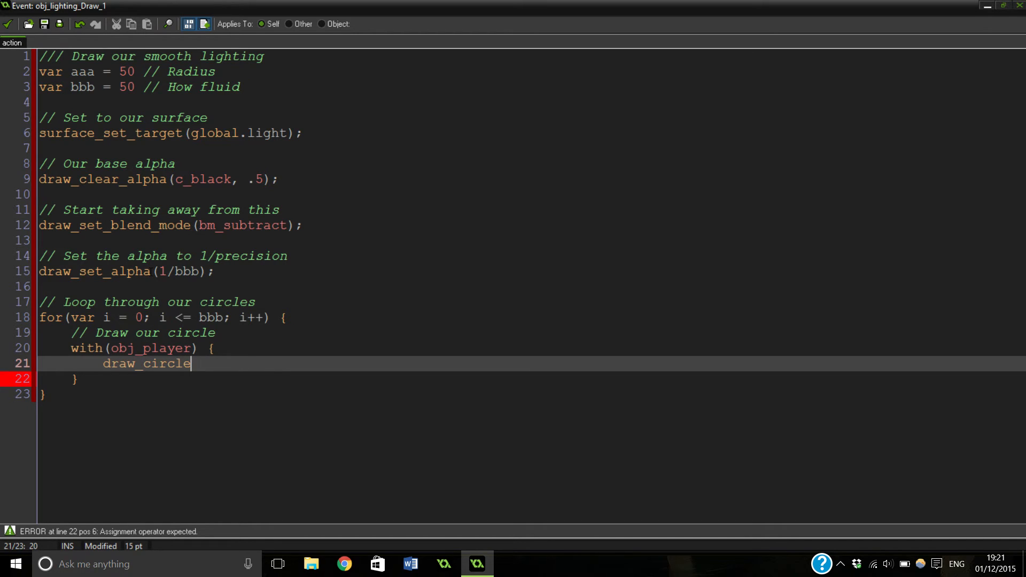
pyautogui.write('(')
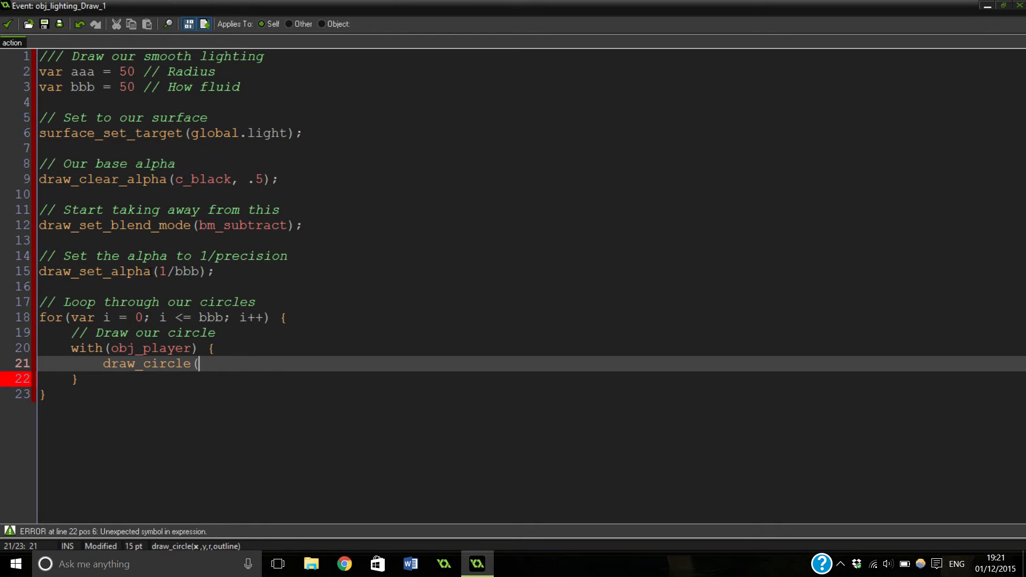
pyautogui.write('c,')
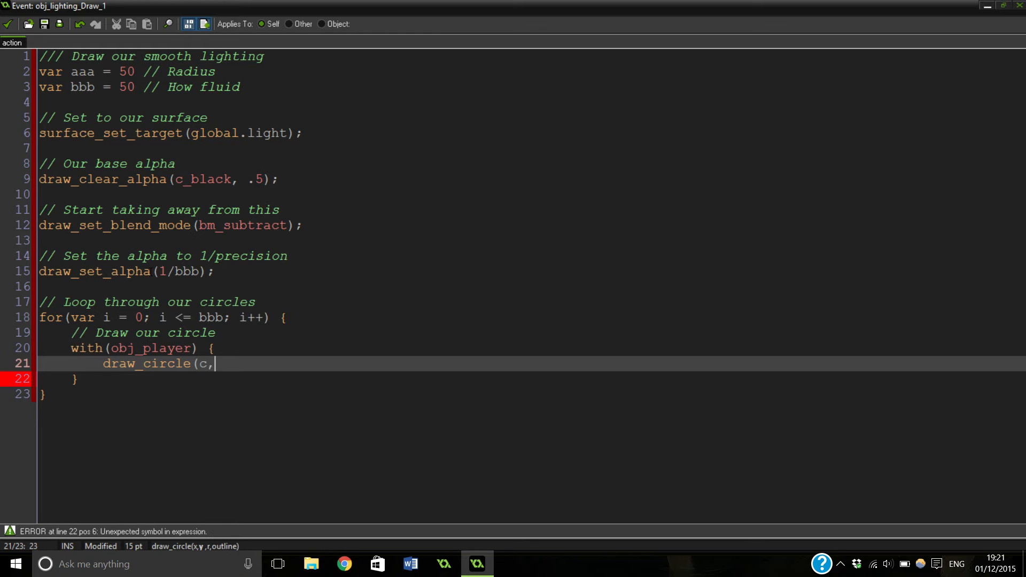
pyautogui.write('x, y,')
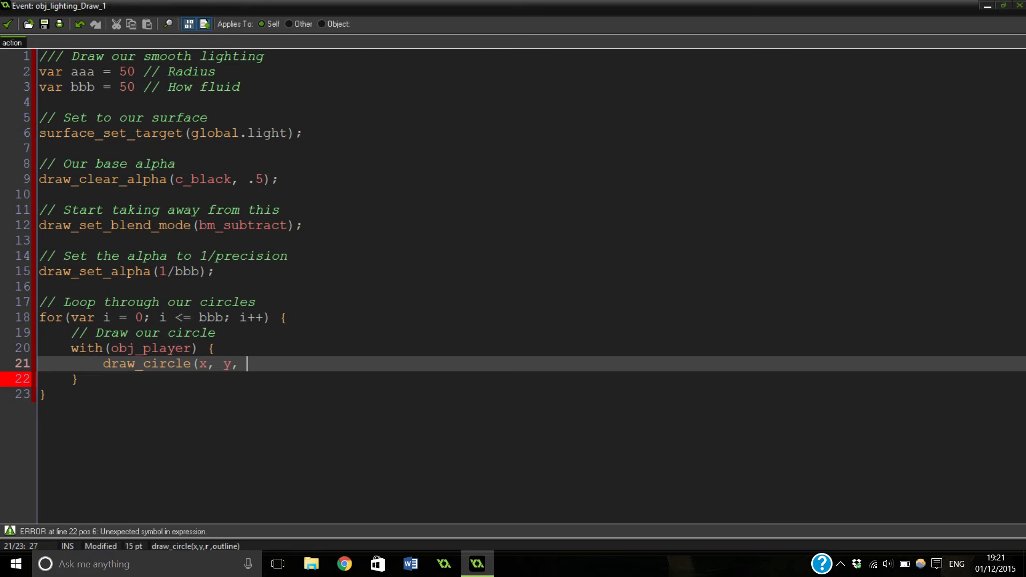
pyautogui.write('(')
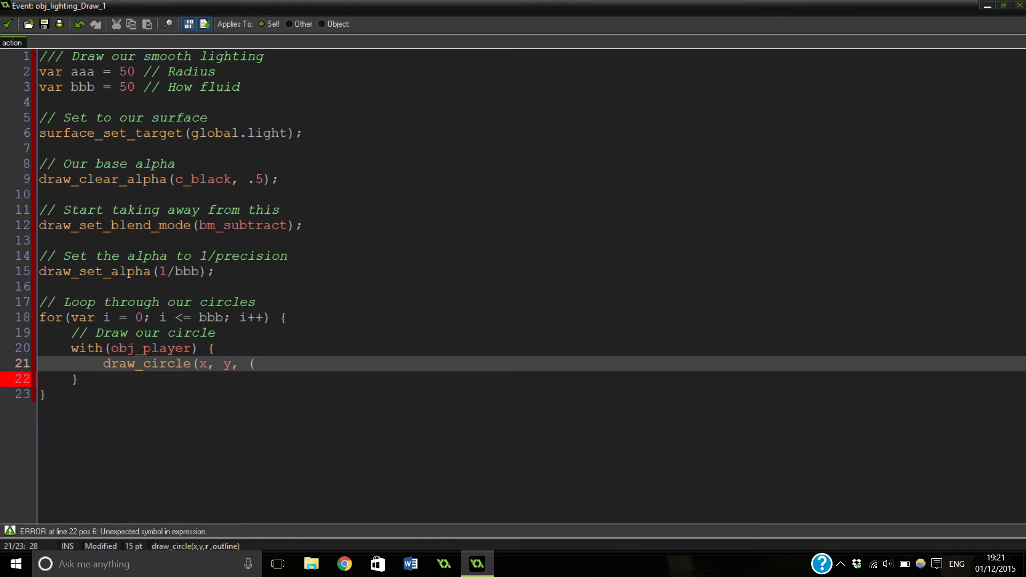
pyautogui.write('aaa')
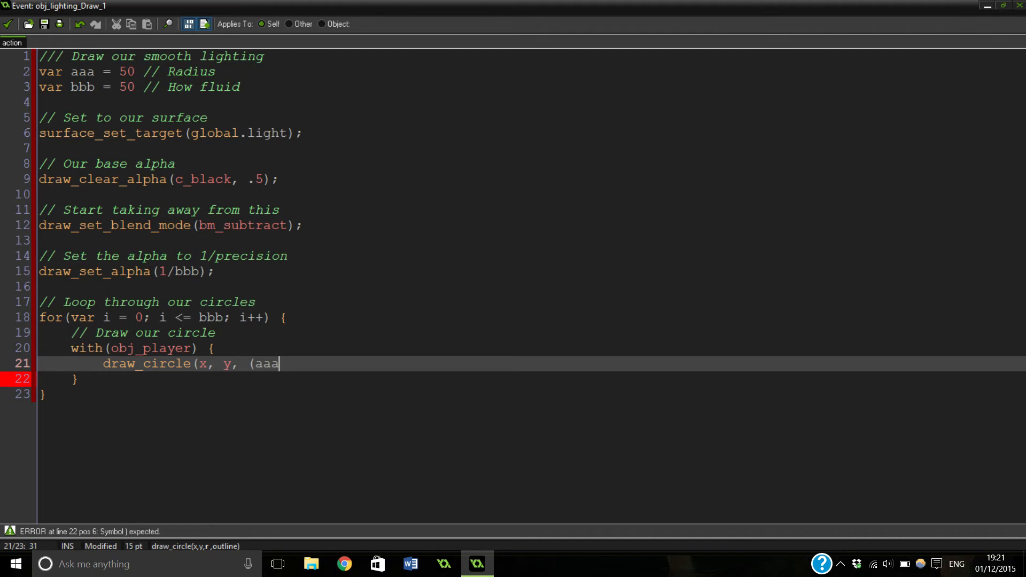
pyautogui.write('-(')
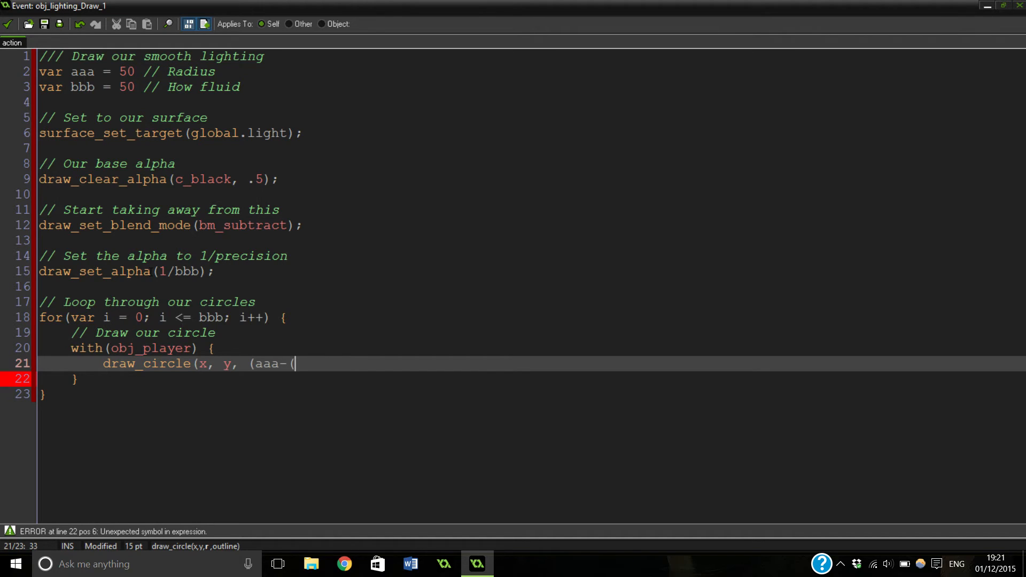
pyautogui.write('aaa')
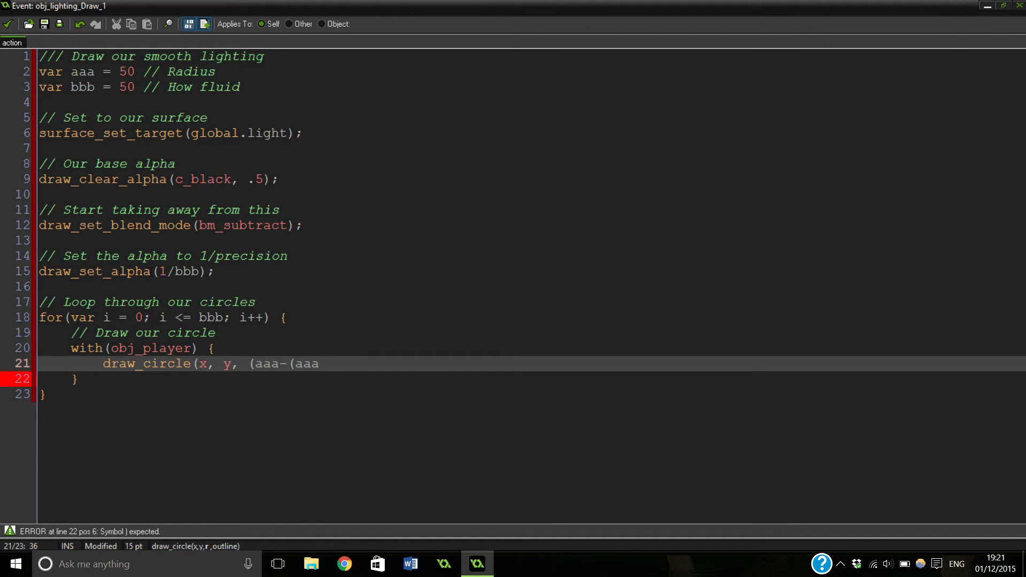
pyautogui.write('/bbb')
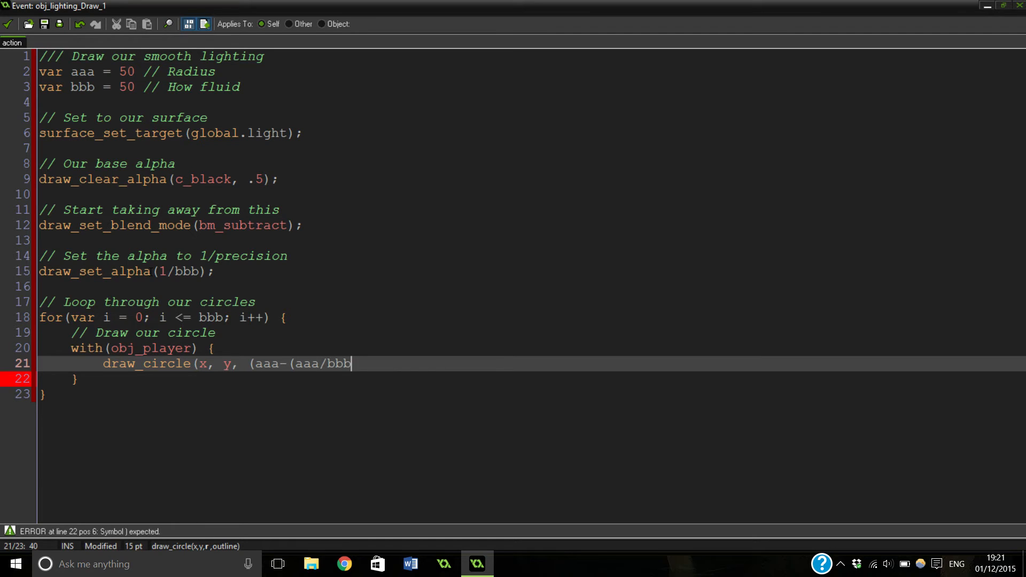
pyautogui.write('*i')
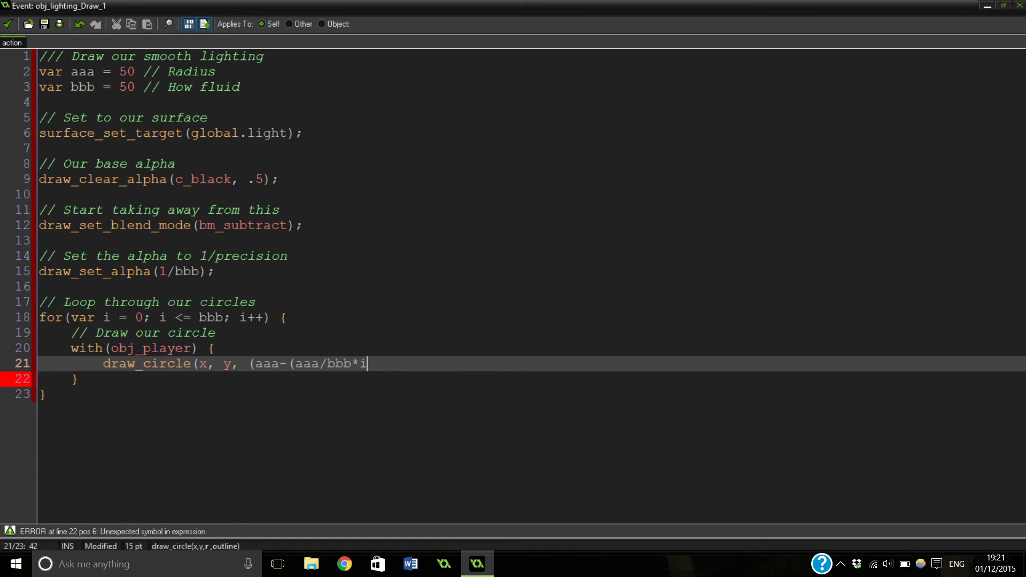
pyautogui.write(')))')
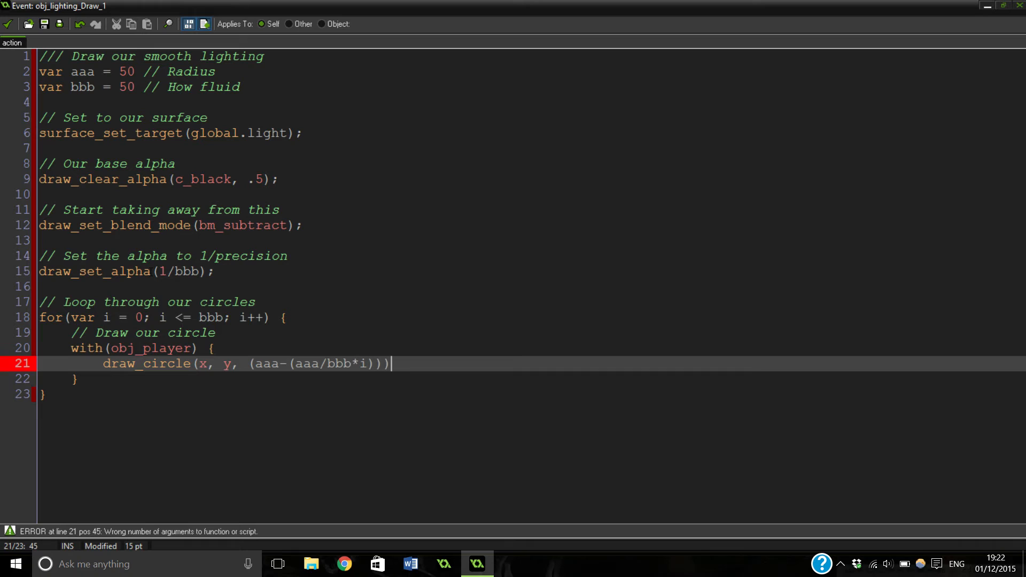
pyautogui.write(',')
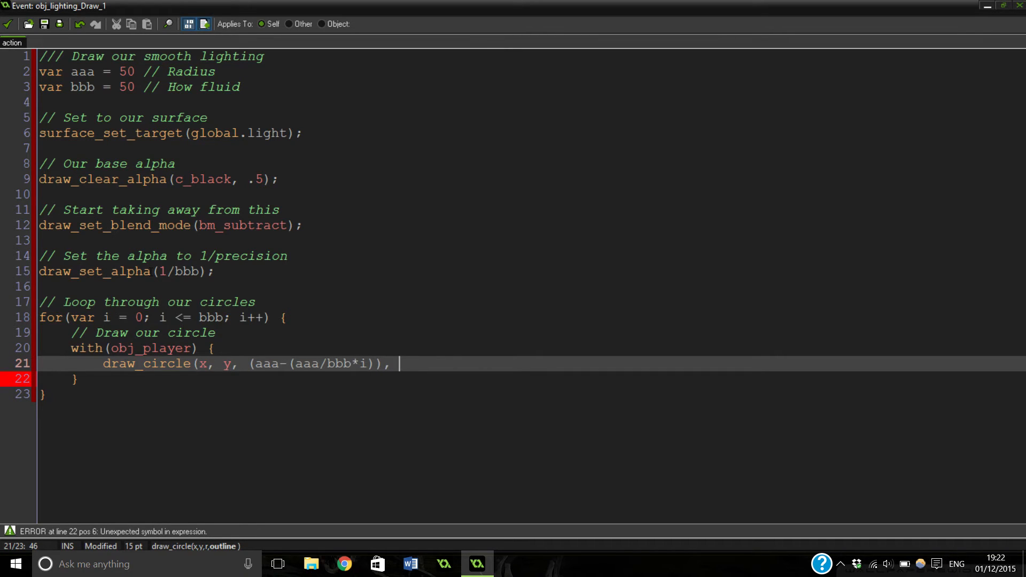
pyautogui.write('false')
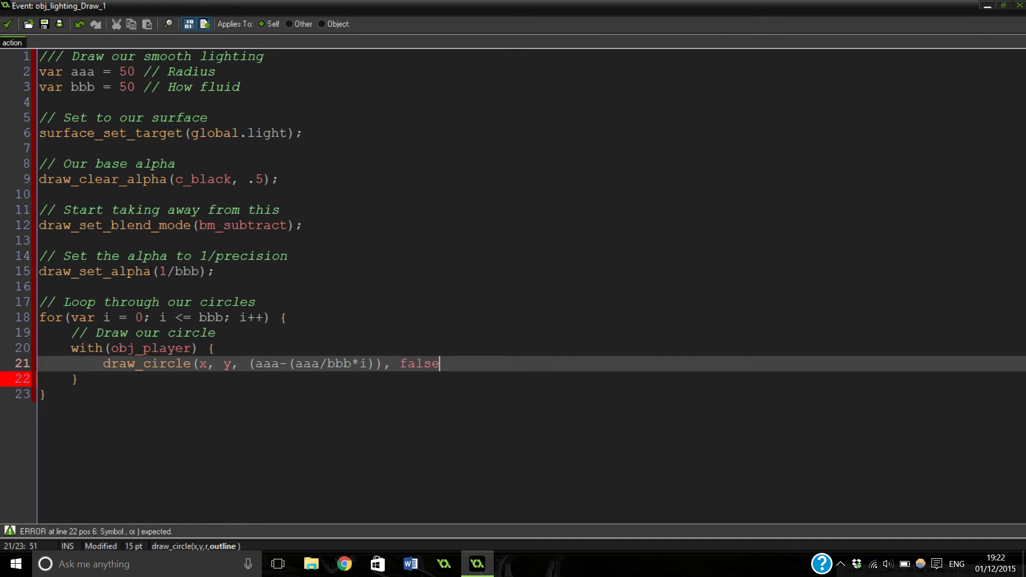
pyautogui.write(';')
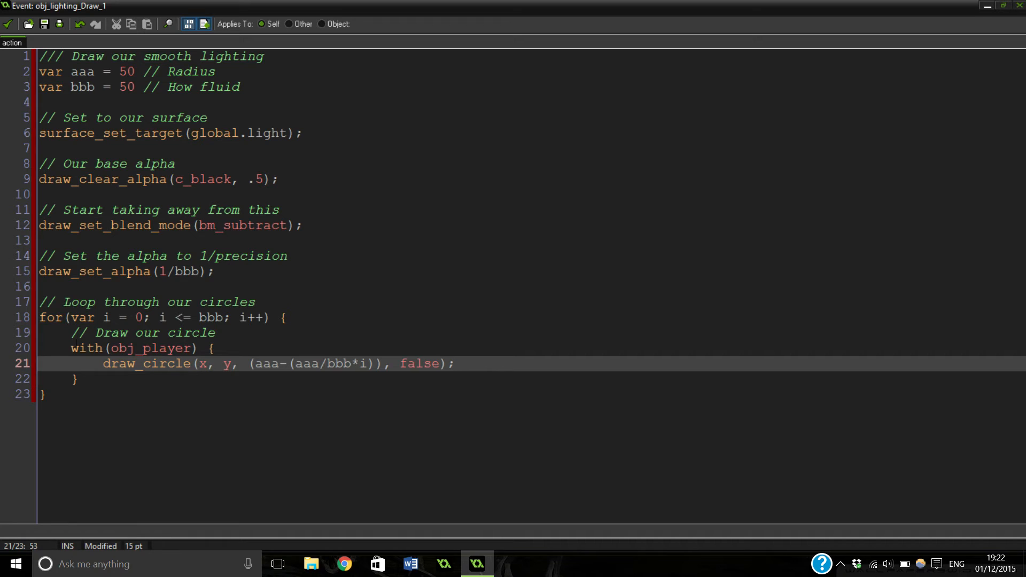
pyautogui.moveTo(151, 373)
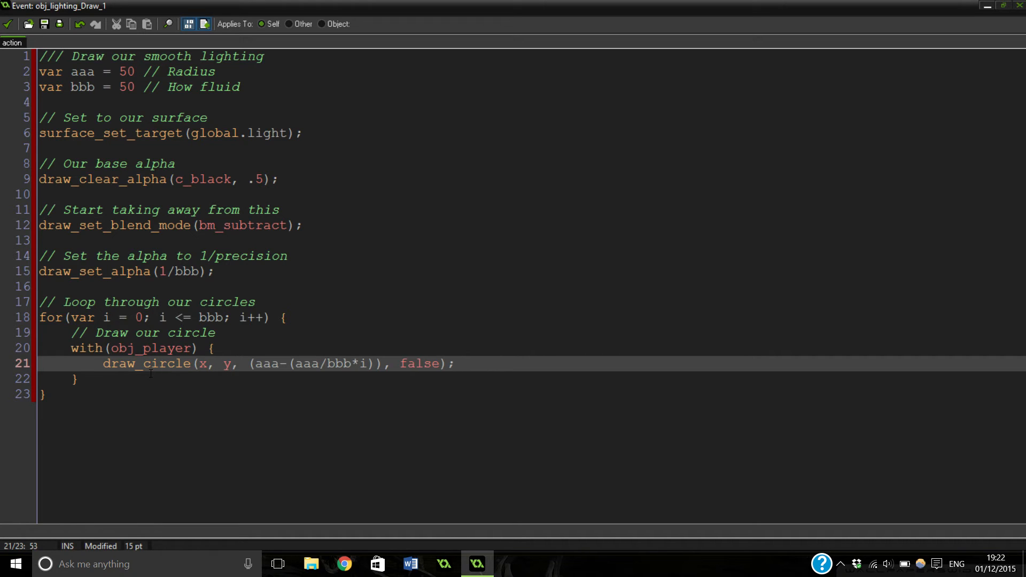
# Write with(obj_torch) on a new line after the player block
pyautogui.write('w')
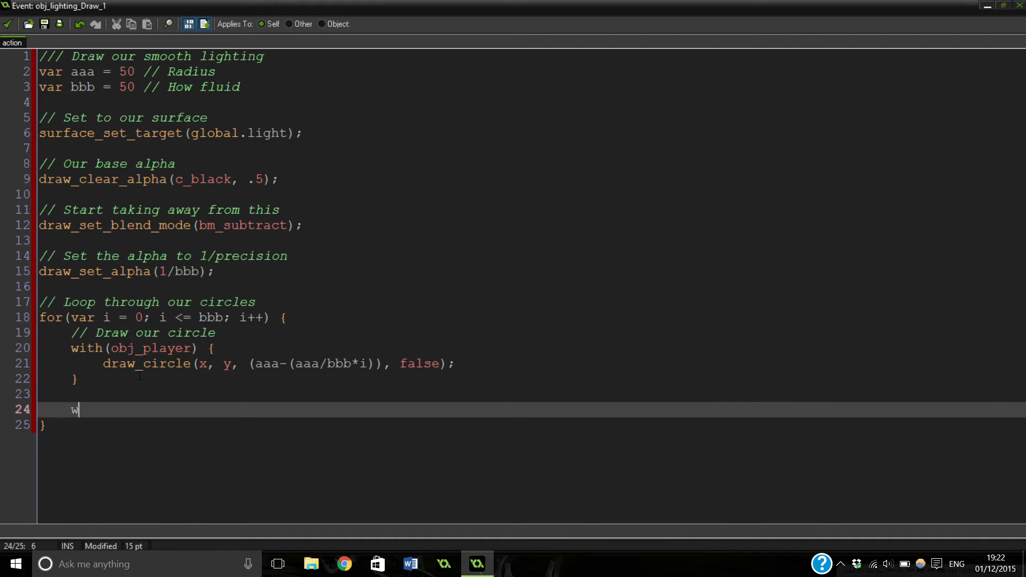
pyautogui.write('ith(')
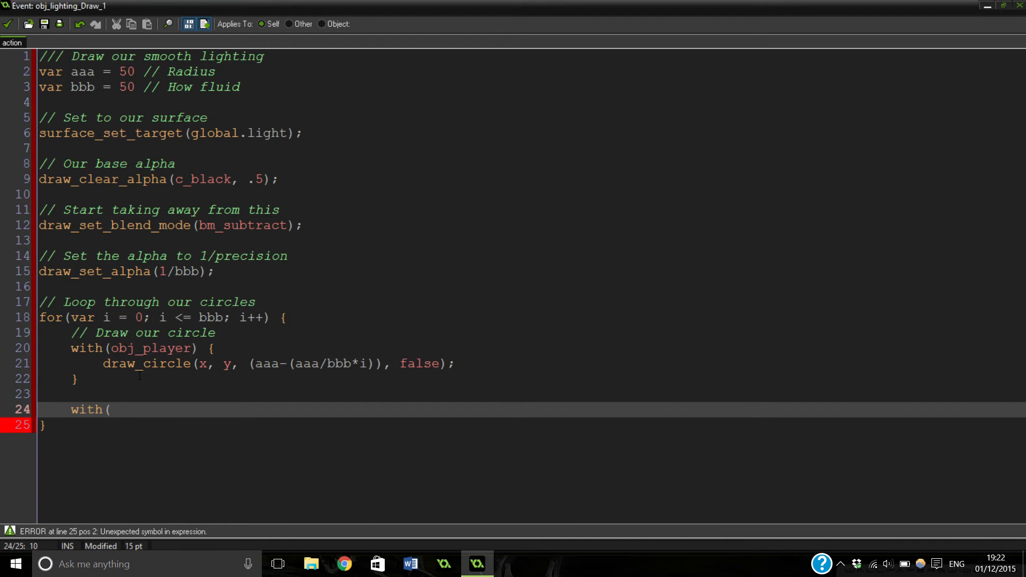
pyautogui.write('obj_torc')
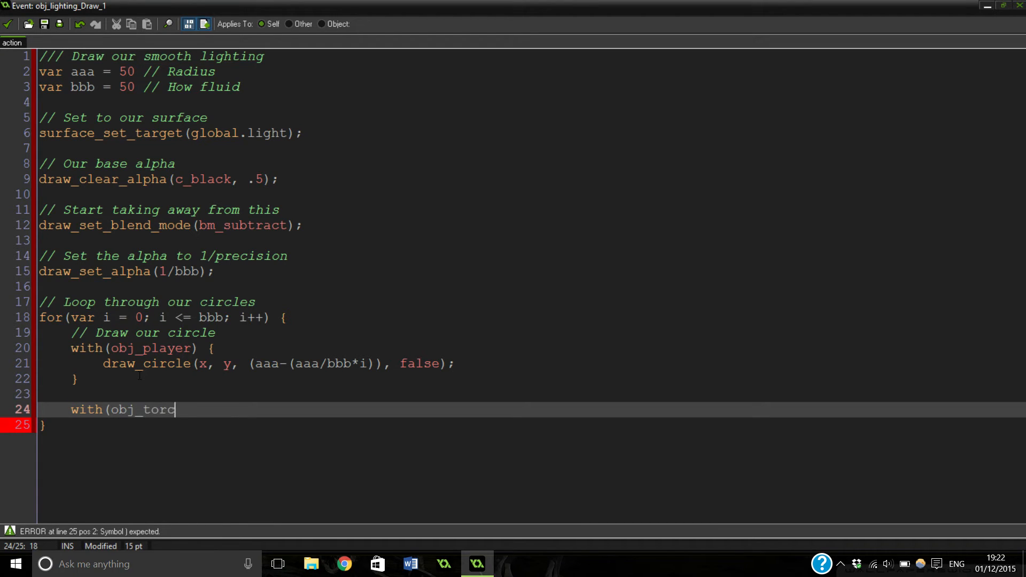
pyautogui.write('h)')
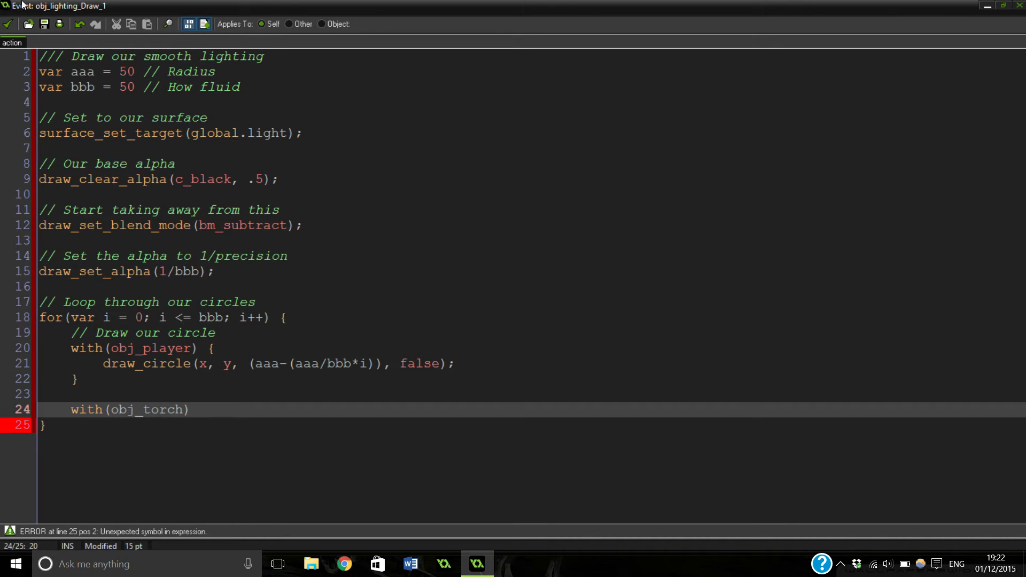
# Close the lighting code editor and obj_lighting properties, and clear the resource tree filter
pyautogui.click(8, 23)
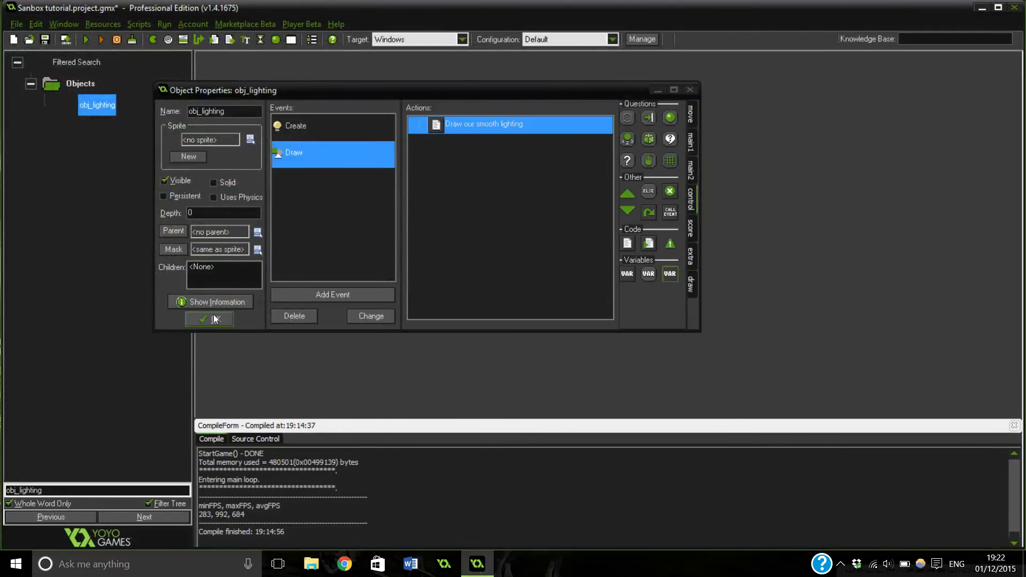
pyautogui.click(209, 320)
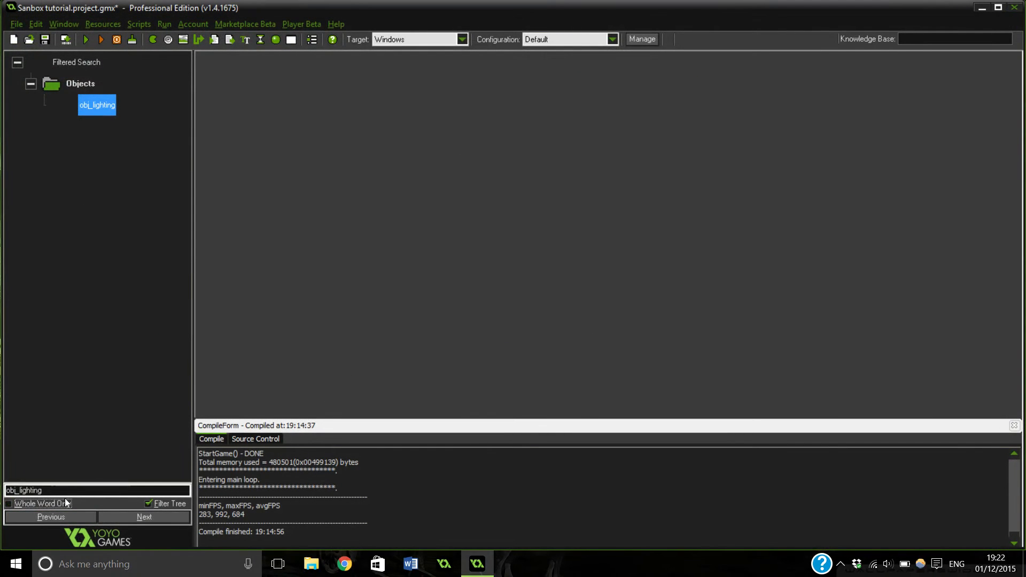
pyautogui.click(147, 504)
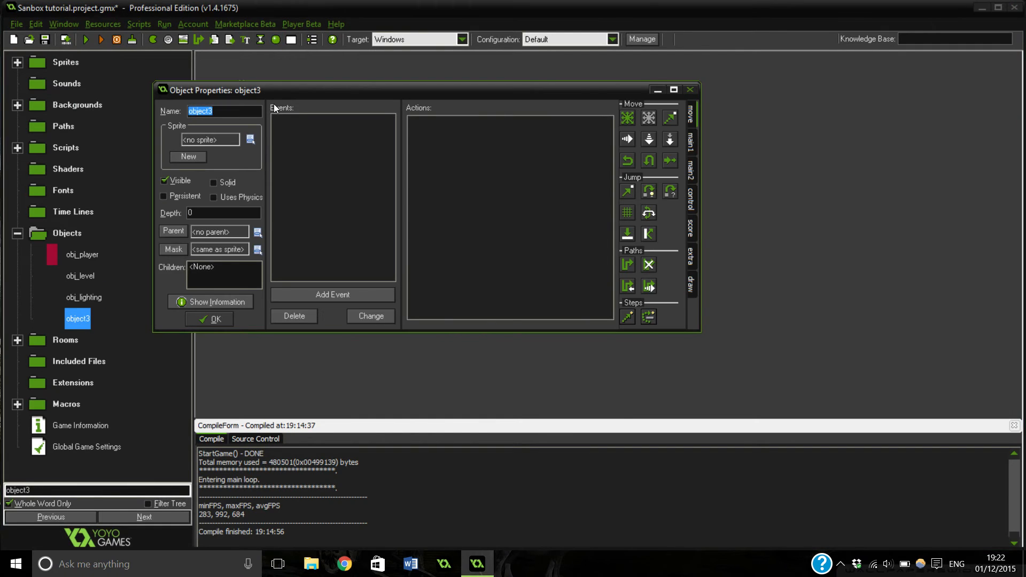
# Create a new object named obj_torch and confirm it
pyautogui.write('obj_to')
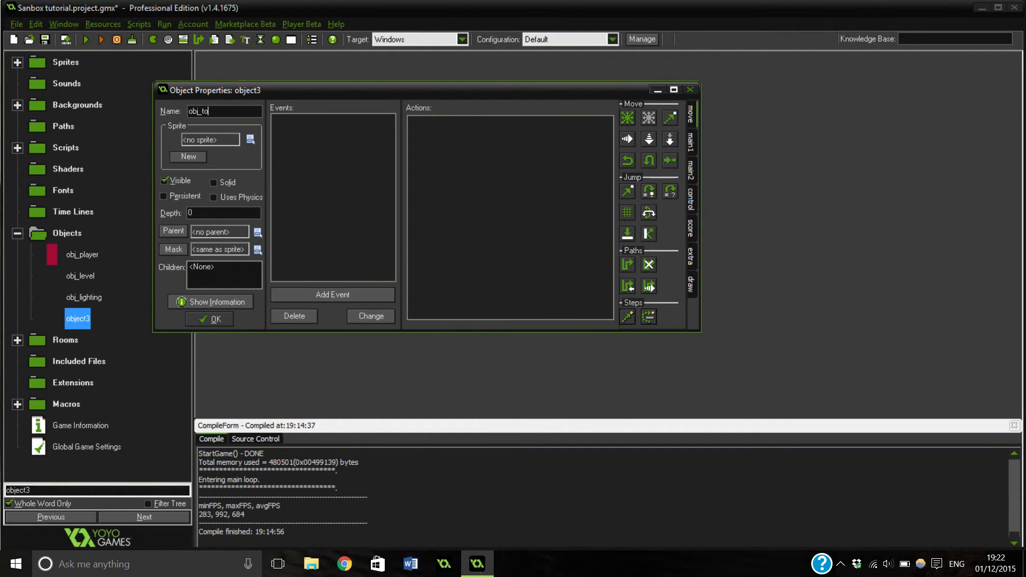
pyautogui.write('rch')
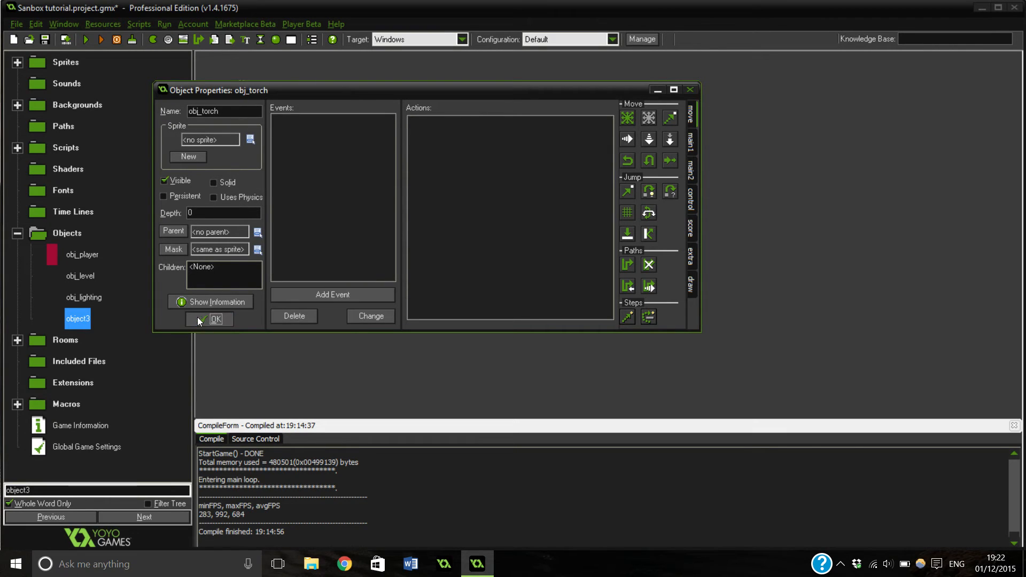
pyautogui.click(215, 320)
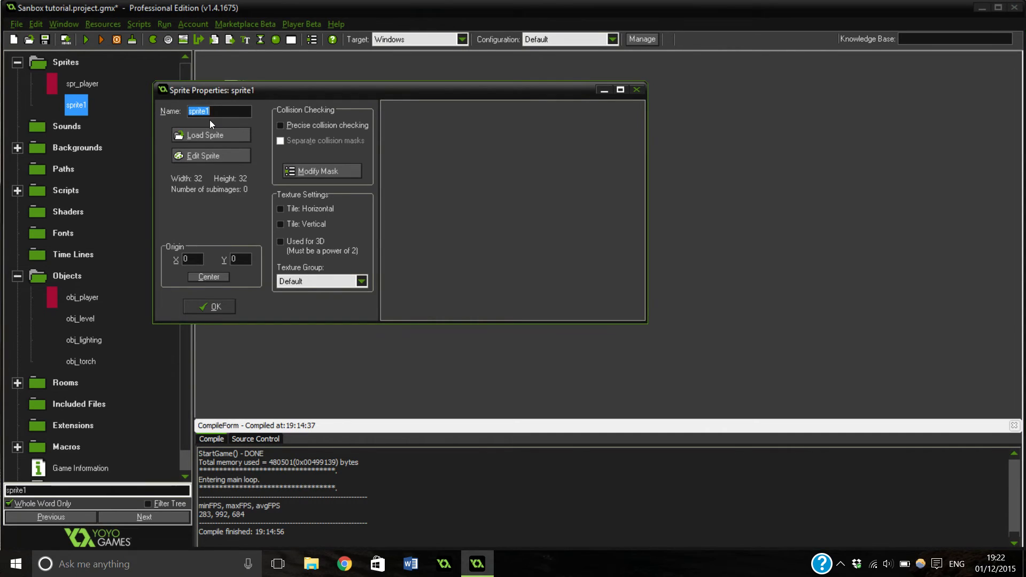
# Name the new sprite spr_torch and start a 2×8 blank image for it
pyautogui.write('spr_')
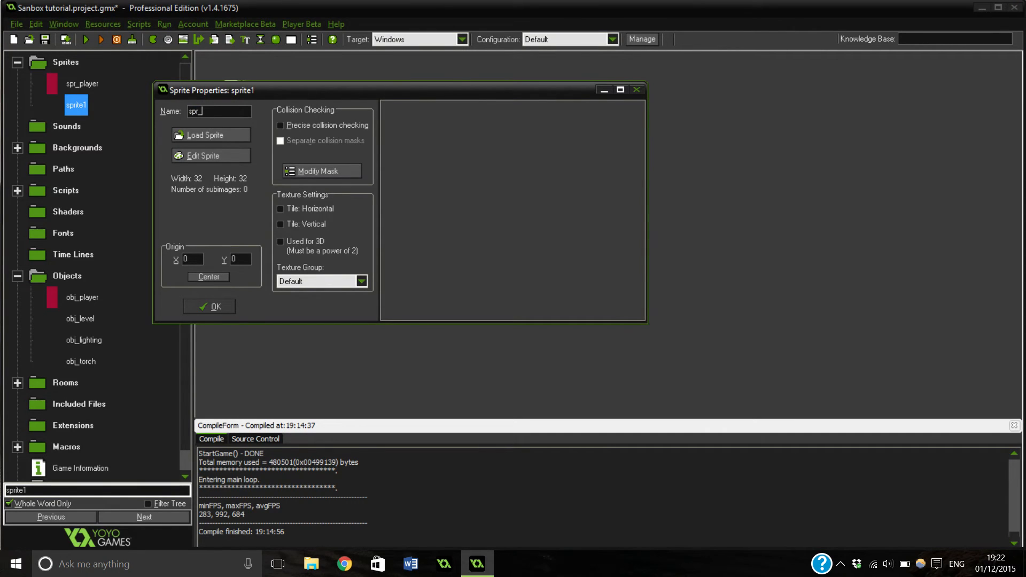
pyautogui.click(209, 135)
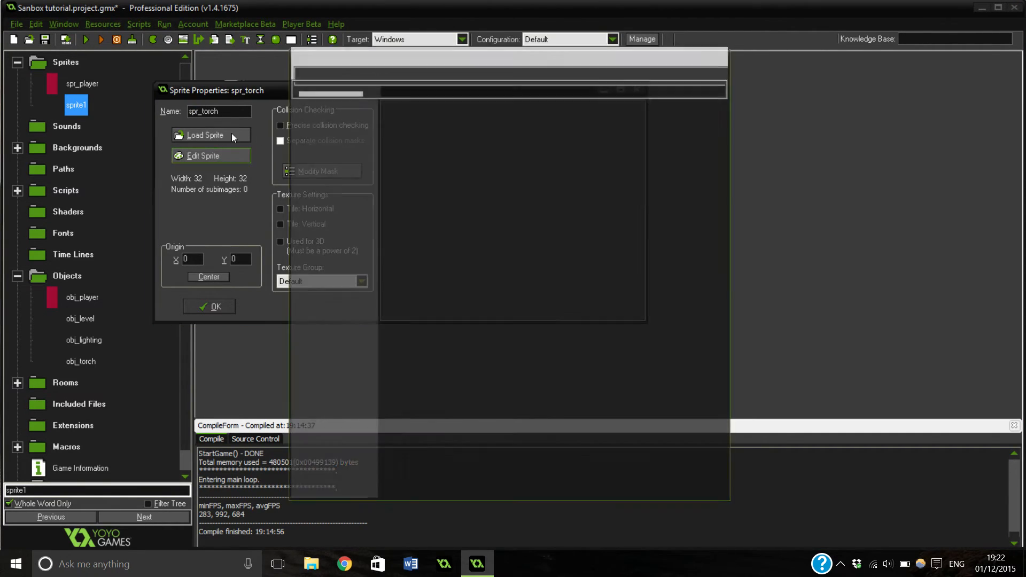
pyautogui.click(203, 156)
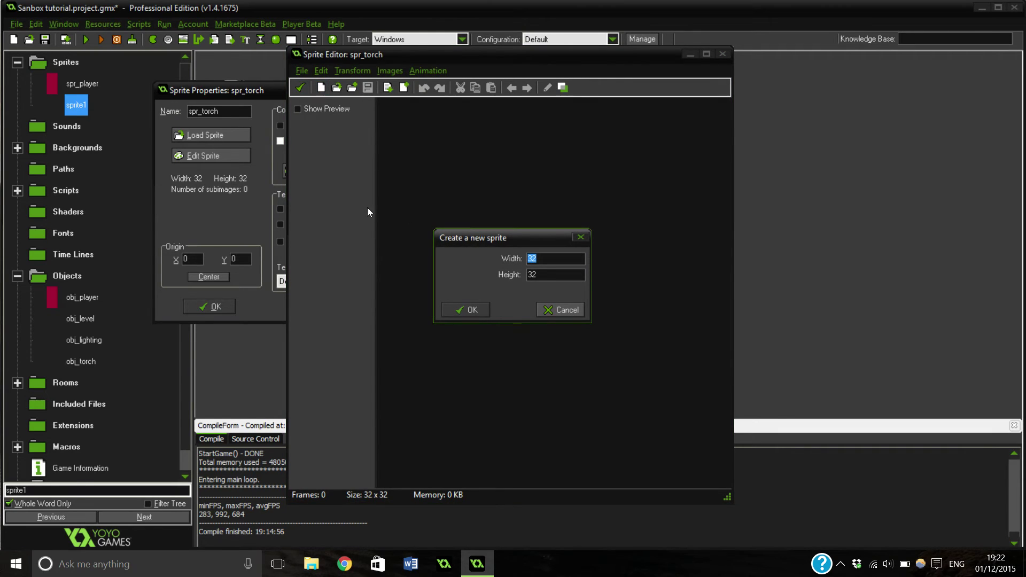
pyautogui.moveTo(435, 256)
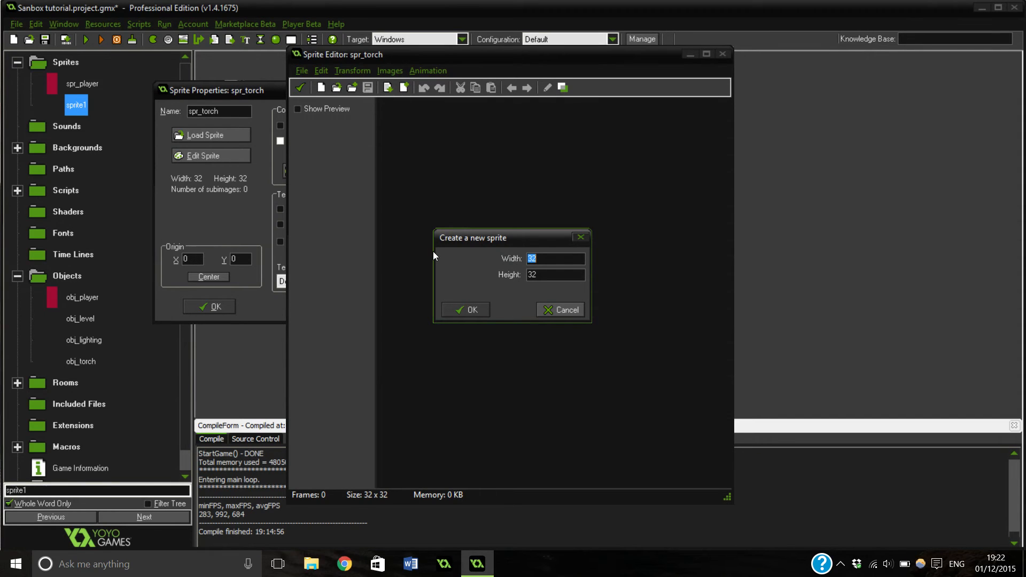
pyautogui.moveTo(481, 276)
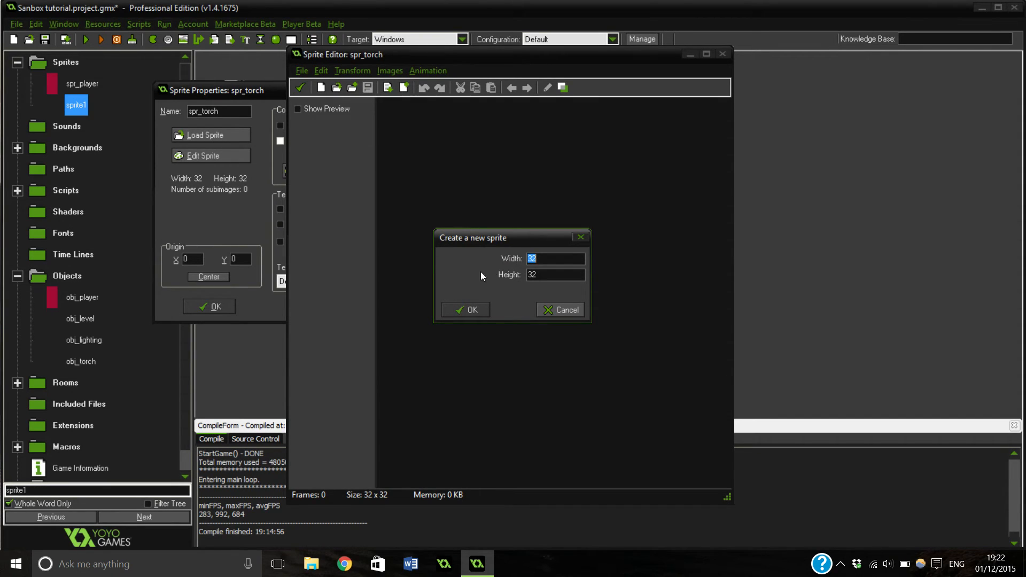
pyautogui.moveTo(524, 274)
pyautogui.write('8')
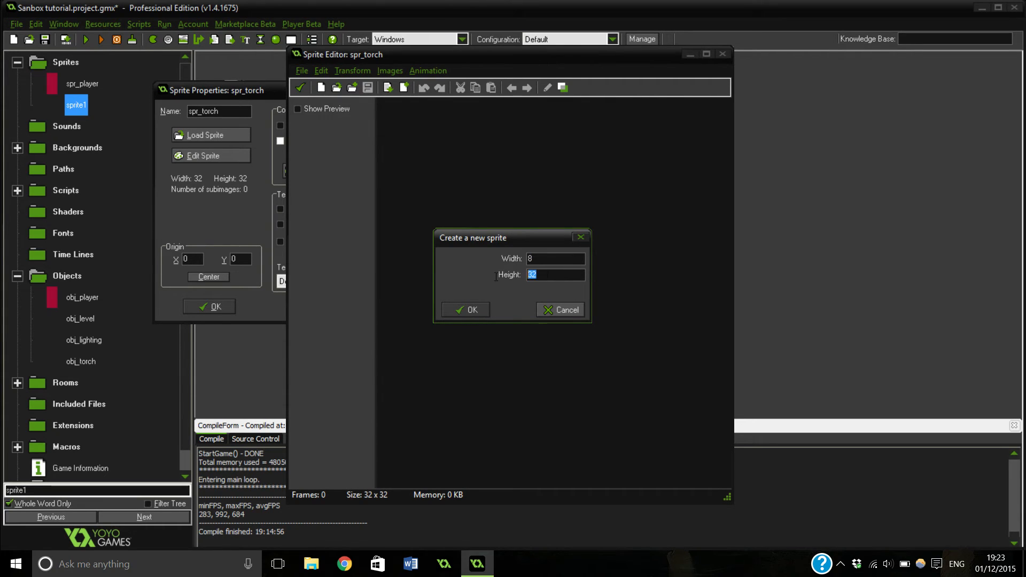
pyautogui.click(556, 257)
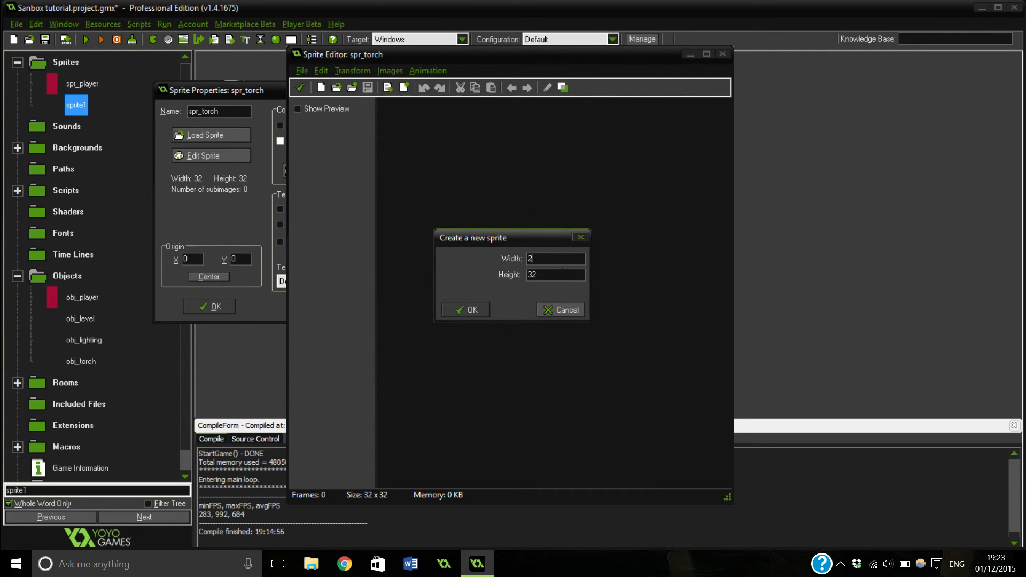
pyautogui.click(465, 310)
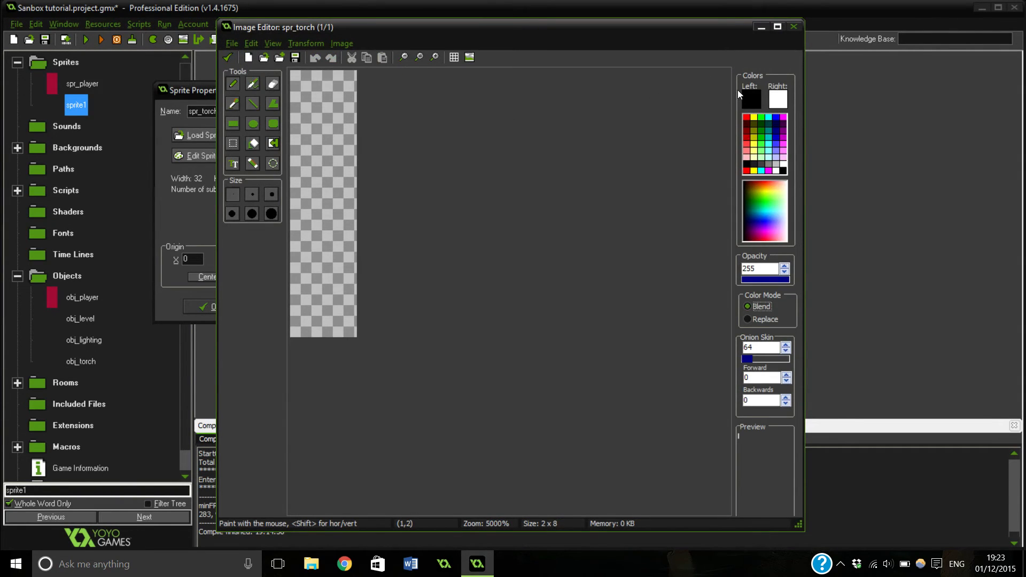
# Paint the torch stick in a solid colour and confirm the spr_torch sprite
pyautogui.click(750, 99)
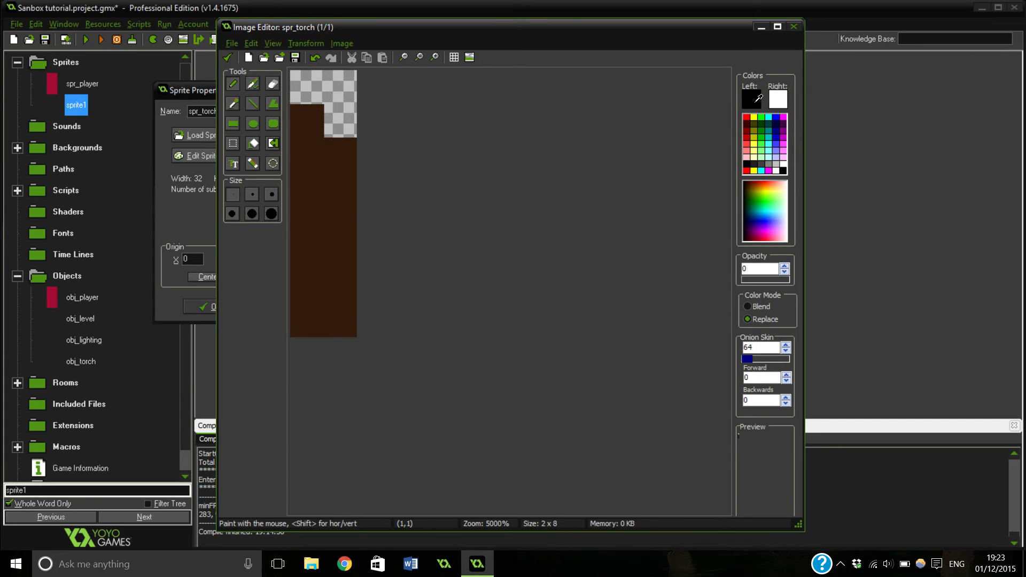
pyautogui.doubleClick(749, 99)
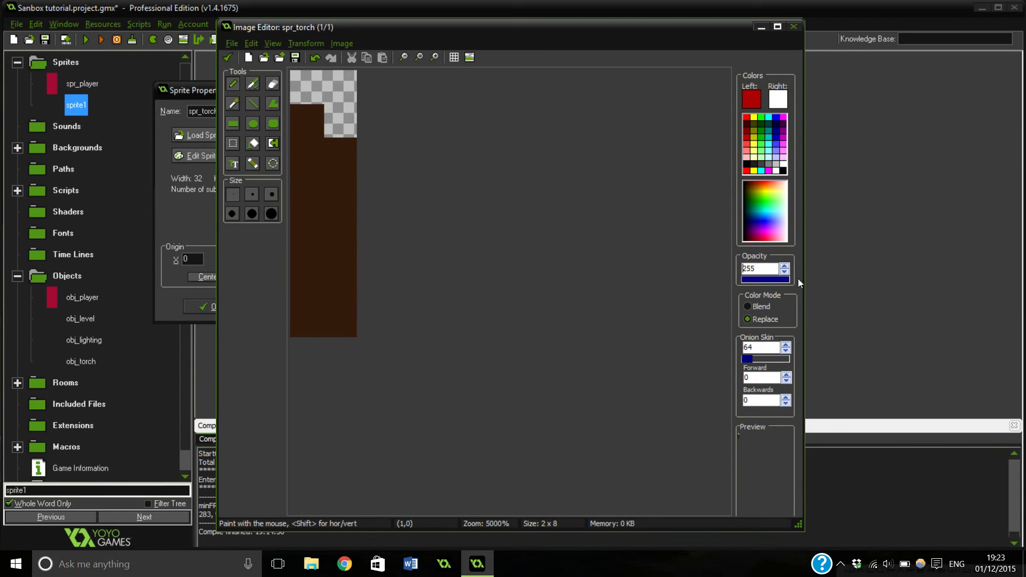
pyautogui.click(794, 27)
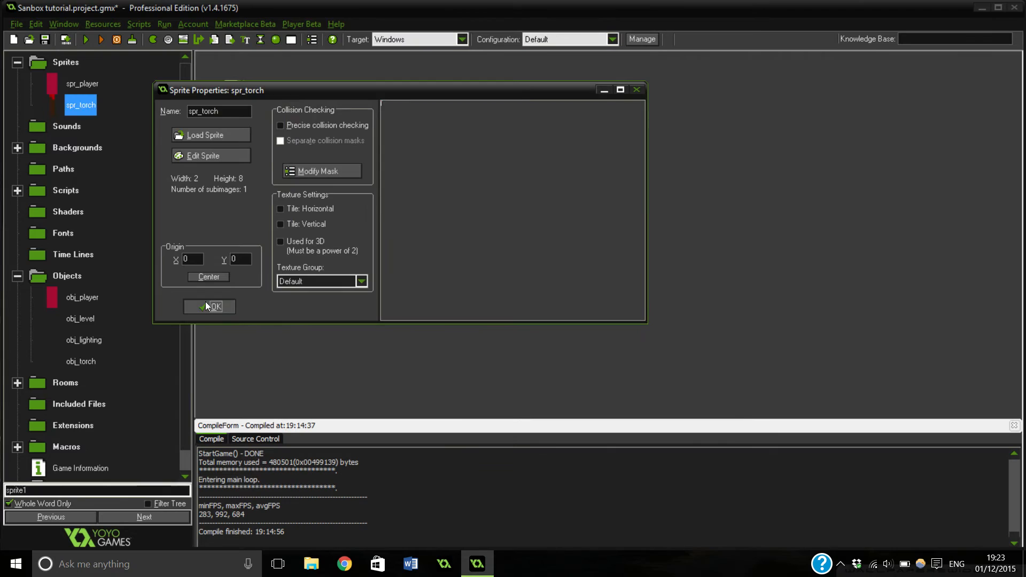
pyautogui.click(209, 306)
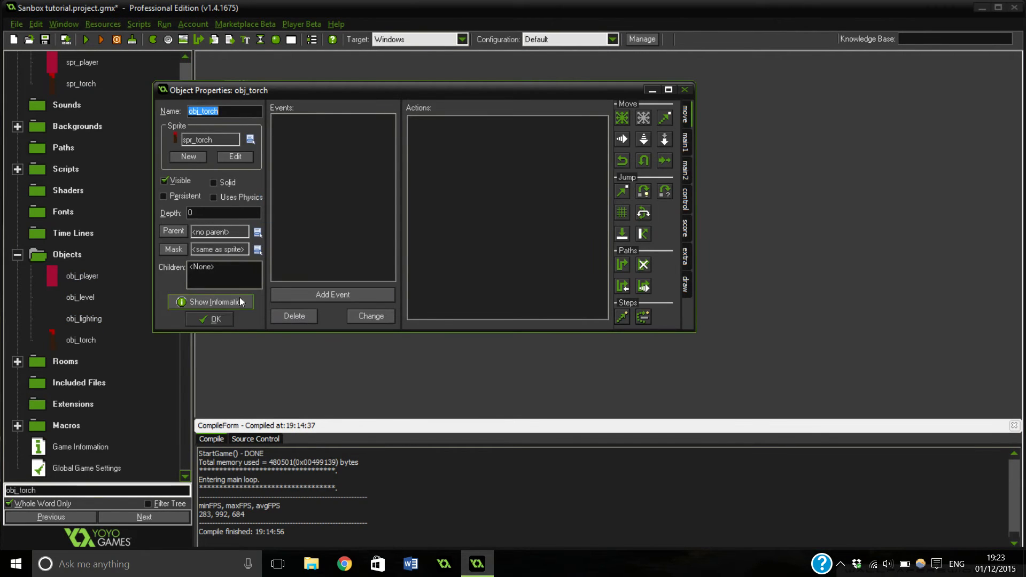
# Close obj_torch and reopen obj_lighting's smooth lighting Draw code
pyautogui.click(215, 320)
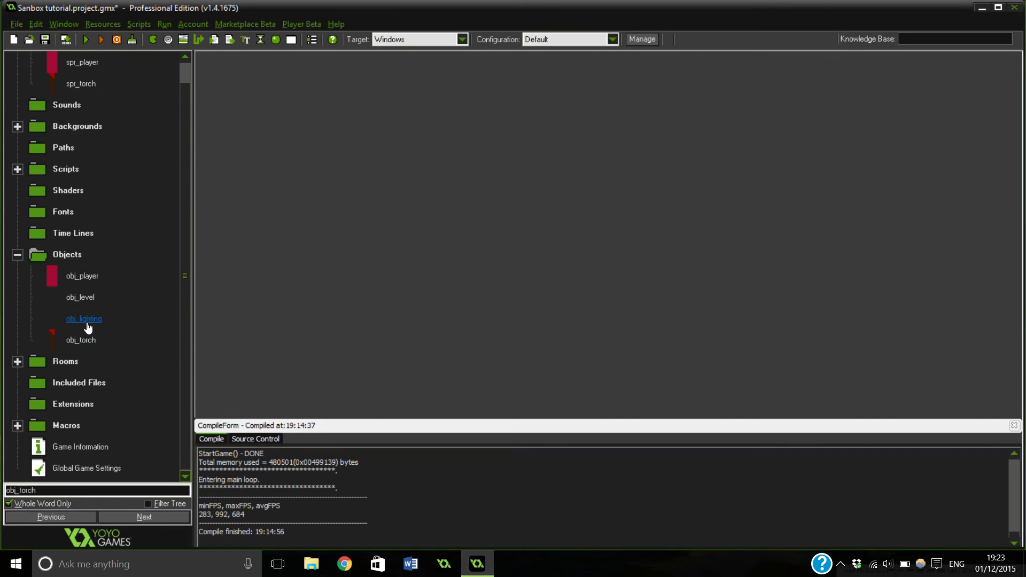
pyautogui.doubleClick(84, 318)
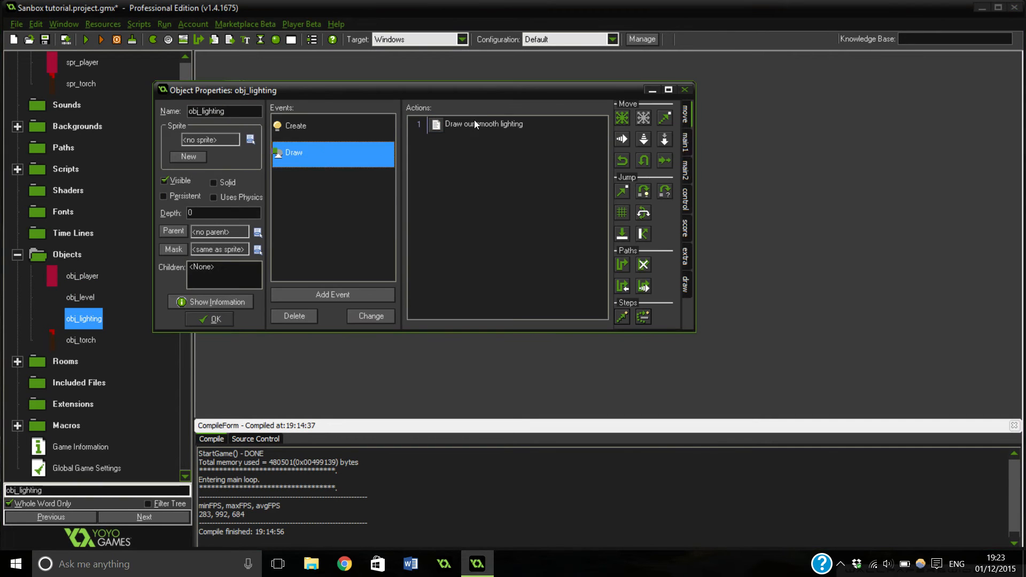
pyautogui.doubleClick(483, 123)
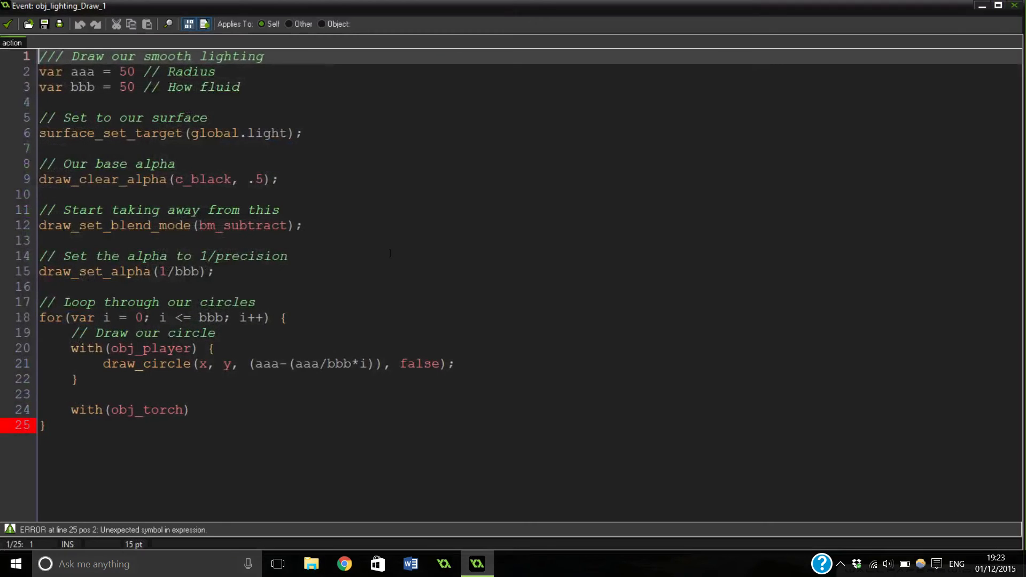
# Inside with(obj_torch) braces, add draw_circle(x, y, (aaa-(aaa/bbb*i)), false); then a new line after the loop
pyautogui.write('{')
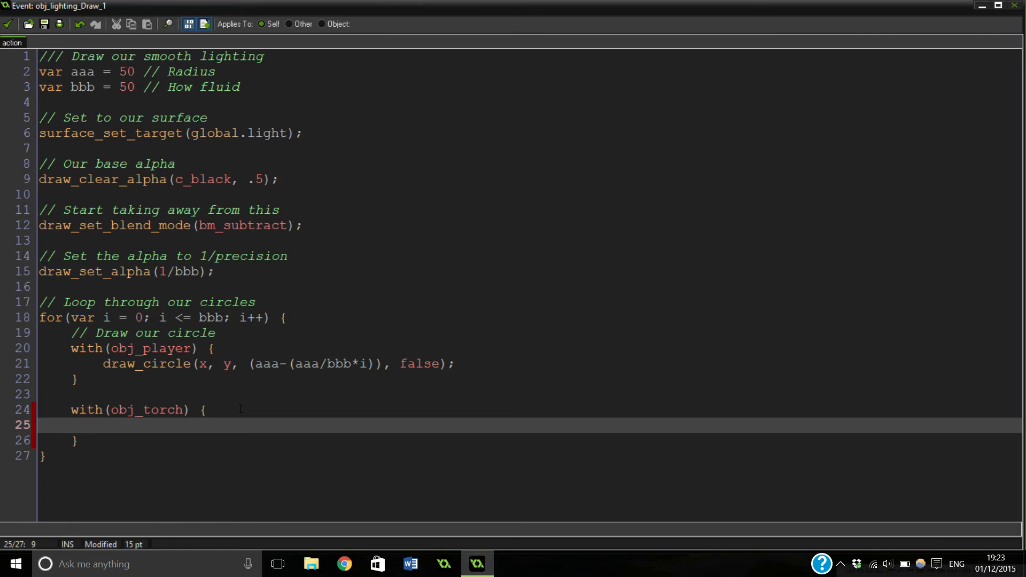
pyautogui.write('draw_')
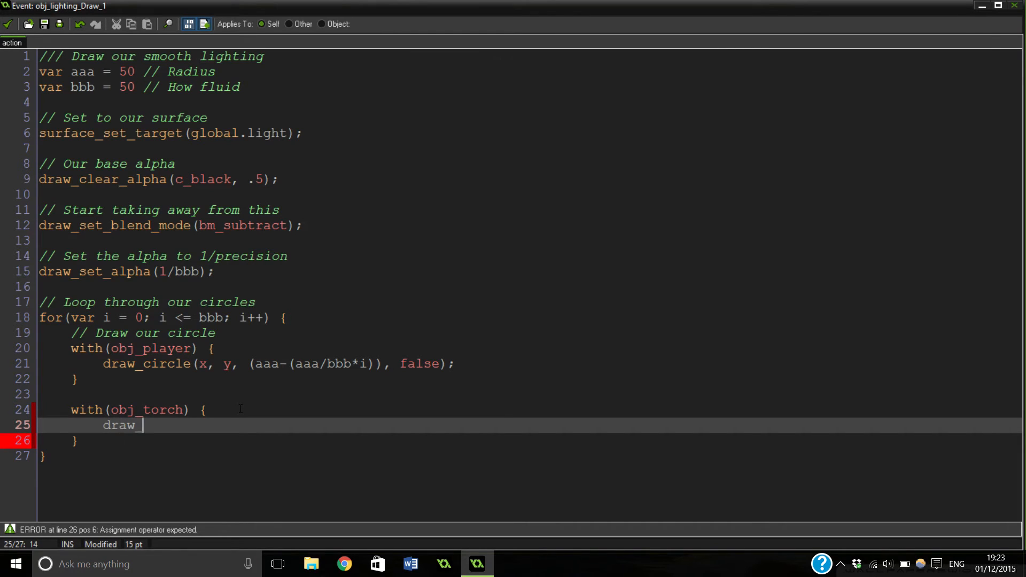
pyautogui.write('_circle(')
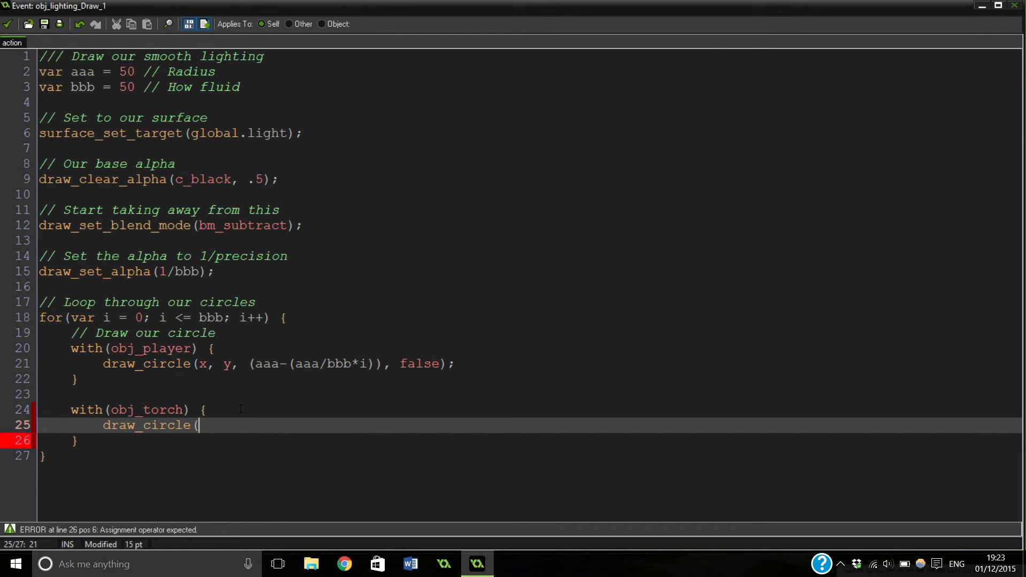
pyautogui.write('x, y')
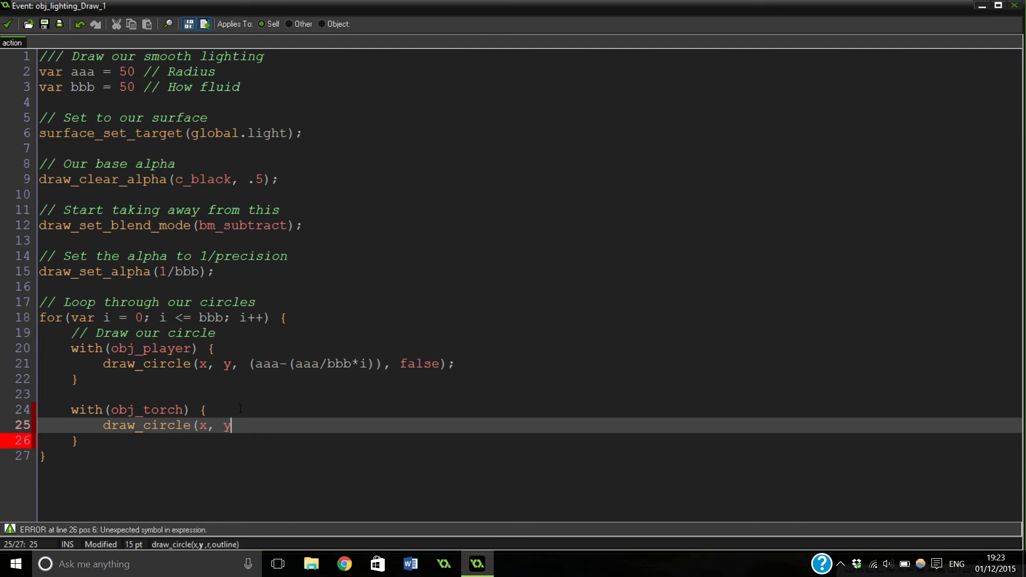
pyautogui.write(', (aaa-(aaa/bbb*i)), false);')
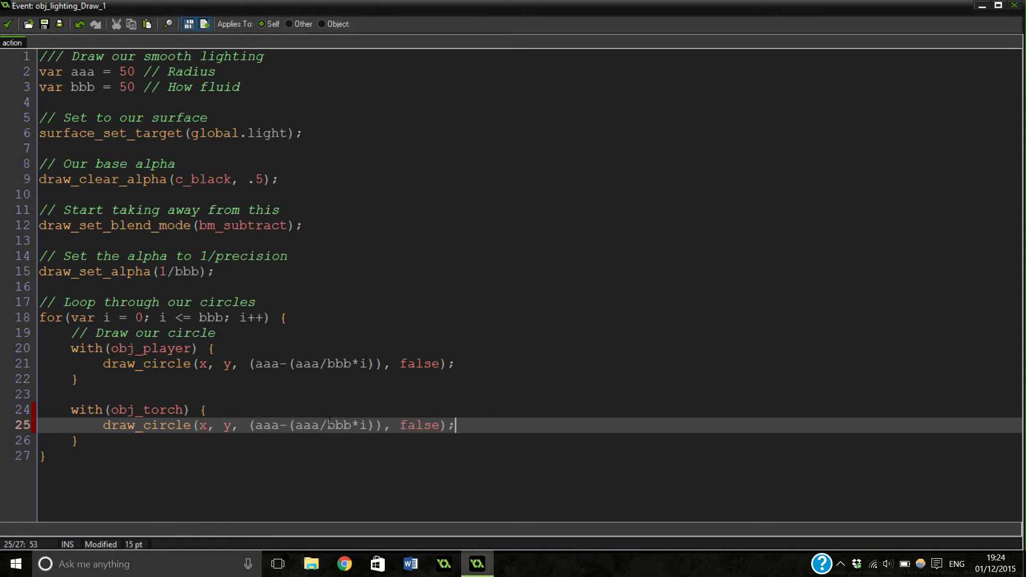
pyautogui.click(43, 455)
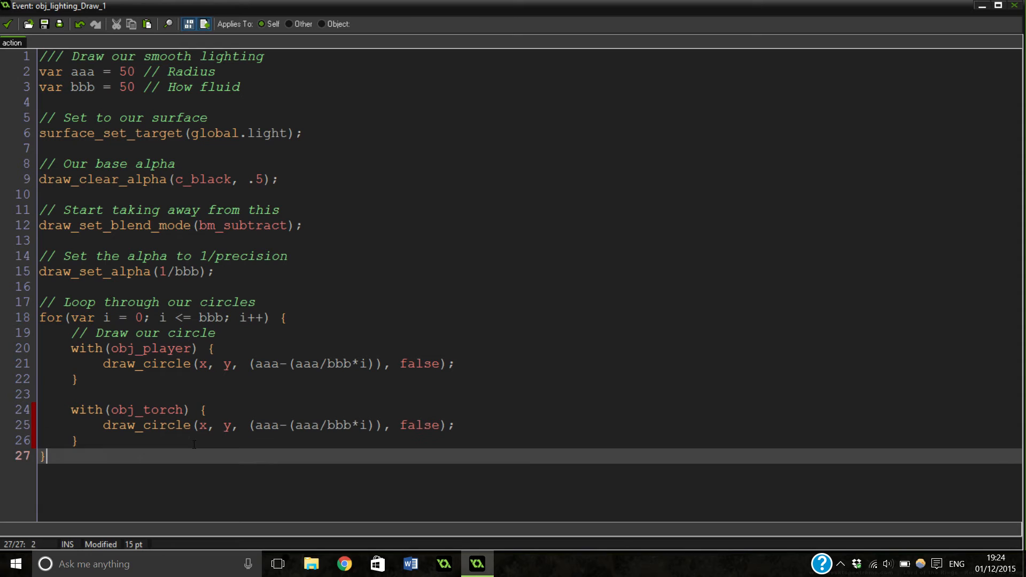
pyautogui.press('enter')
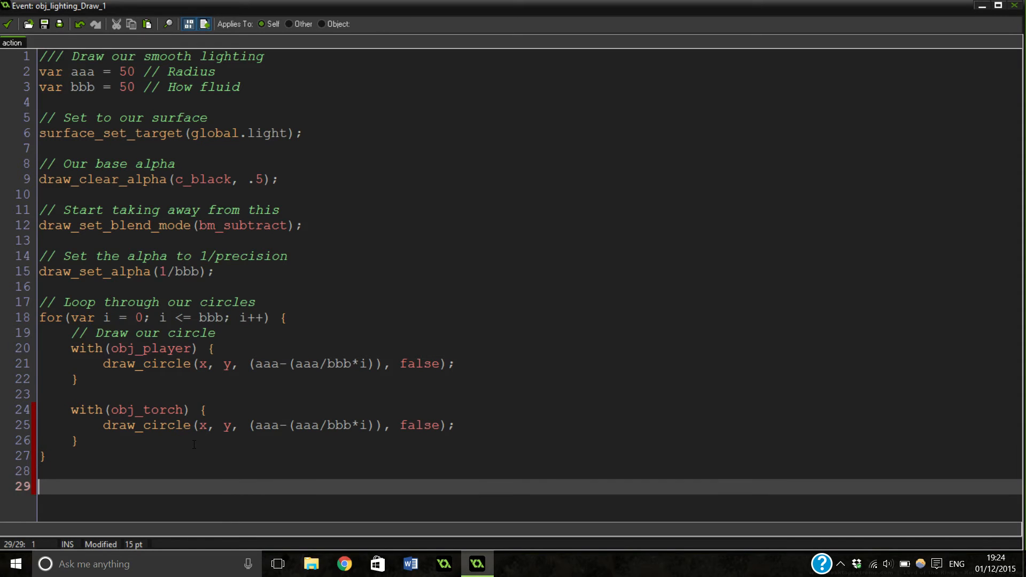
# Add a 'Set the alpha back to 1' comment and draw_set_alpha(1); after the loop
pyautogui.write('//')
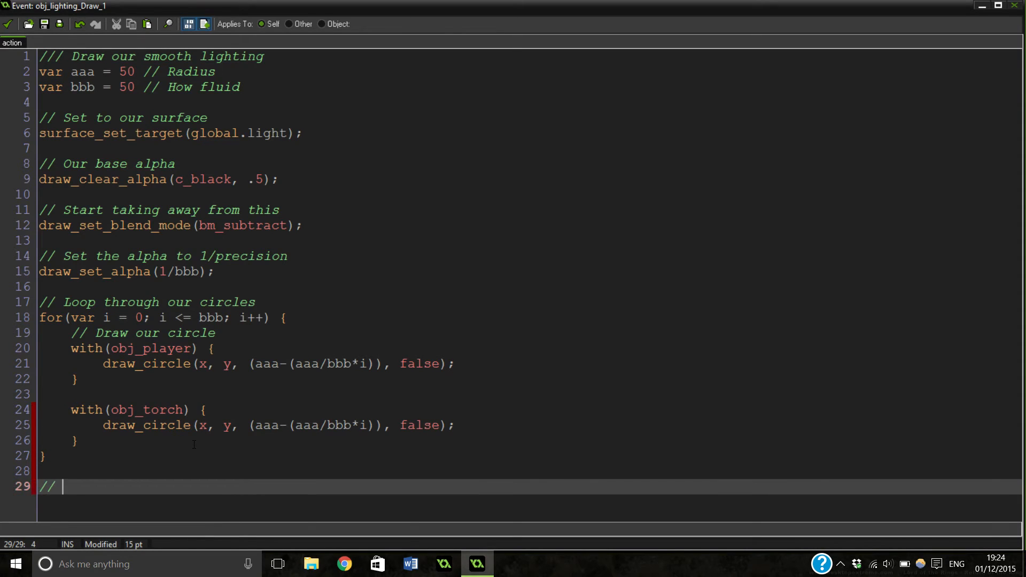
pyautogui.press('Backspace')
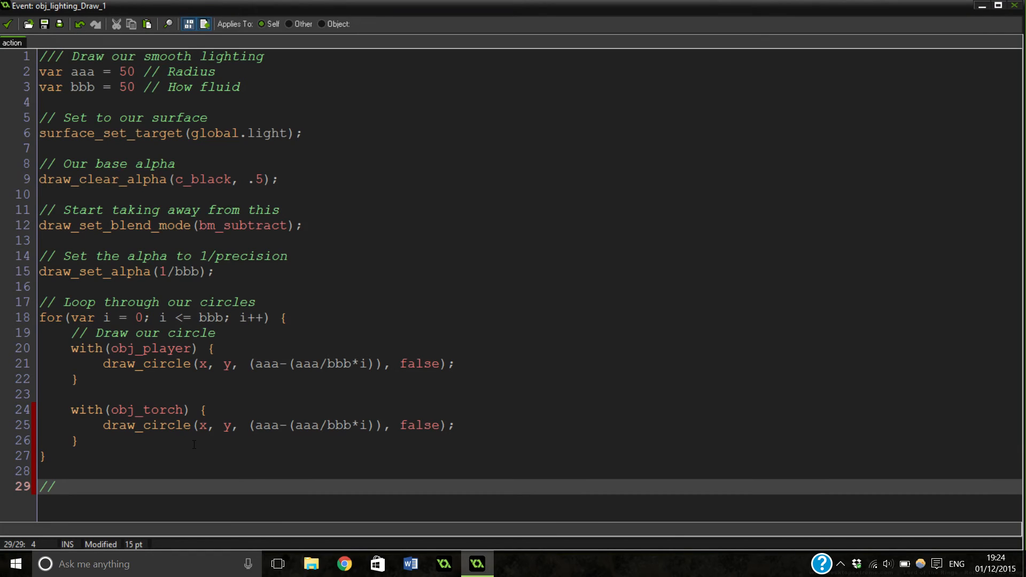
pyautogui.write('S')
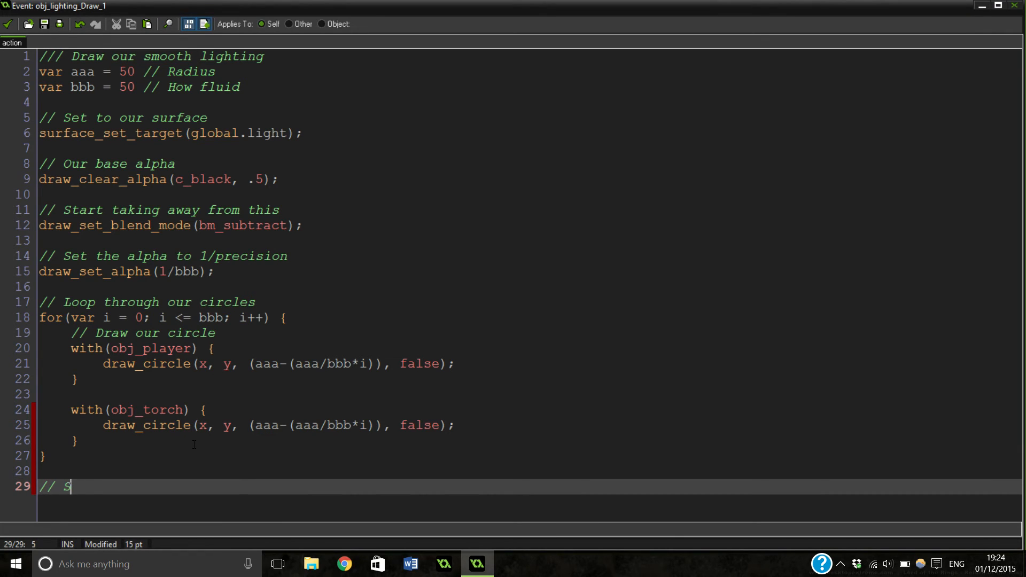
pyautogui.write('et the alpha')
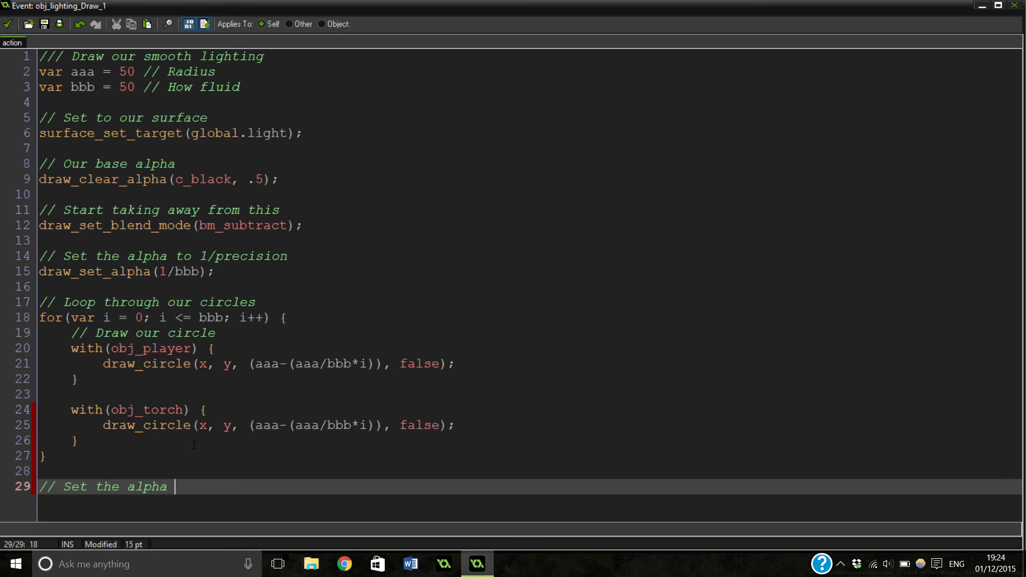
pyautogui.write('back to 1')
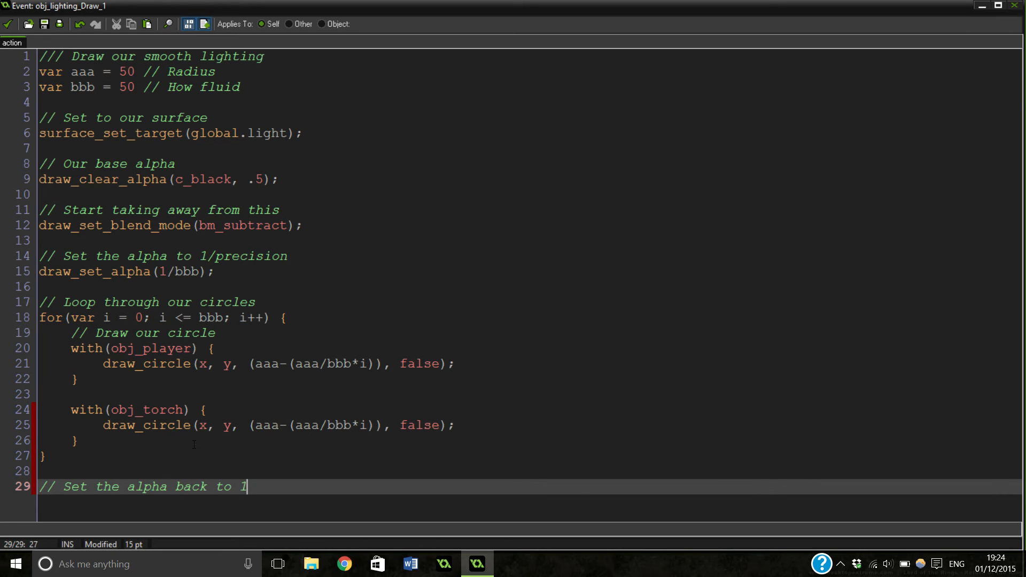
pyautogui.press('Return')
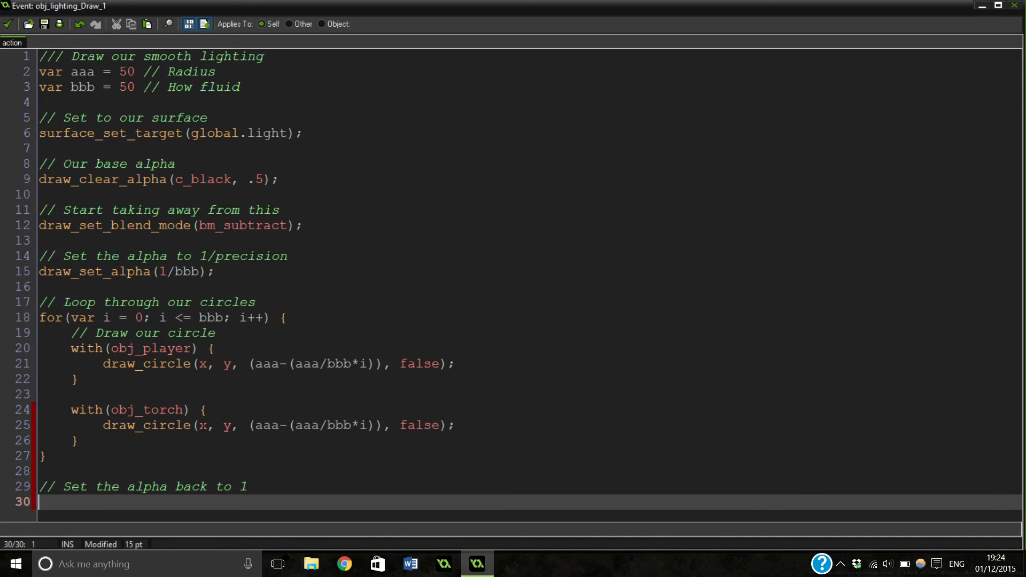
pyautogui.write('dra')
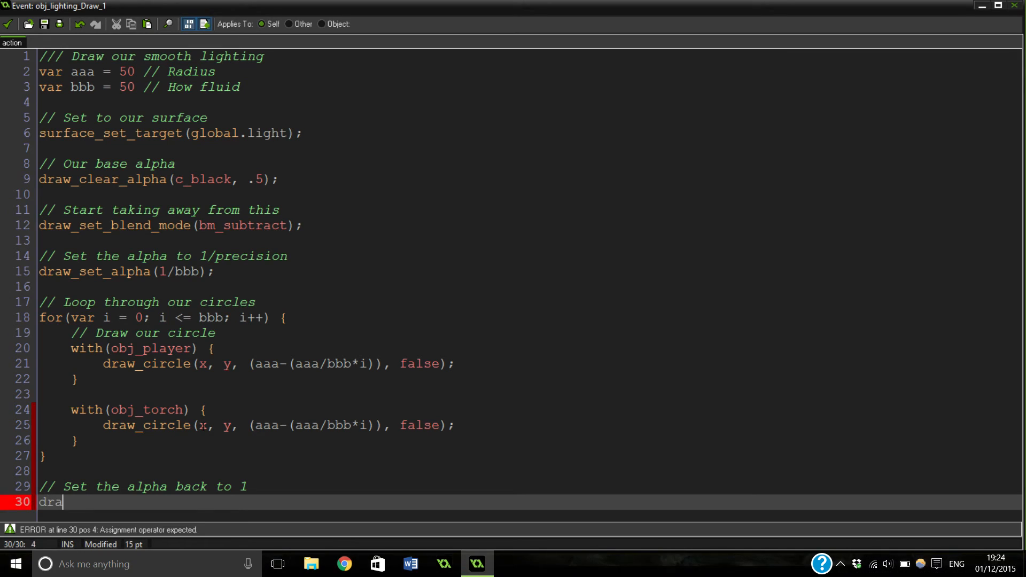
pyautogui.write('w_set_alpha(1);')
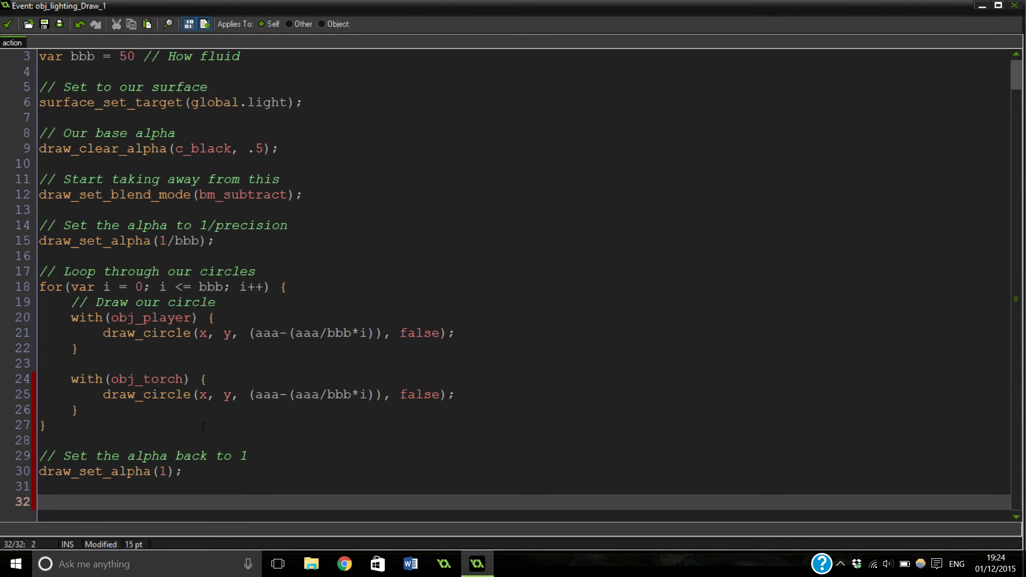
# Add a 'Set our blending mode back to normal' comment and draw_set_blend_mode(bm_normal);
pyautogui.write('// Set our b')
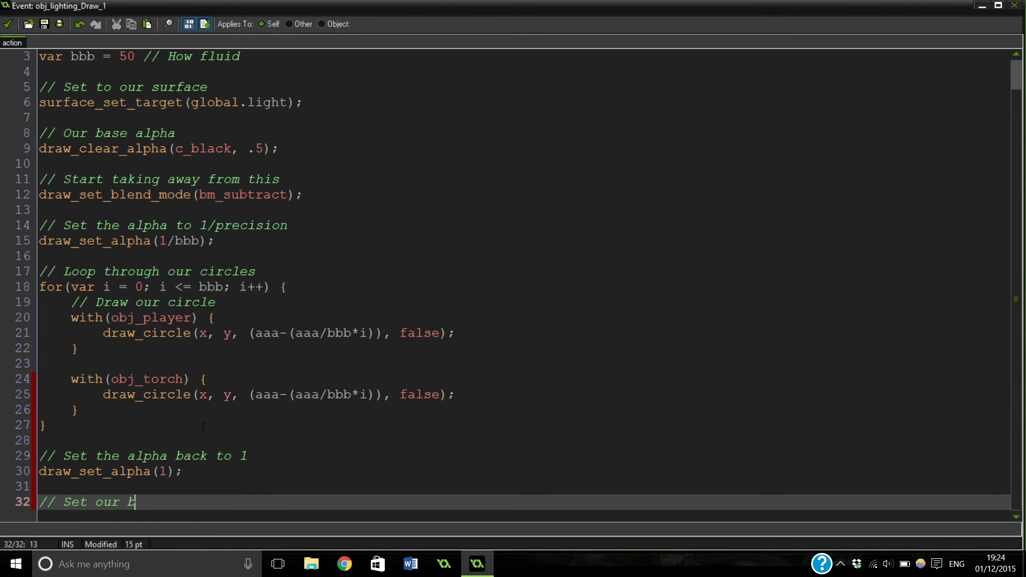
pyautogui.write('lending')
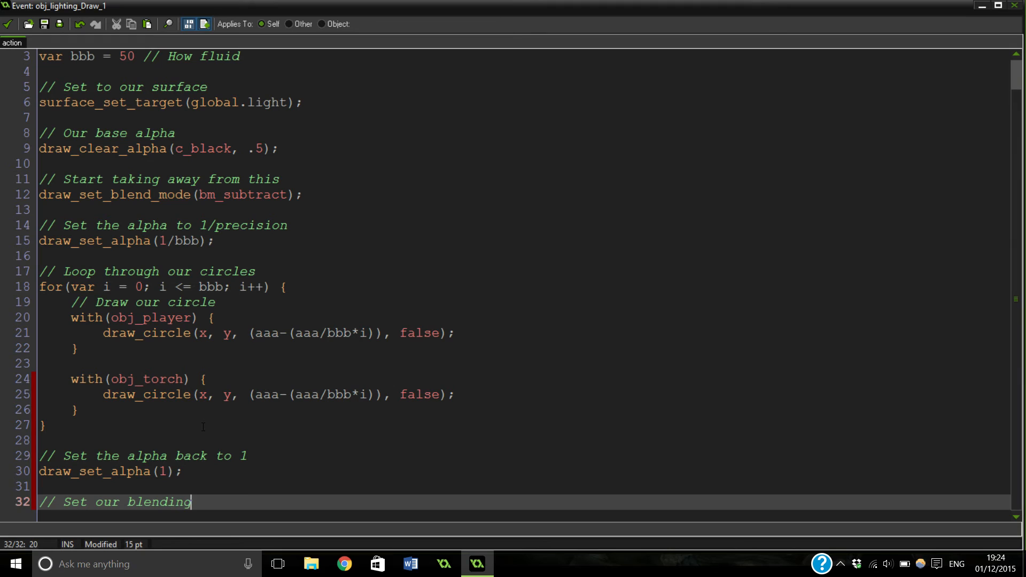
pyautogui.write('mode back')
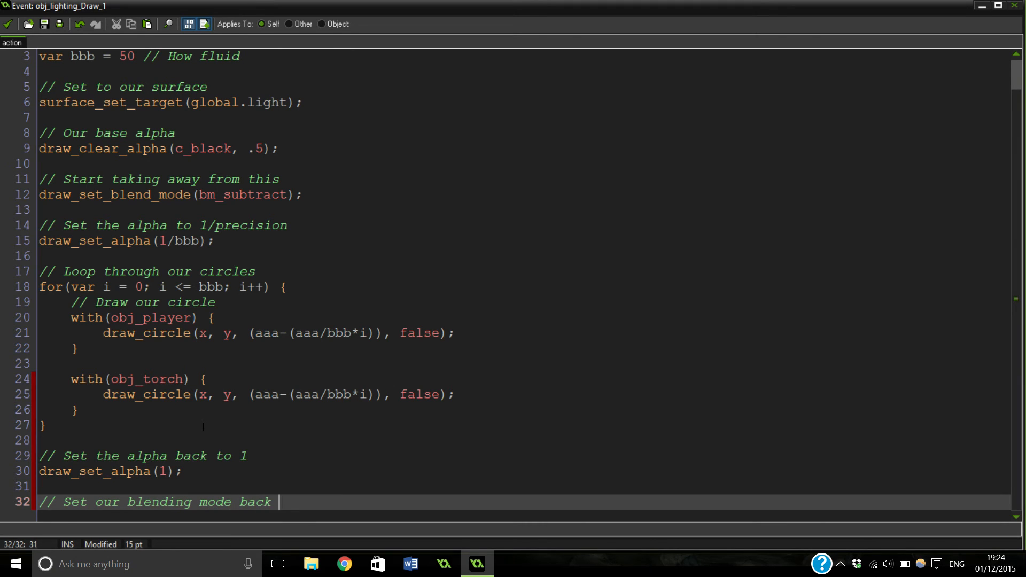
pyautogui.write('to norma')
pyautogui.write('b')
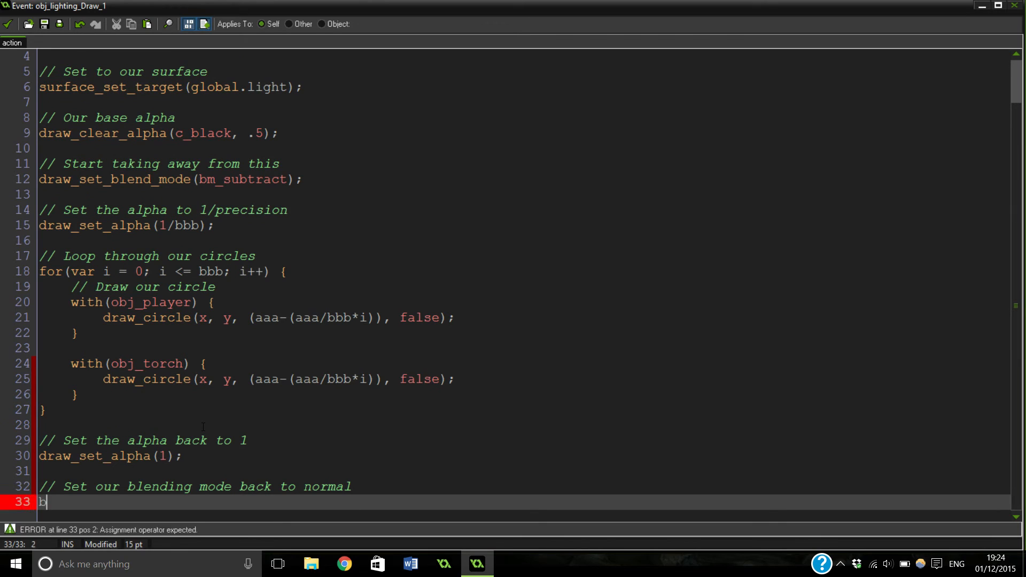
pyautogui.write('le')
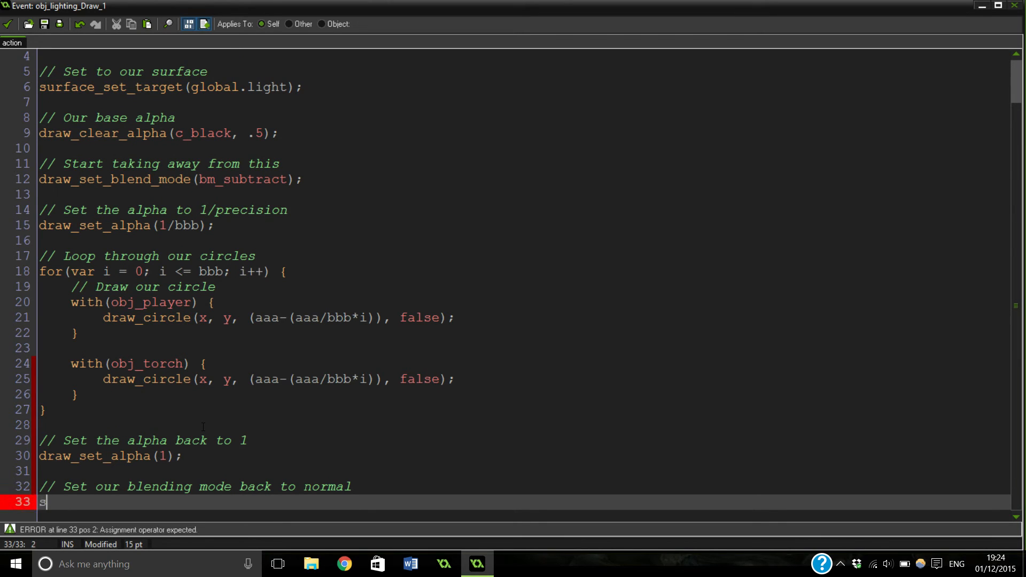
pyautogui.press('backspace')
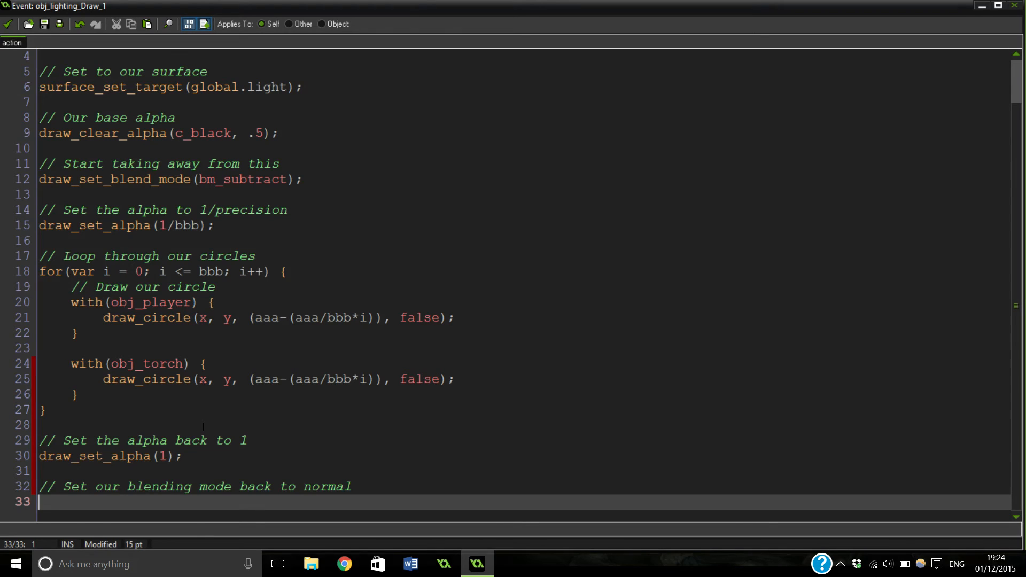
pyautogui.write('draw_')
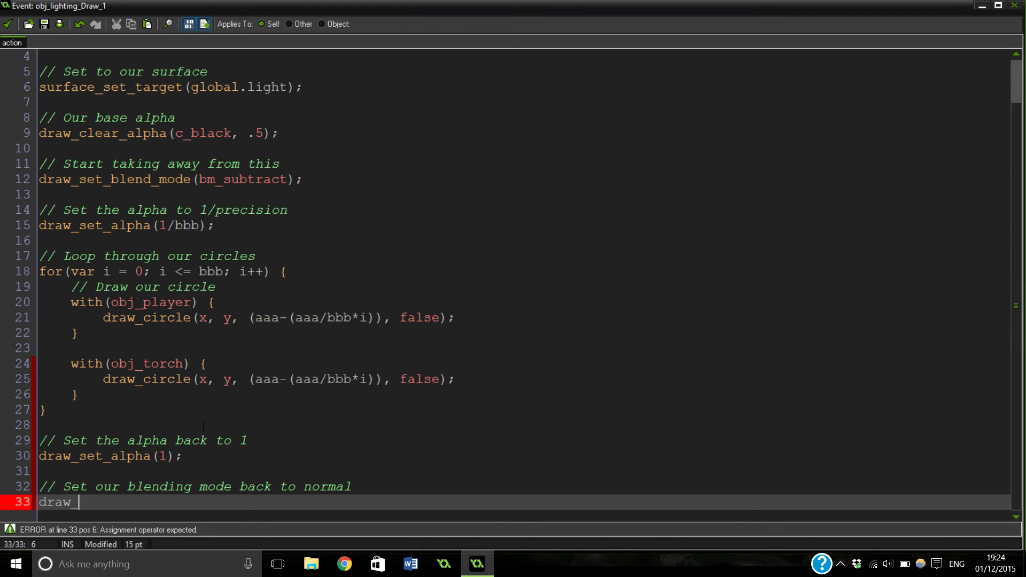
pyautogui.write('set')
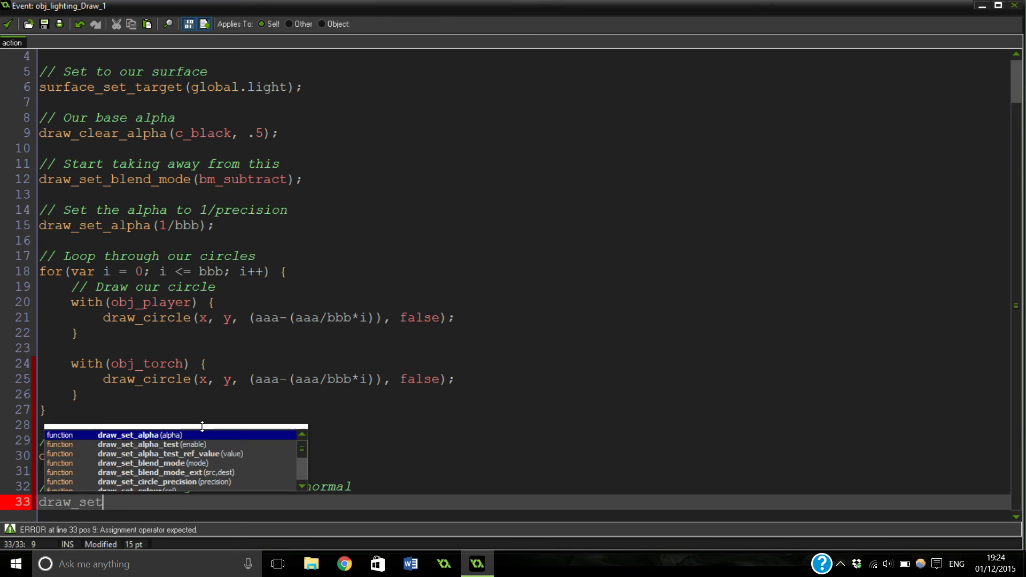
pyautogui.write('_blend_mode(bm_')
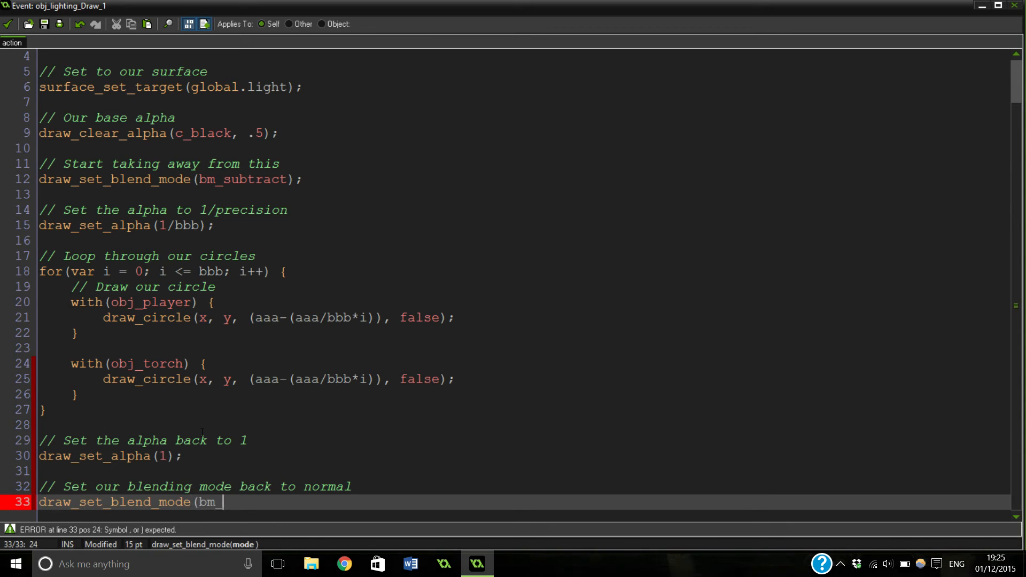
pyautogui.write('normal);')
pyautogui.write('//')
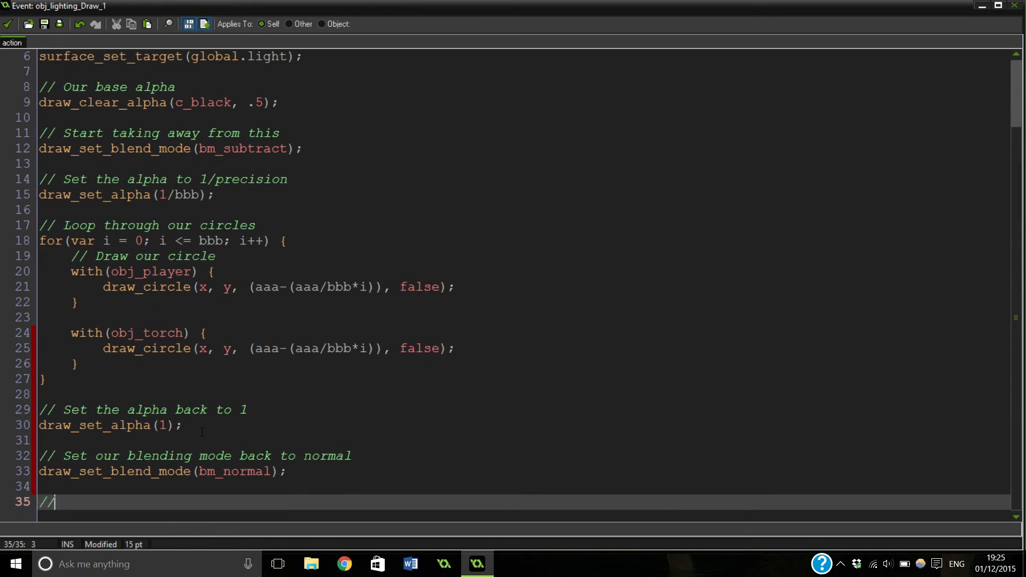
# Type the comment 'Reset the surface we are drawing on' and surface_reset_target beneath it
pyautogui.write('Re')
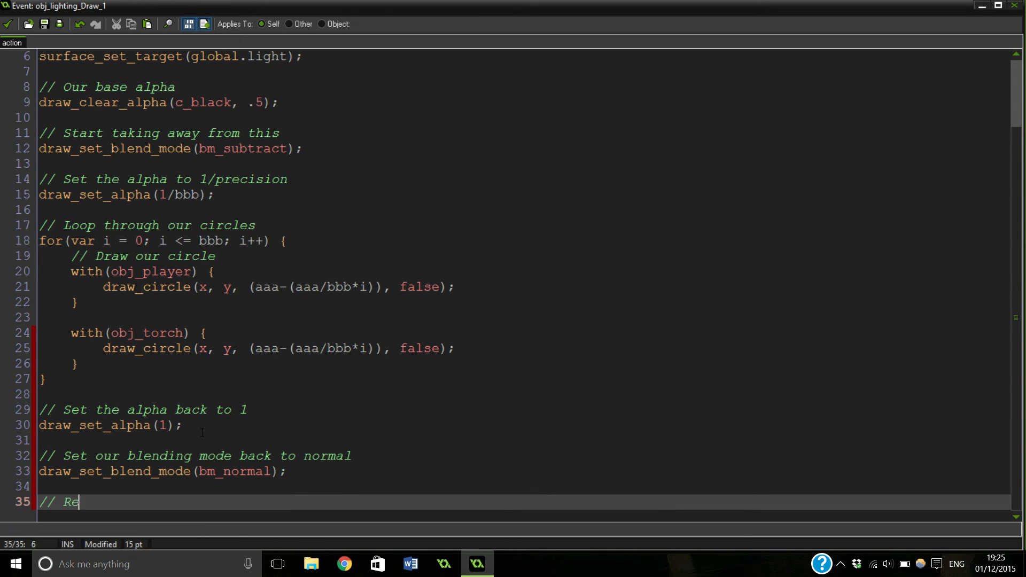
pyautogui.write('set the sur')
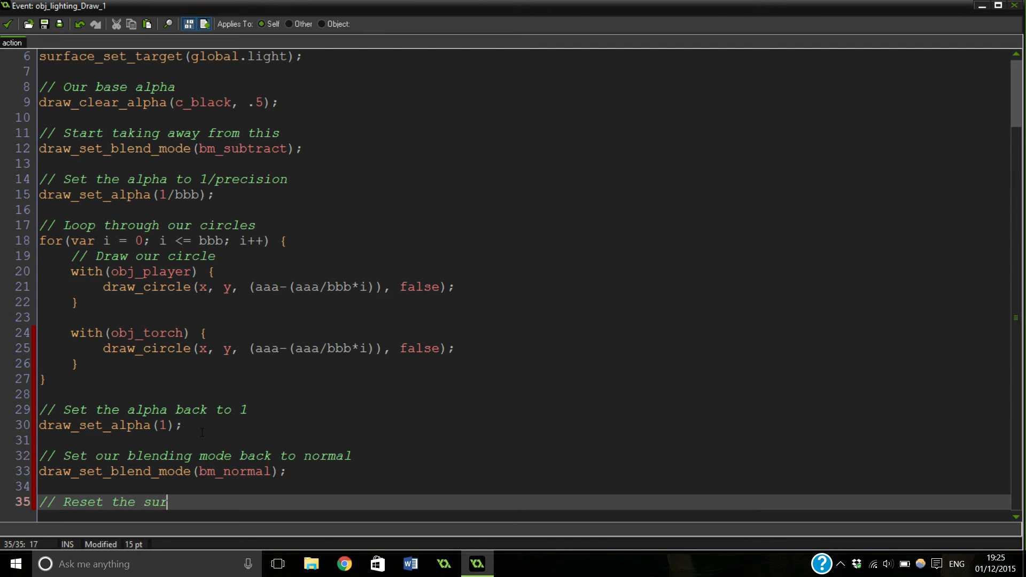
pyautogui.write('face')
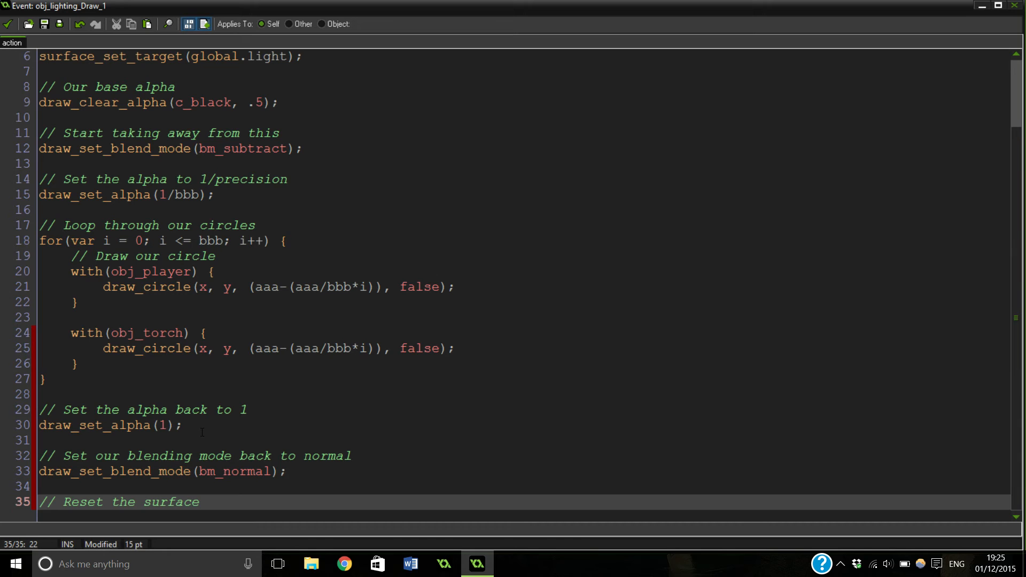
pyautogui.write('we are drawing on')
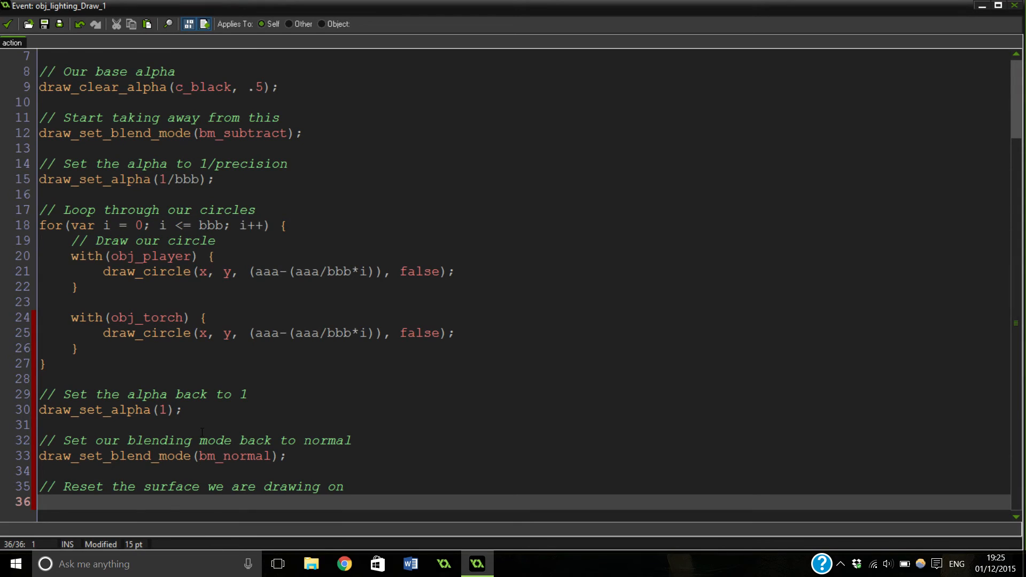
pyautogui.write('surface')
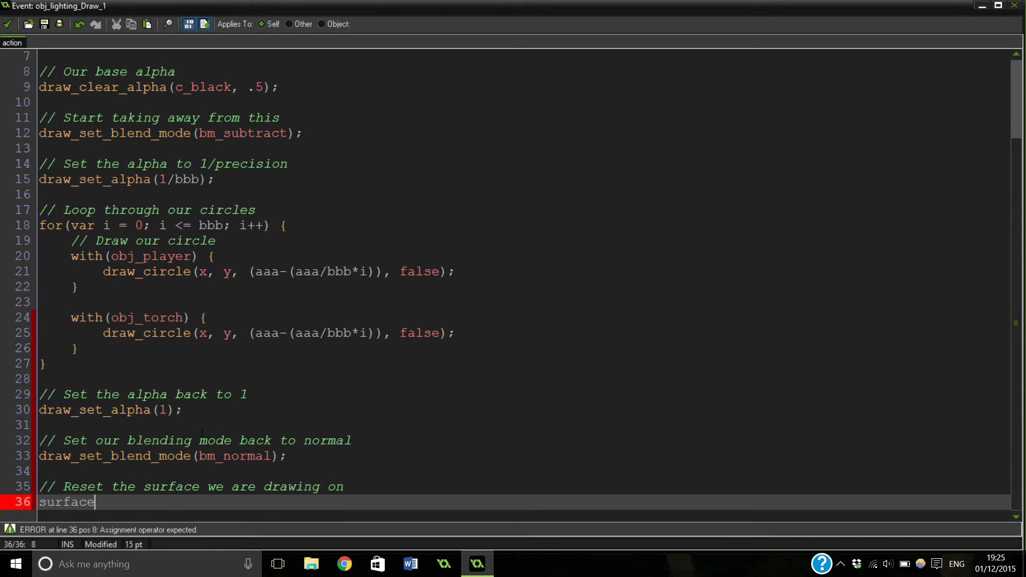
pyautogui.write('_')
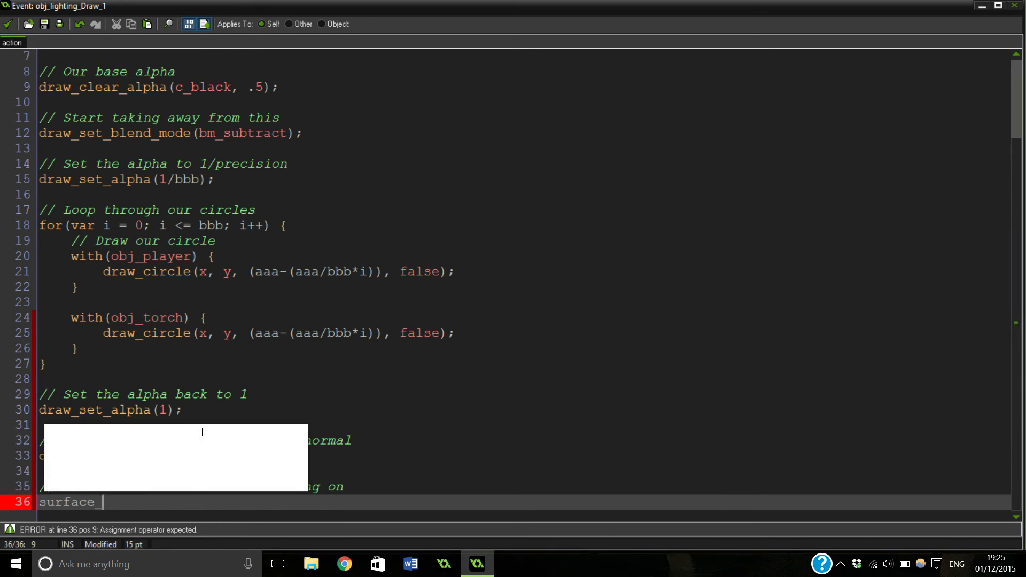
pyautogui.write('reset_target')
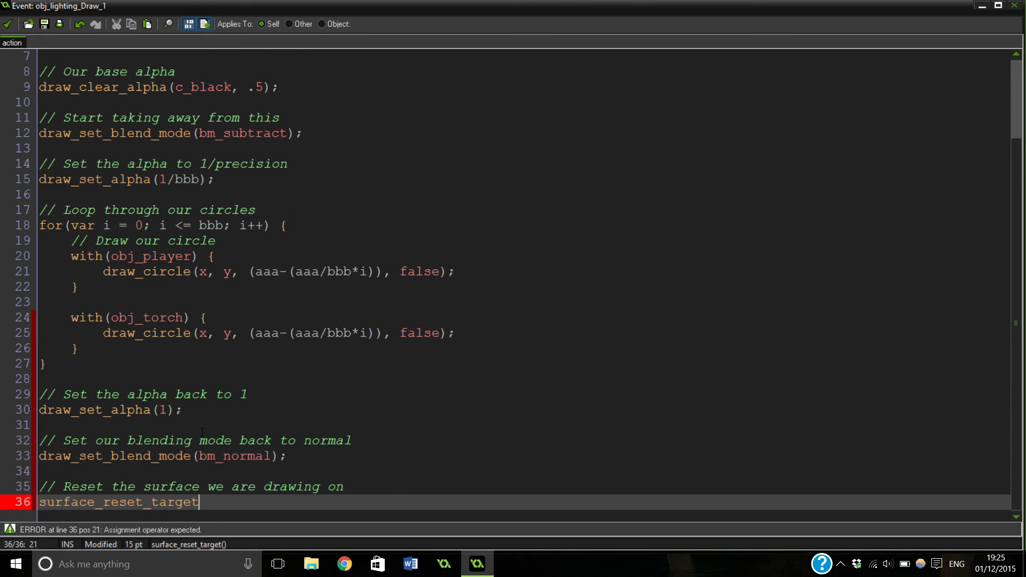
# Complete surface_reset_target(); and add the comment 'Draw our surface in'
pyautogui.write('();')
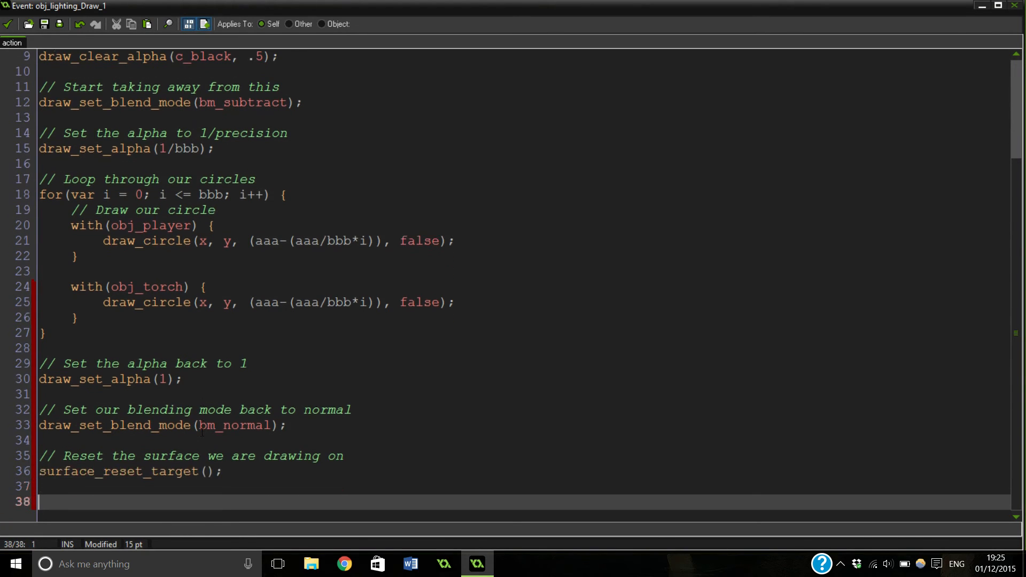
pyautogui.write('//')
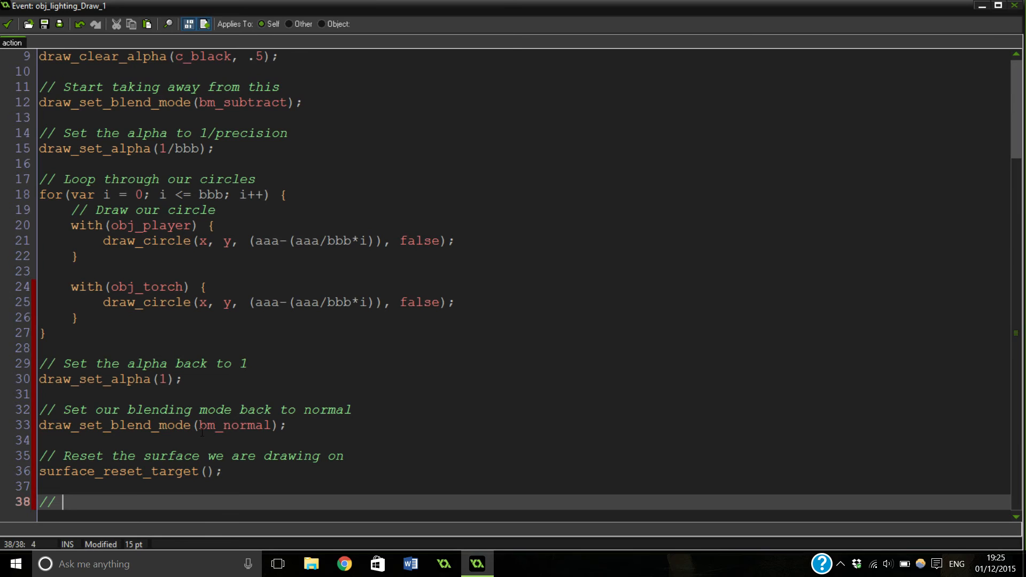
pyautogui.write('Draw our')
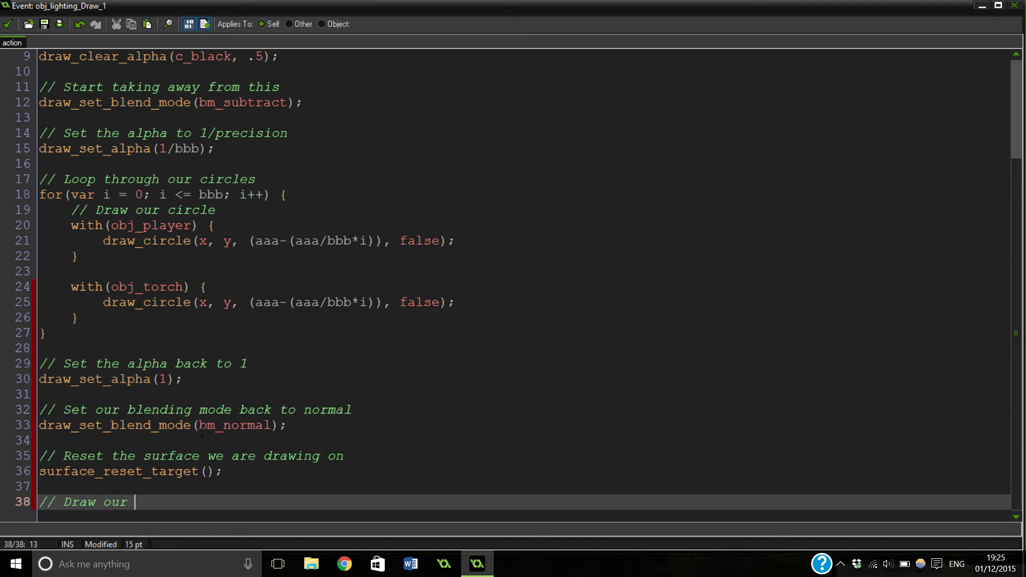
pyautogui.write('surface in')
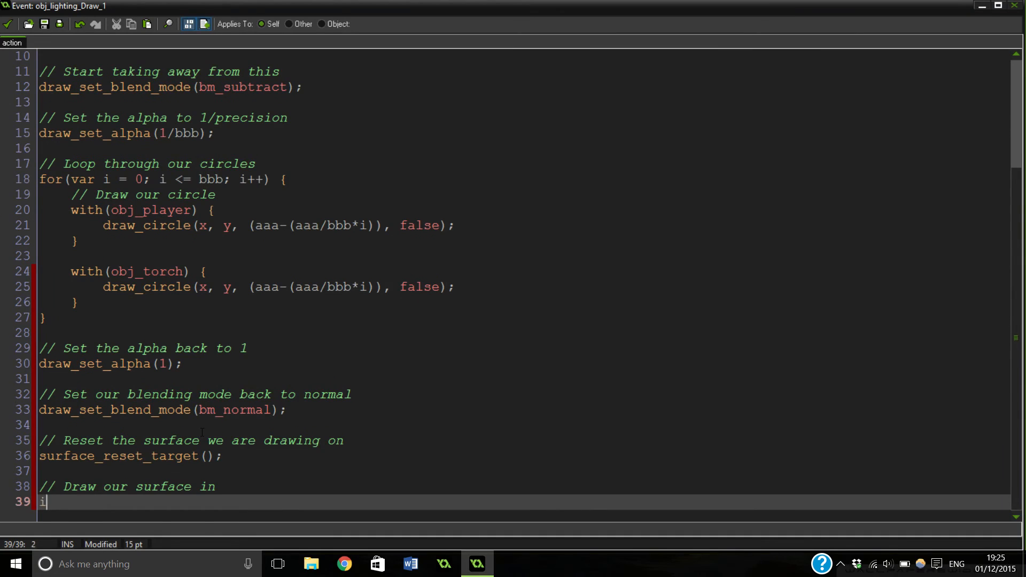
# Add an if(surface_exists(global.light)) block with an else branch
pyautogui.write('f(sur')
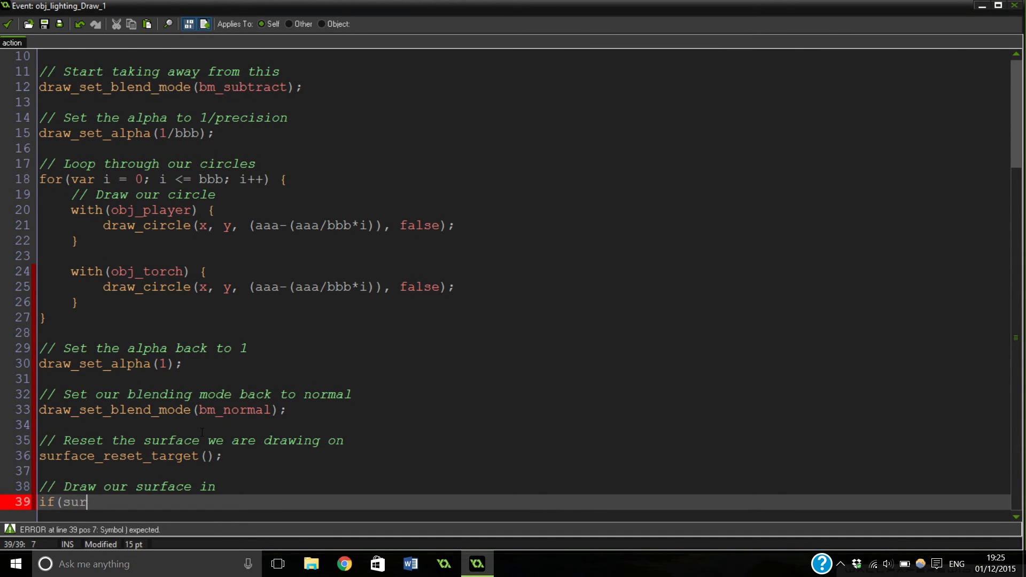
pyautogui.write('face')
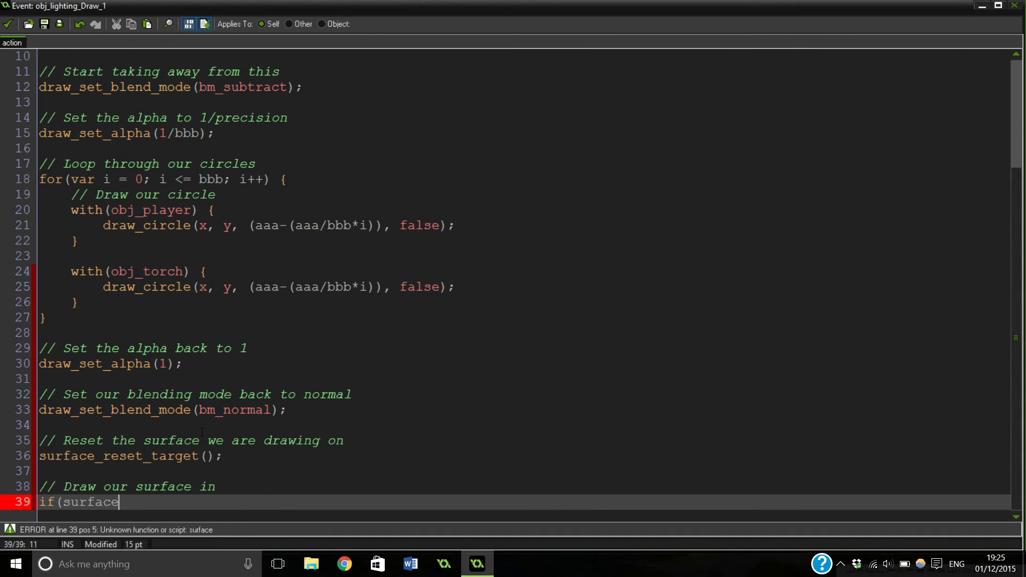
pyautogui.write('_exi')
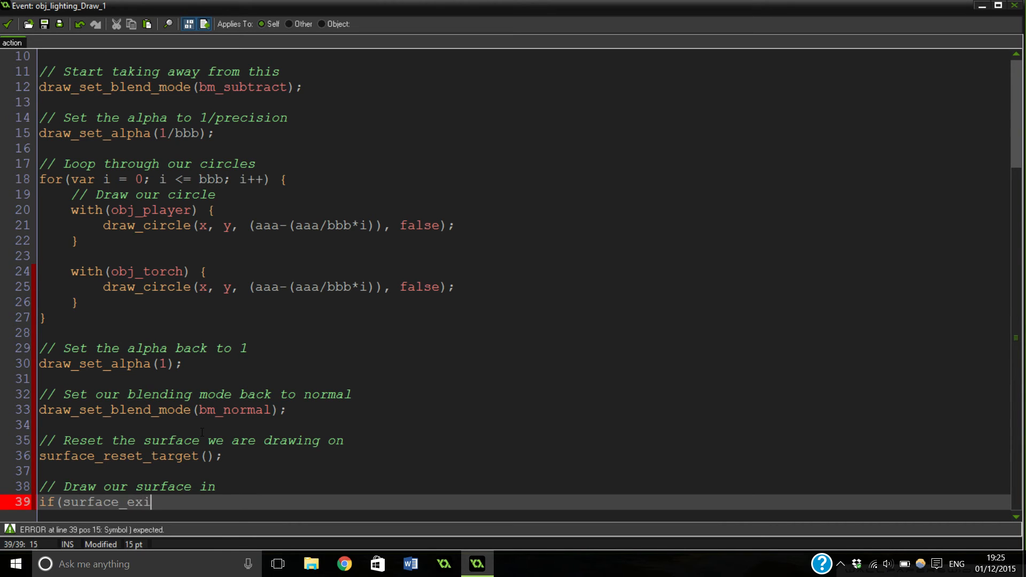
pyautogui.write('sts(')
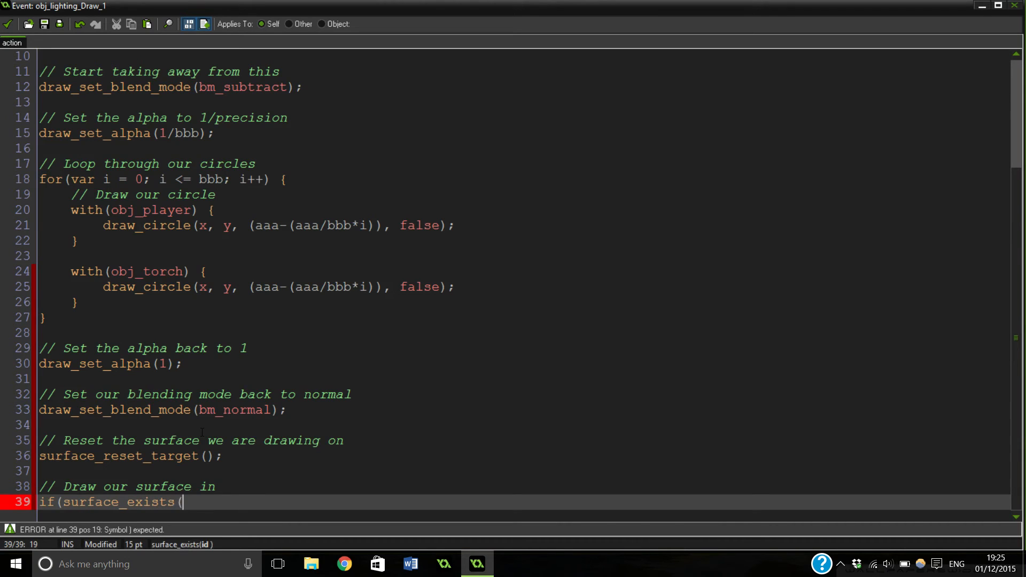
pyautogui.write('glo')
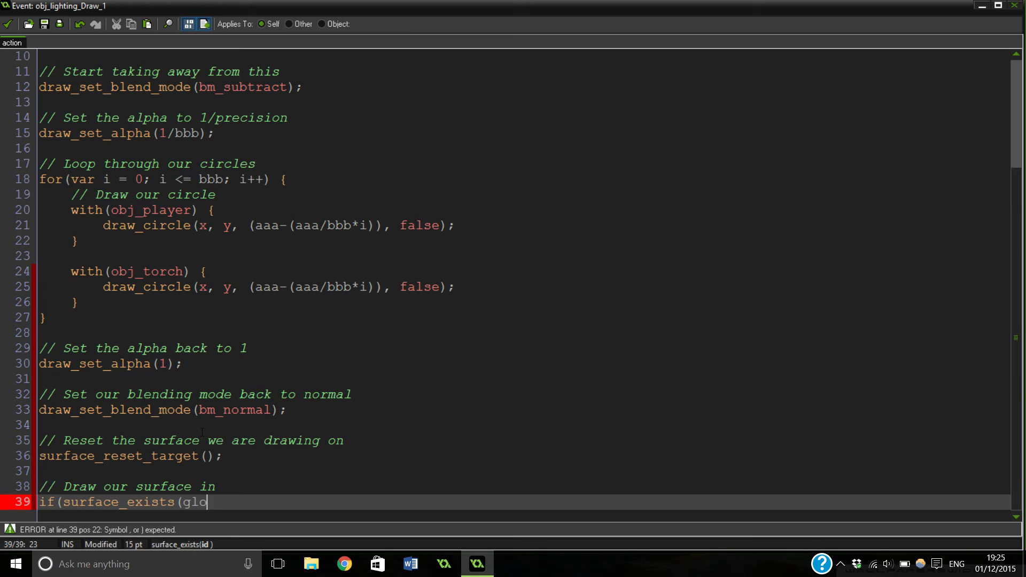
pyautogui.write('bal')
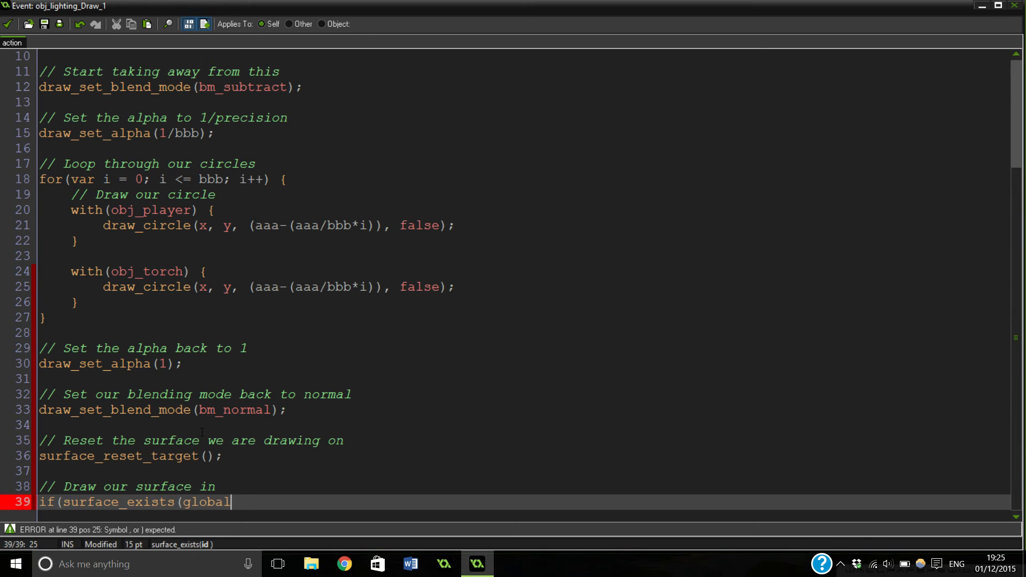
pyautogui.write('.light) {')
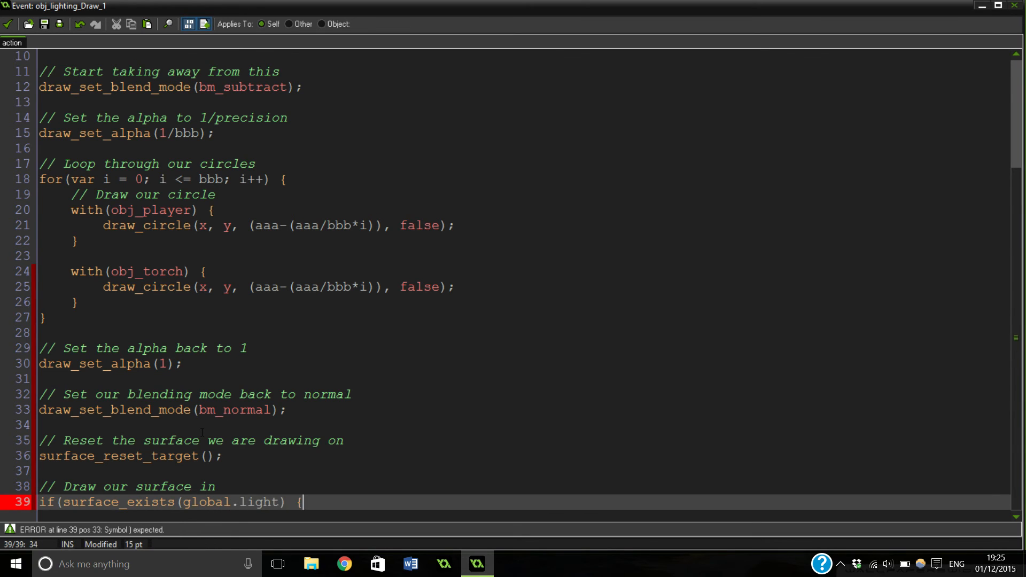
pyautogui.press('Return')
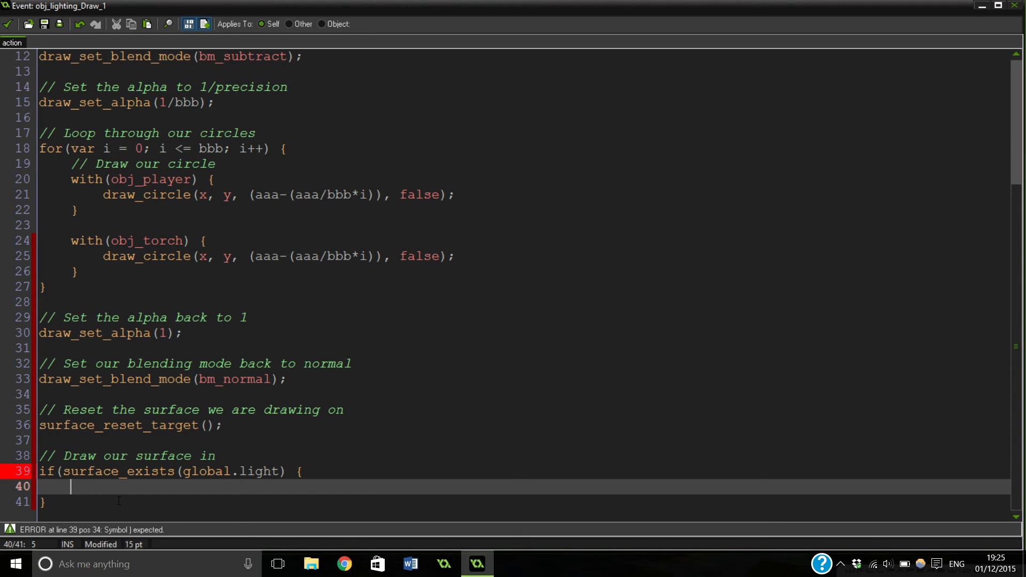
pyautogui.moveTo(91, 496)
pyautogui.write(' else {')
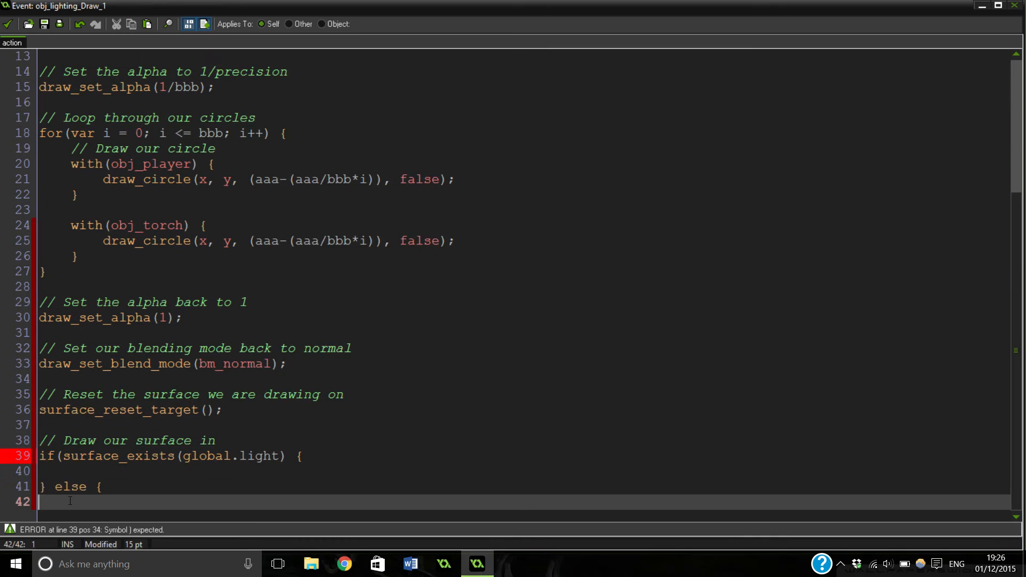
pyautogui.write('gl')
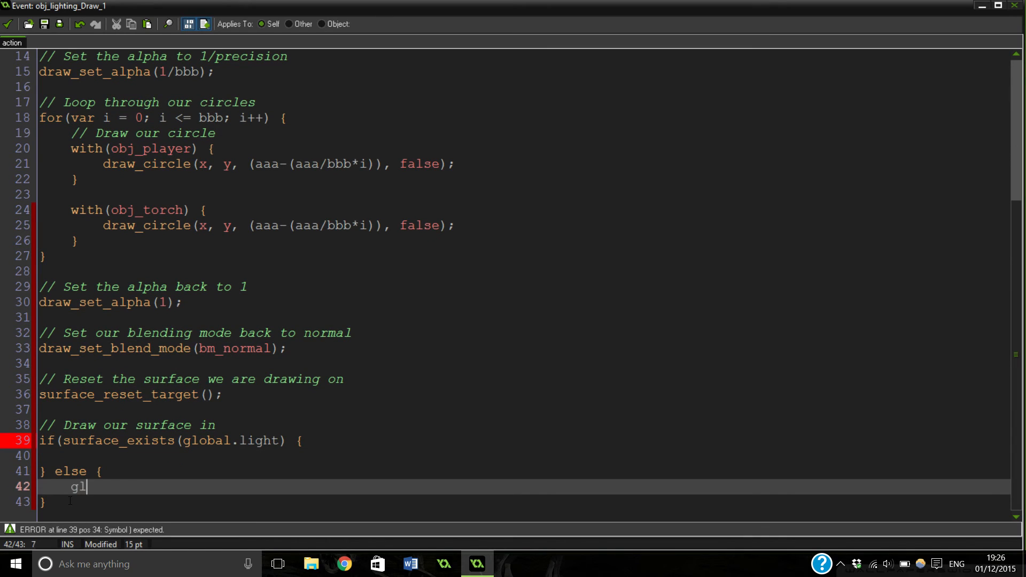
# In the else branch, recreate global.light as a room_width × room_height surface
pyautogui.write('obal.light')
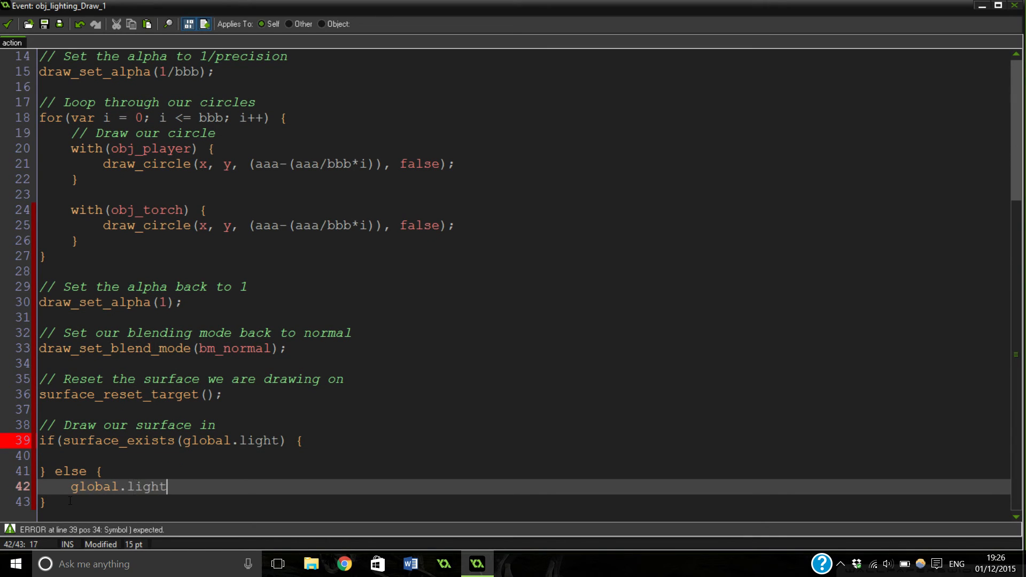
pyautogui.write('=')
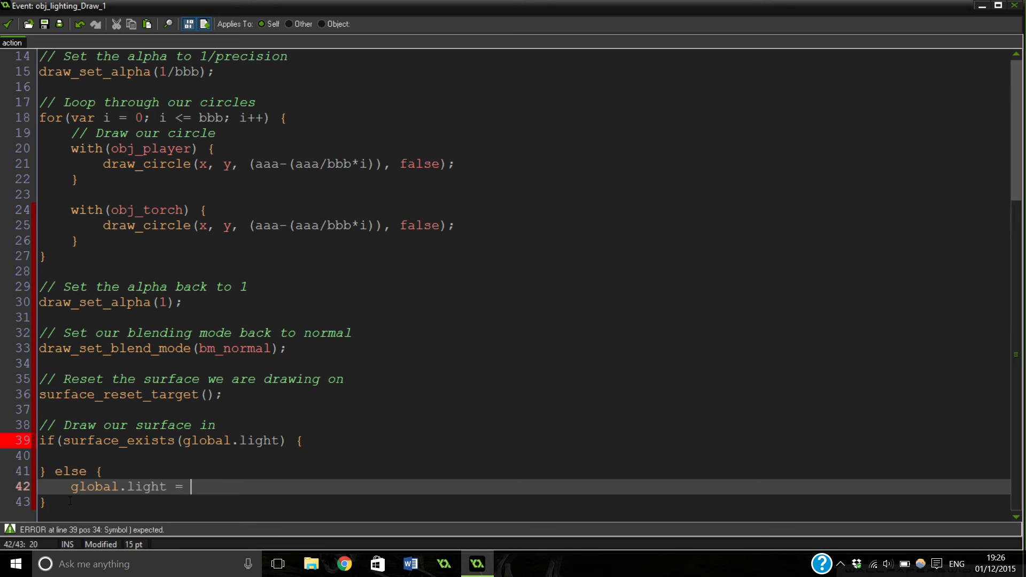
pyautogui.write('surface_create')
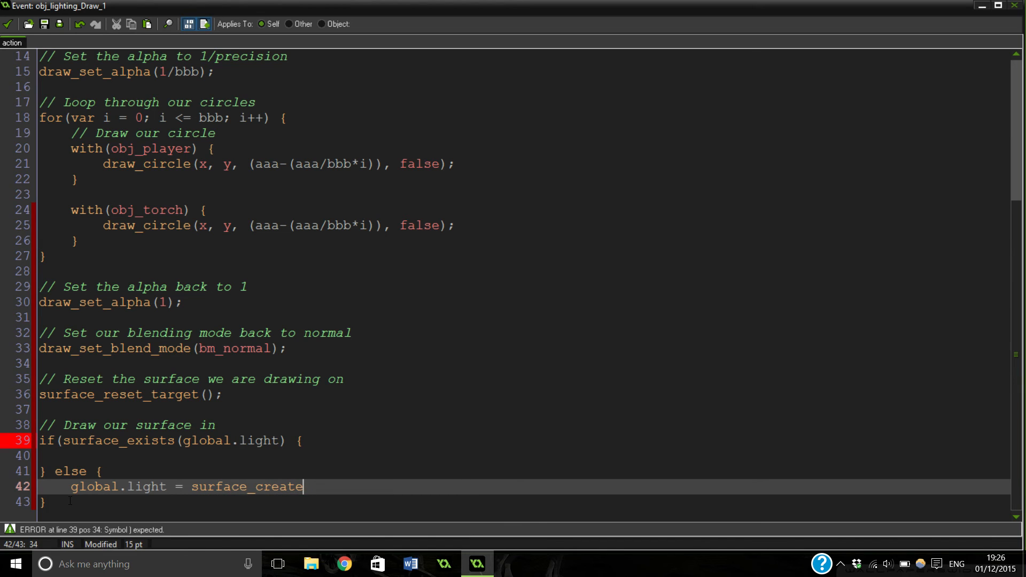
pyautogui.write('(room_width')
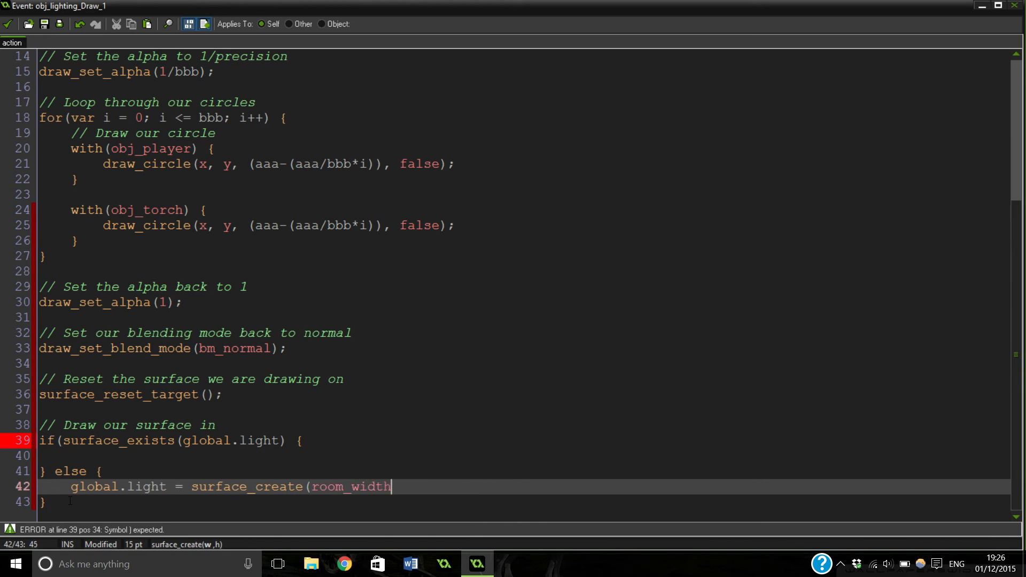
pyautogui.write(', room_')
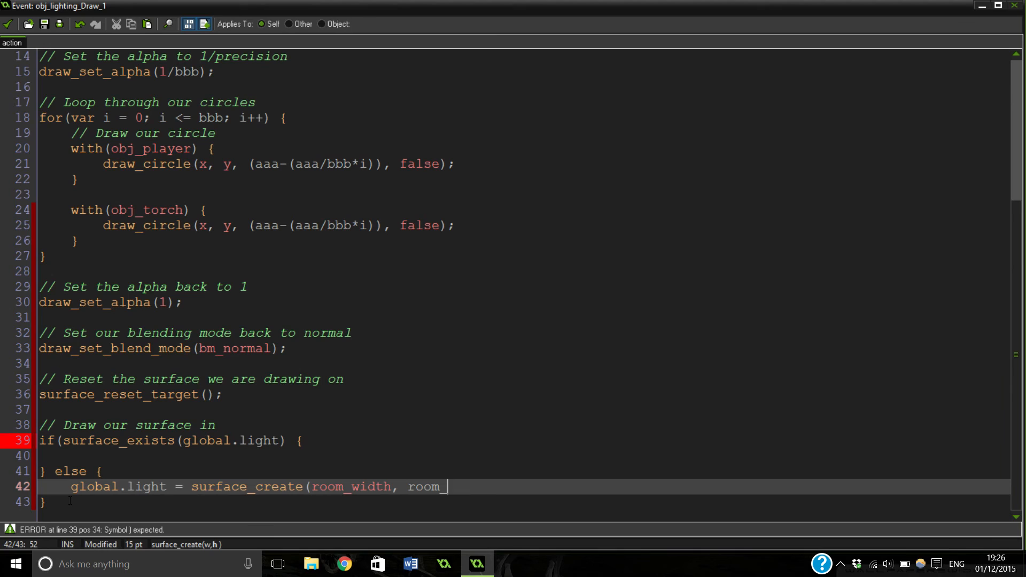
pyautogui.write('height)')
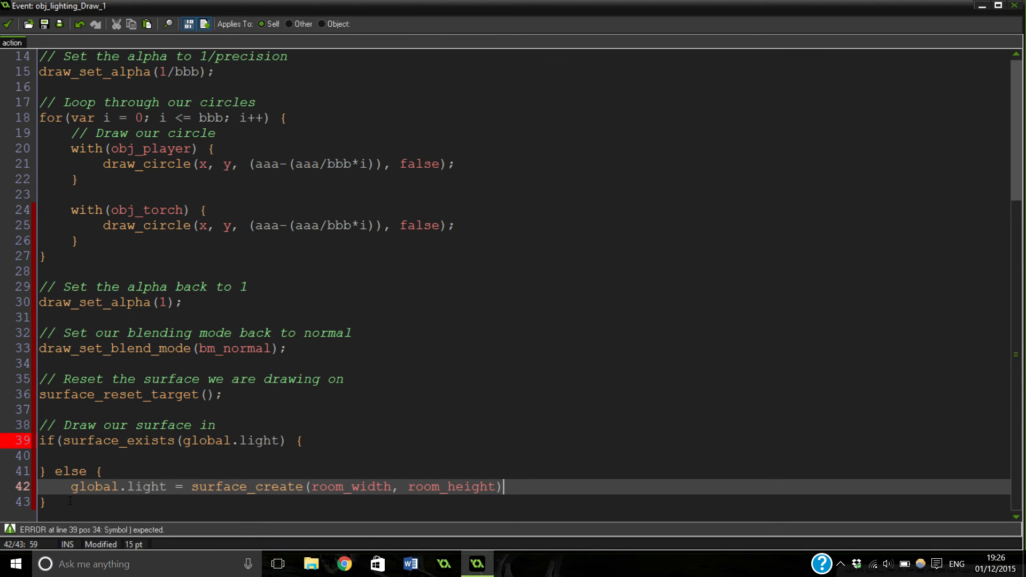
pyautogui.write(';')
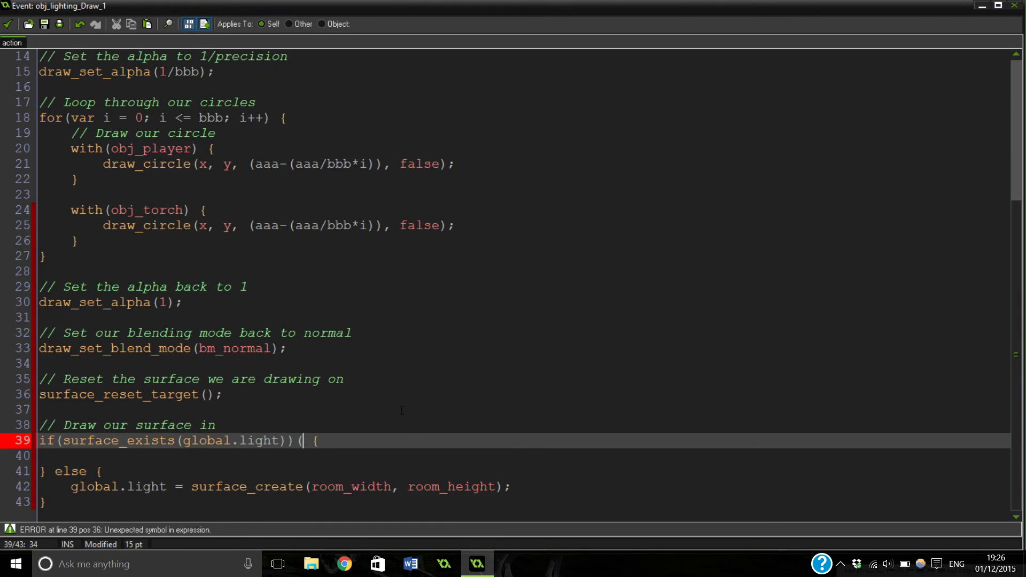
pyautogui.press('Backspace')
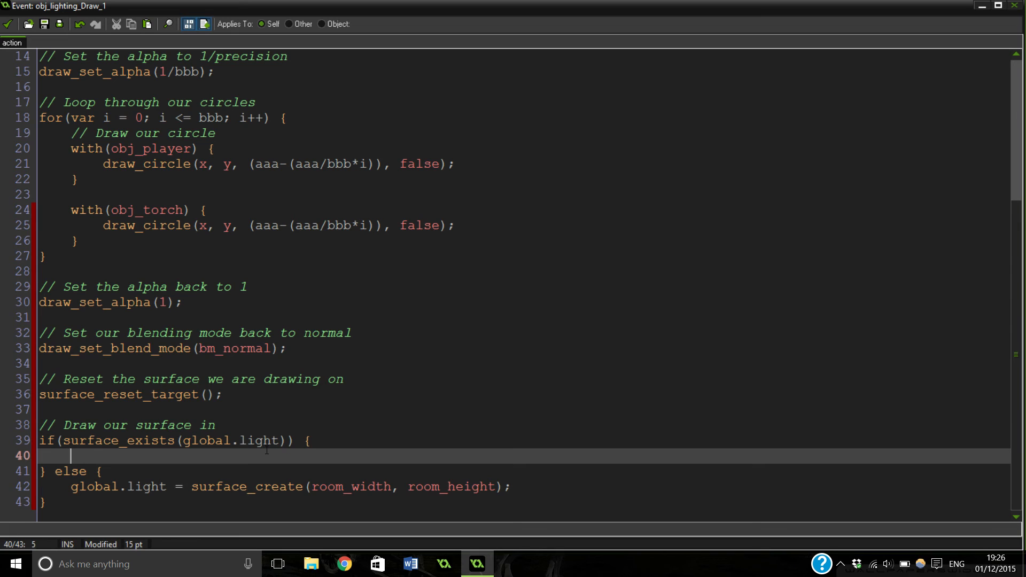
# Inside the if block, add draw_surface(global.light, 0, 0);
pyautogui.write('draw_surface(g')
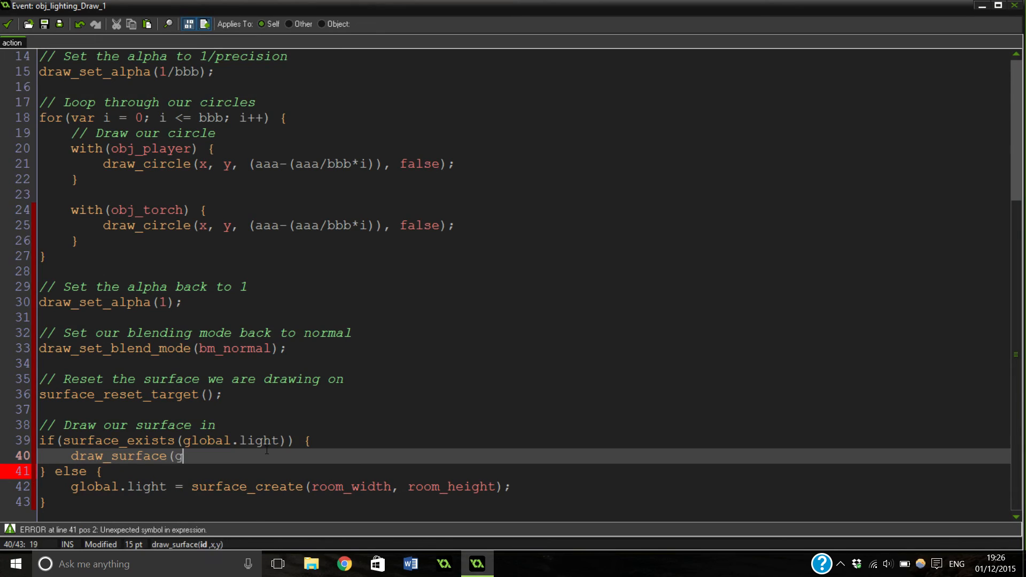
pyautogui.write('lobal.light')
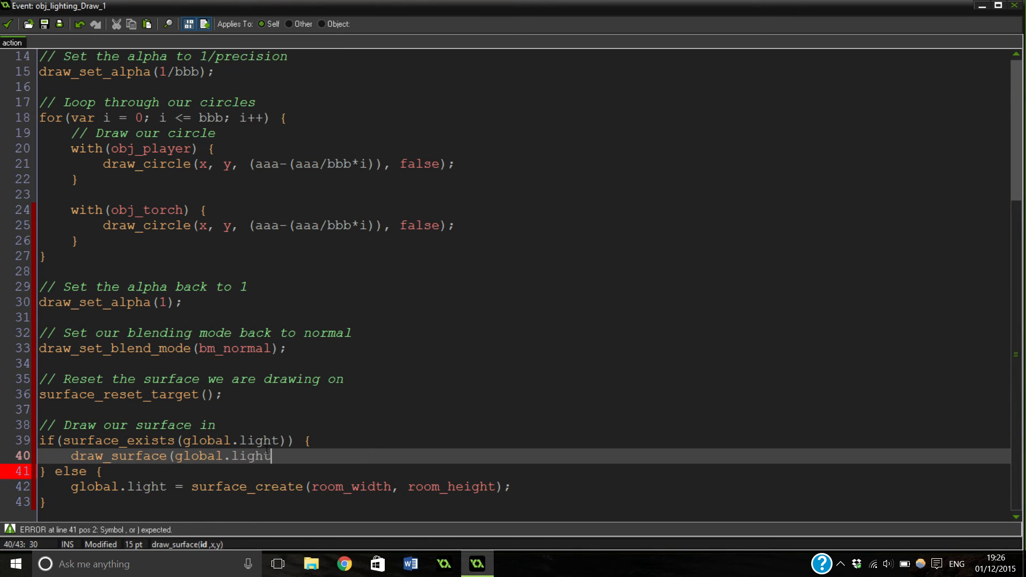
pyautogui.write(', 0')
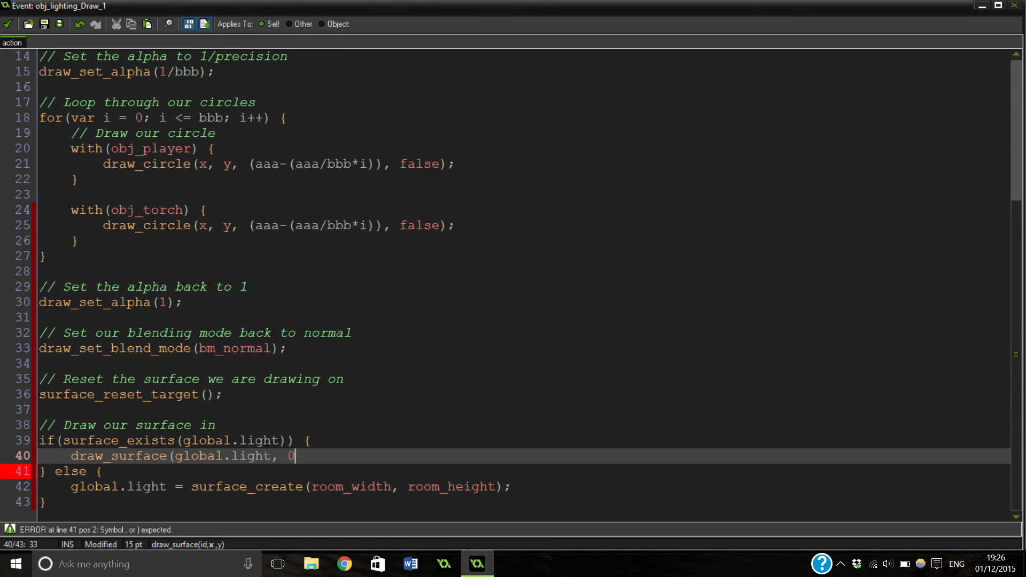
pyautogui.write(', 0)')
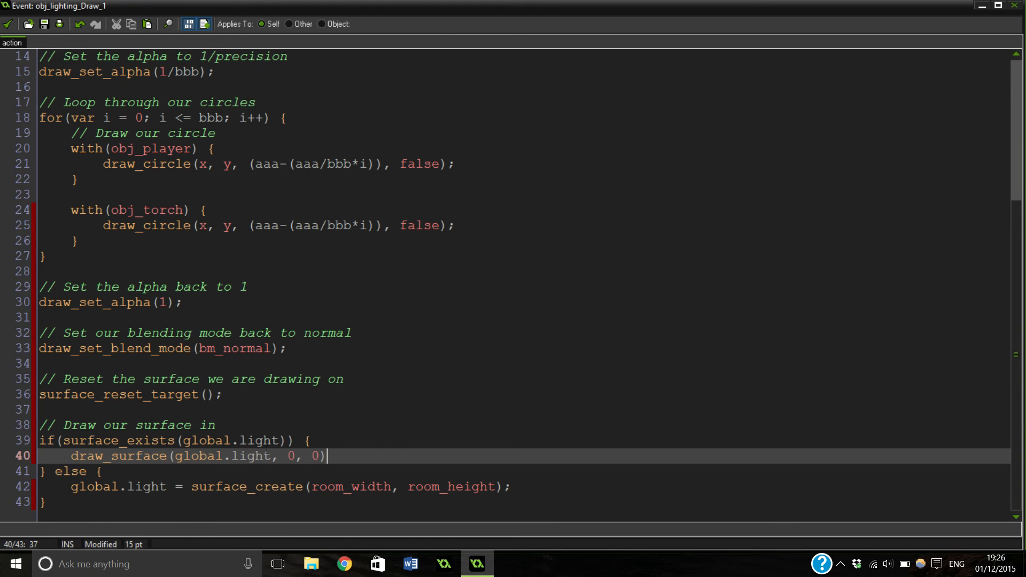
pyautogui.write(';')
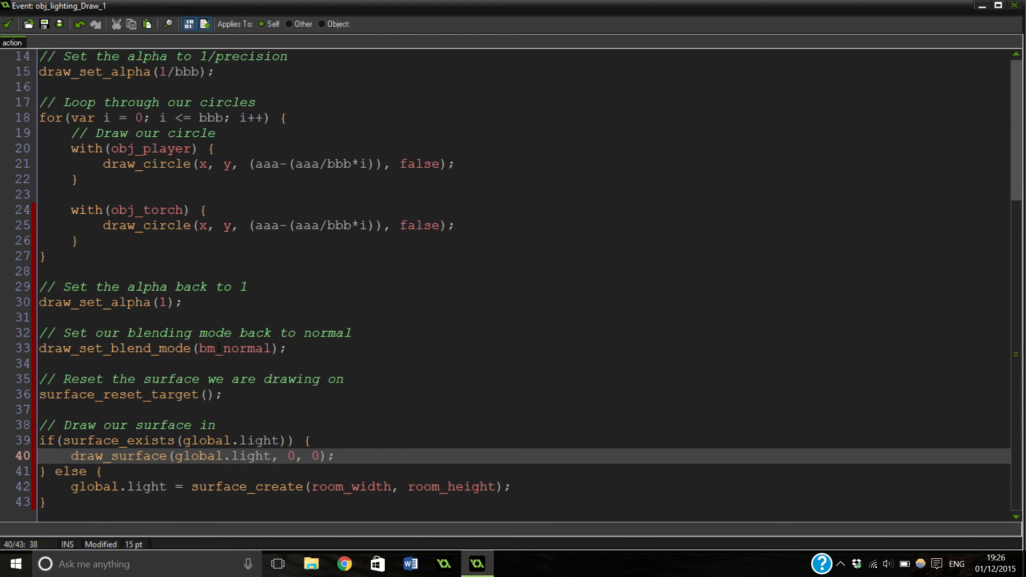
# Close obj_lighting's properties and run the game, which still shows a fully bright level
pyautogui.scroll(3)
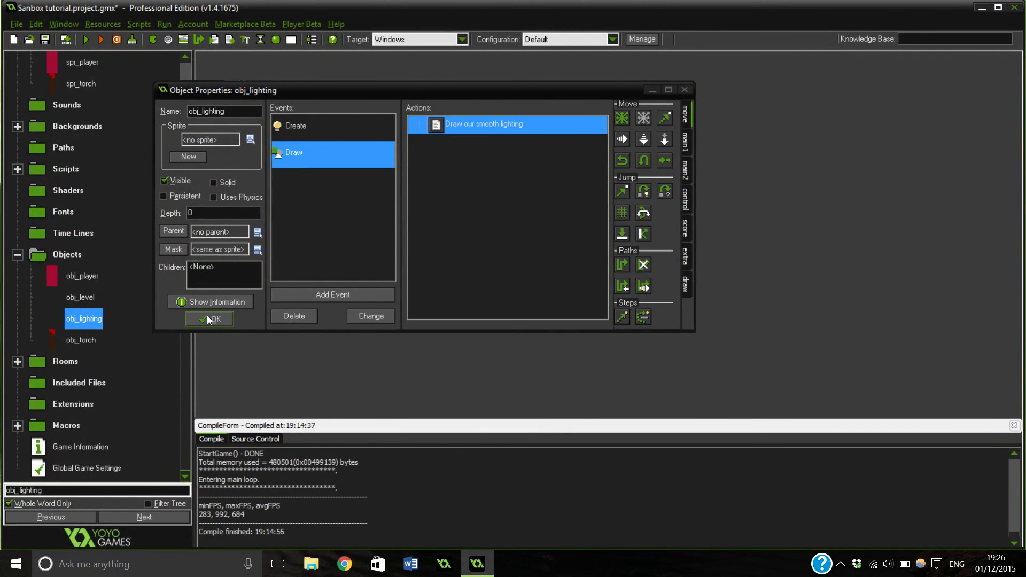
pyautogui.click(209, 319)
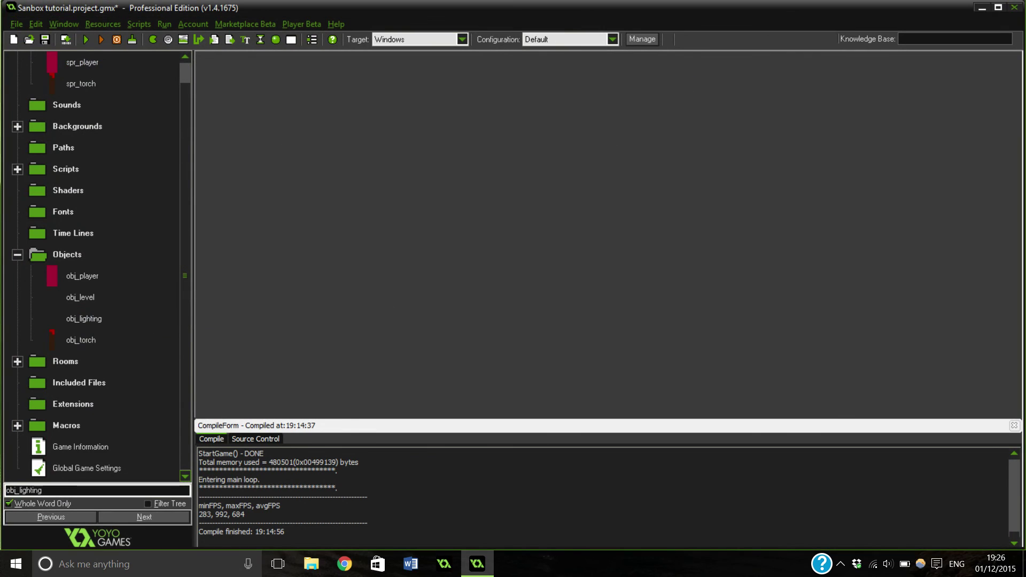
pyautogui.click(85, 39)
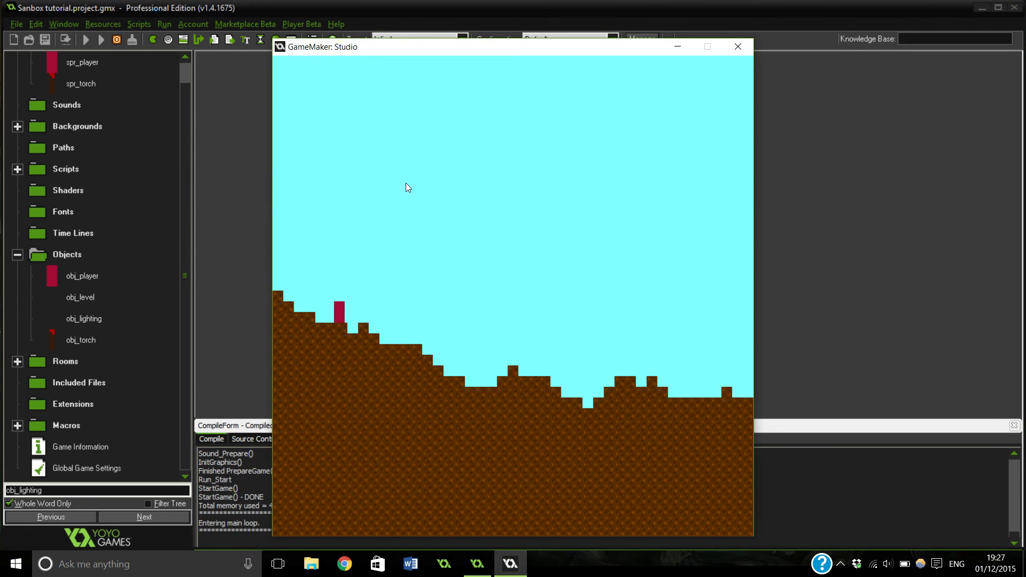
pyautogui.moveTo(420, 118)
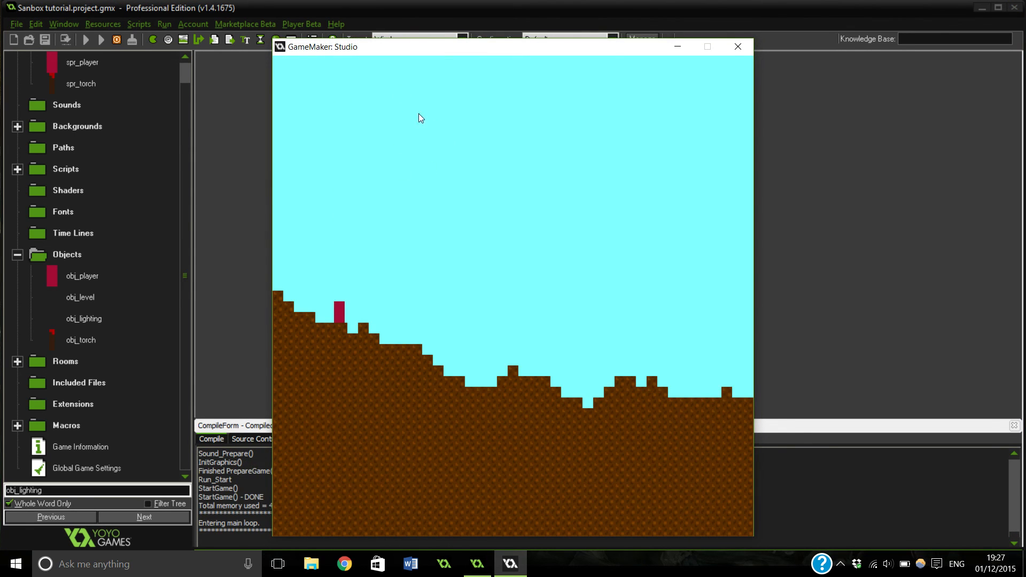
# Close the game, place an obj_lighting instance in rm_test, and save the room
pyautogui.click(737, 46)
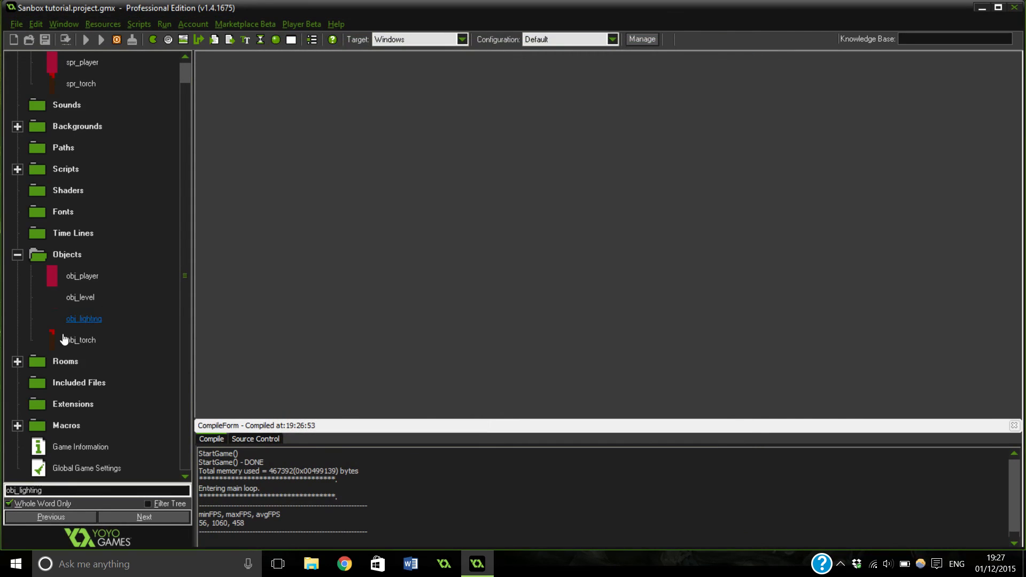
pyautogui.click(64, 361)
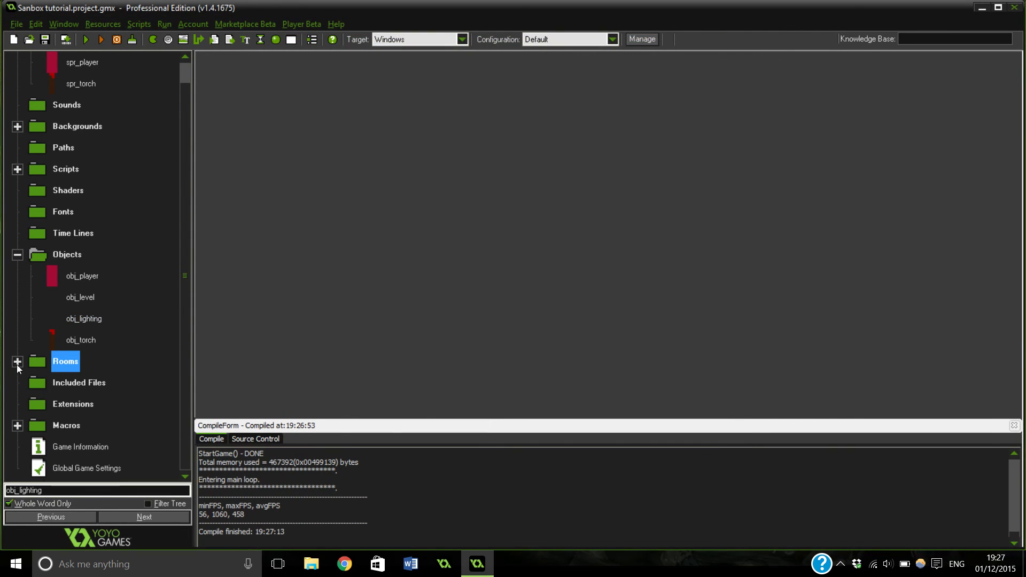
pyautogui.doubleClick(77, 361)
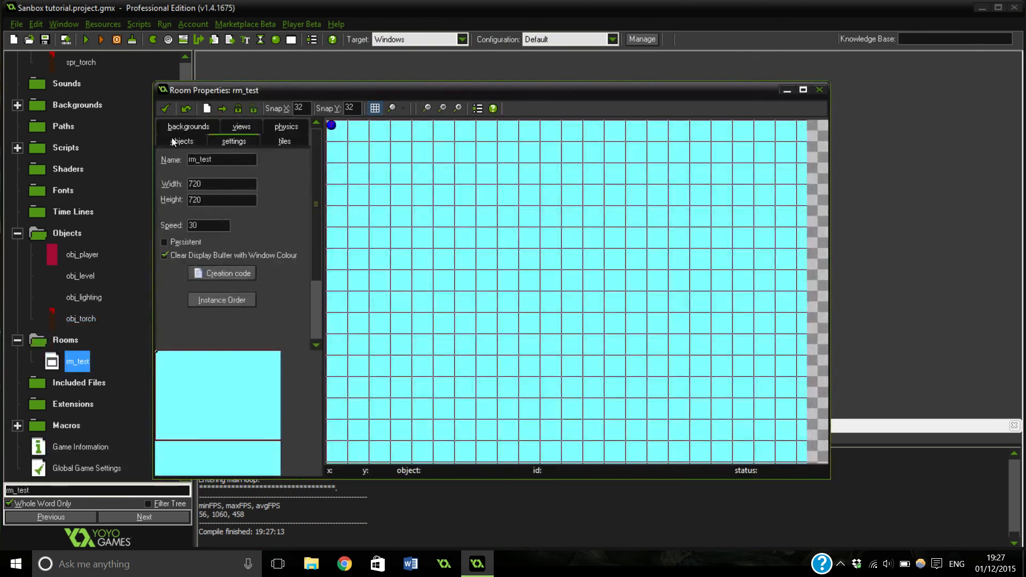
pyautogui.click(182, 141)
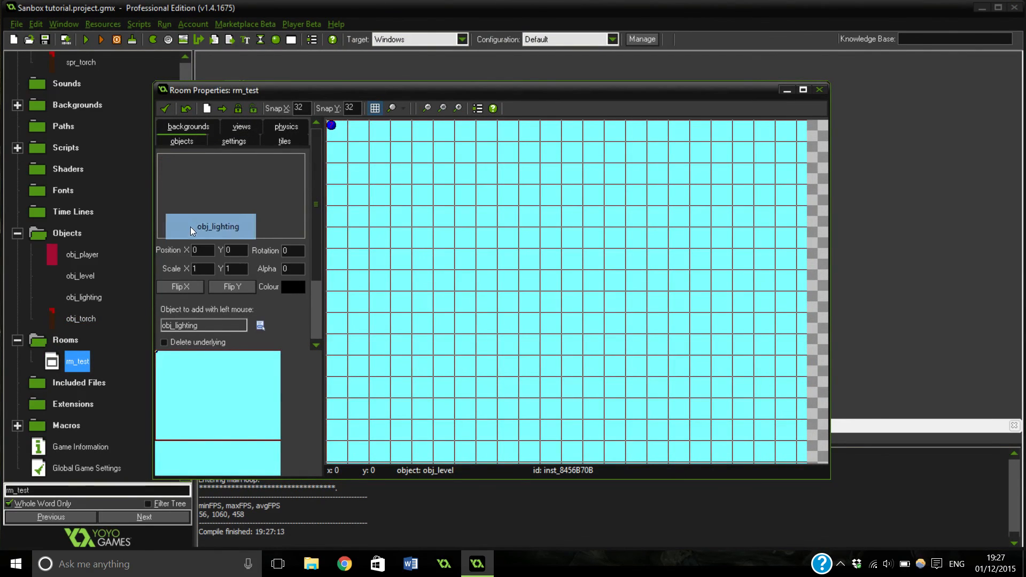
pyautogui.click(352, 126)
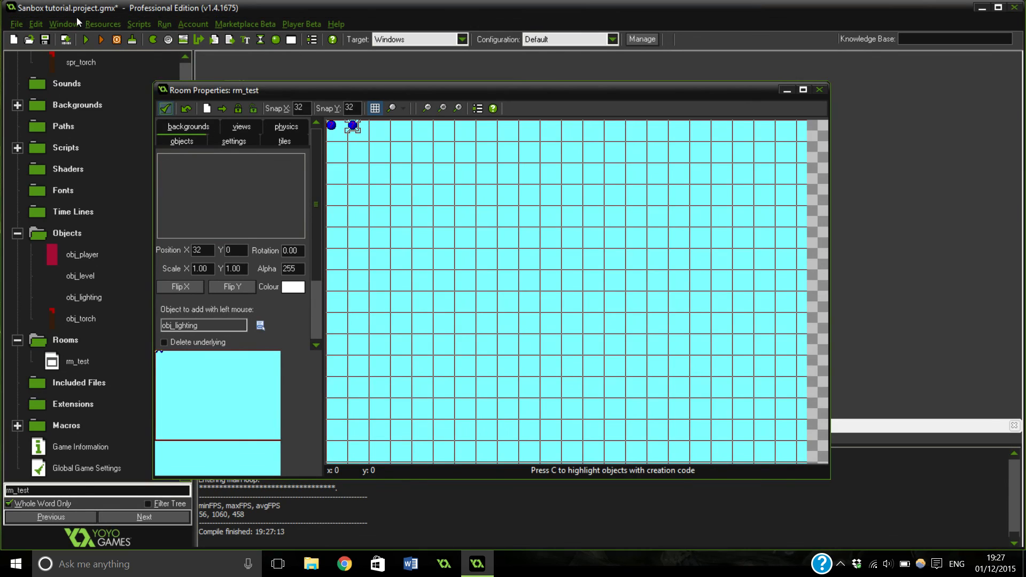
pyautogui.click(101, 39)
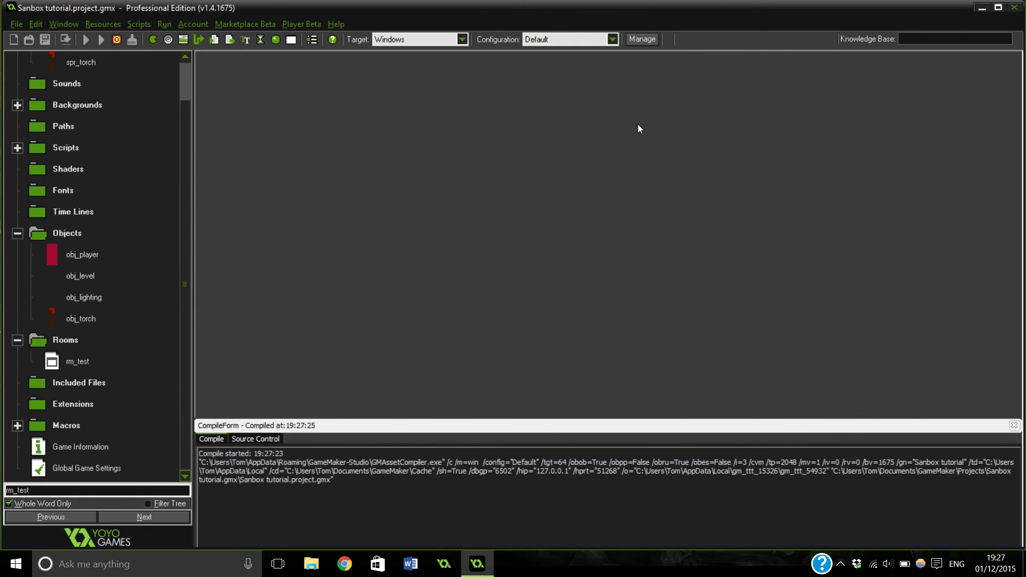
pyautogui.moveTo(591, 159)
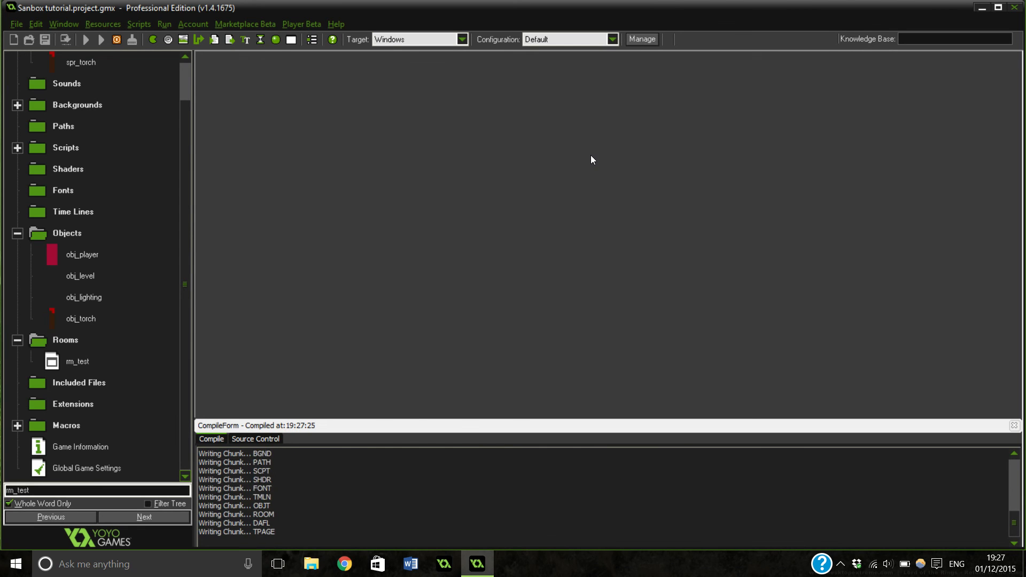
# Play the game to see the player's glowing light against the darkened level, then close it
pyautogui.click(87, 39)
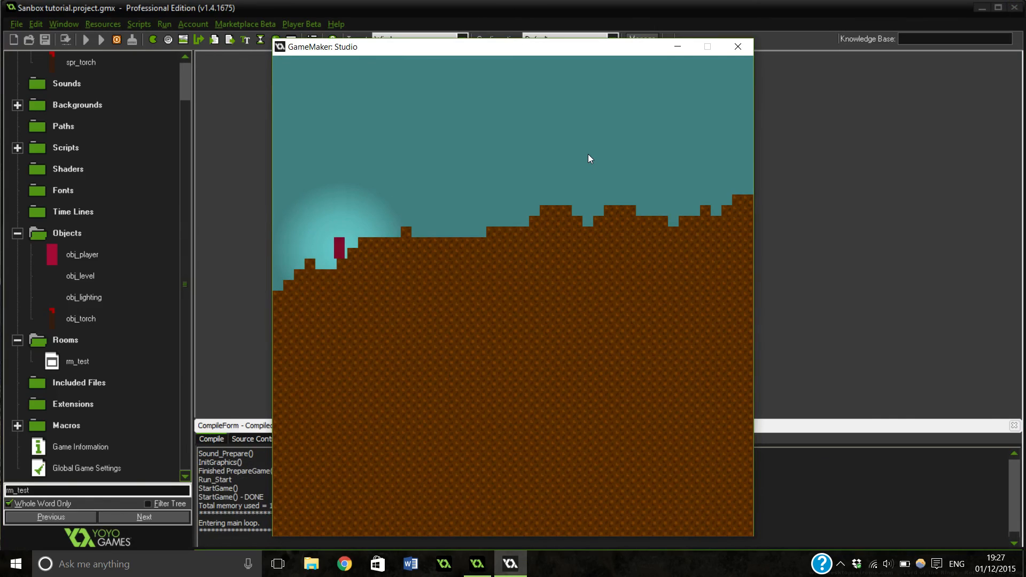
pyautogui.moveTo(315, 250)
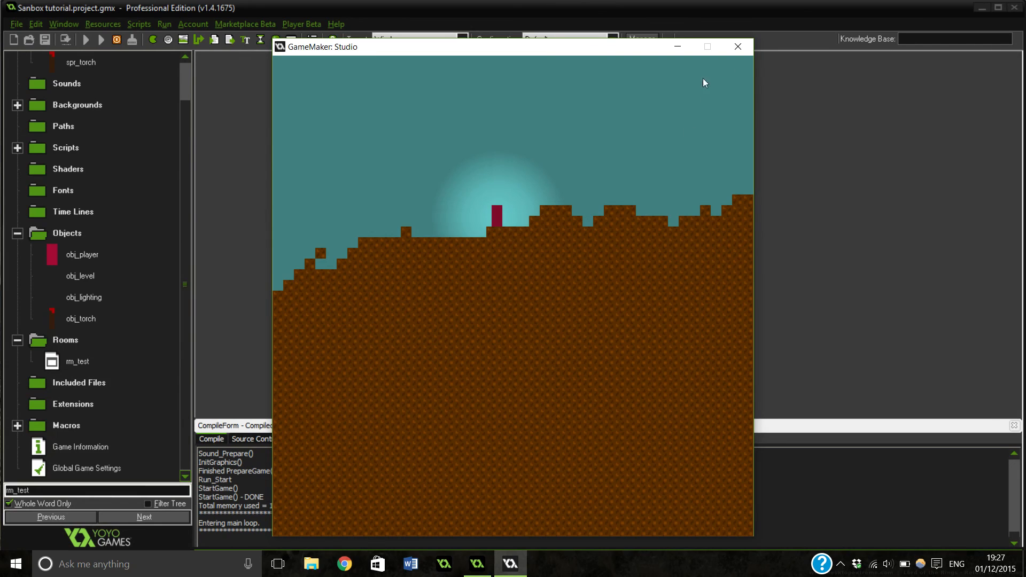
pyautogui.click(738, 47)
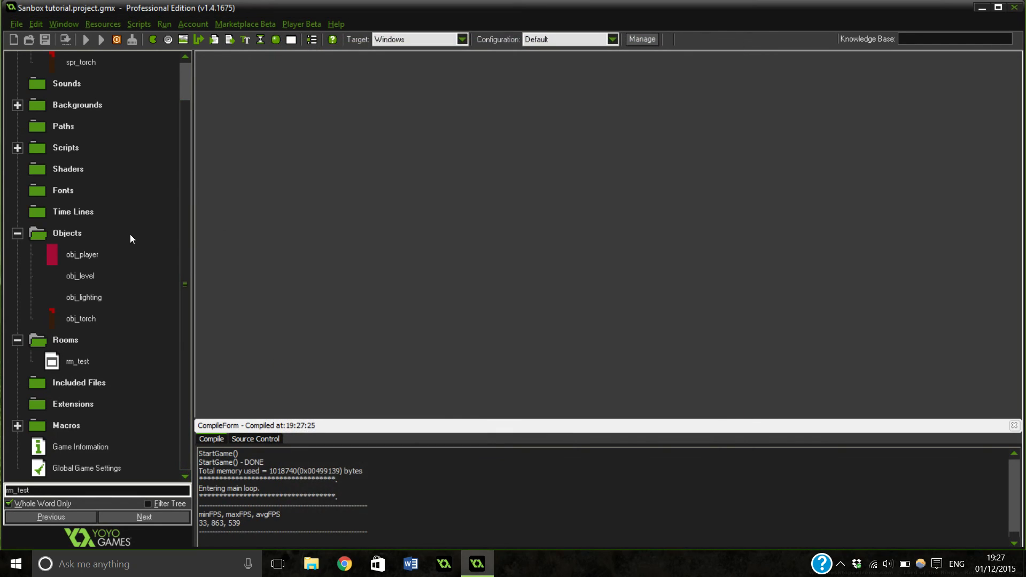
pyautogui.click(83, 297)
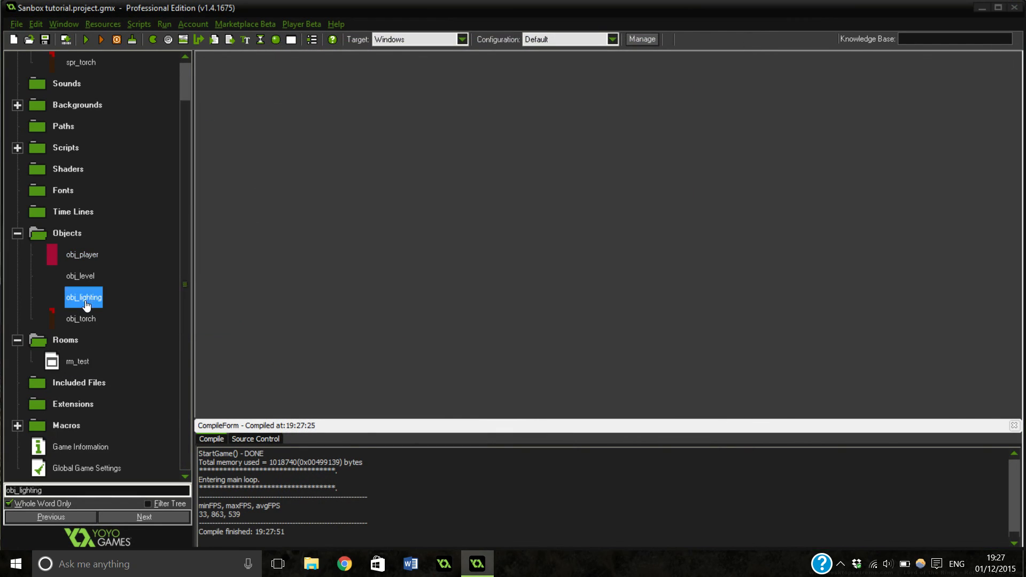
pyautogui.doubleClick(83, 297)
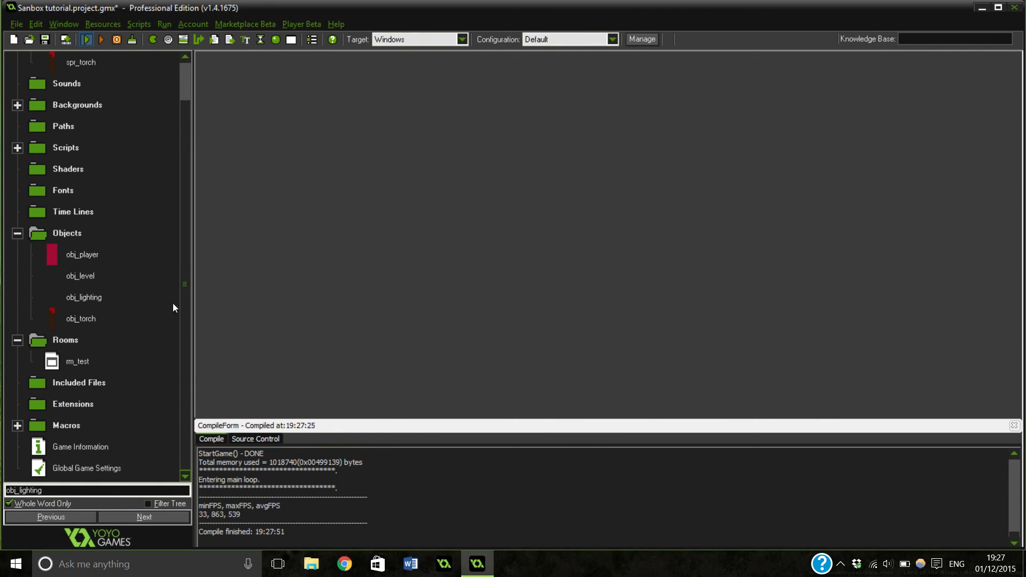
pyautogui.click(85, 39)
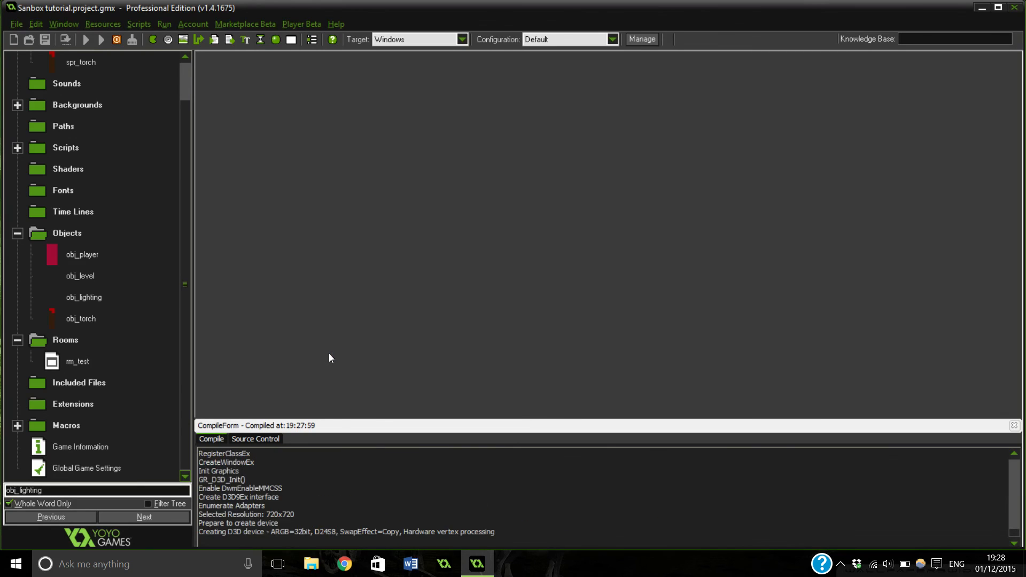
pyautogui.click(85, 39)
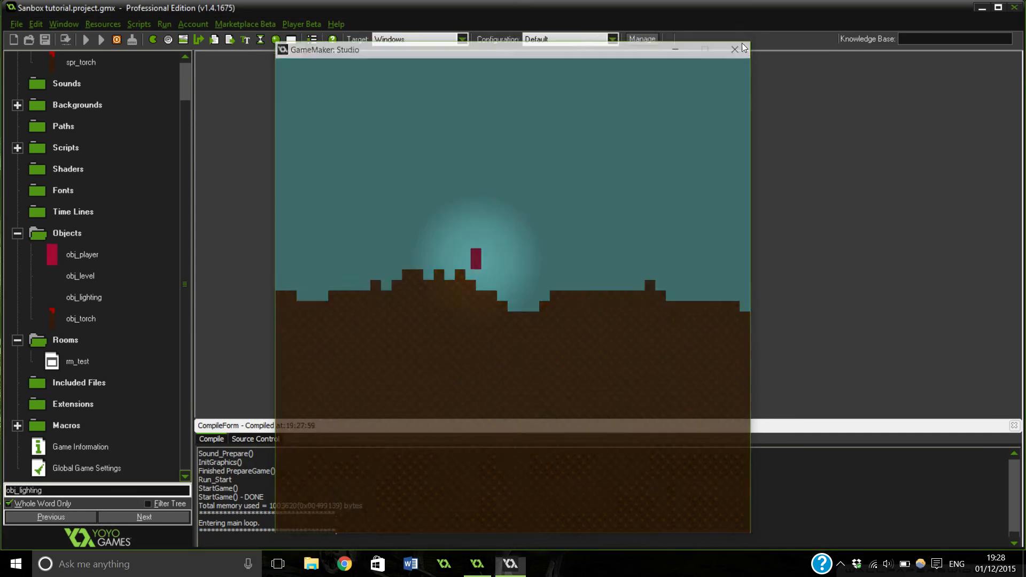
pyautogui.click(734, 50)
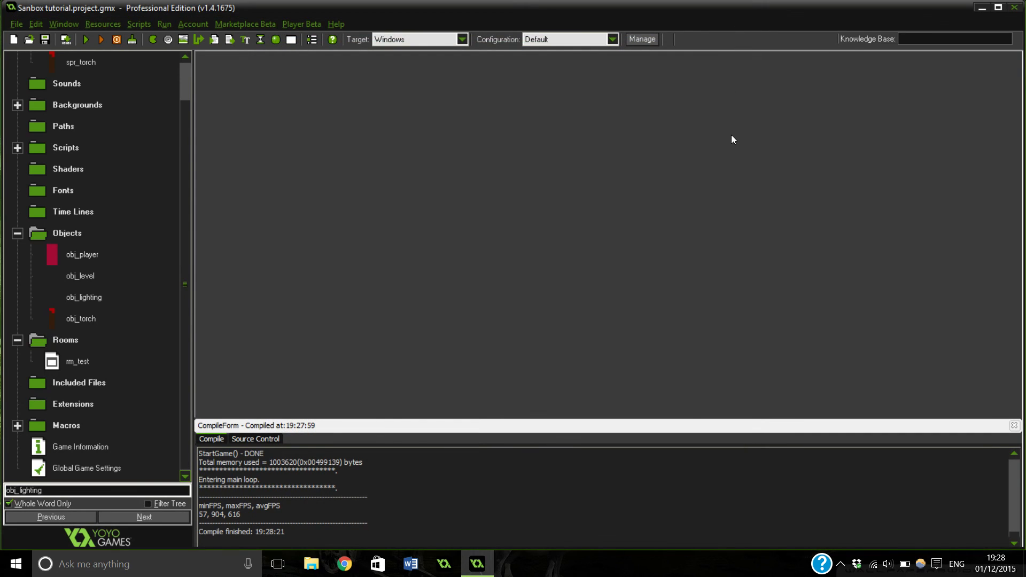